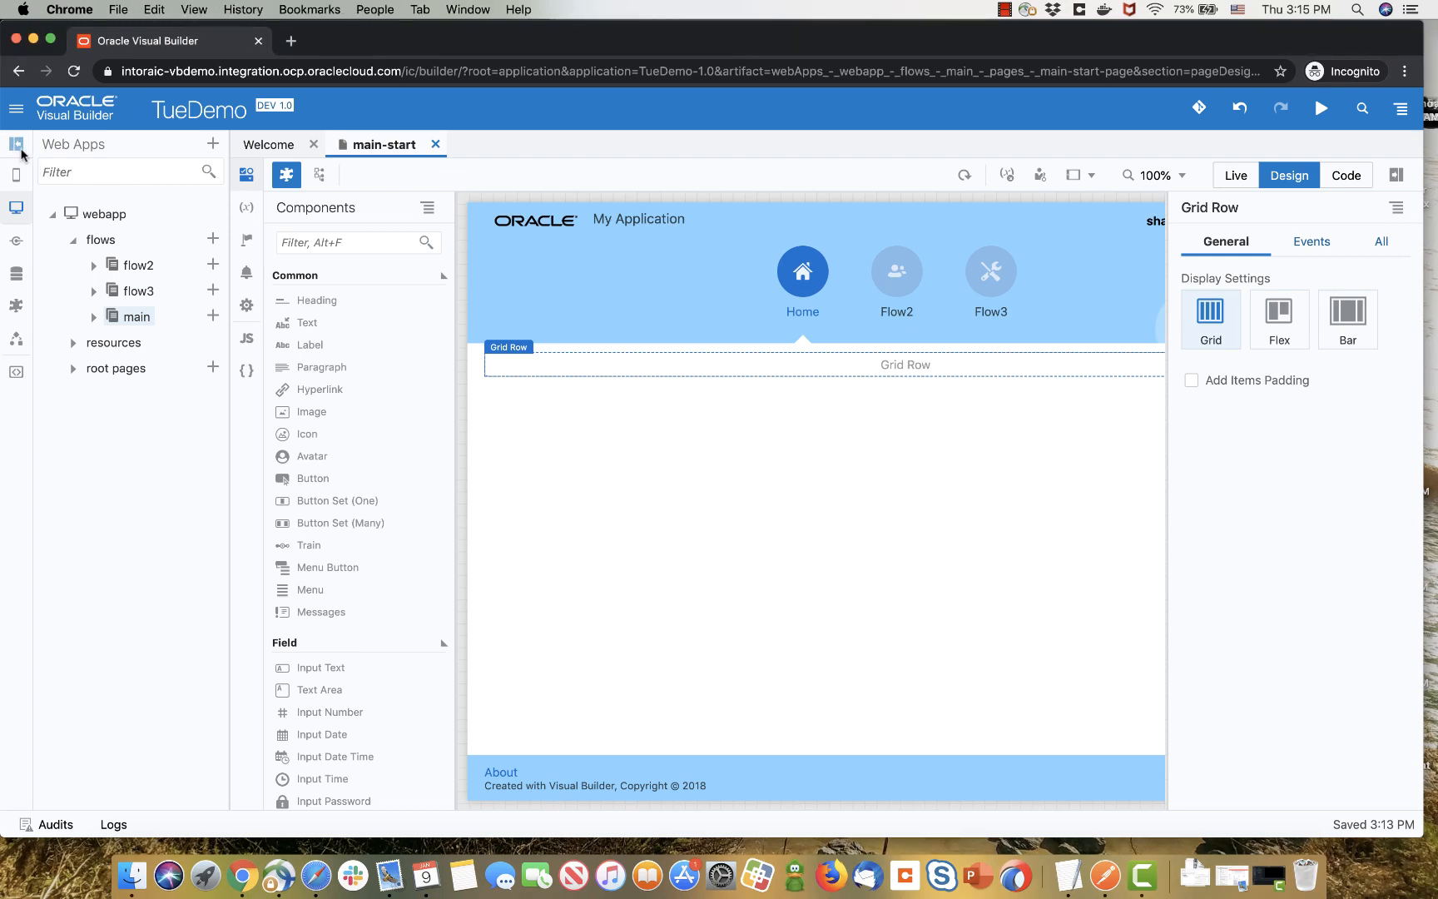
# - Close the Web Apps navigator and drag a Table from Collection onto main-start
pyautogui.click(16, 144)
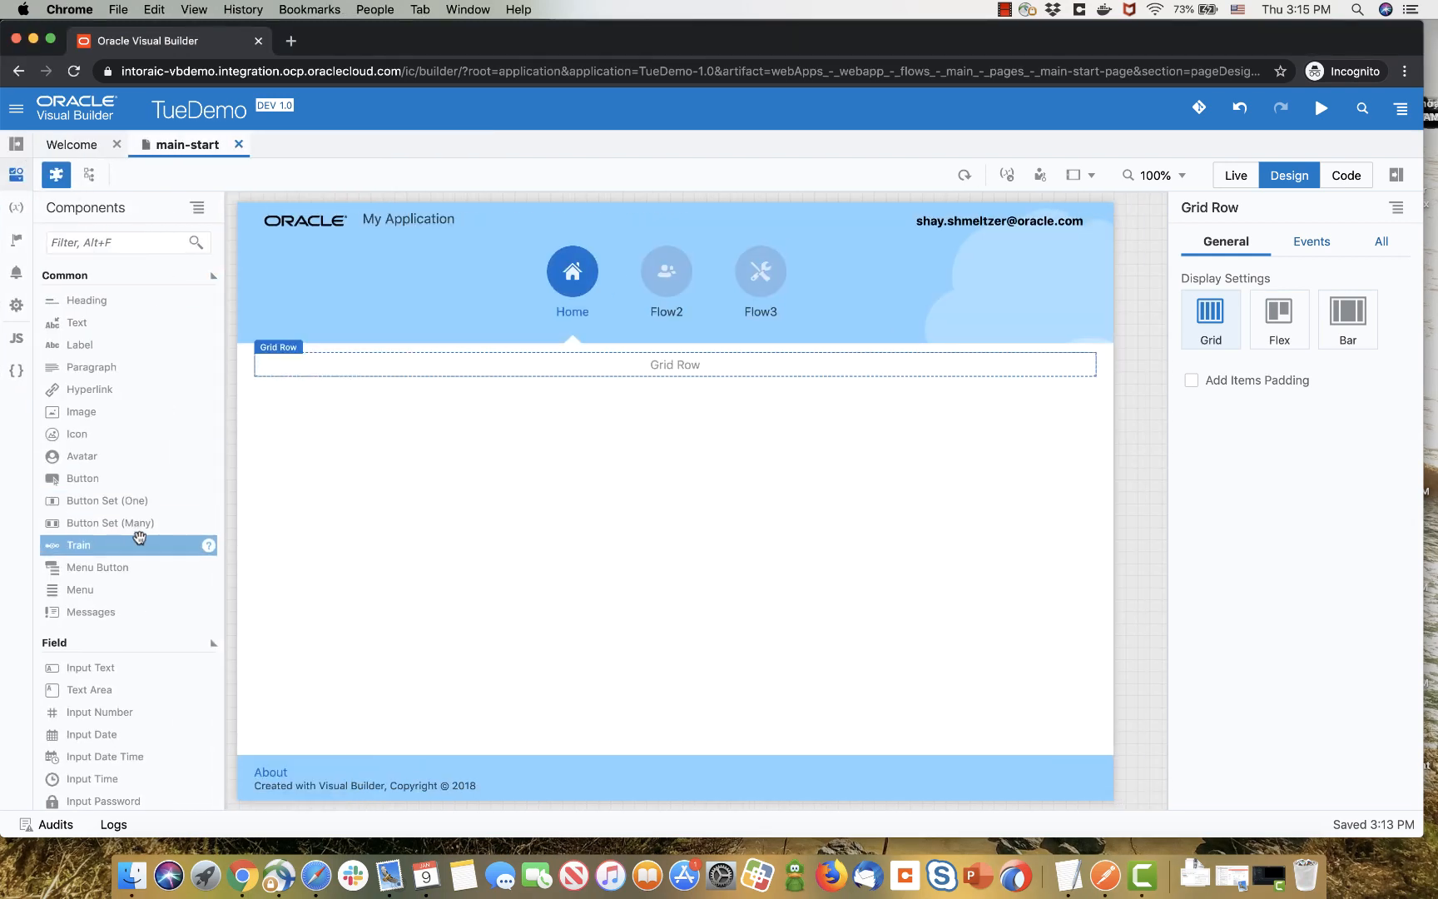
pyautogui.scroll(-3)
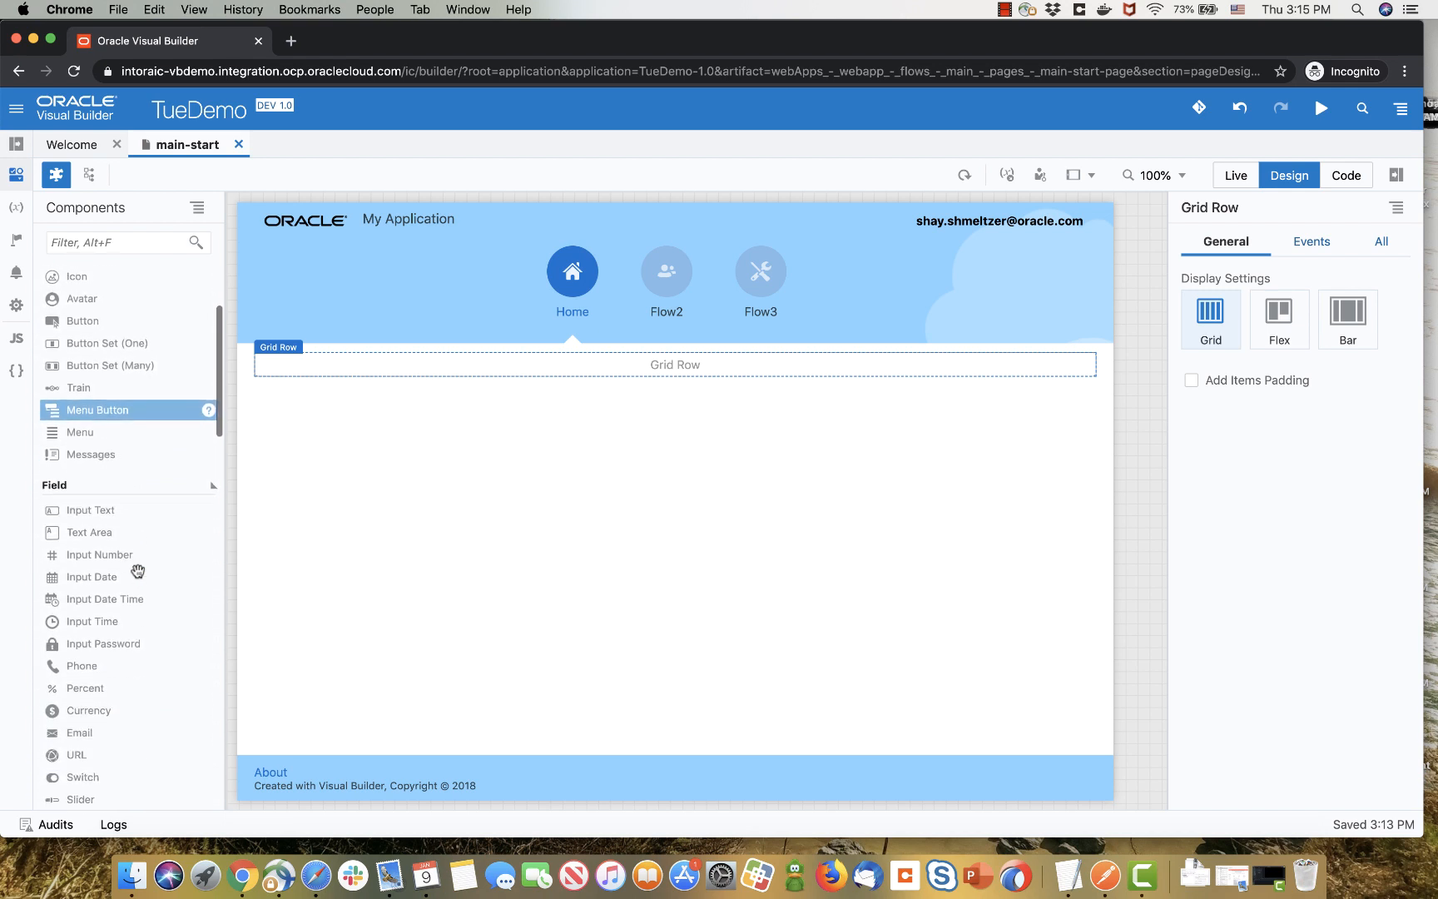
pyautogui.scroll(-3)
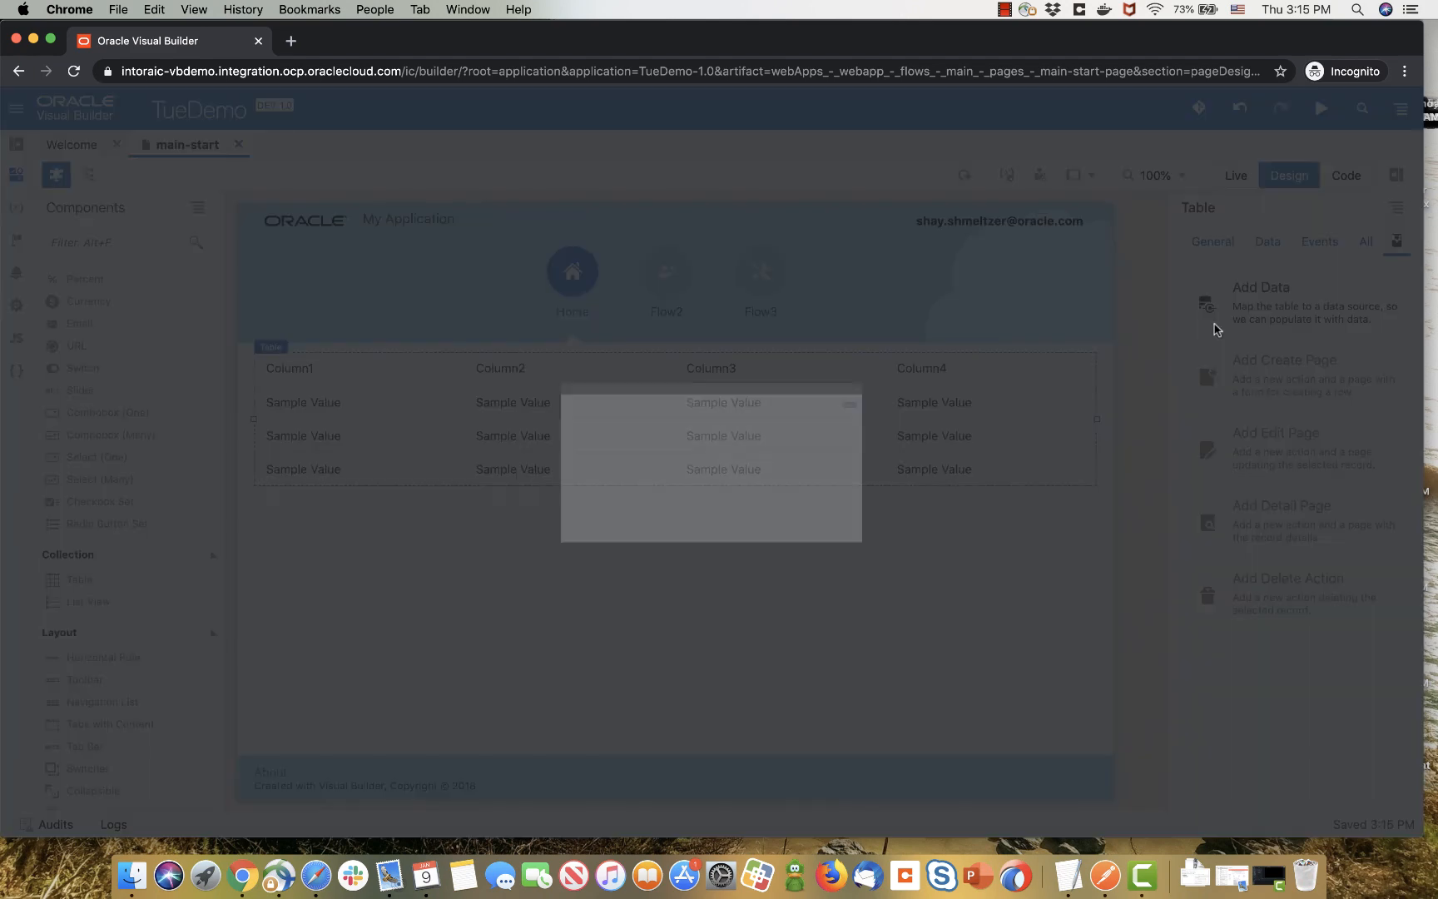
# - Bind the table to Department data with department and maxSalary columns
pyautogui.click(1260, 287)
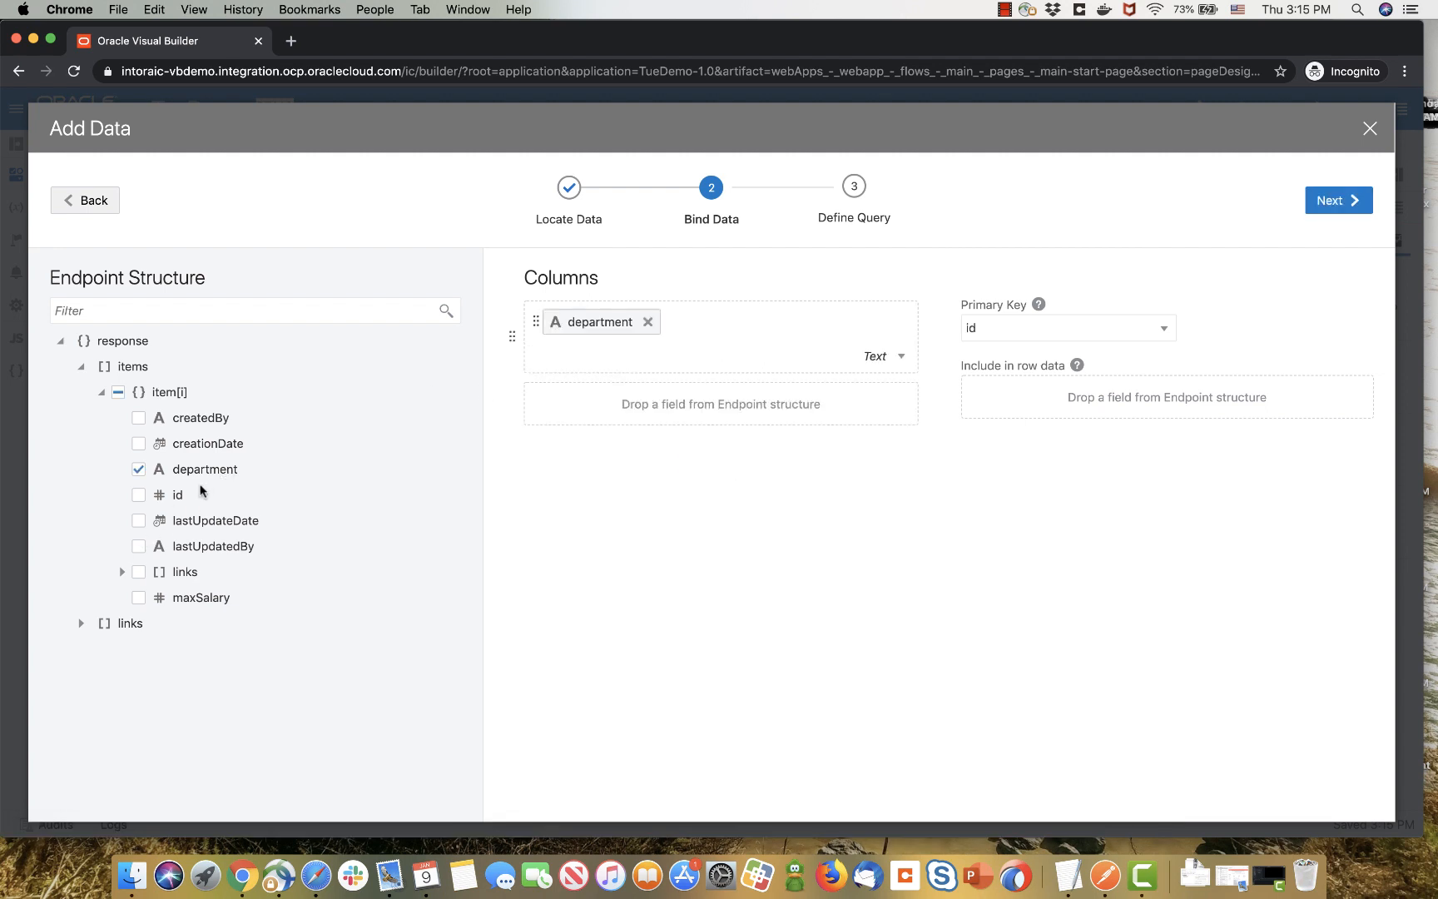
pyautogui.moveTo(186, 602)
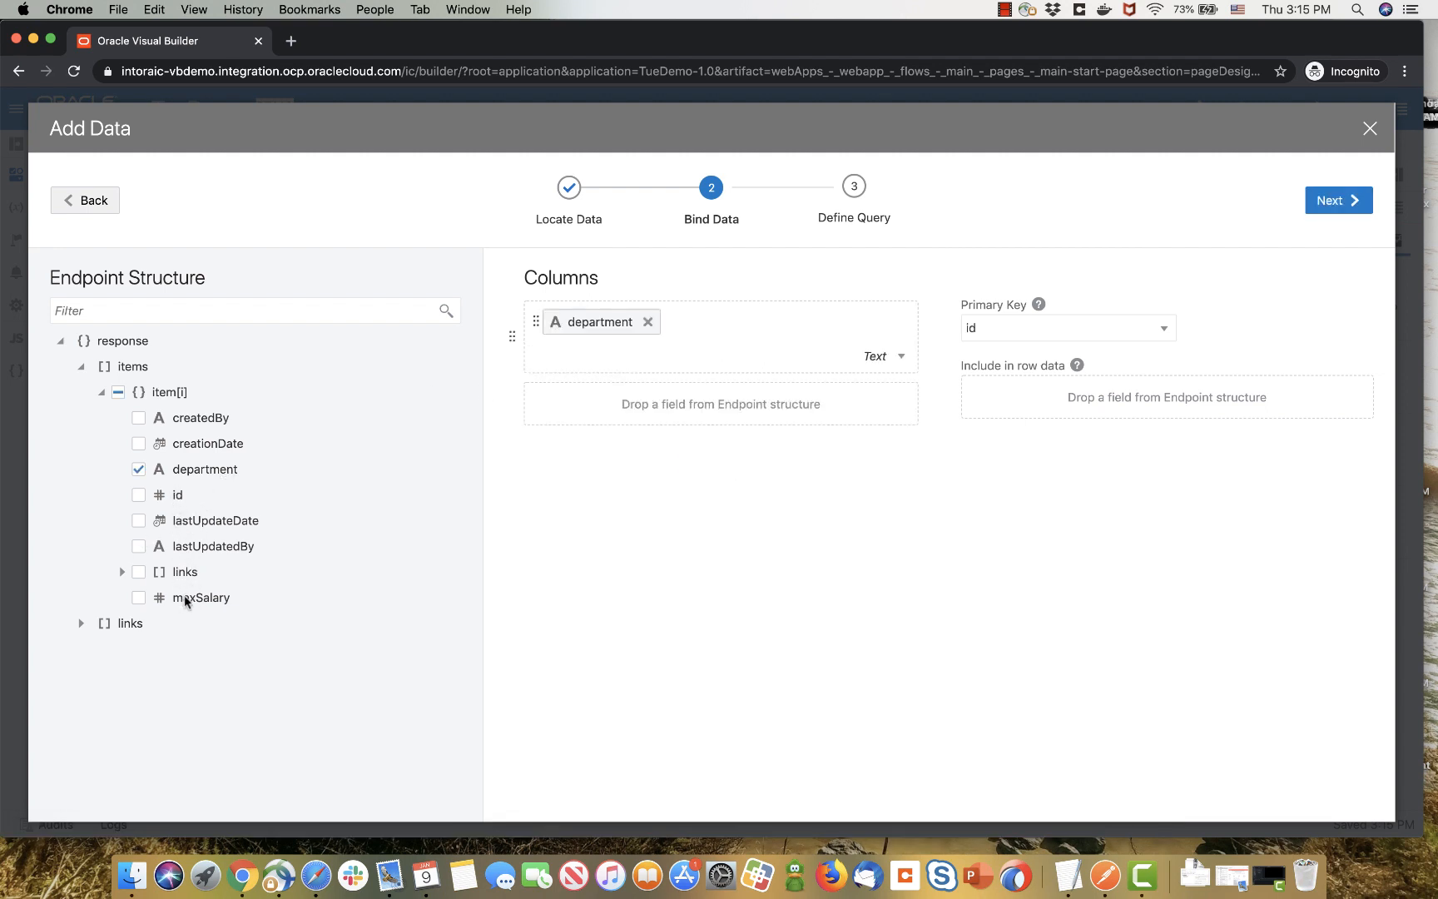
pyautogui.click(137, 597)
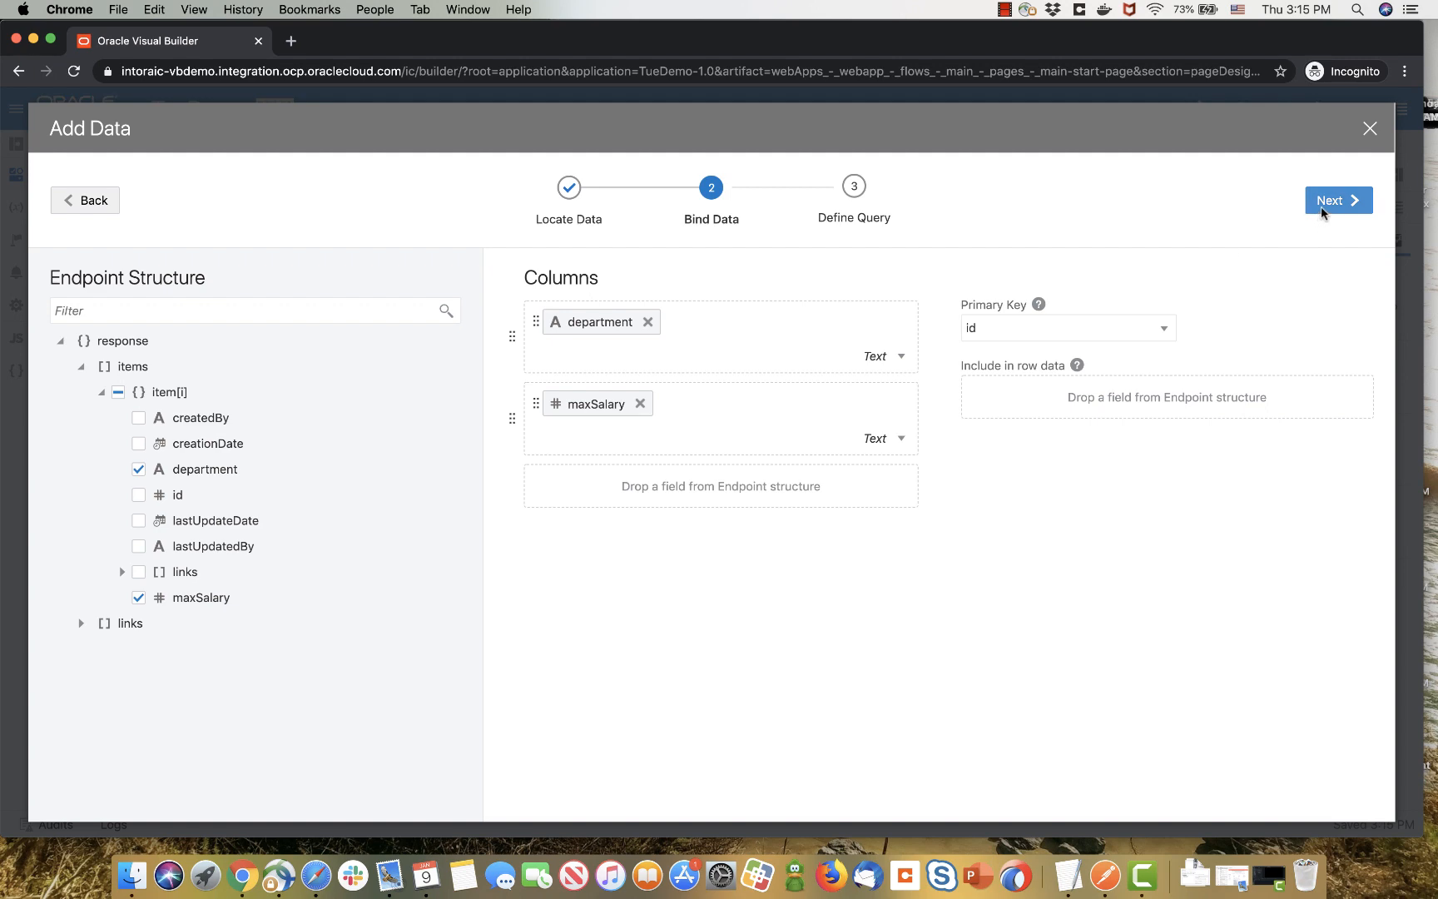
pyautogui.click(1338, 200)
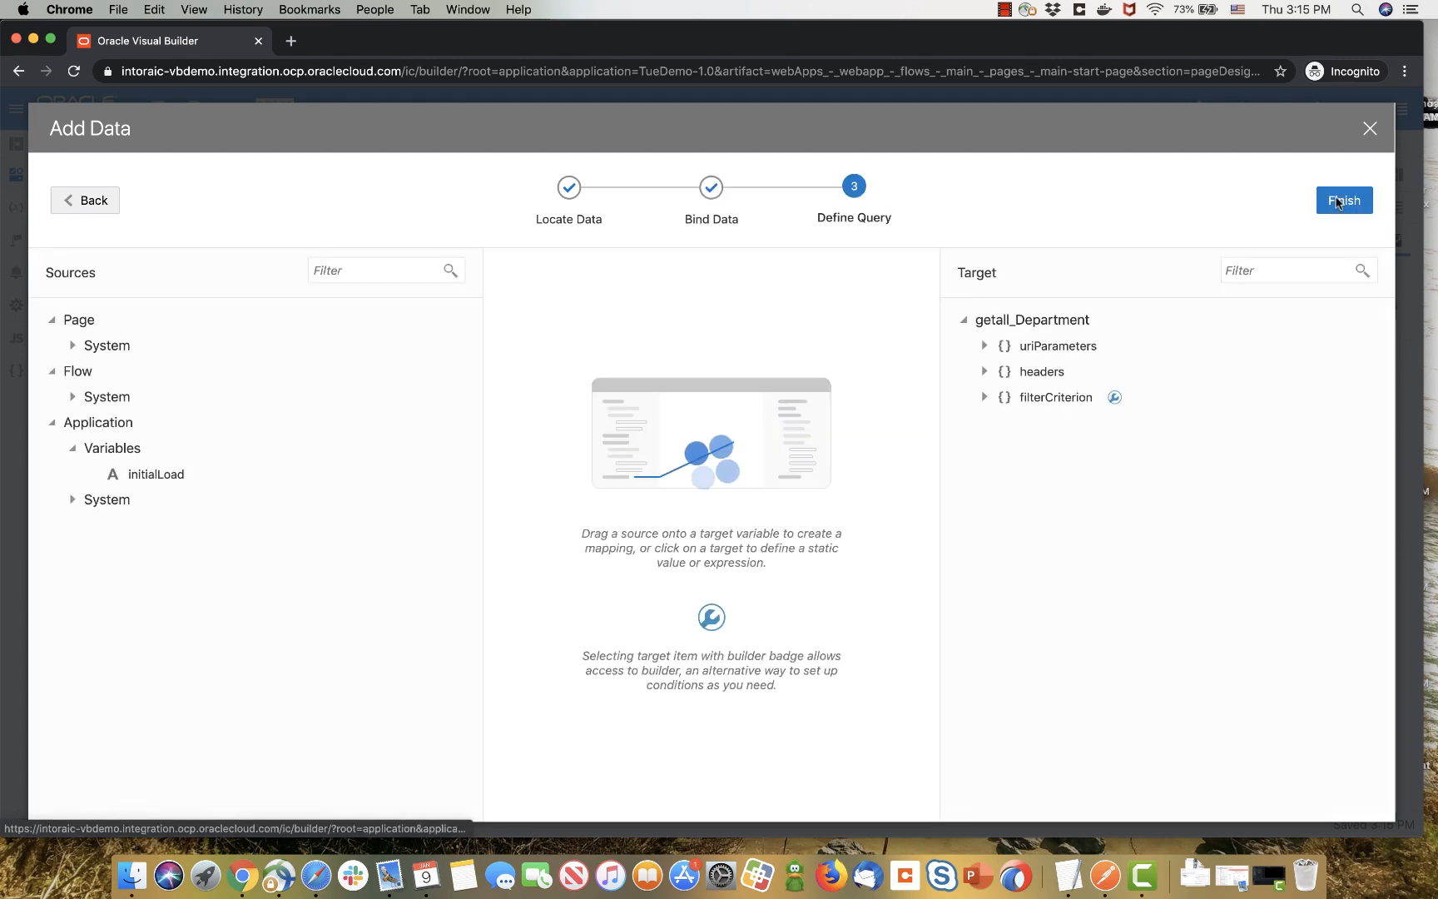
pyautogui.click(1342, 199)
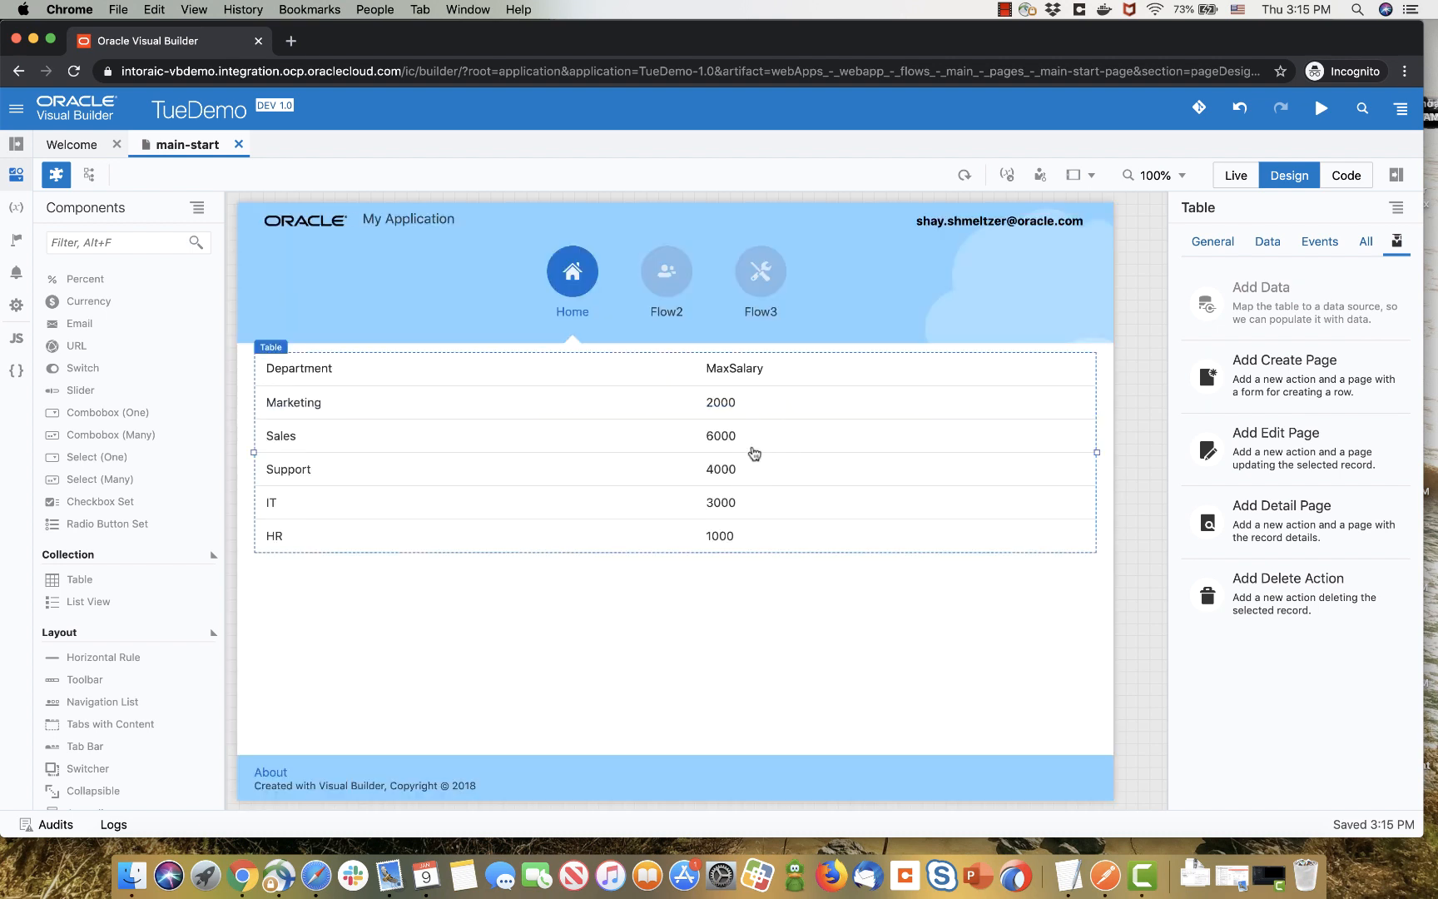
pyautogui.moveTo(423, 420)
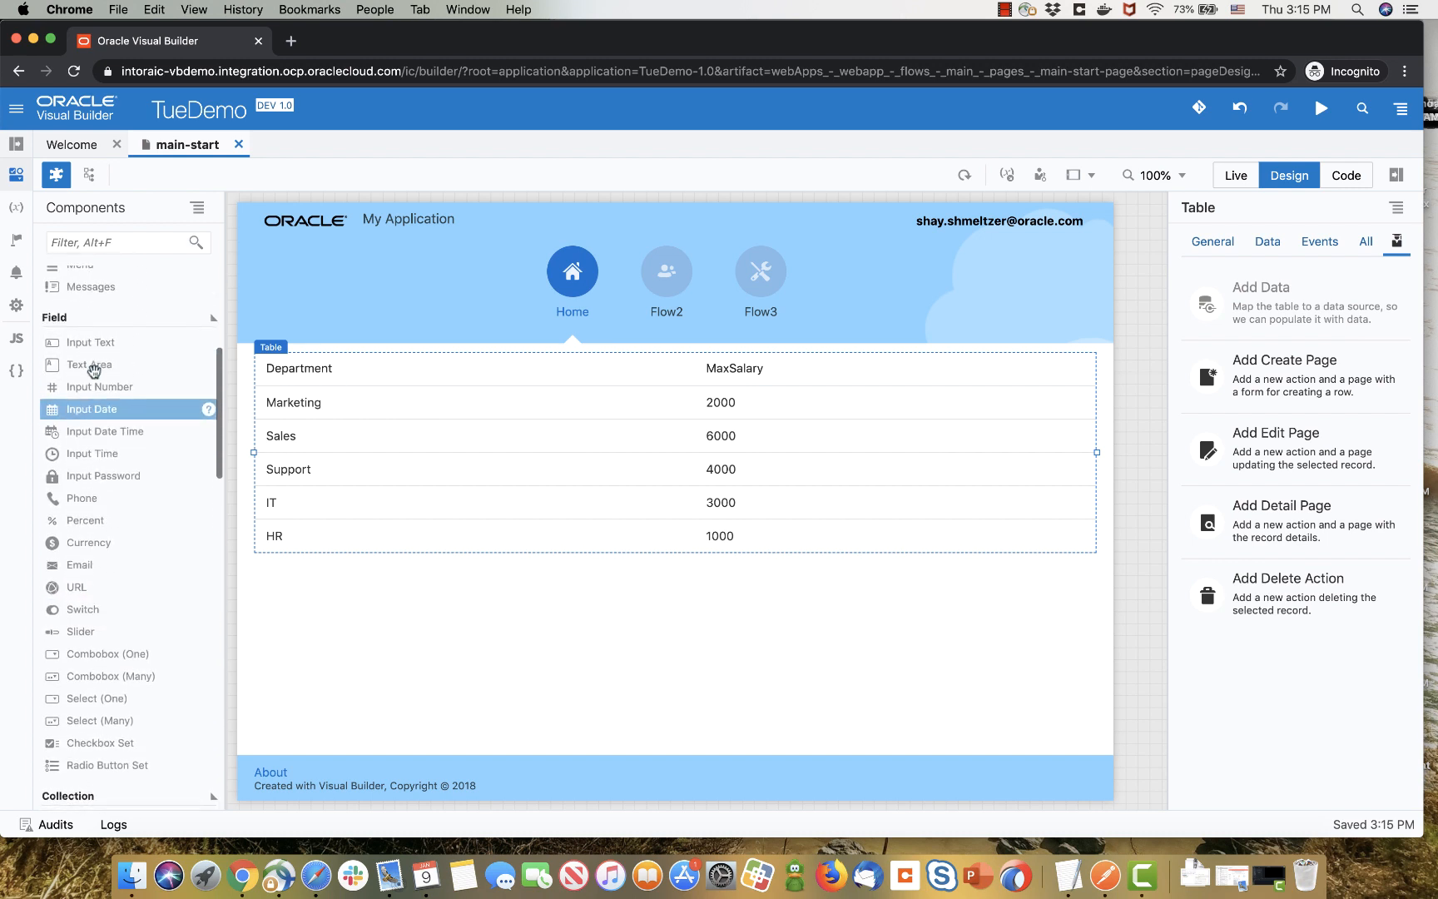
# - Drag a Hyperlink into the table ahead of the Department column
pyautogui.scroll(3)
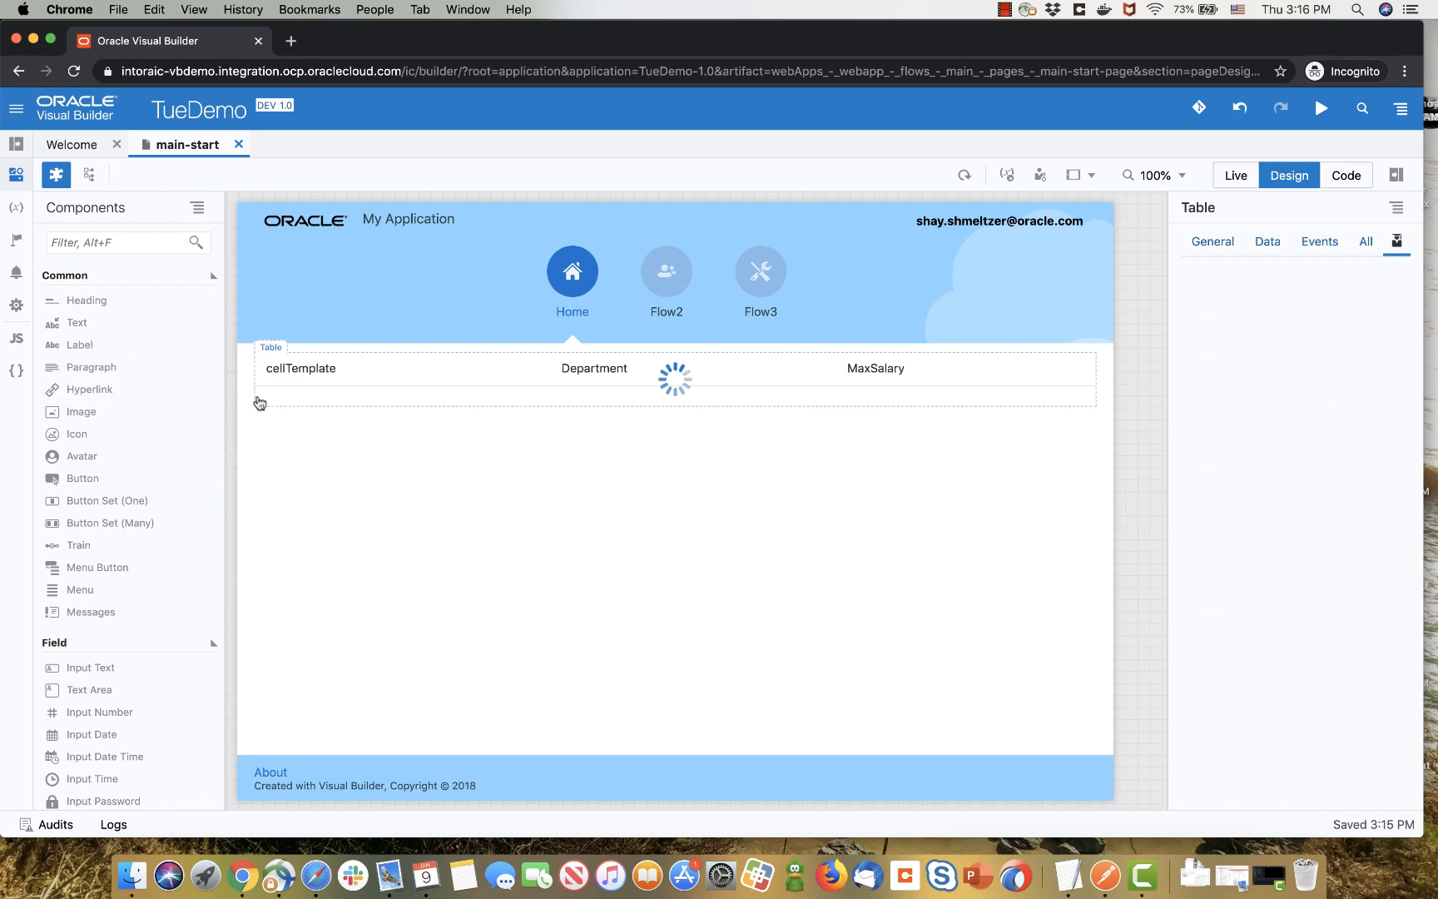
# - Set the hyperlink text to Edit and rename the cellTemplate column header to Action
pyautogui.click(292, 402)
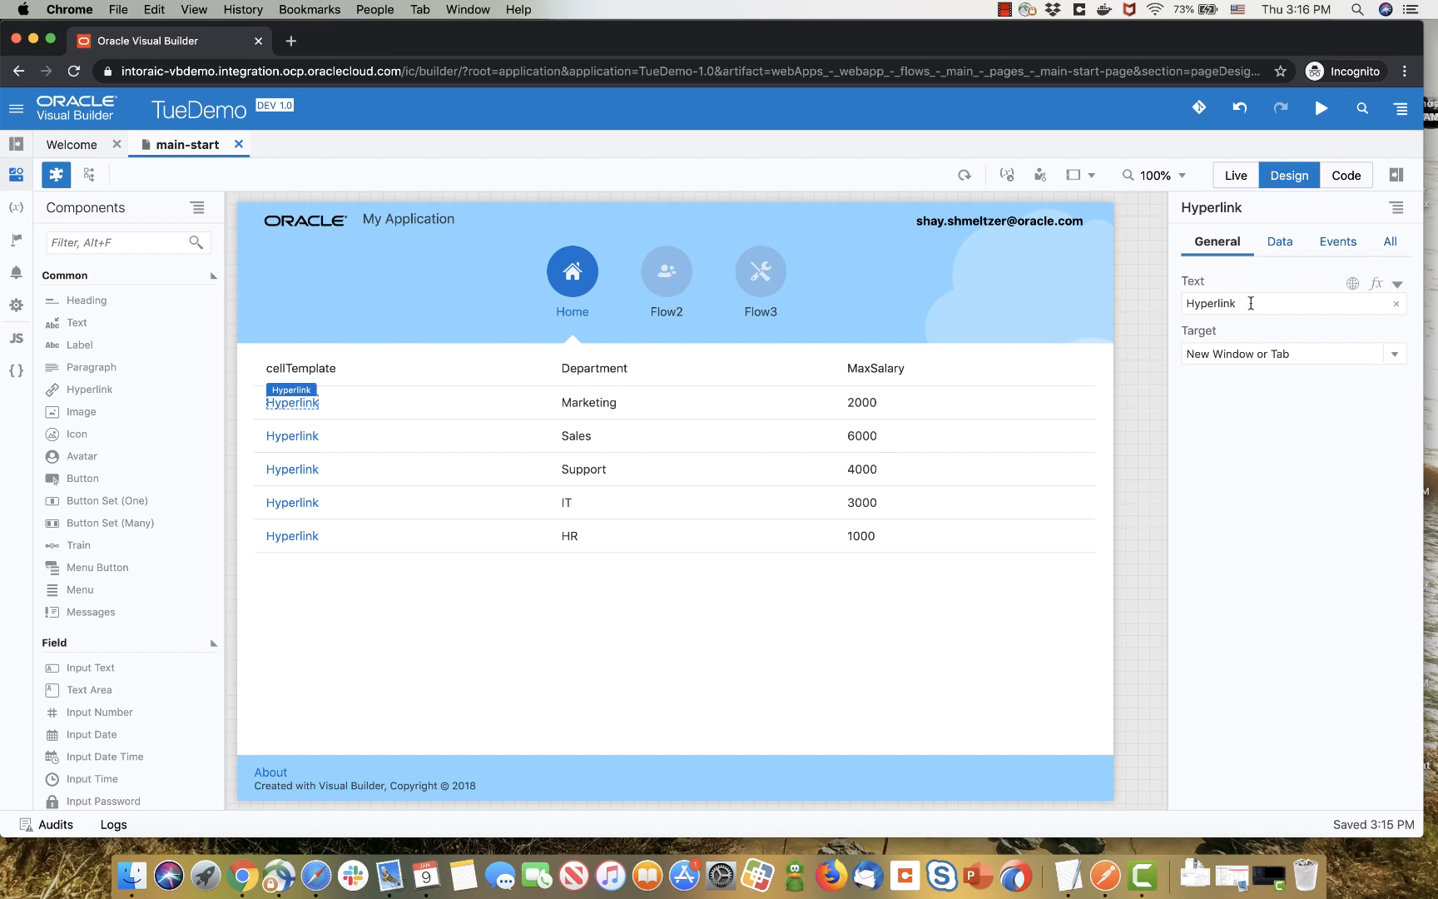
pyautogui.write('Edit')
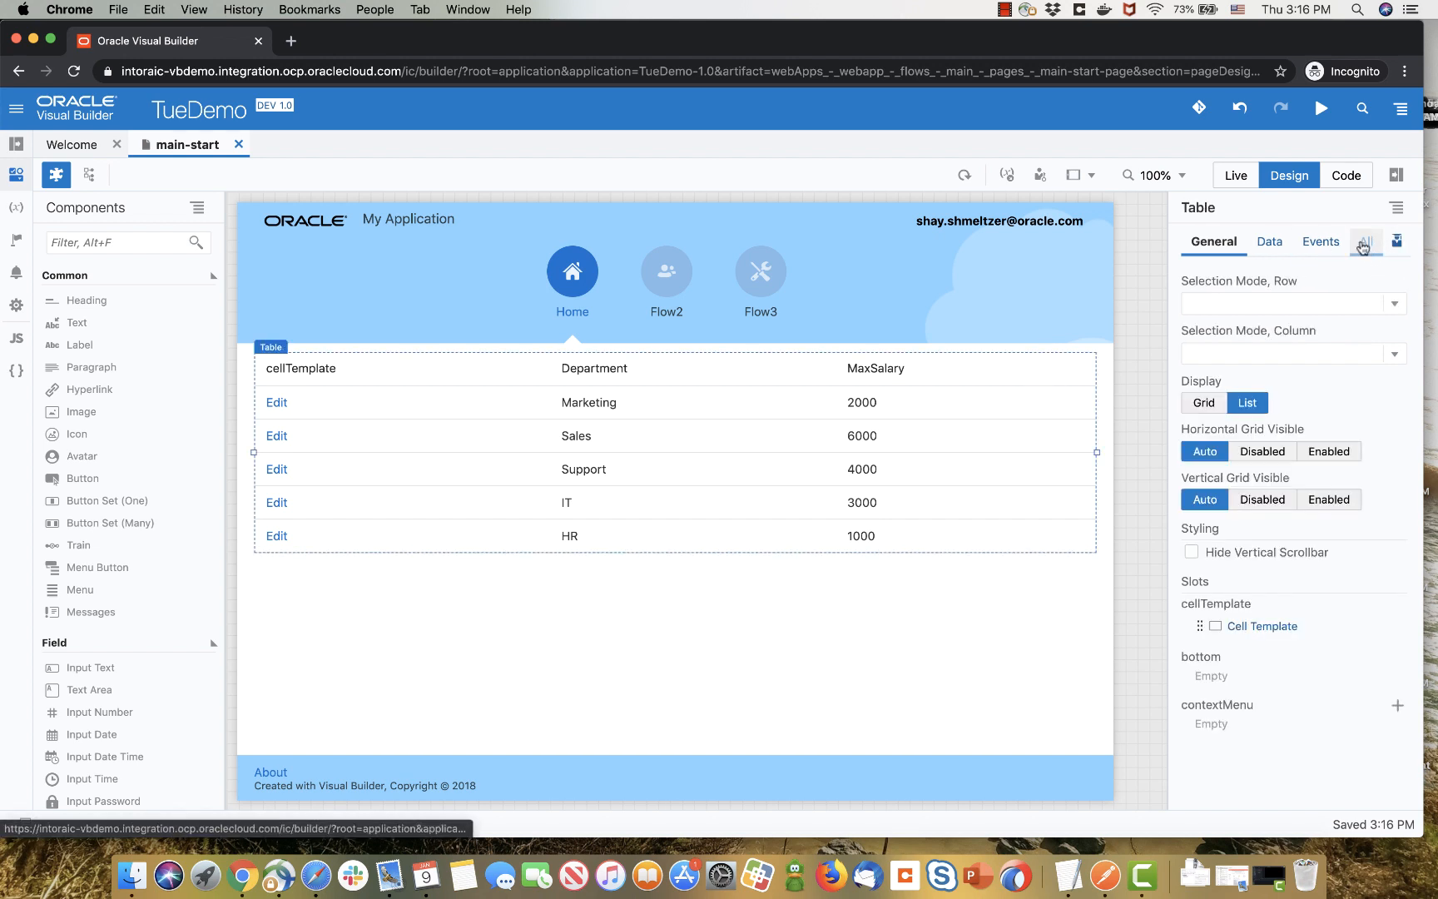
pyautogui.click(1268, 241)
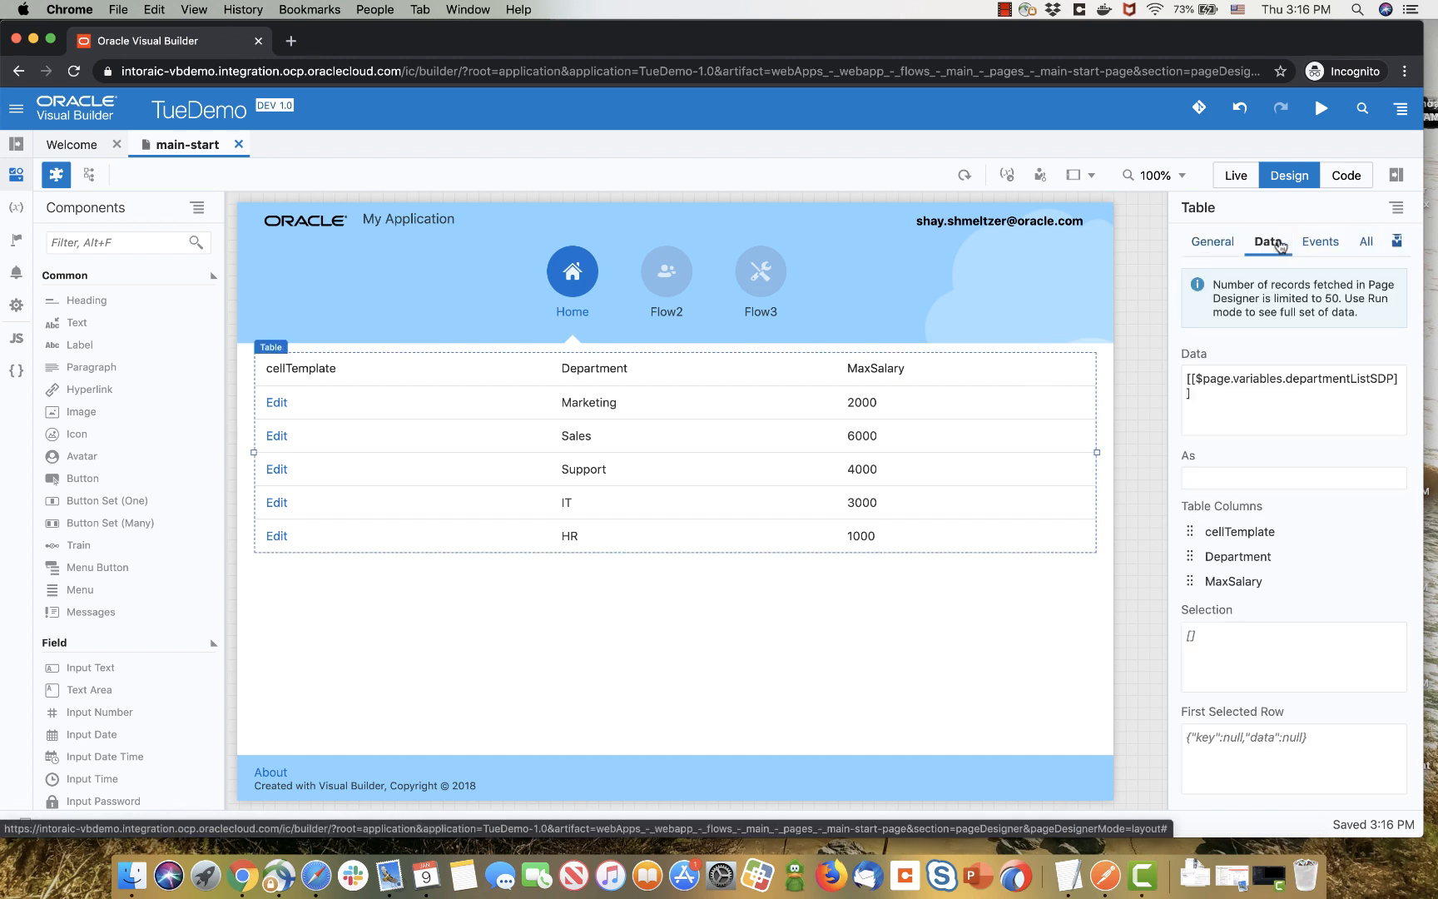
pyautogui.click(1240, 531)
pyautogui.write('Action')
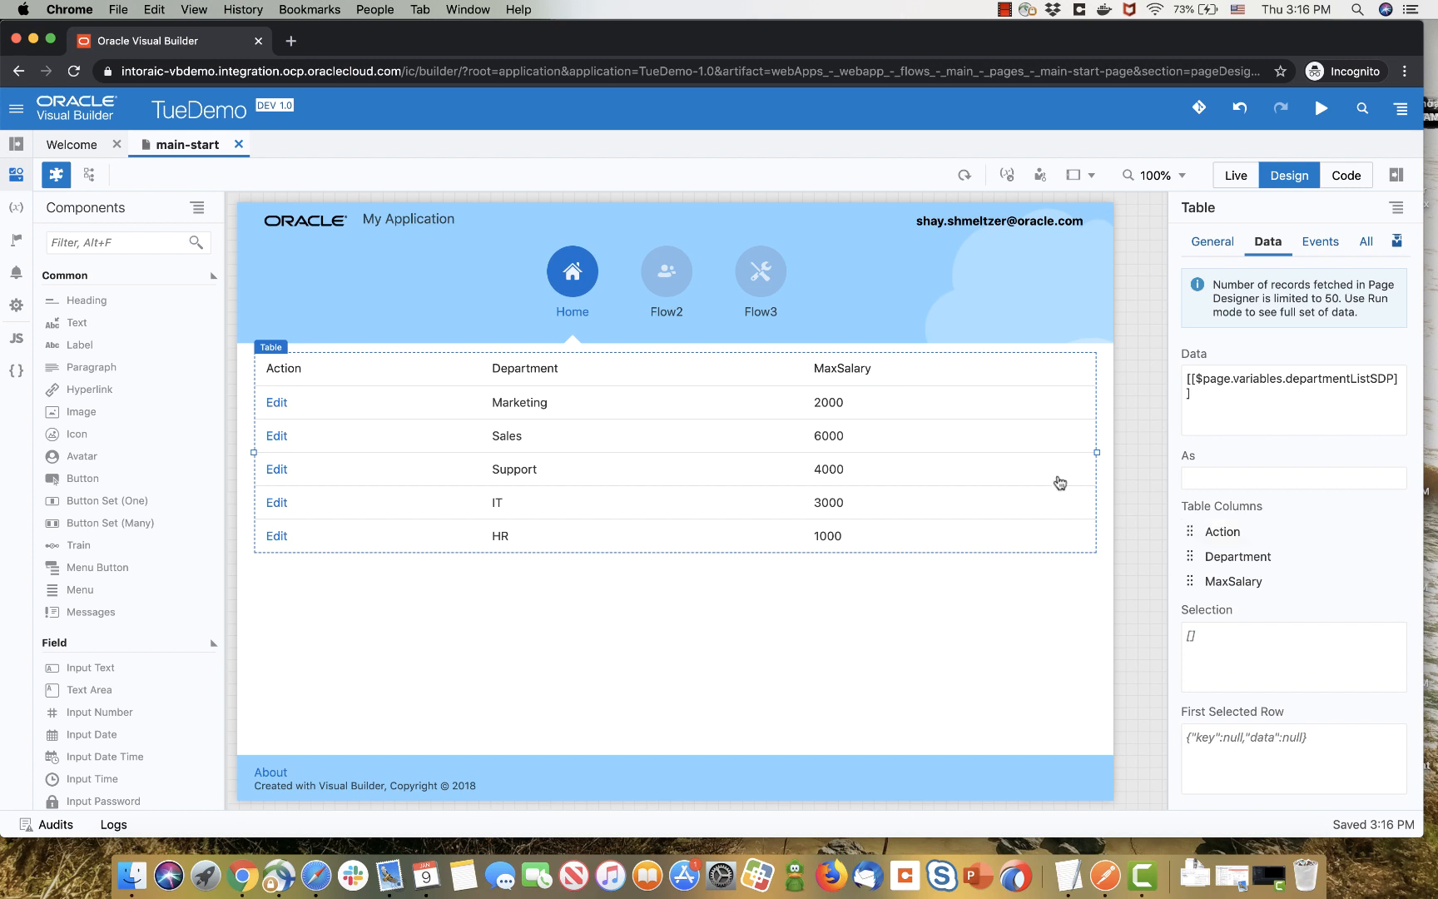
pyautogui.moveTo(276, 403)
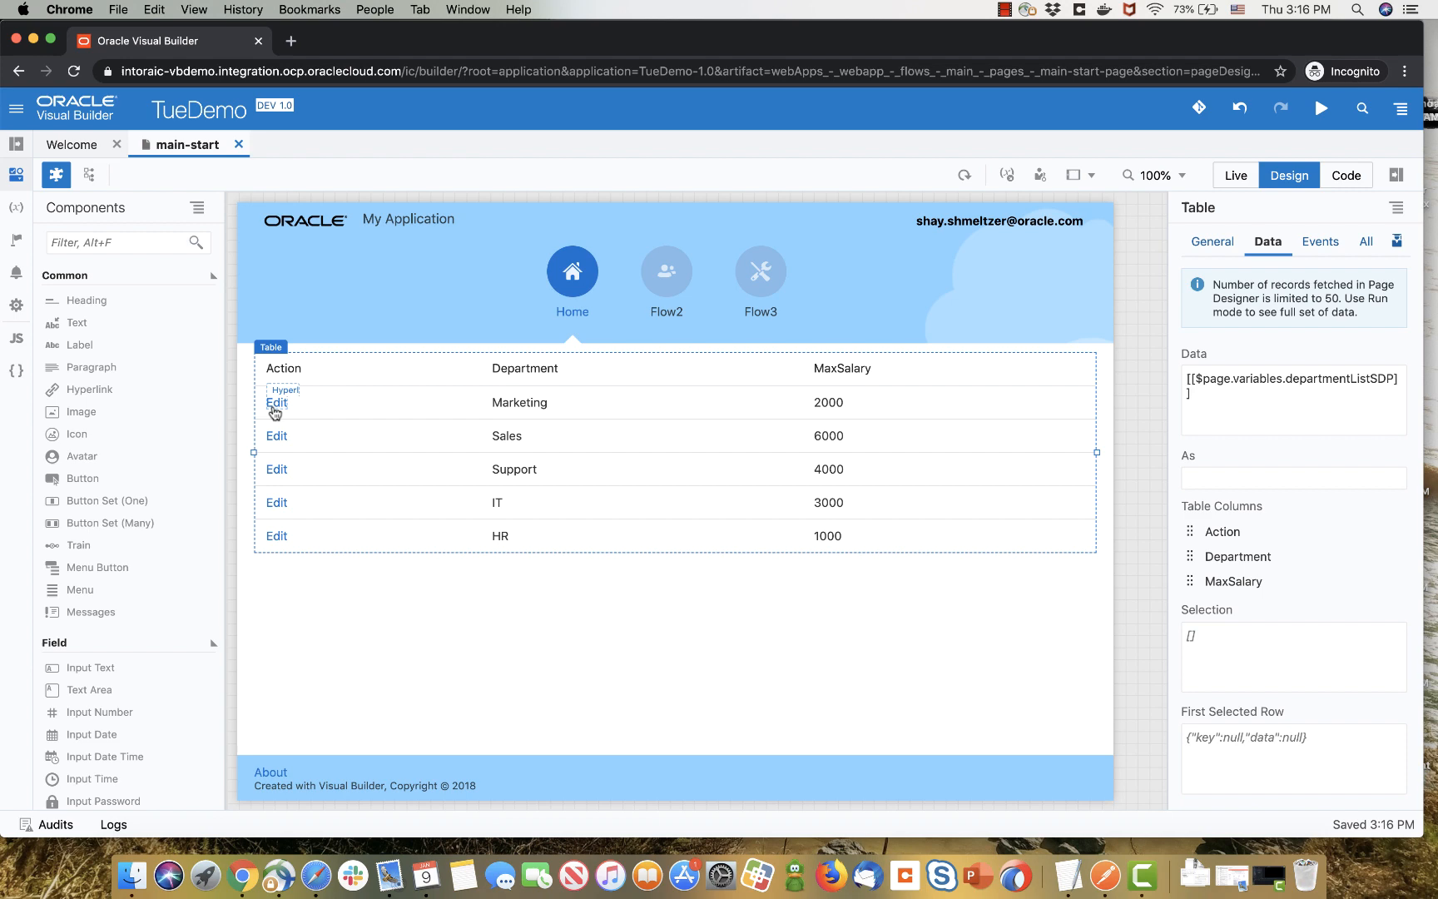
pyautogui.moveTo(79, 589)
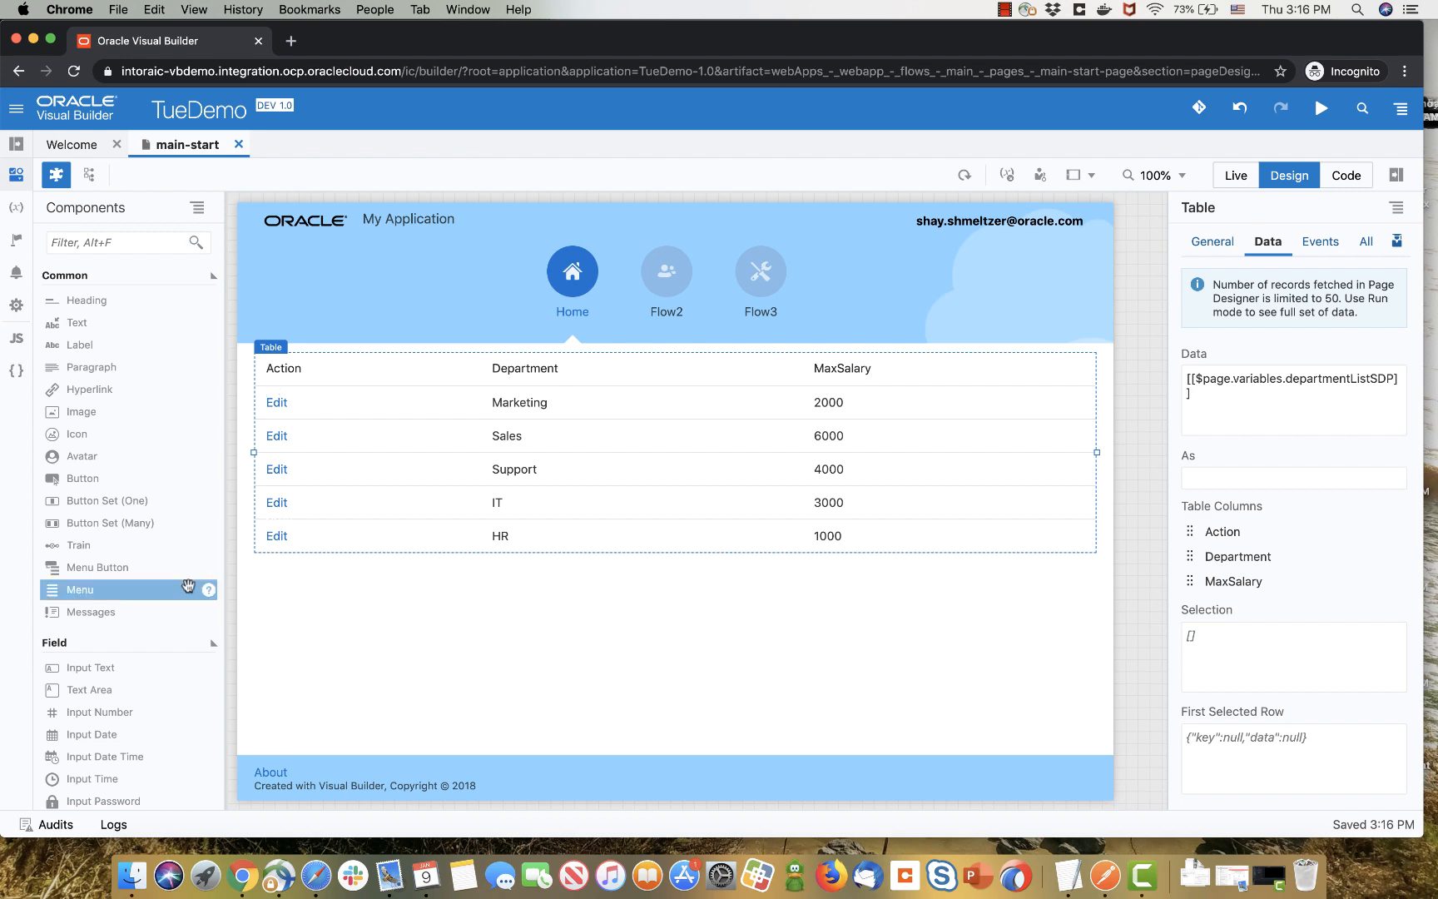
pyautogui.moveTo(16, 208)
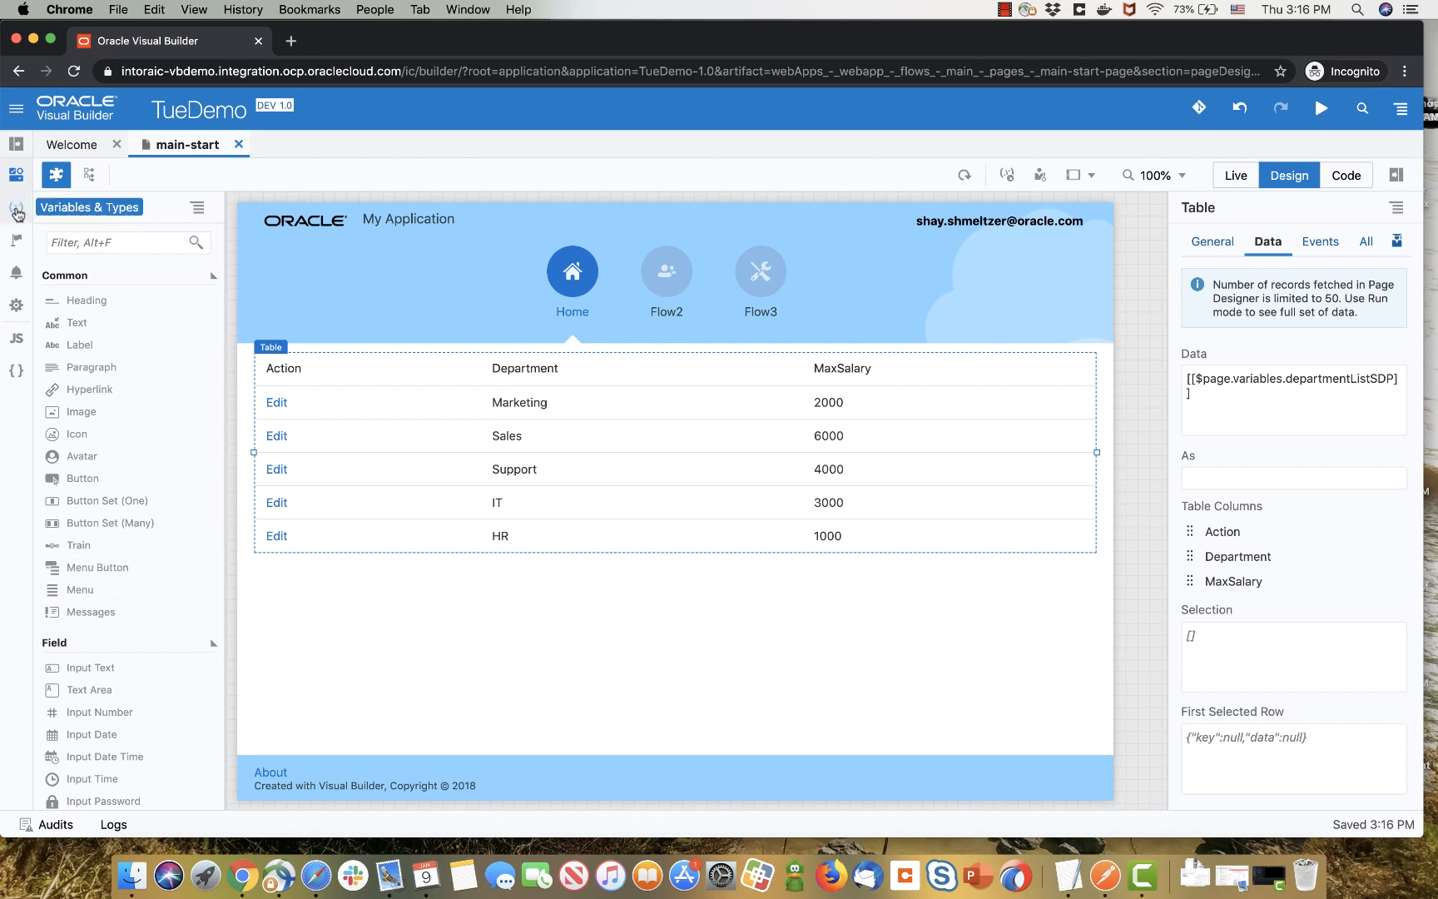
# - Create a get_Department type from GET /Department/{Department_Id} with department, id and maxSalary
pyautogui.click(17, 207)
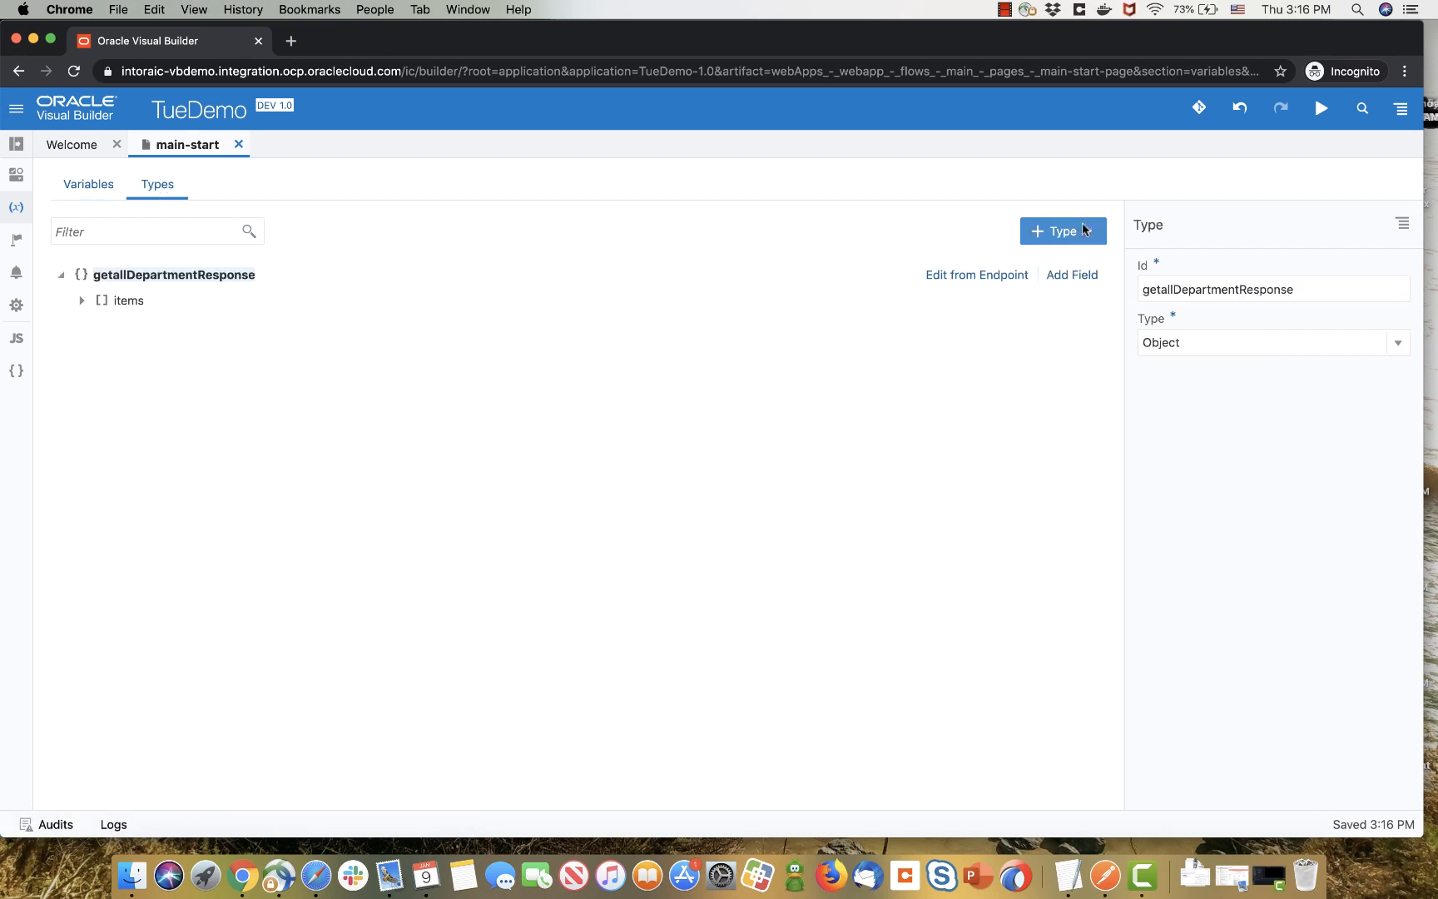
pyautogui.click(1062, 231)
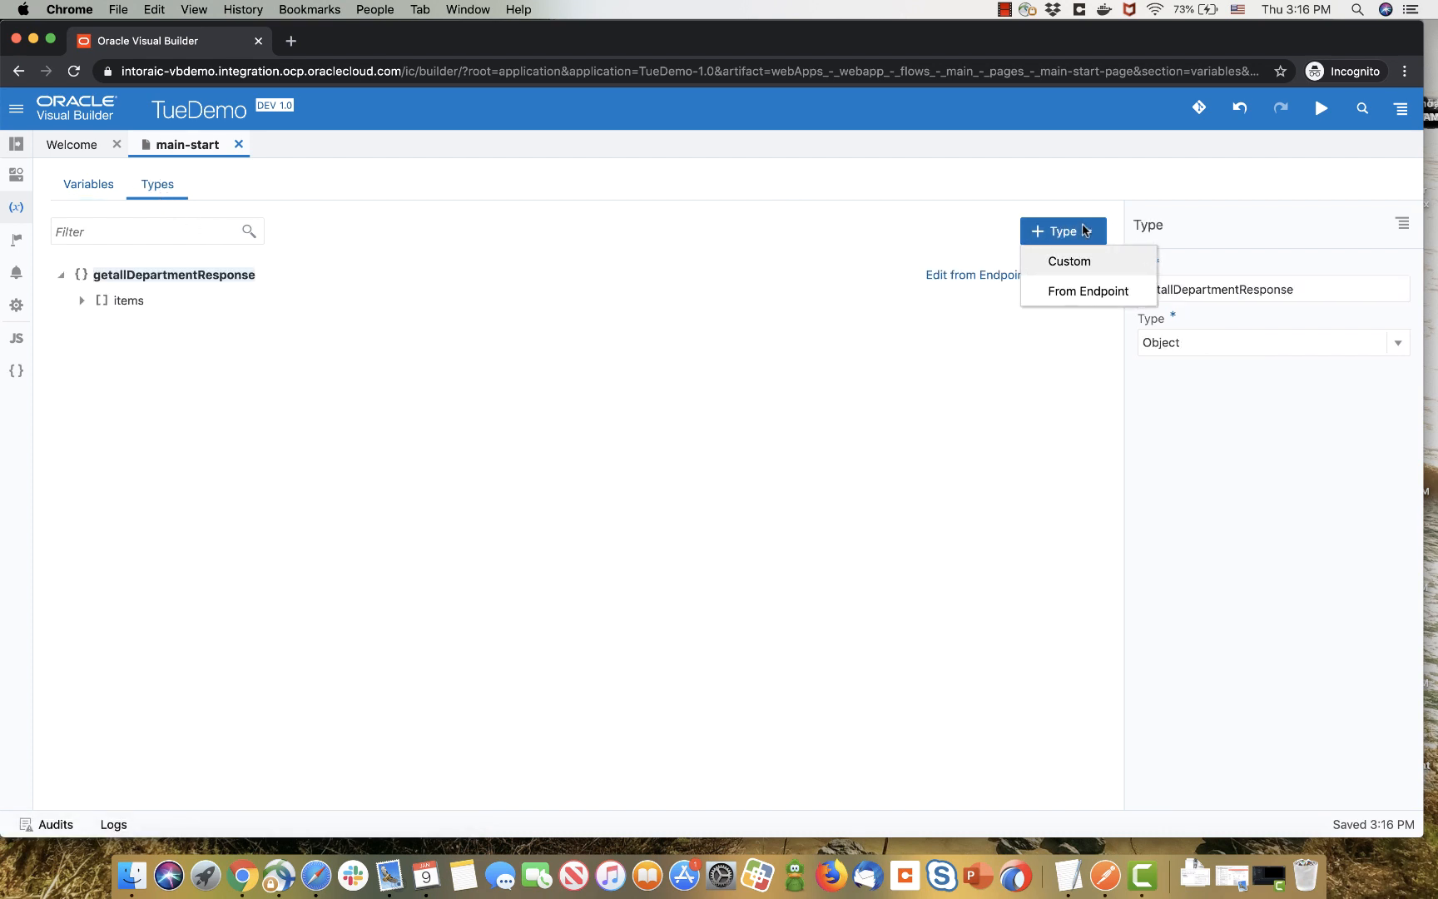
pyautogui.click(1088, 291)
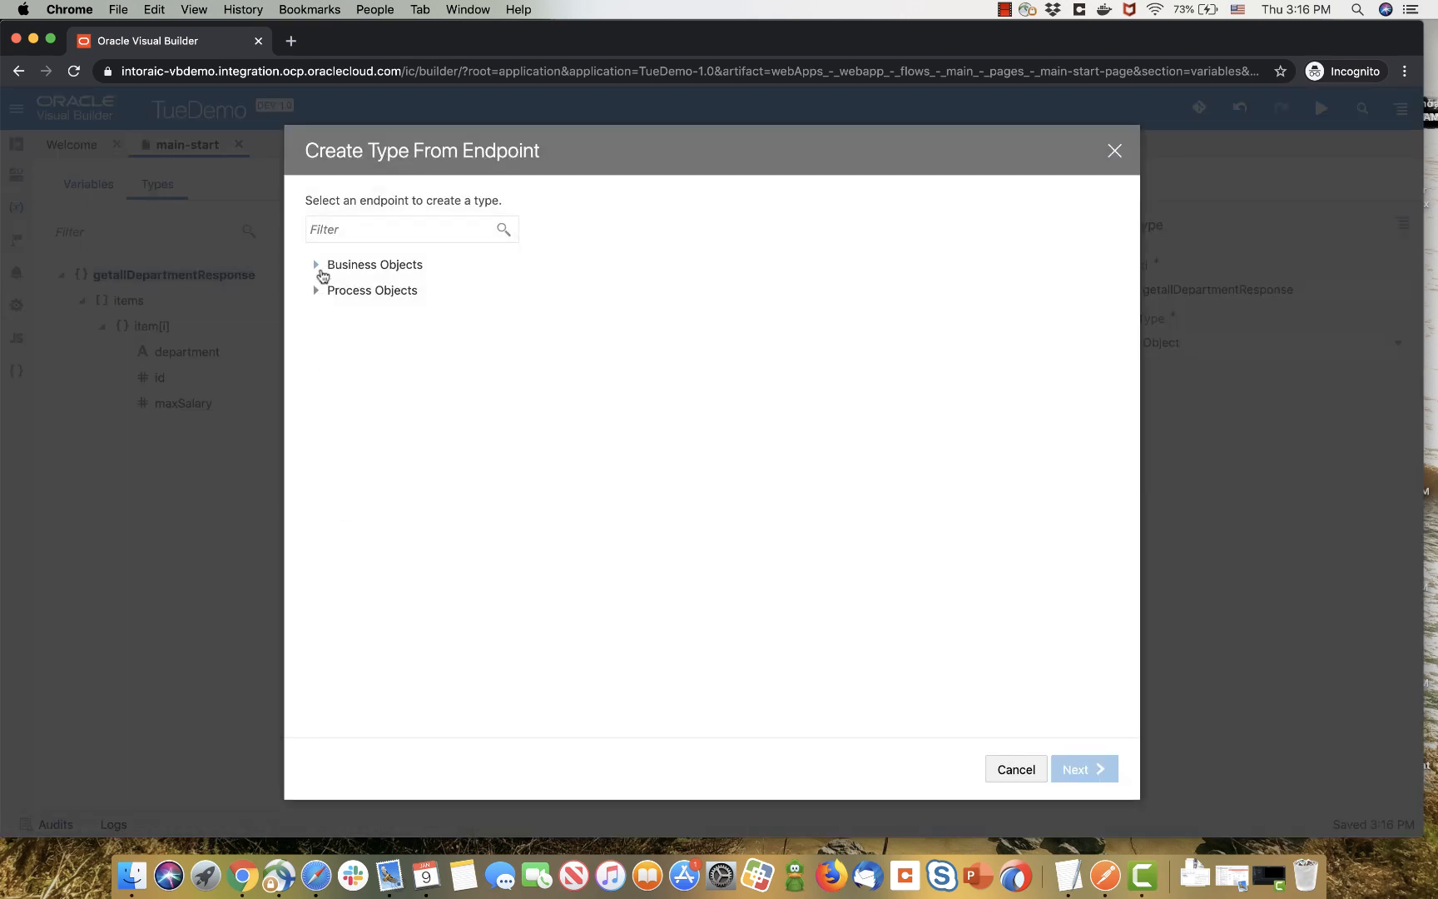
pyautogui.click(316, 263)
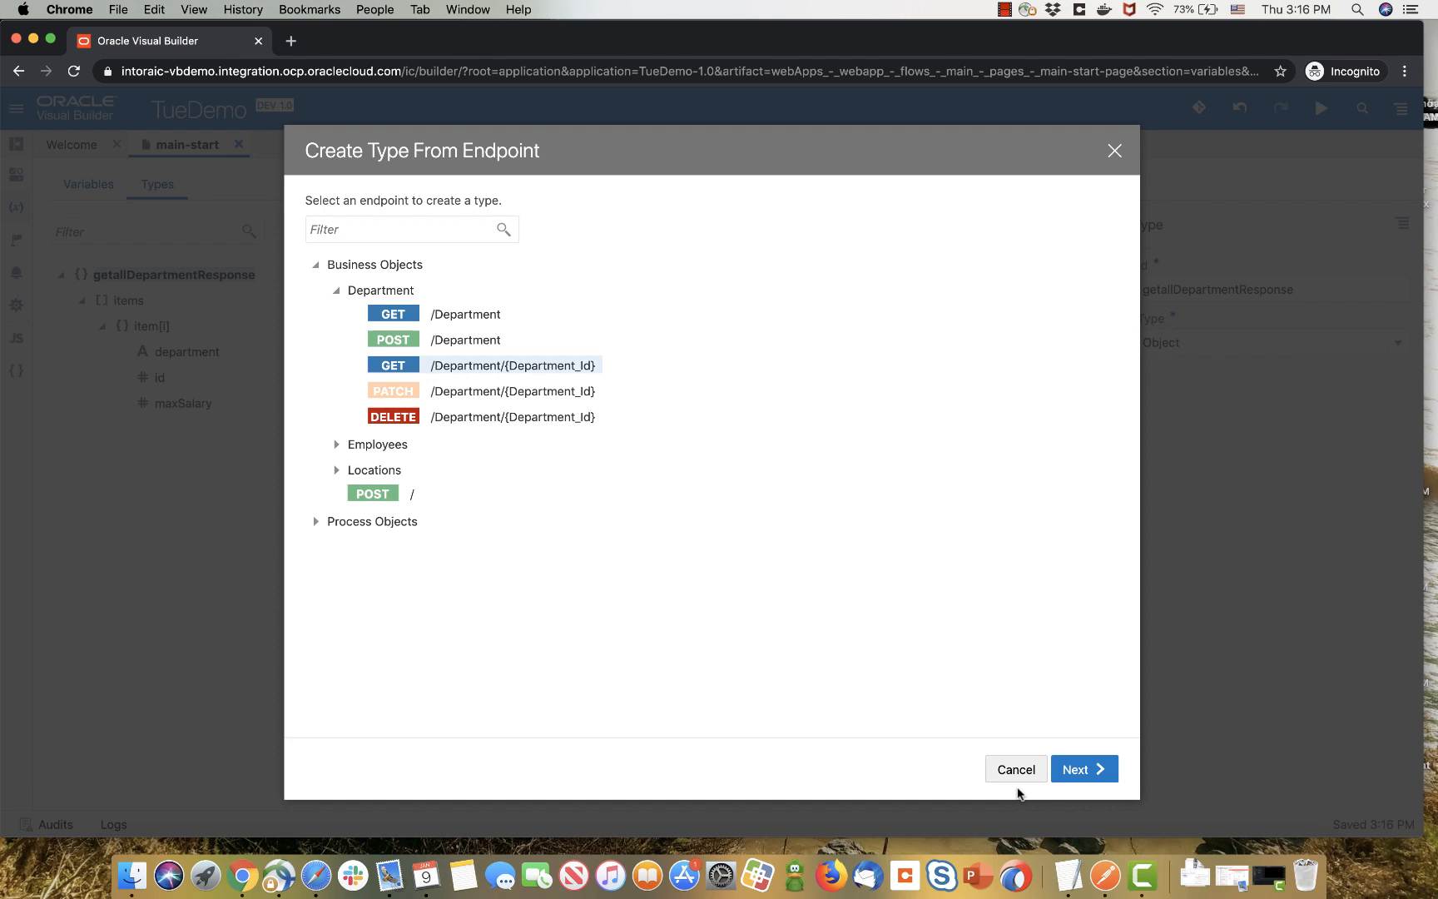
pyautogui.click(1082, 769)
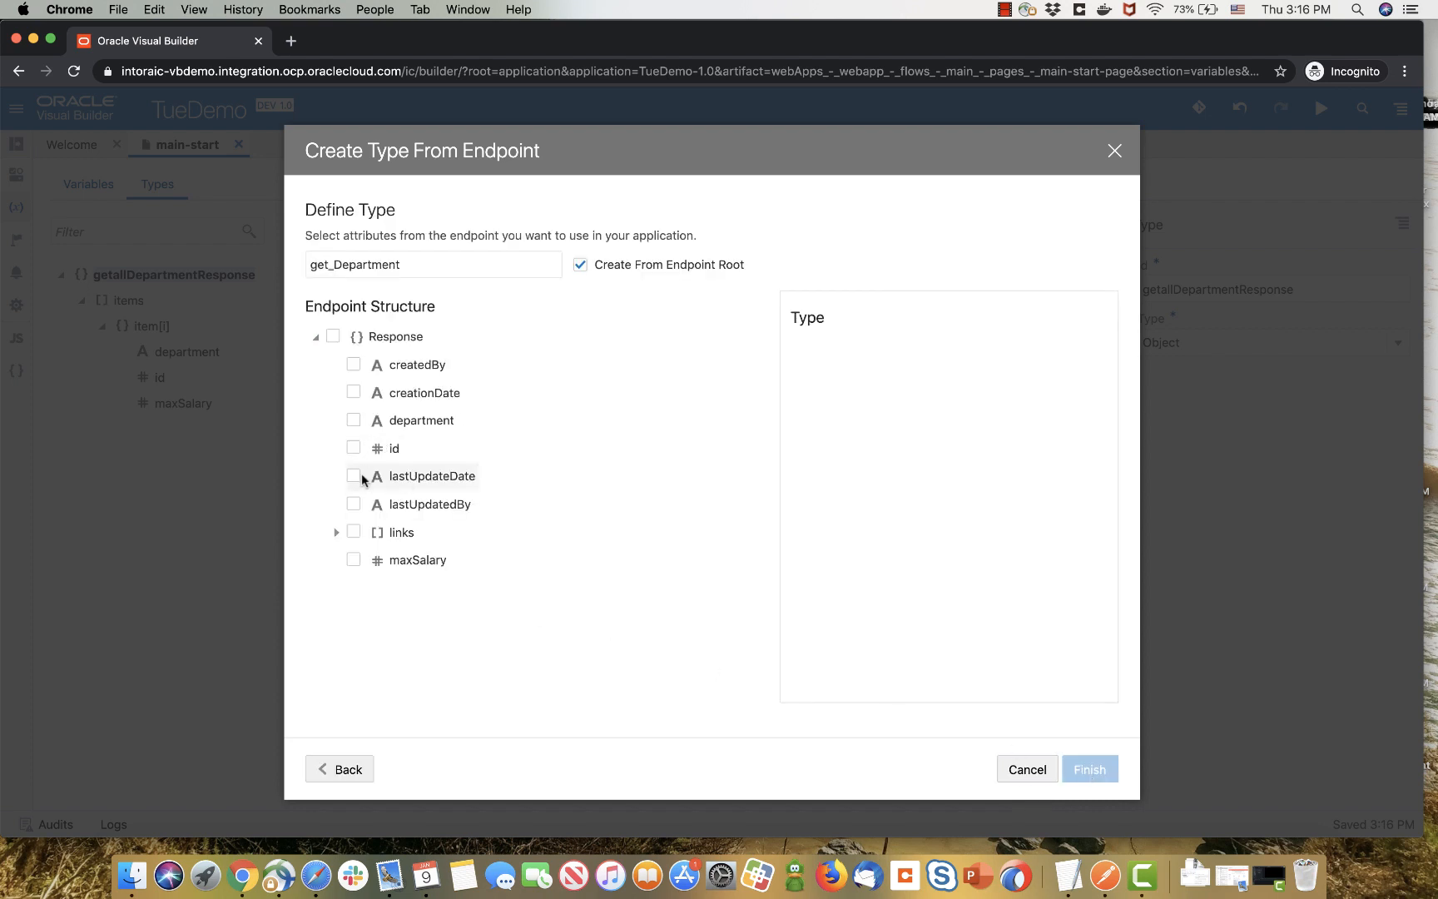
pyautogui.click(353, 447)
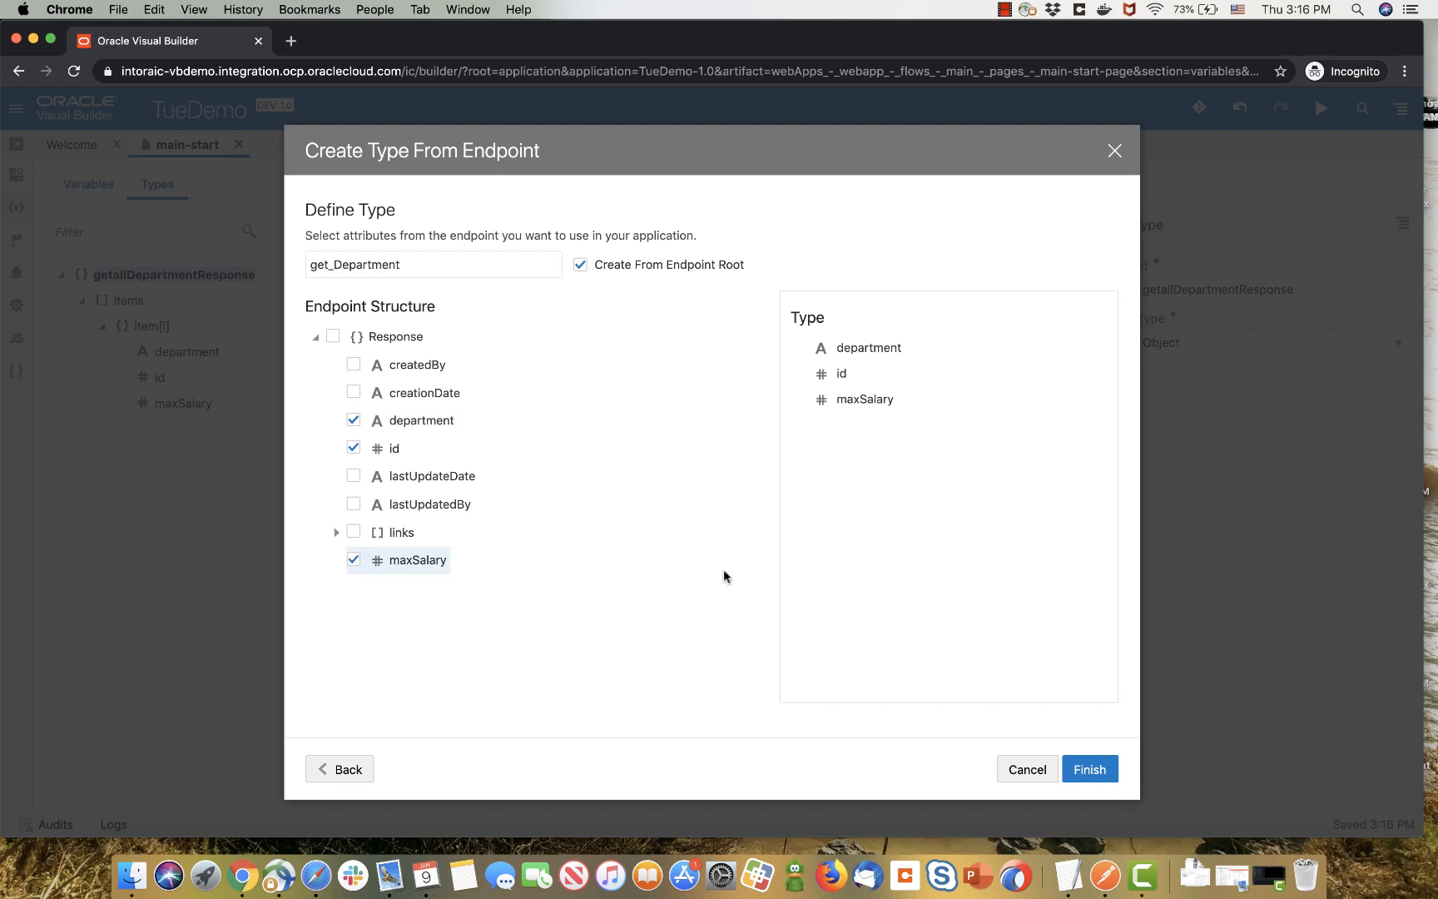
pyautogui.moveTo(1082, 754)
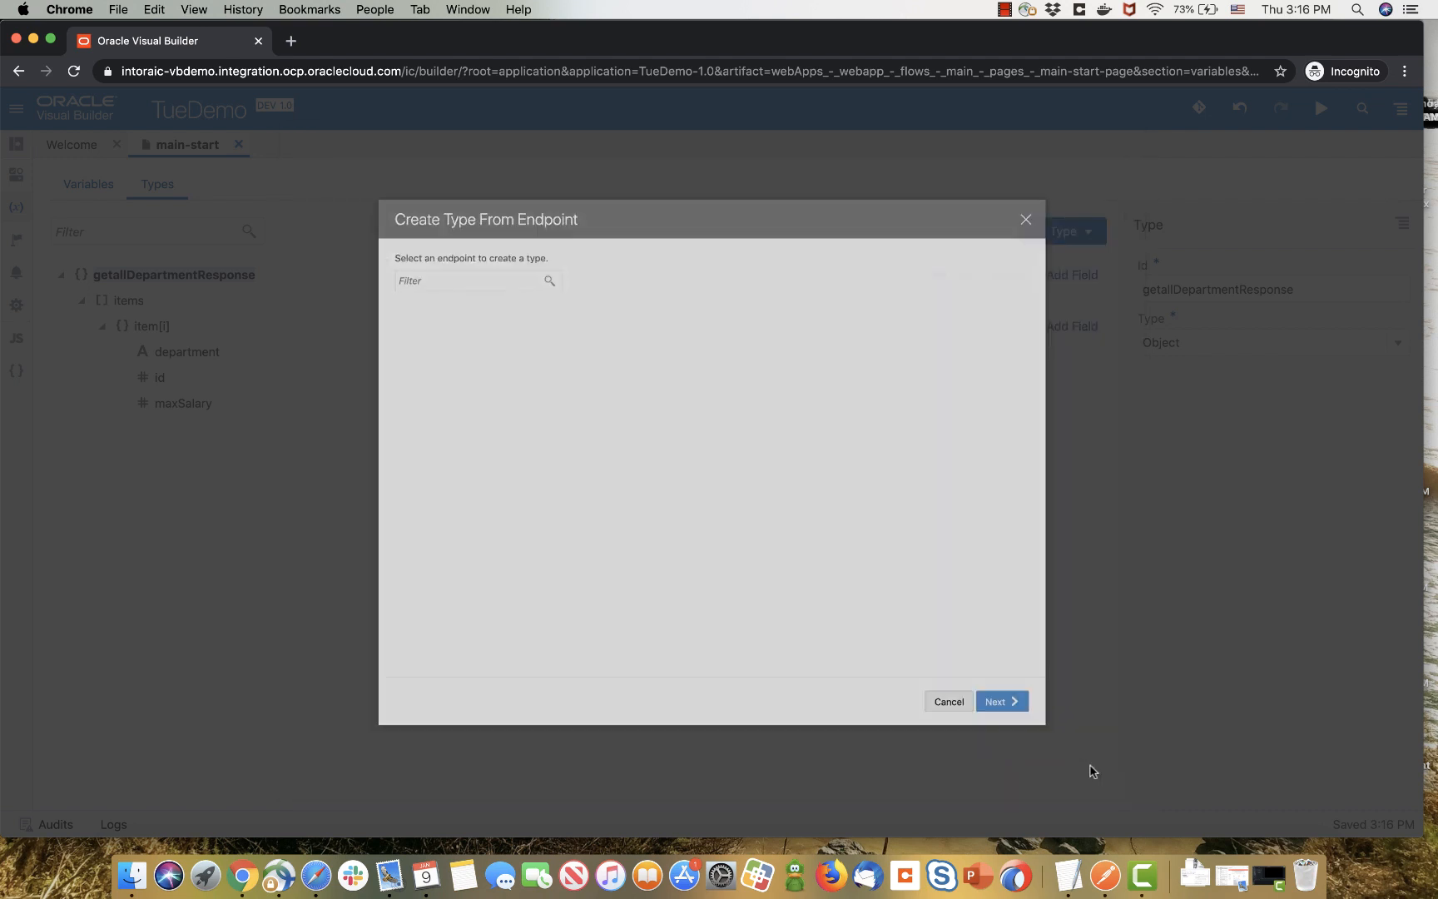
pyautogui.click(949, 701)
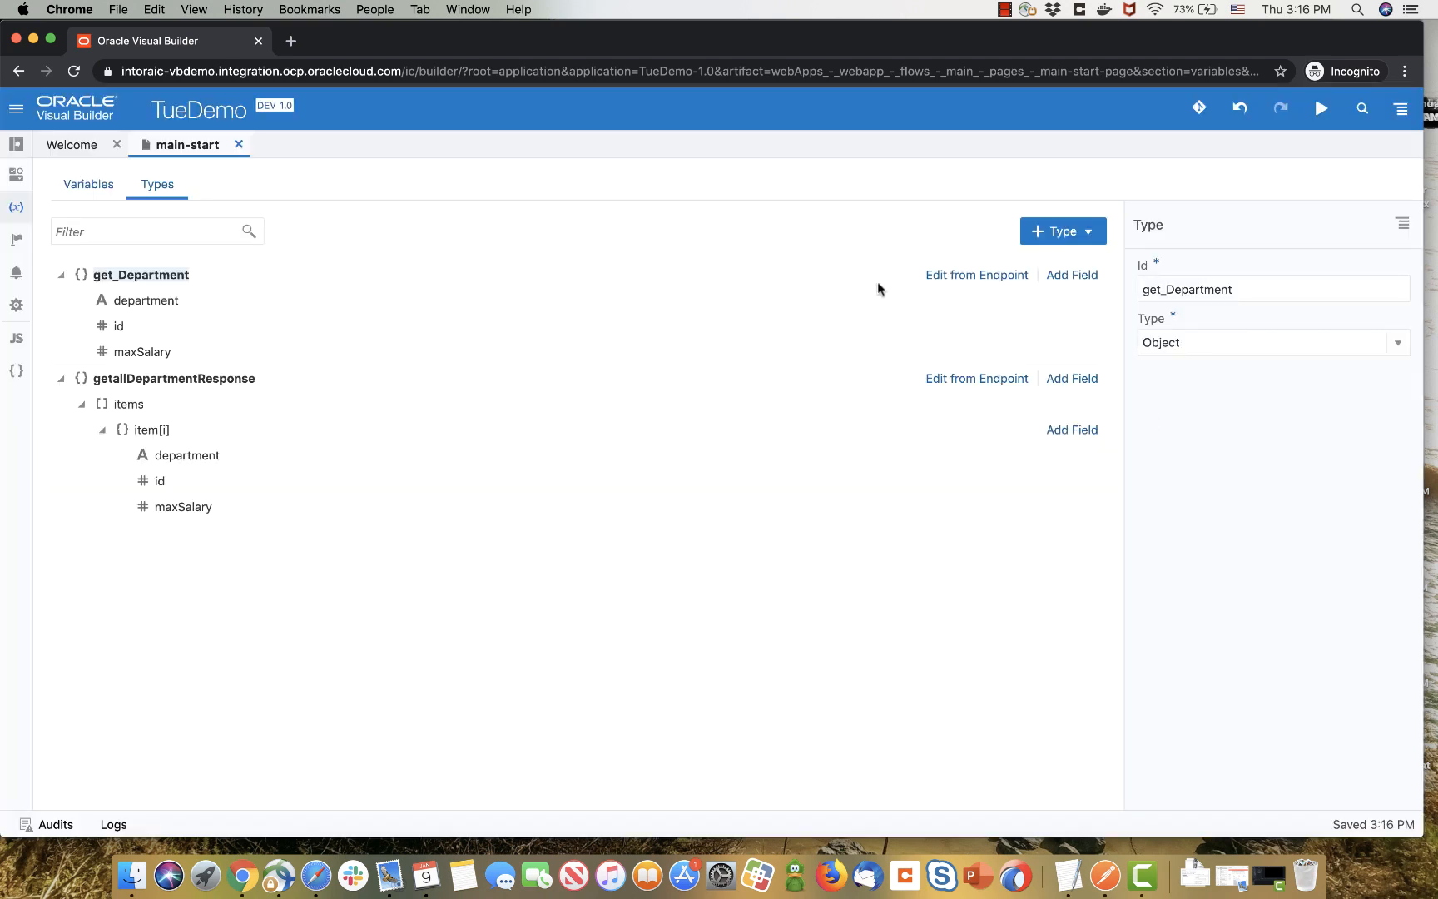
pyautogui.click(88, 185)
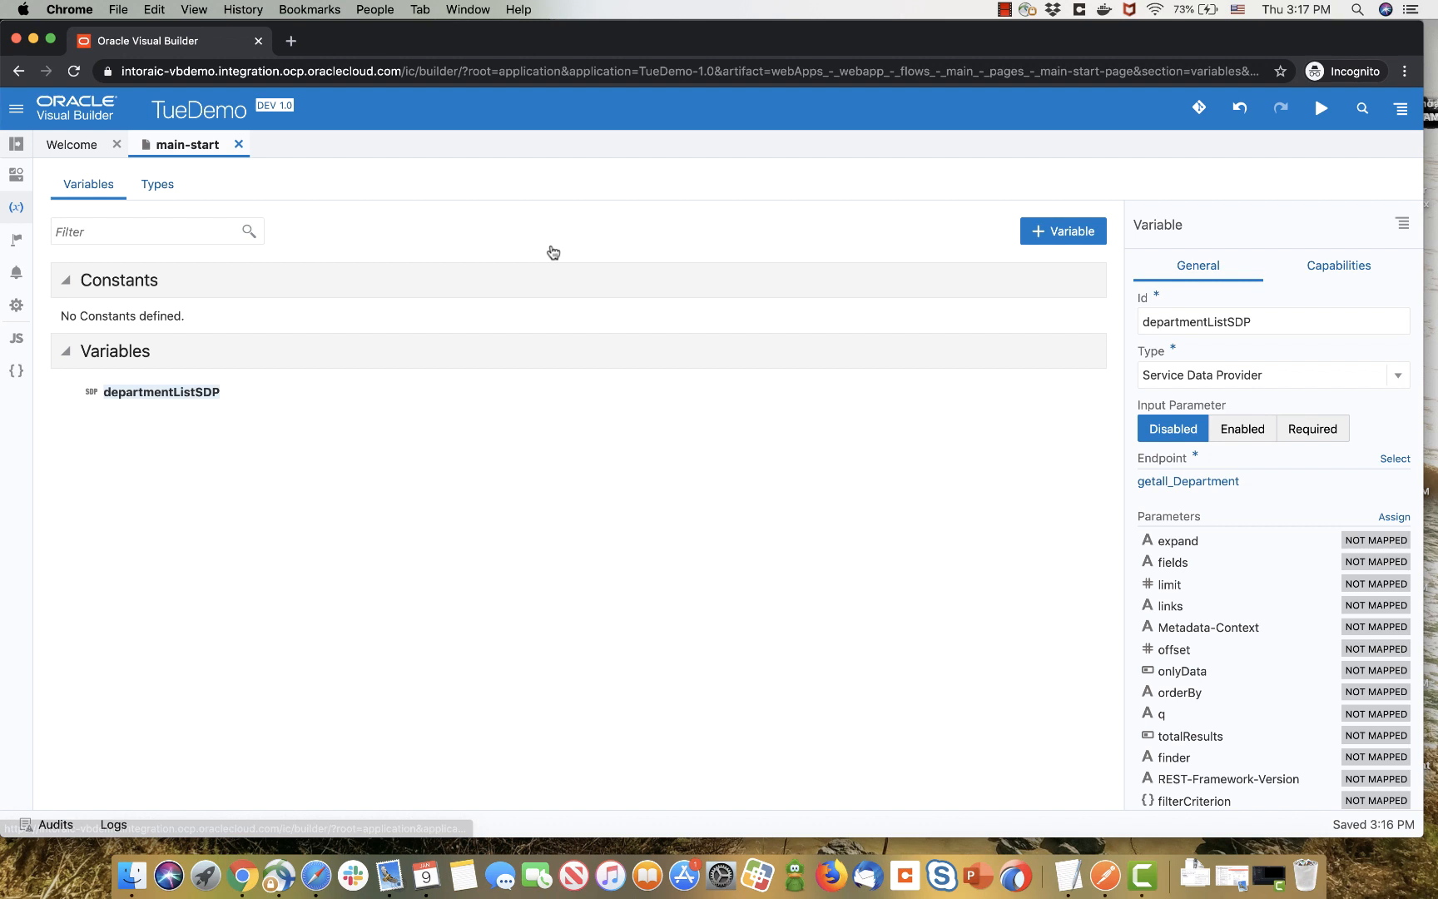
# - Create a currentDept page variable of type get_Department
pyautogui.click(1062, 230)
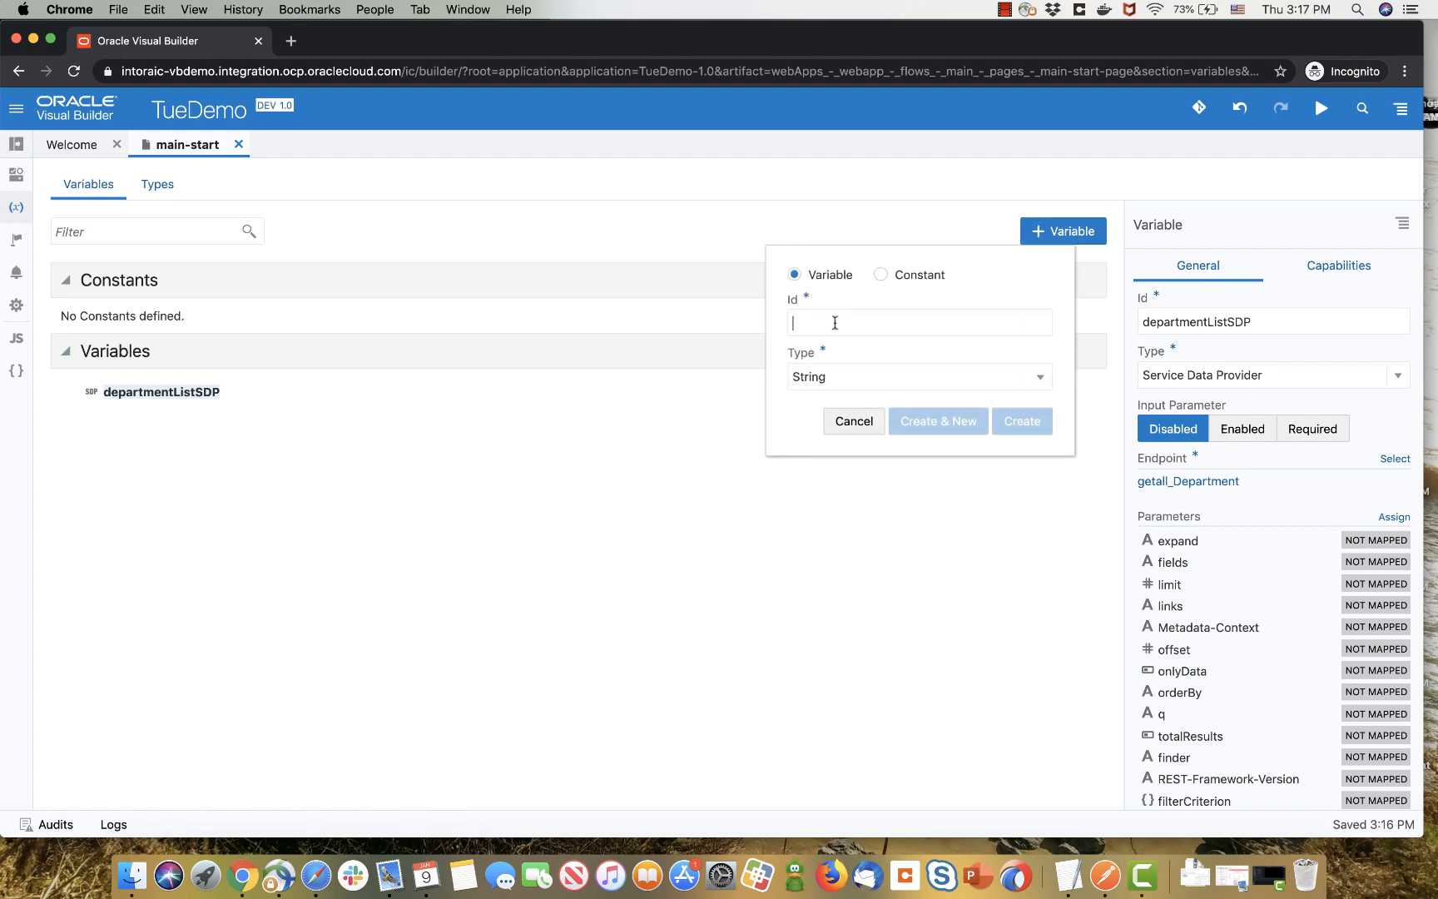
pyautogui.write('cu')
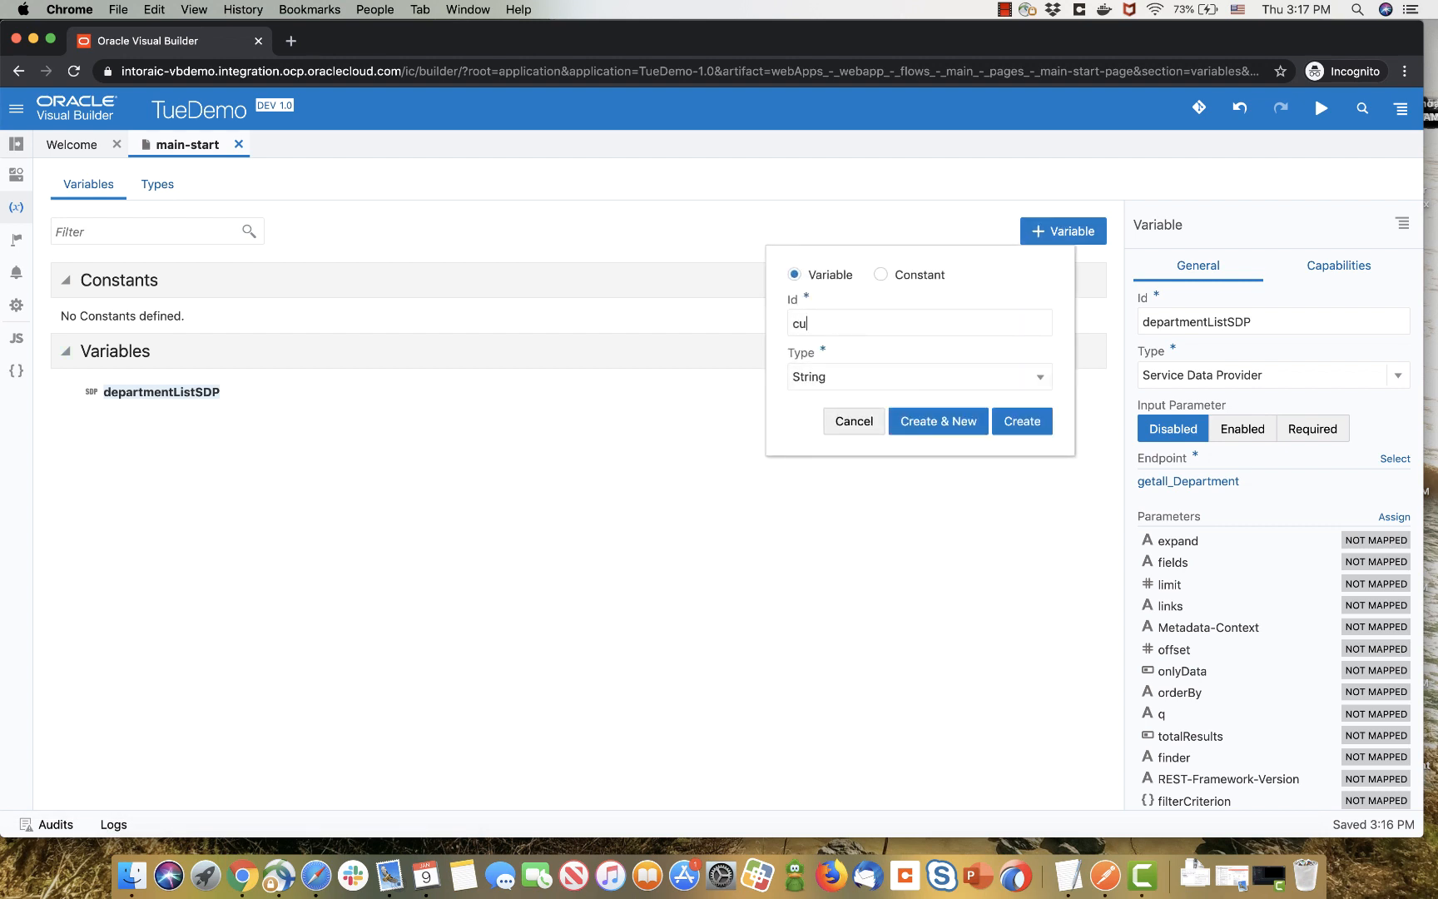
pyautogui.write('rrentDept')
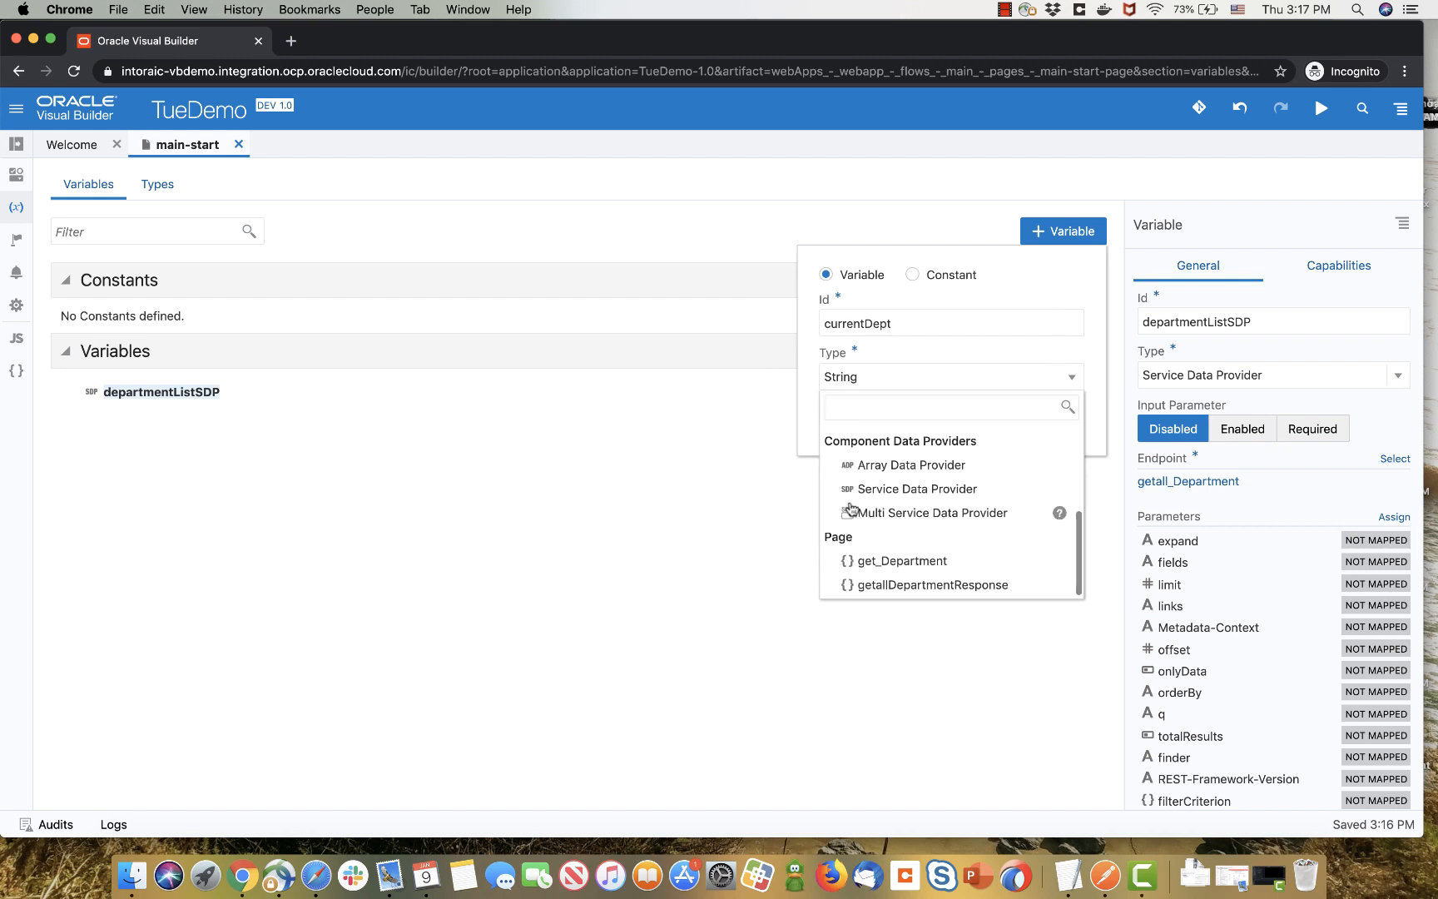
pyautogui.click(902, 561)
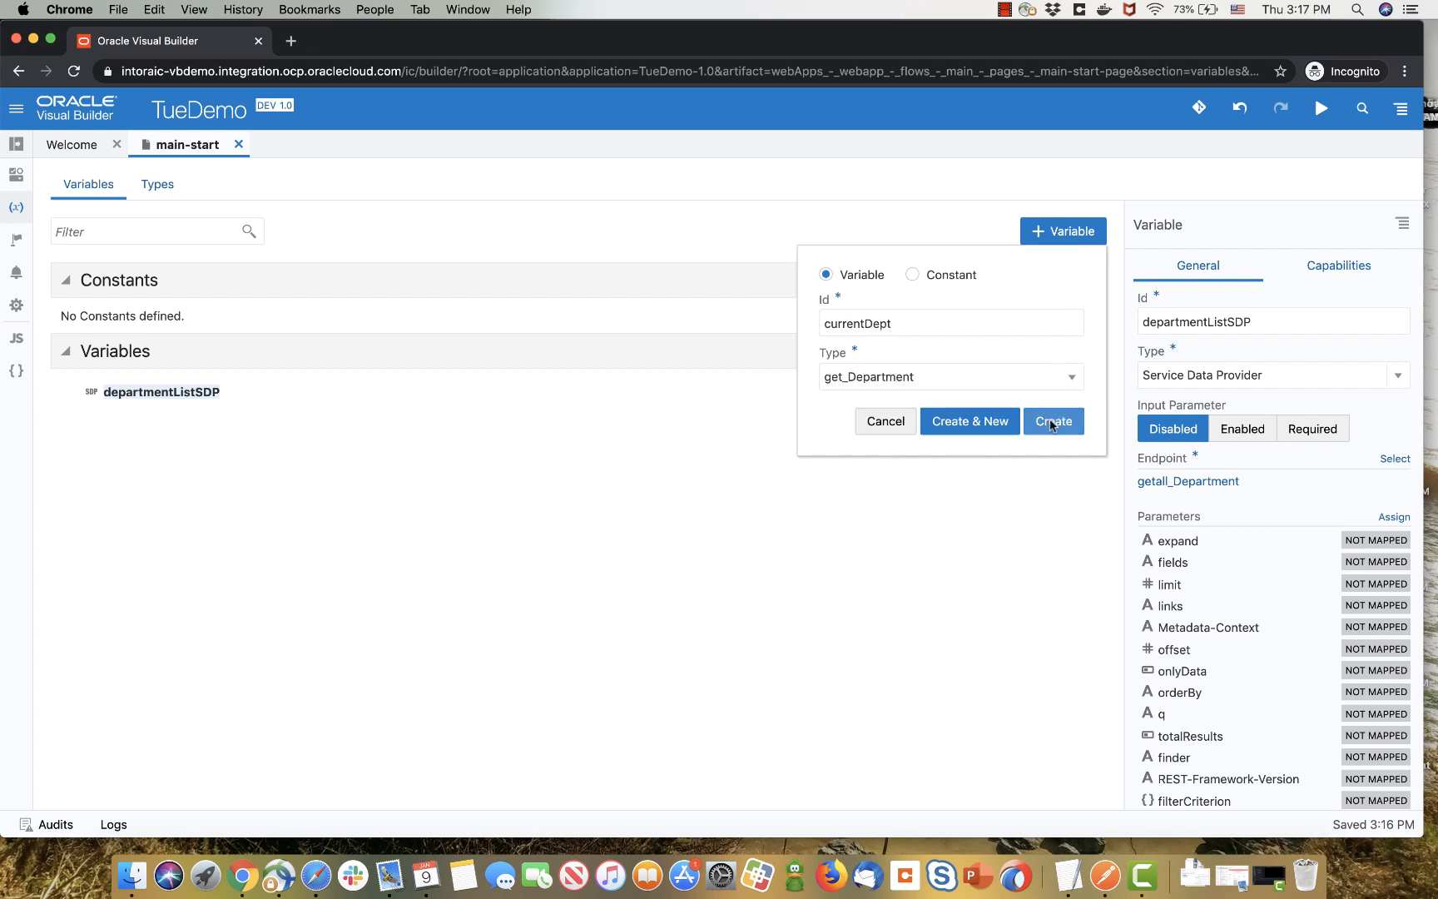
pyautogui.click(1052, 421)
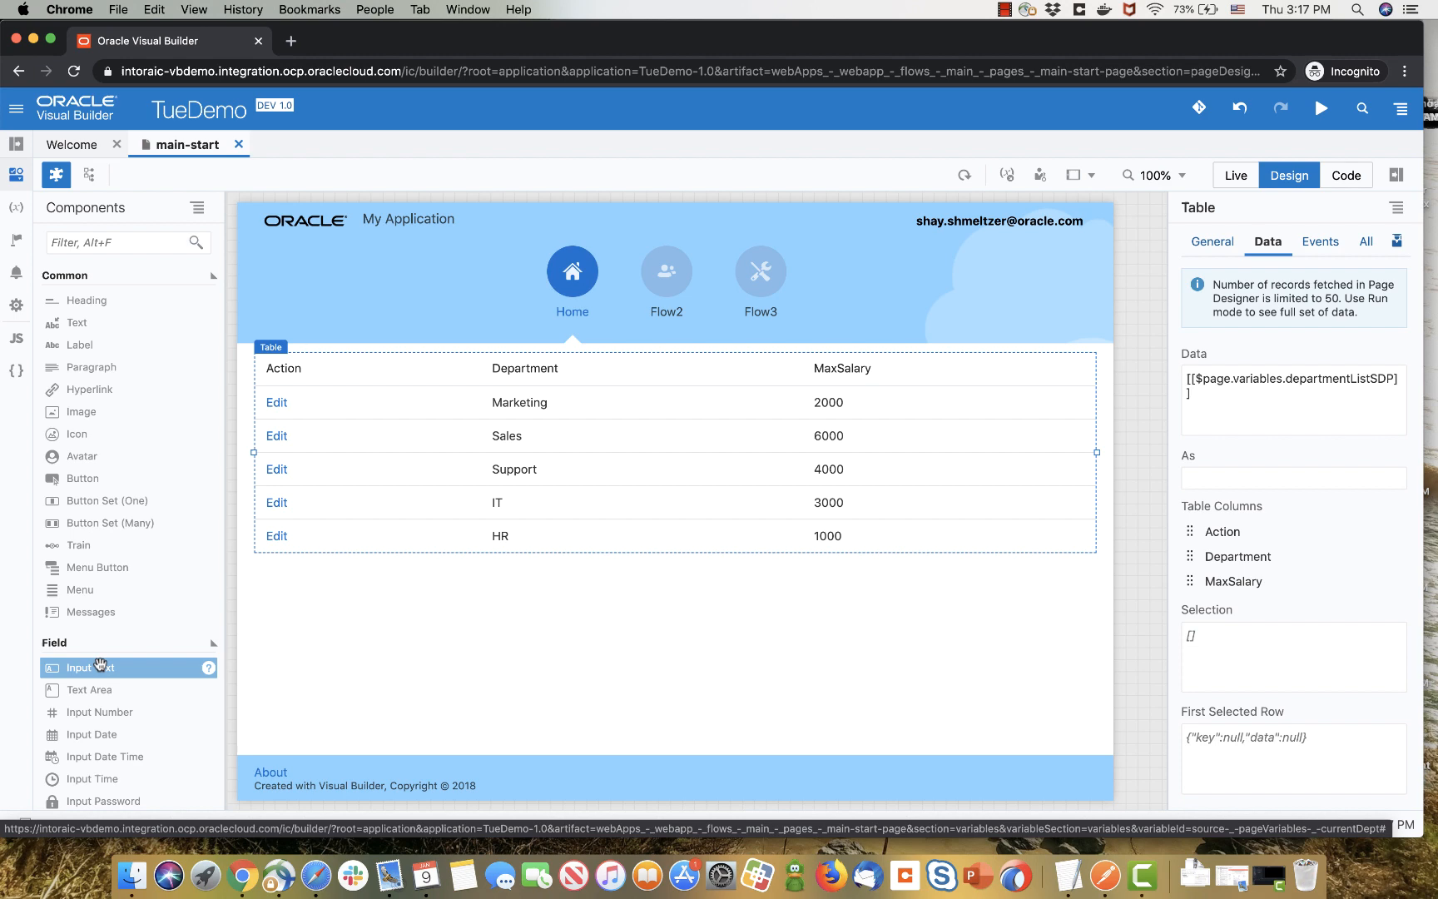
# - Add two Input Text fields under the table, labelled Name and Max Salary
pyautogui.click(341, 624)
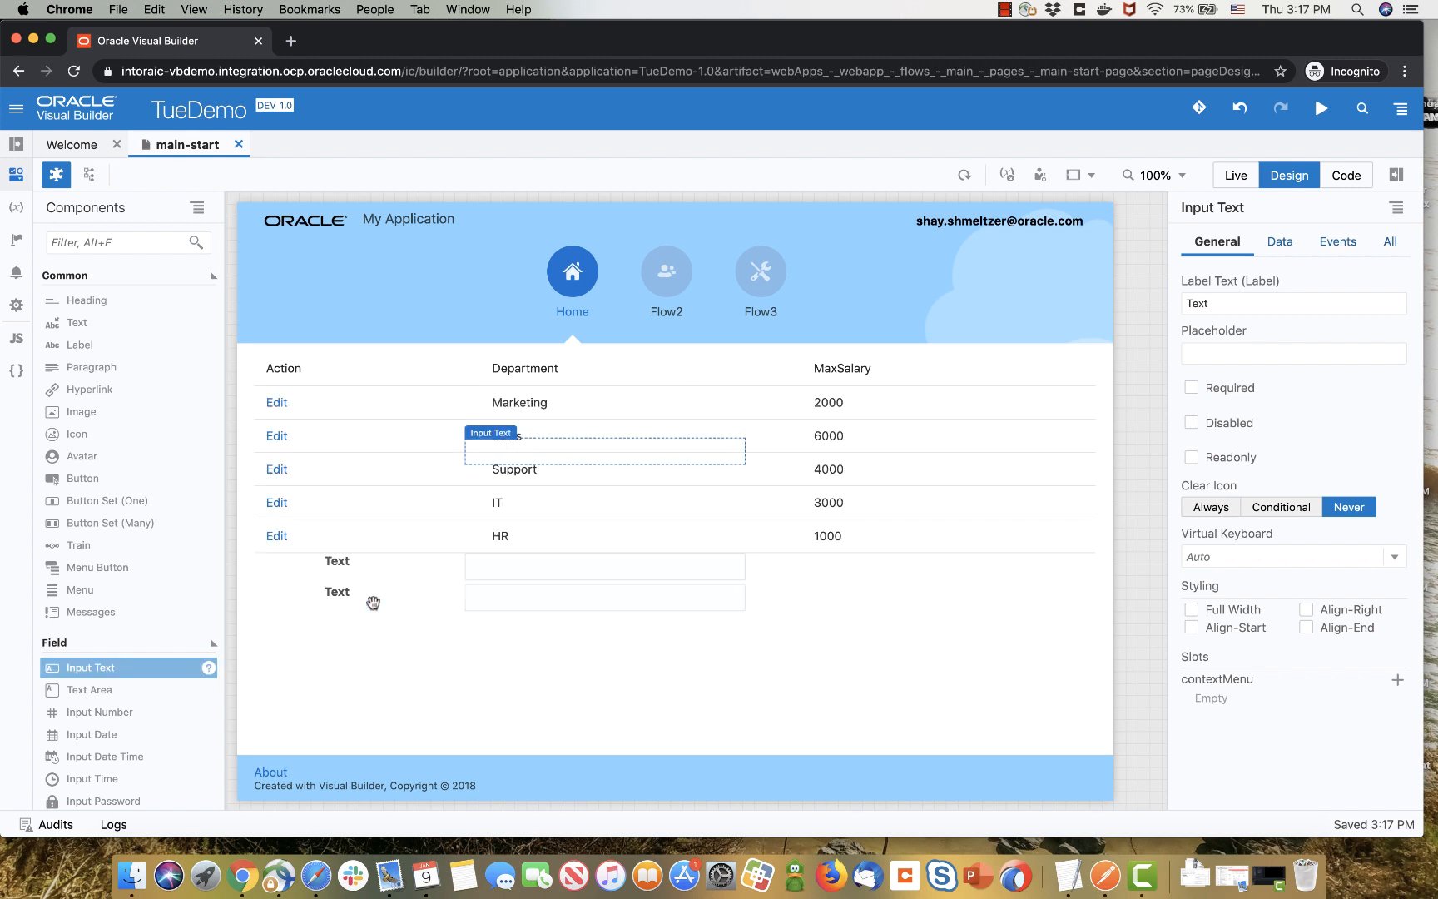
pyautogui.click(337, 560)
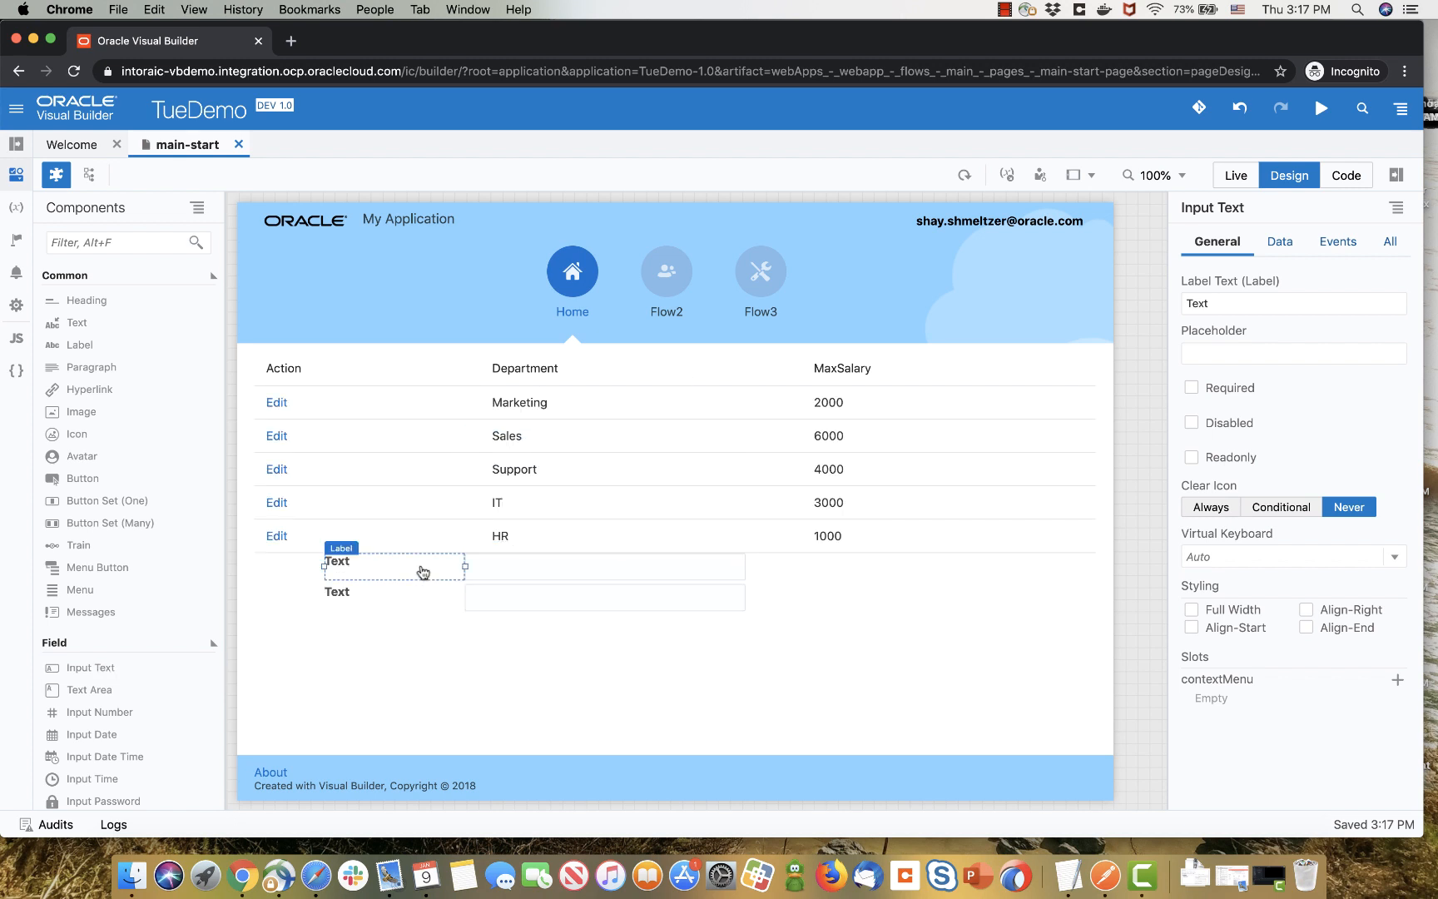
pyautogui.click(336, 560)
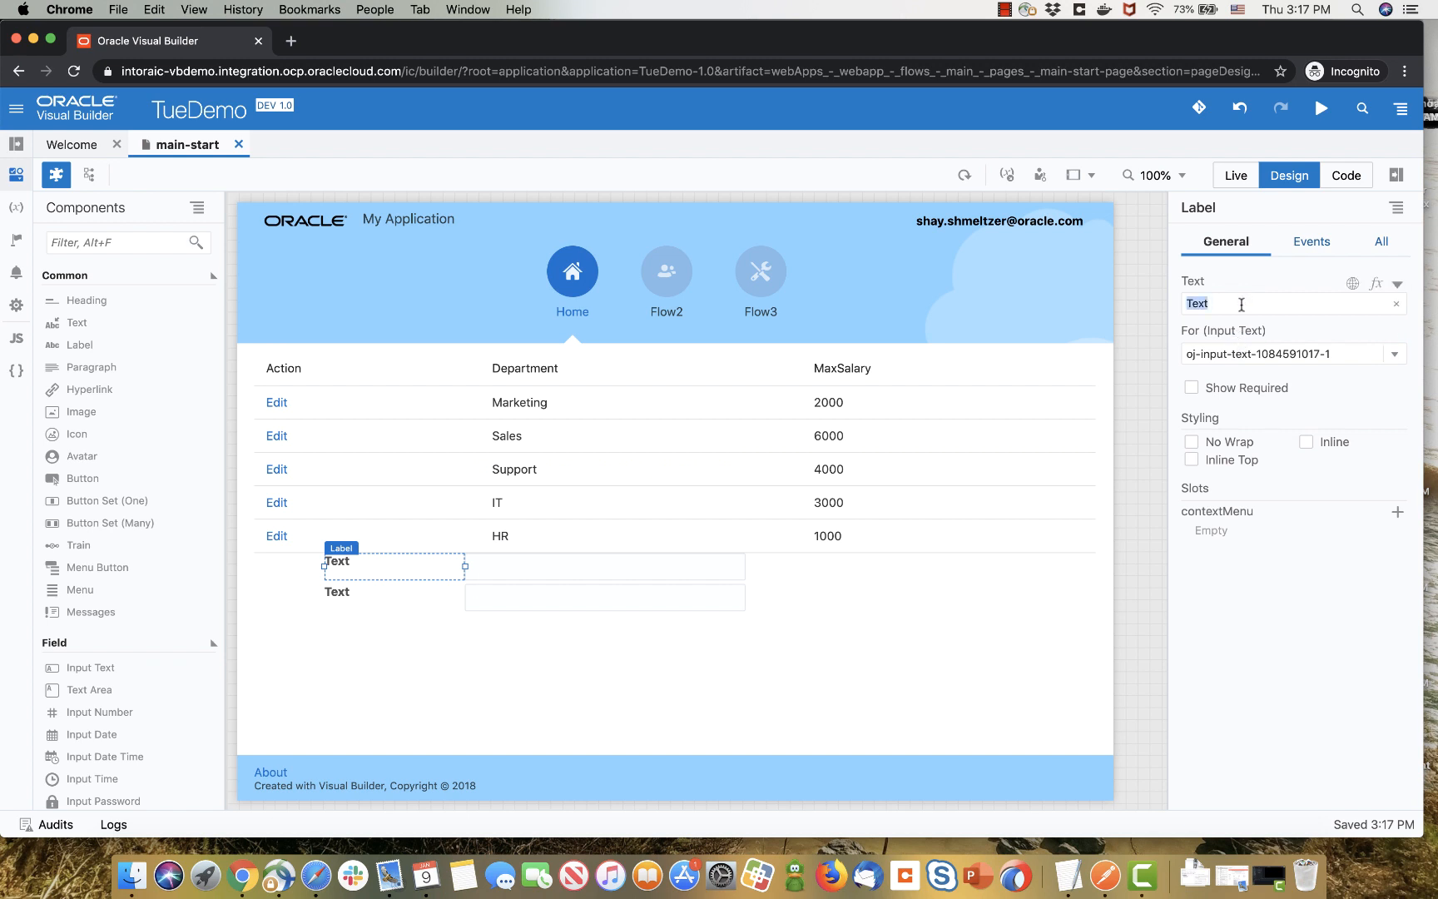
pyautogui.write('Name')
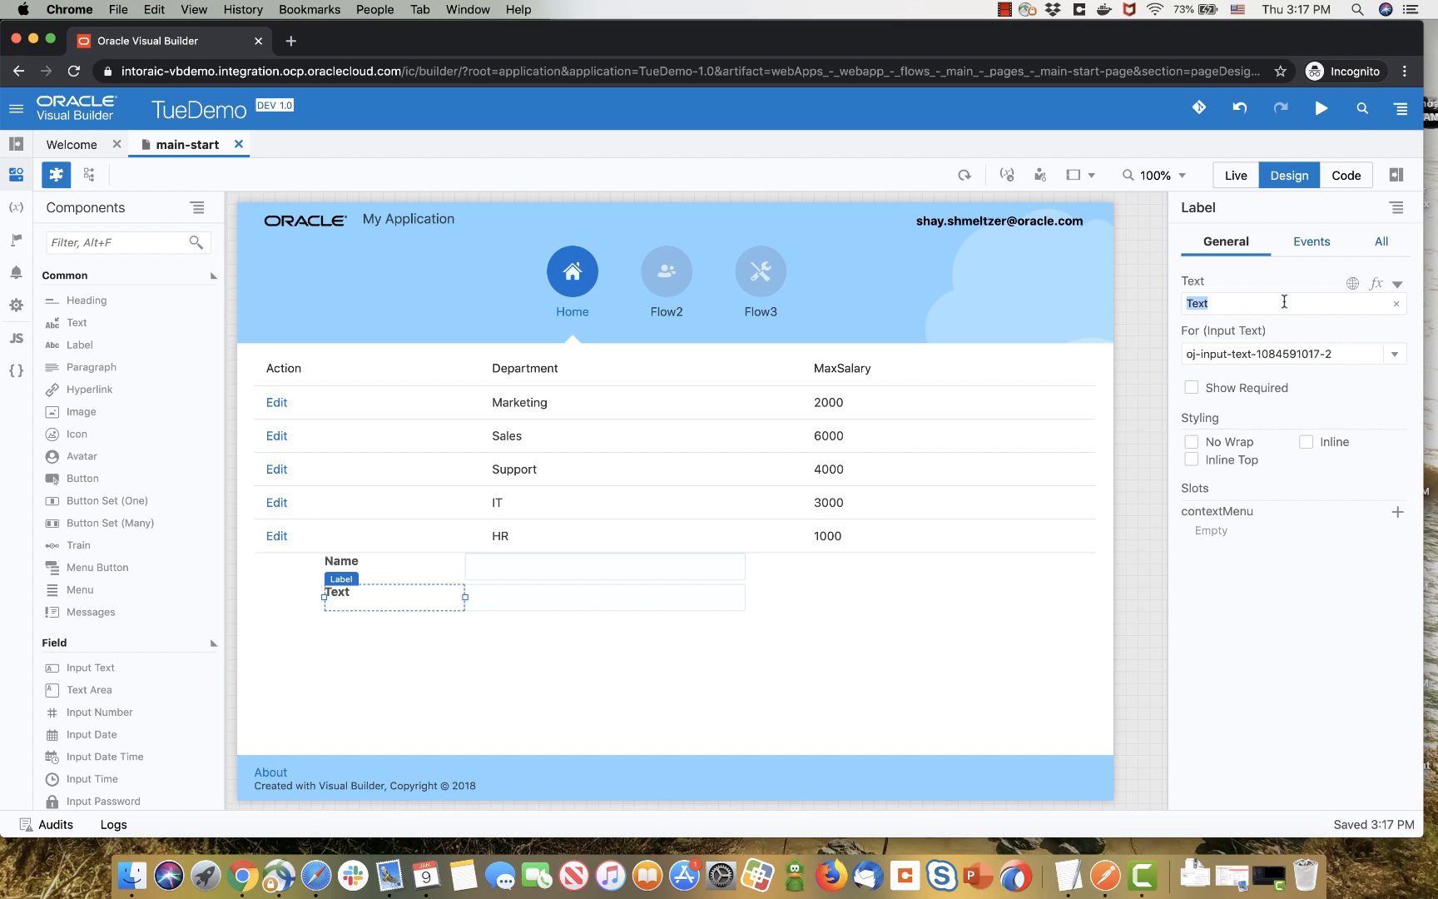
pyautogui.write('MAx Salary')
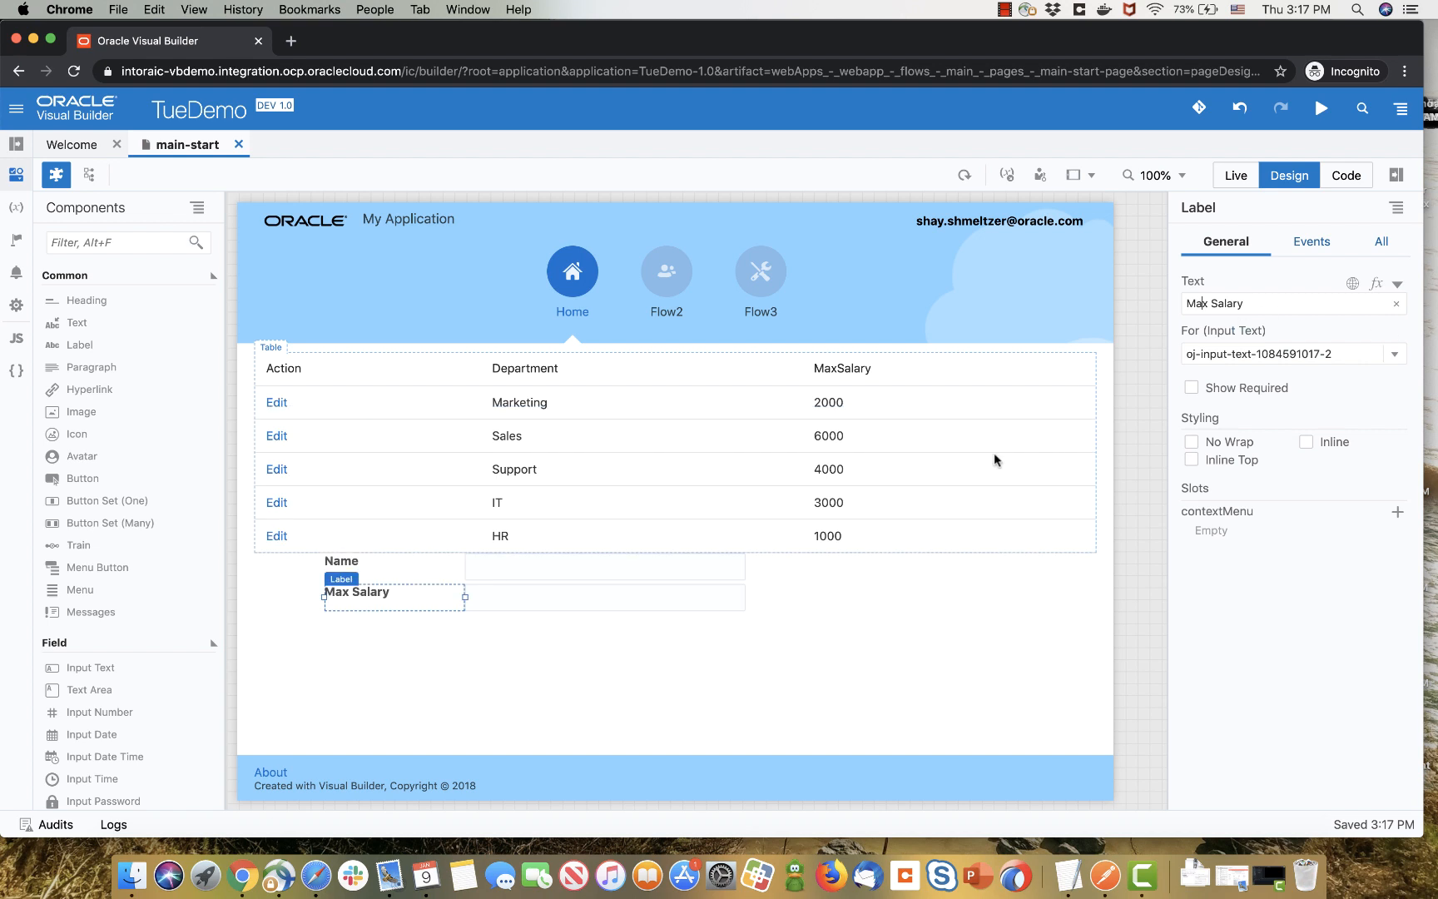
# - Bind the Name field to currentDept.department and Max Salary to currentDept.maxSalary
pyautogui.click(604, 566)
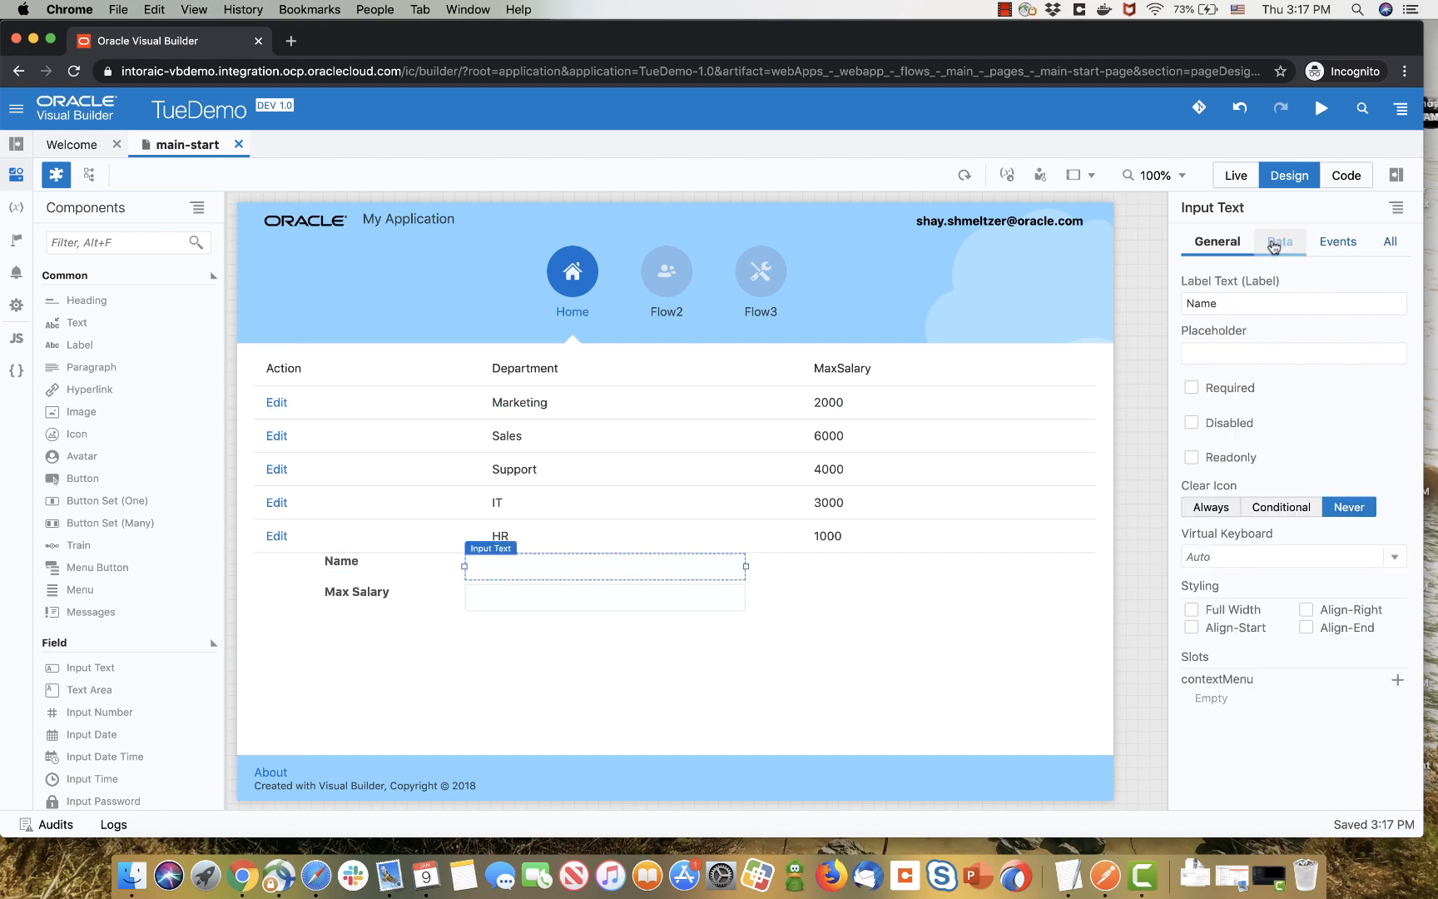
pyautogui.click(1278, 241)
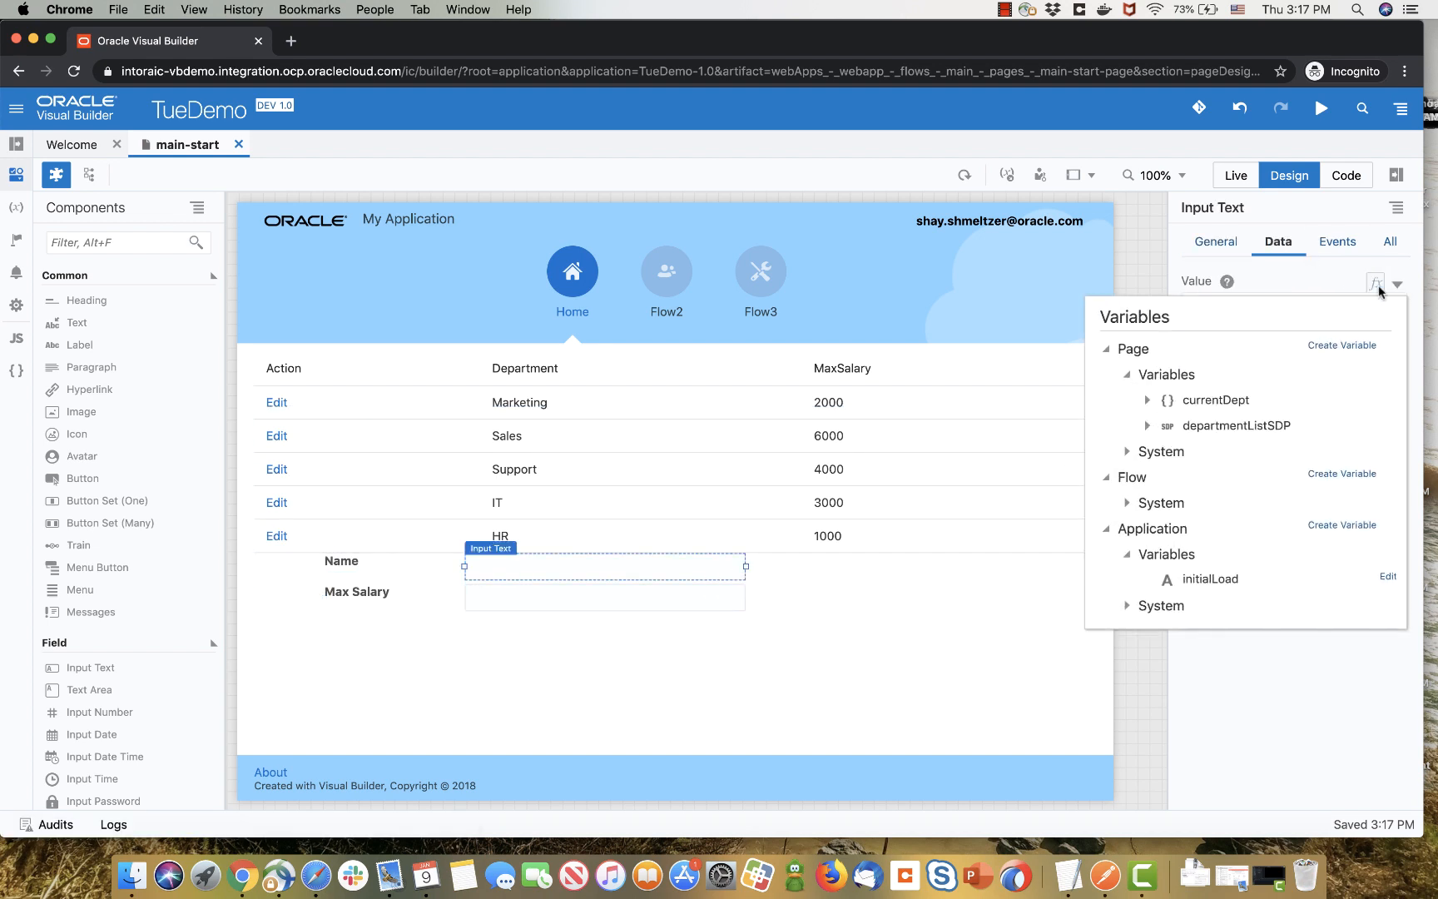
pyautogui.click(1147, 399)
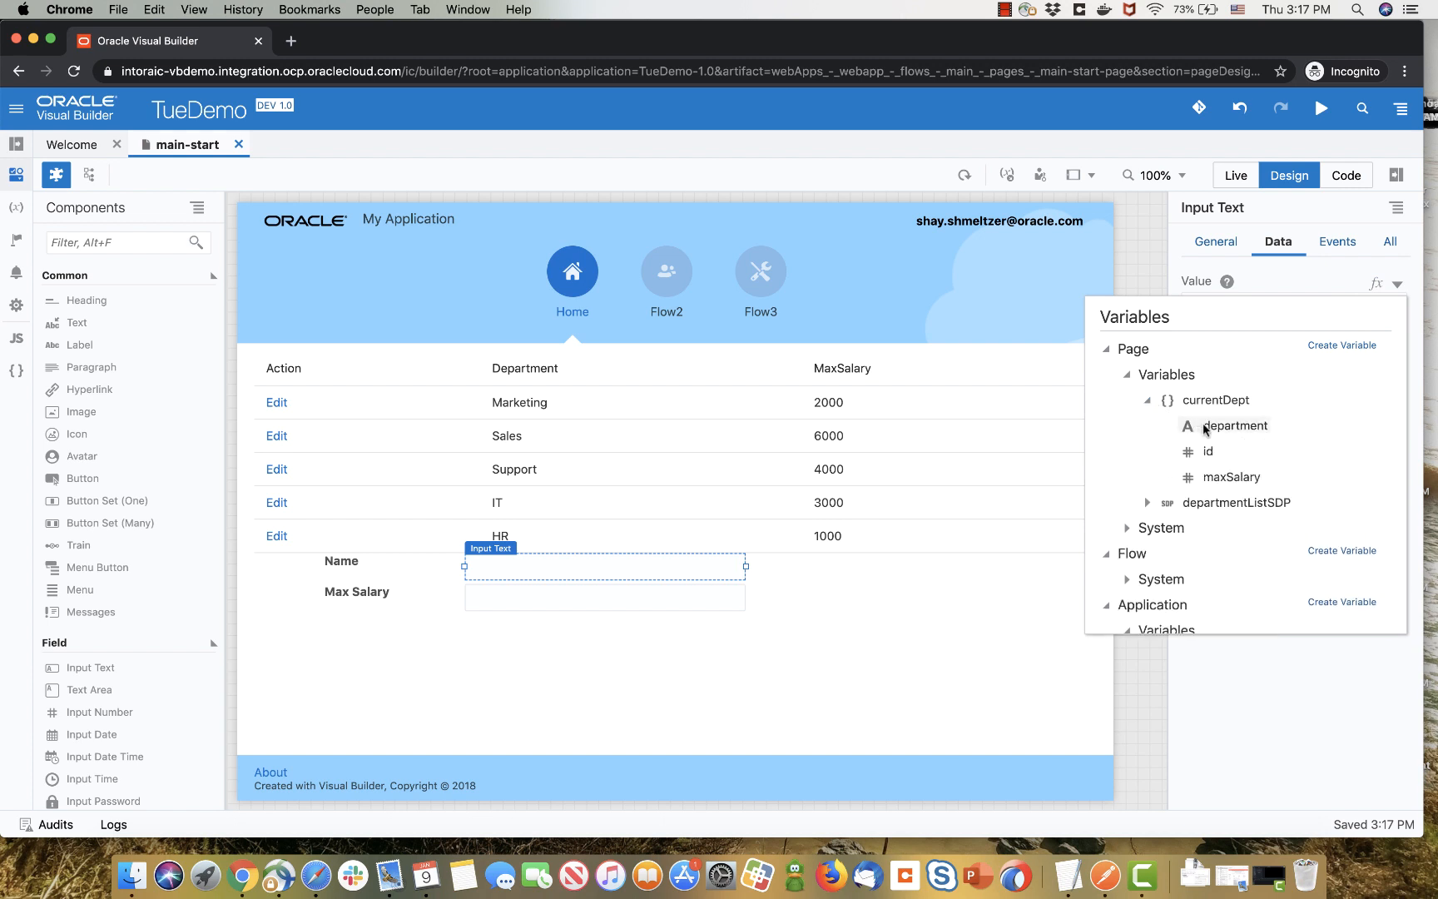
pyautogui.click(1237, 425)
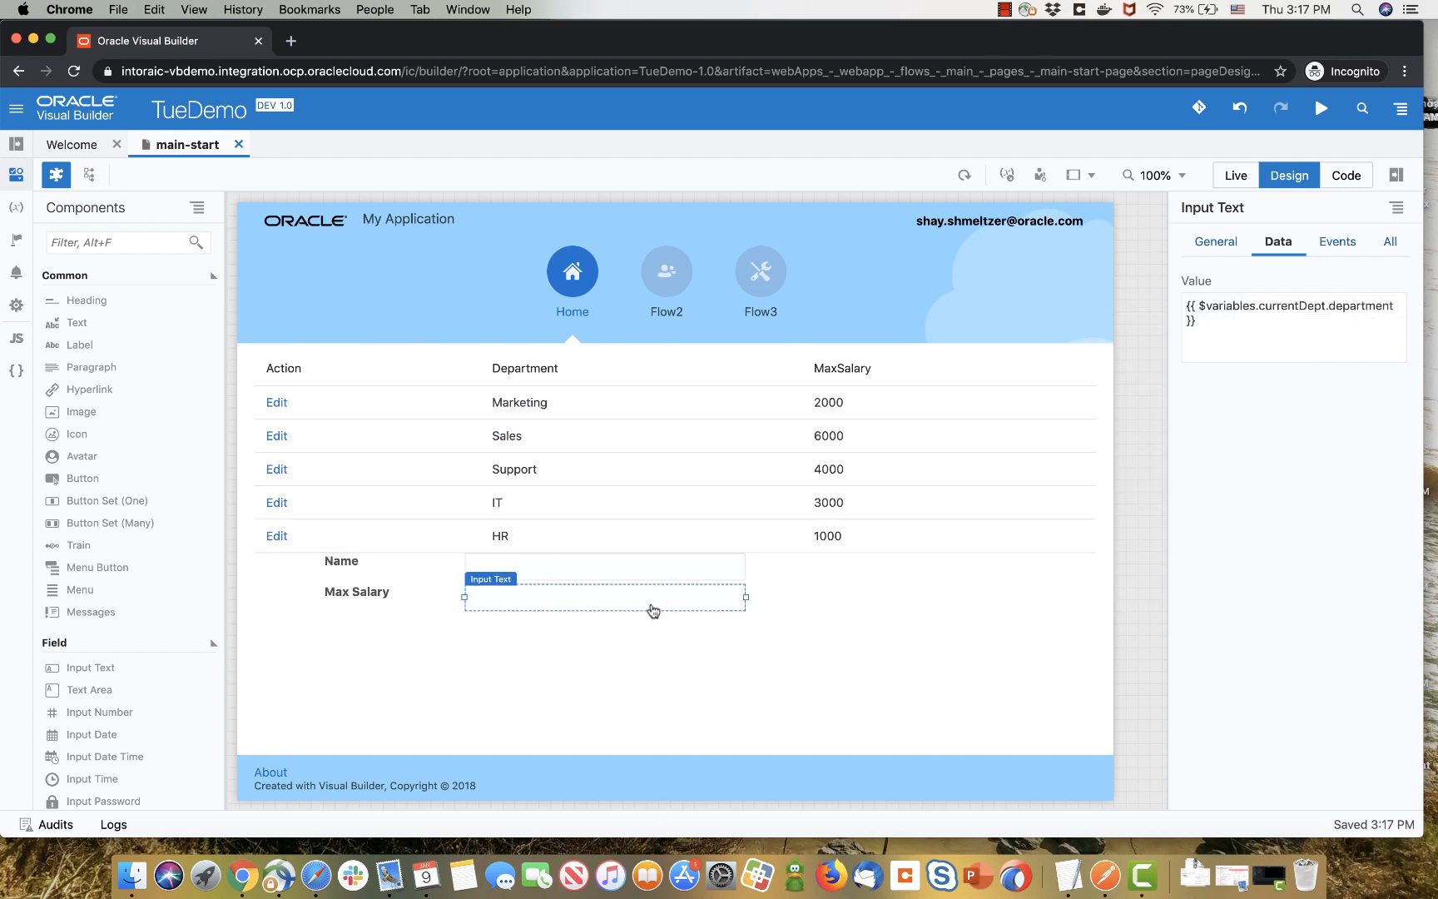
pyautogui.click(1397, 281)
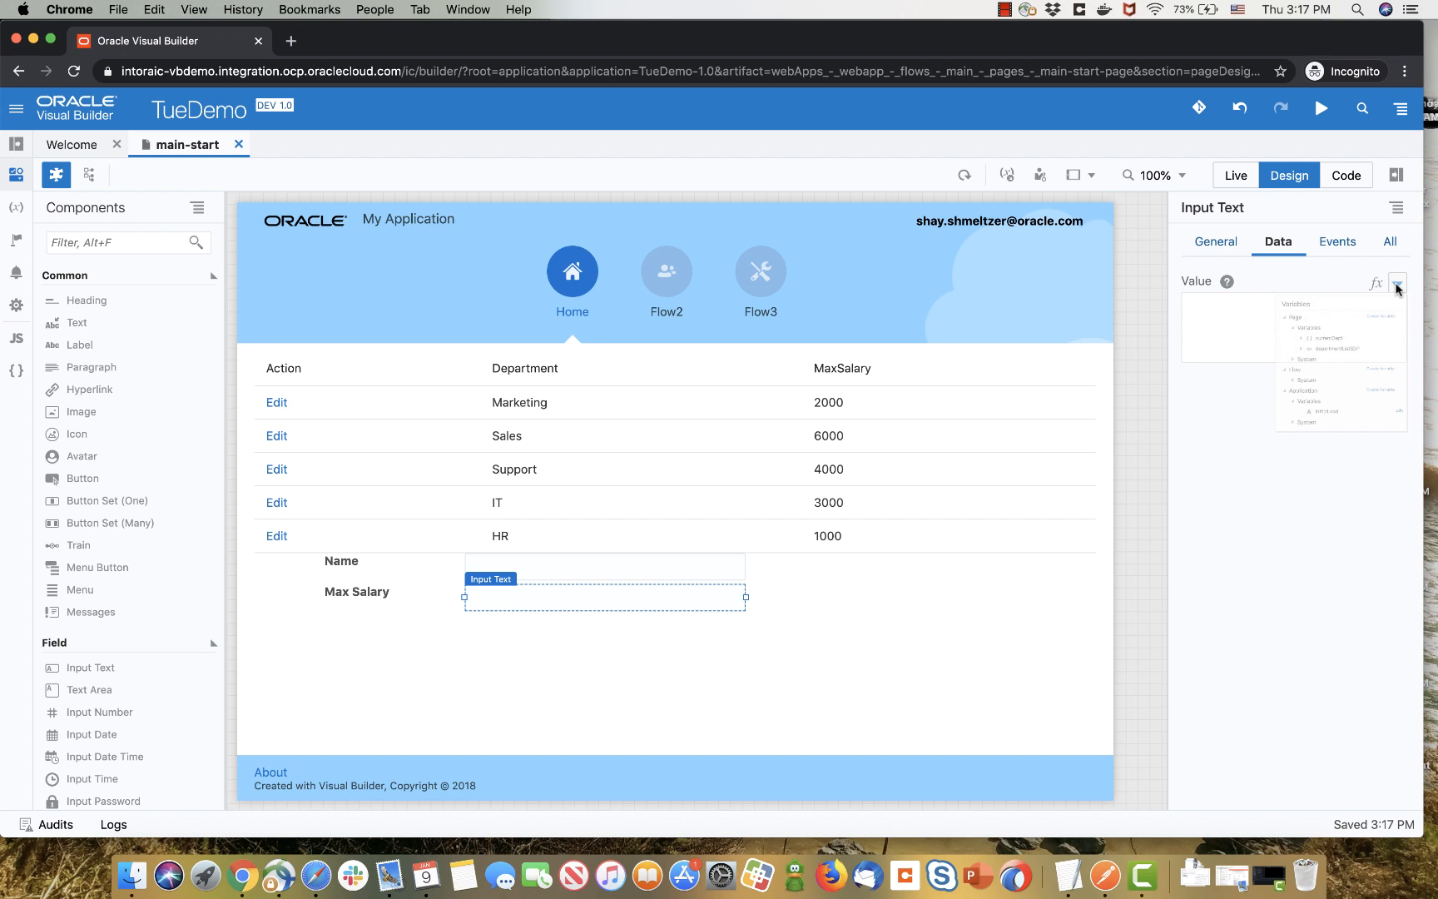
pyautogui.click(1396, 281)
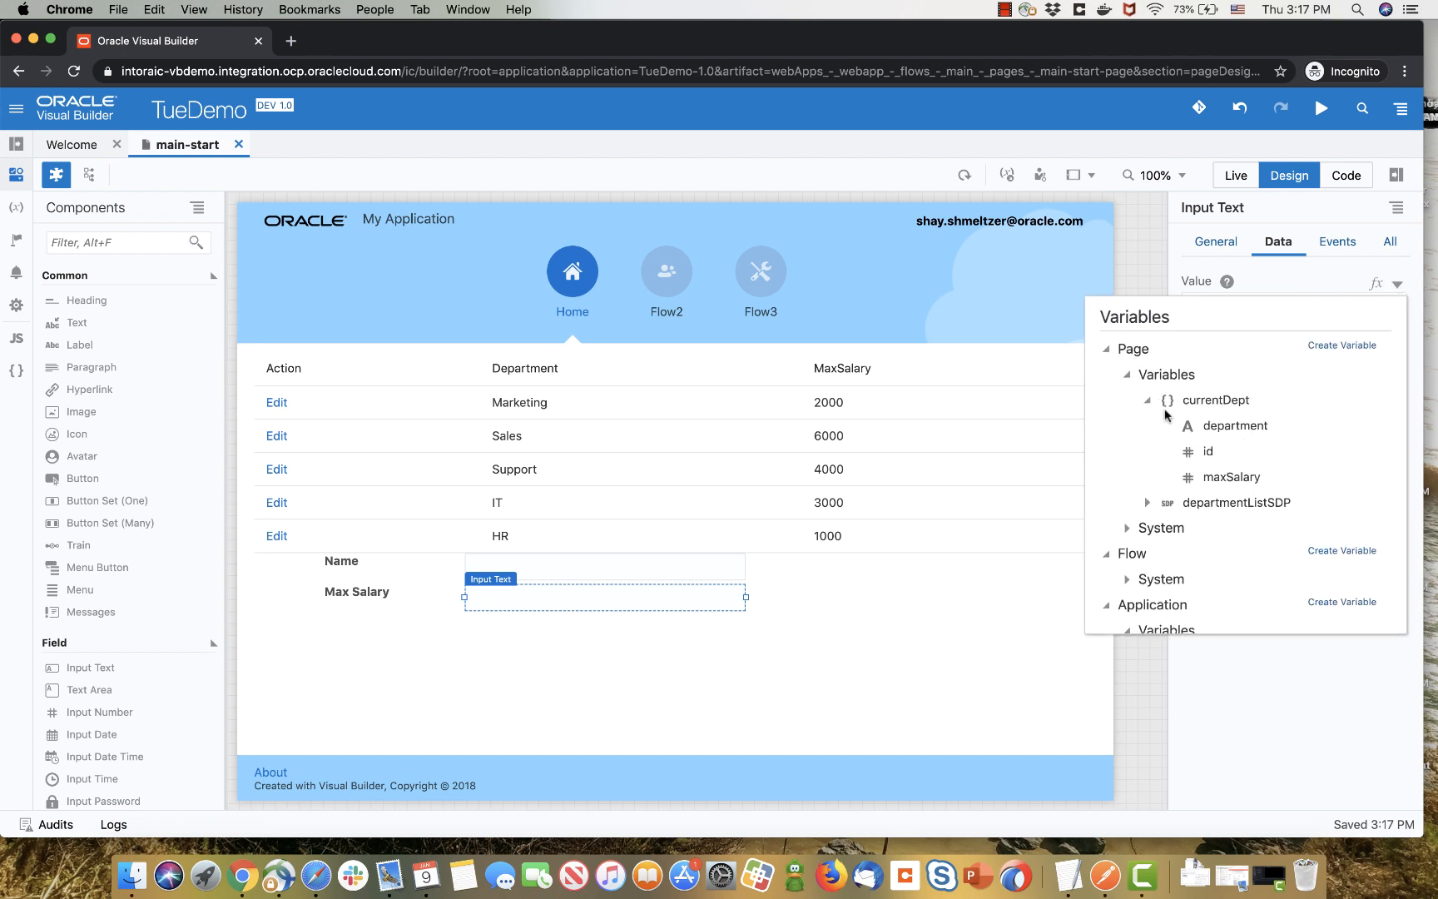
pyautogui.click(1232, 476)
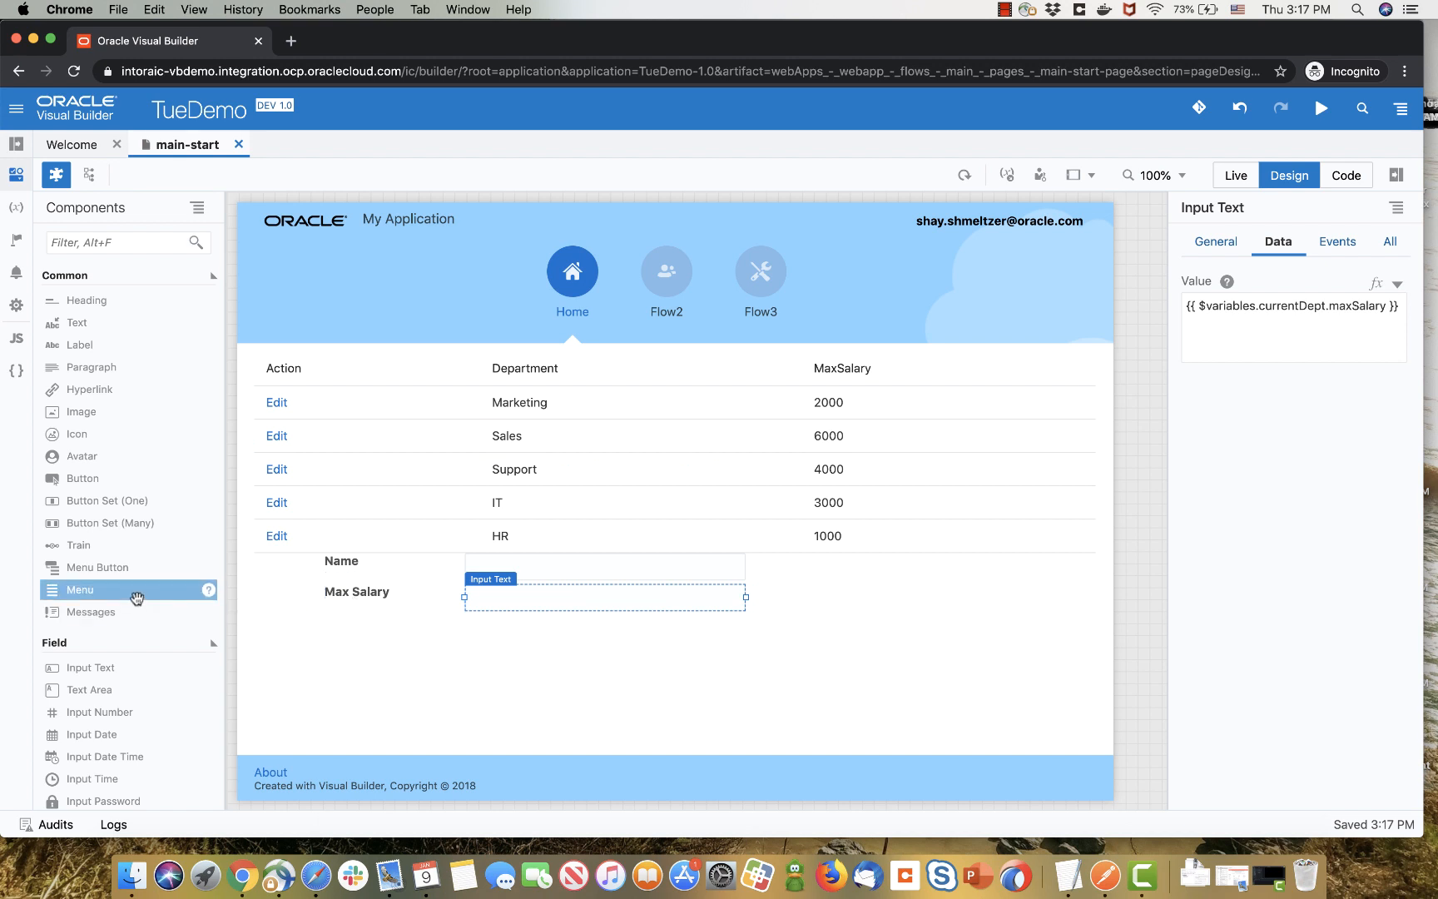
pyautogui.moveTo(278, 406)
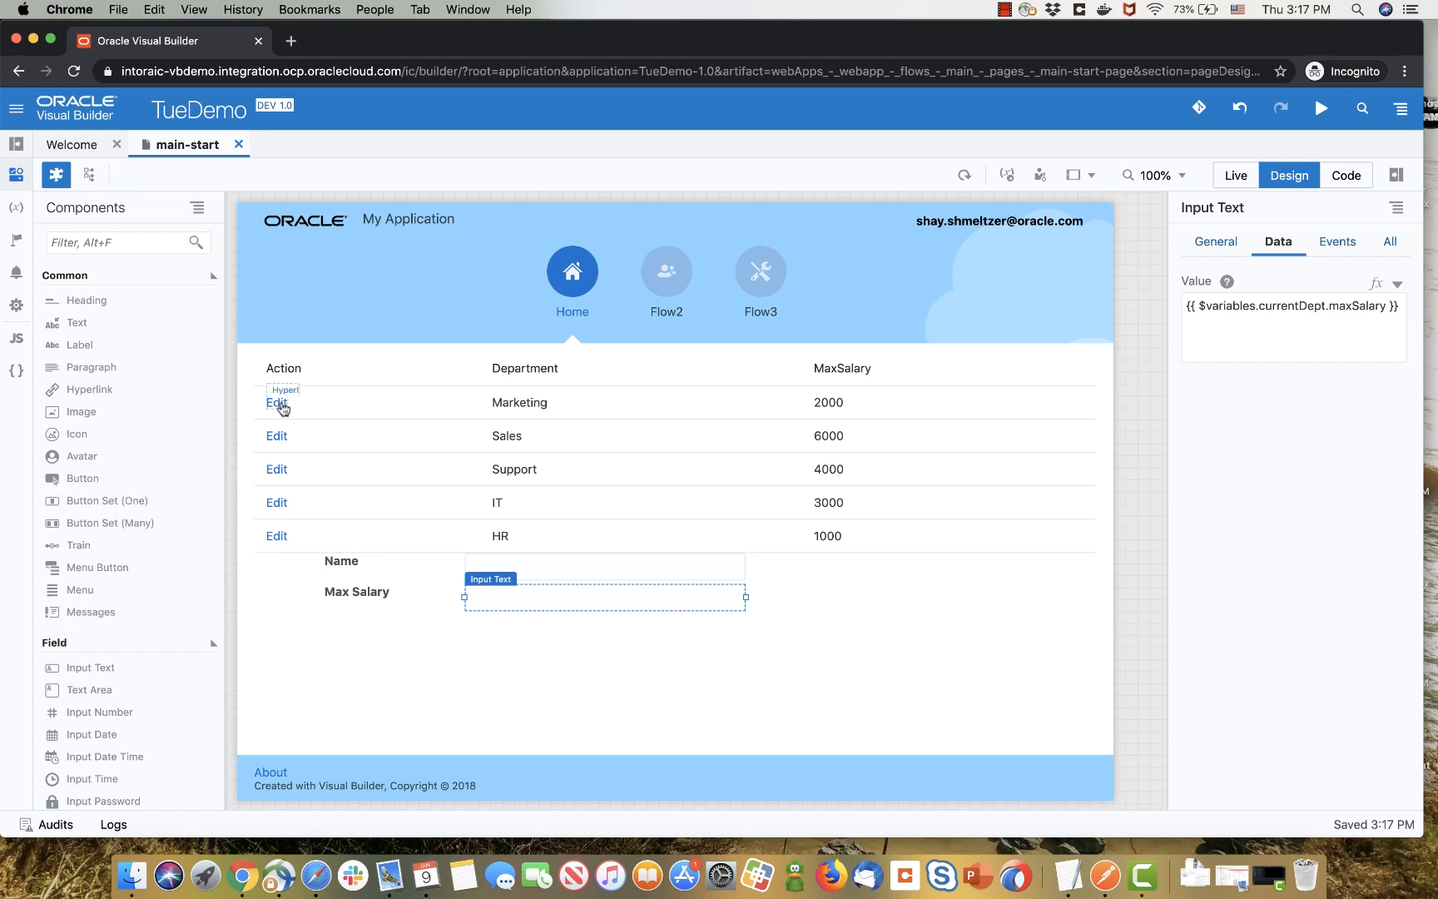
# - Create a new click event action chain, HyperlinkClickChain, for the Edit link
pyautogui.click(277, 403)
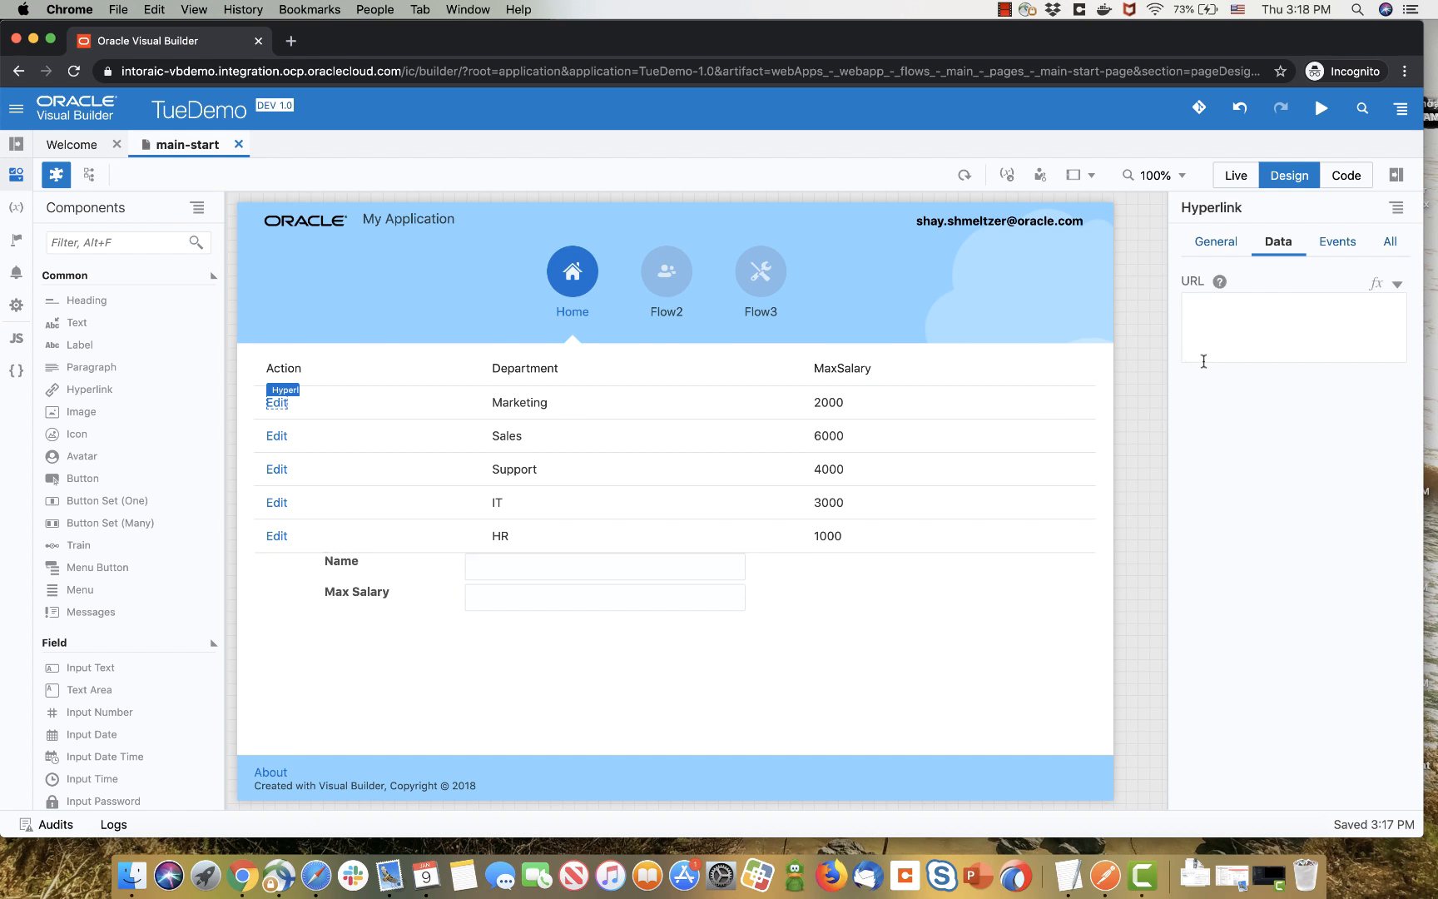
pyautogui.click(1336, 241)
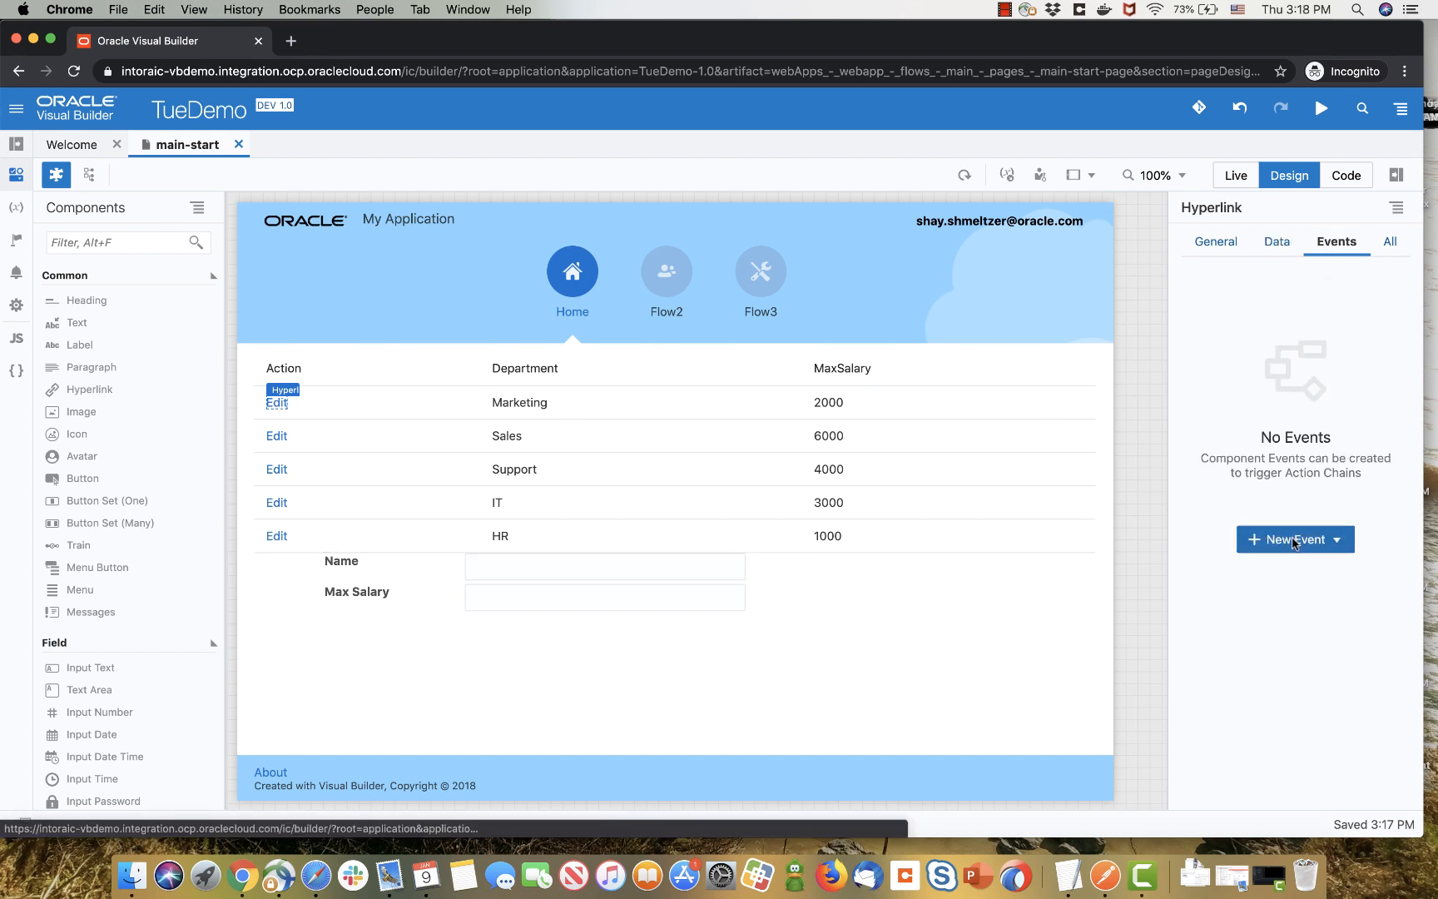
pyautogui.click(1288, 540)
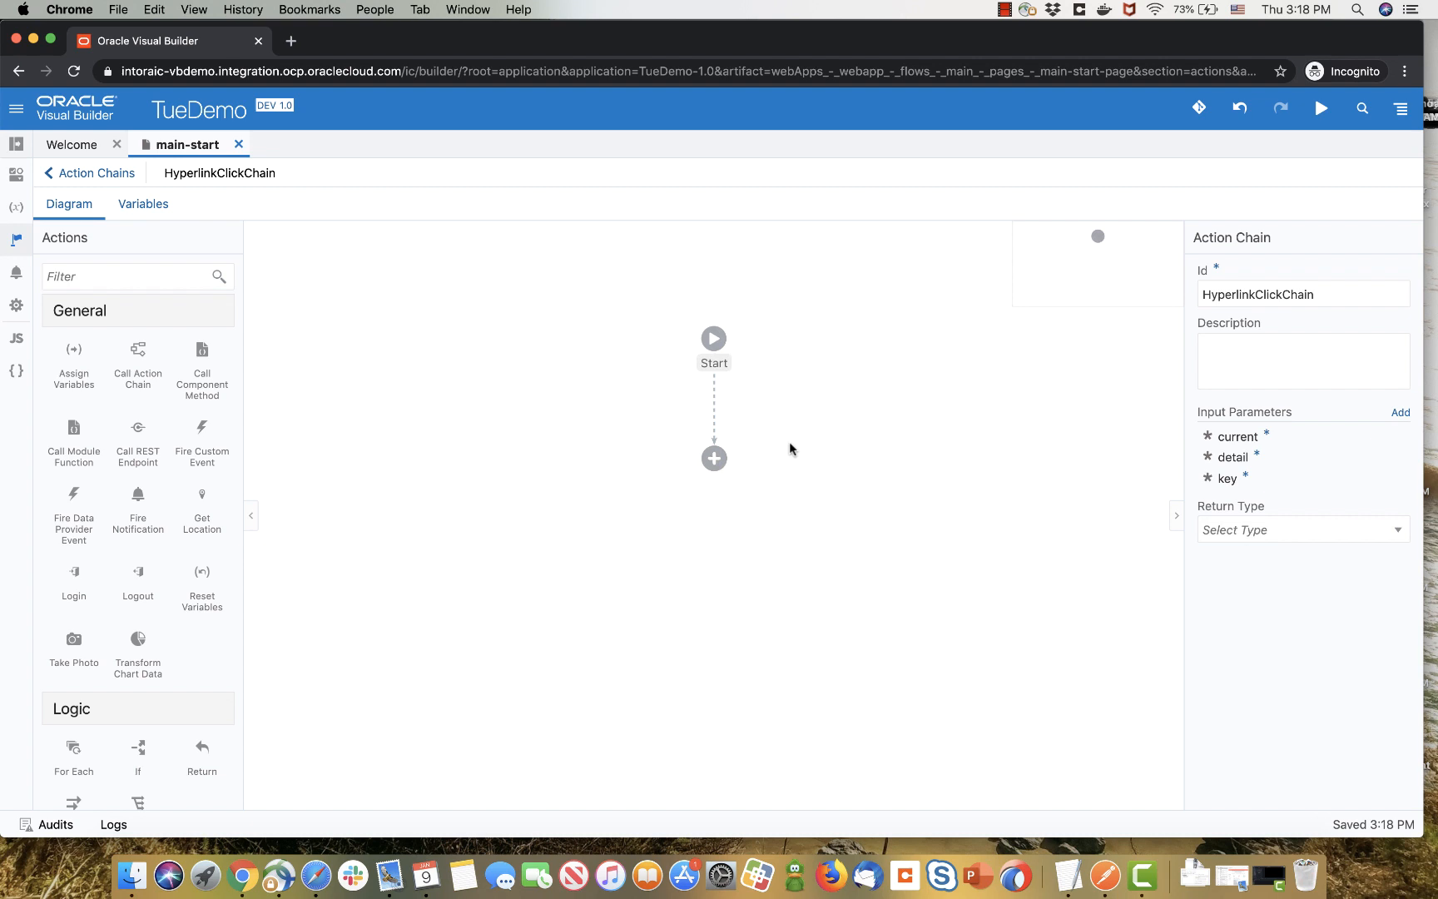
pyautogui.moveTo(137, 350)
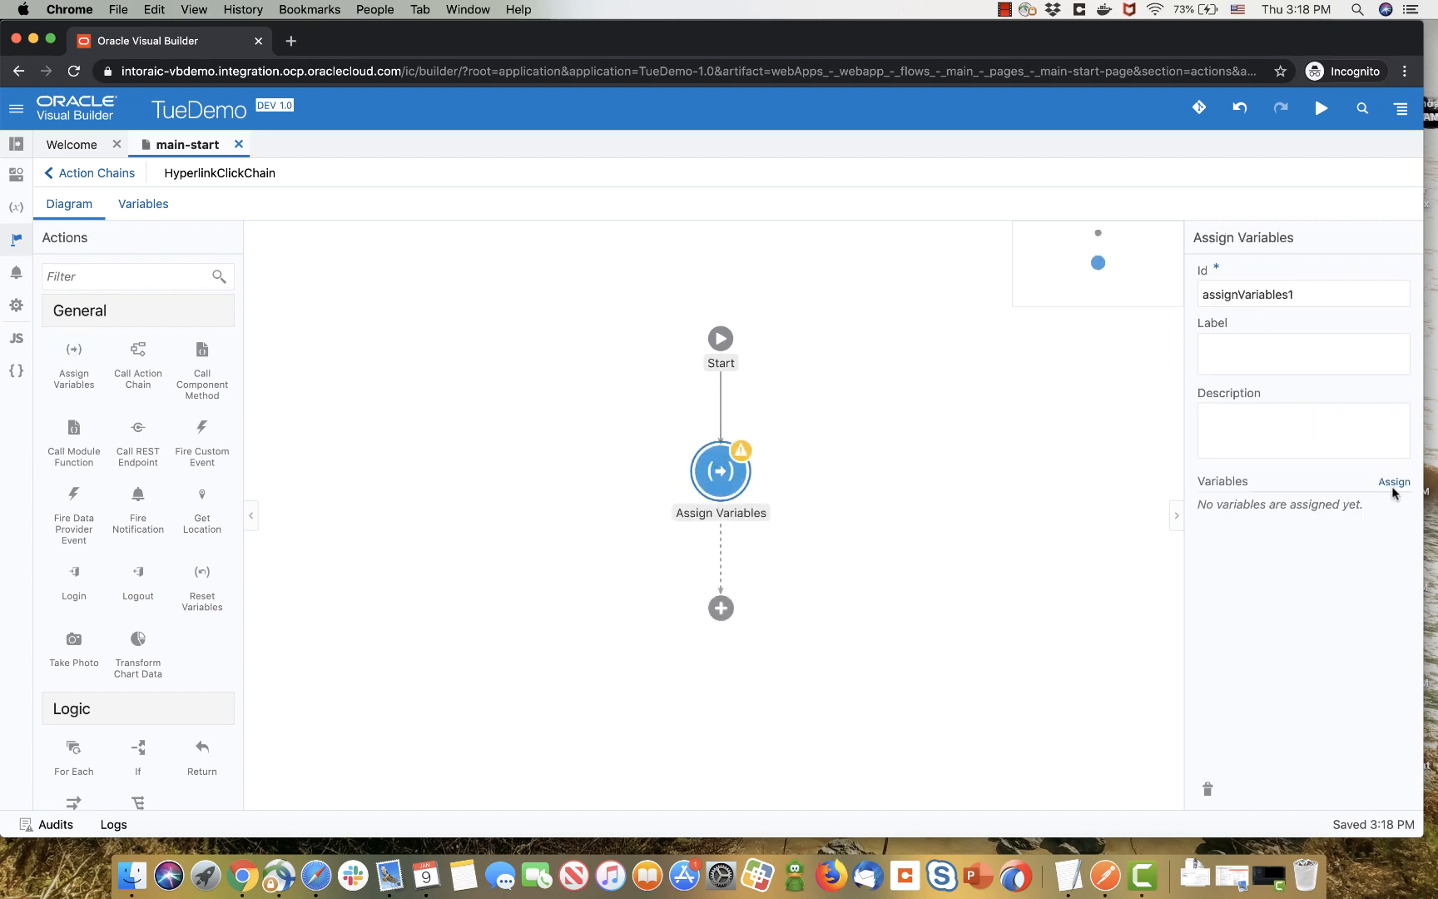
# - Assign $chain.variables.current.row to currentDept and save the mapping
pyautogui.click(1393, 482)
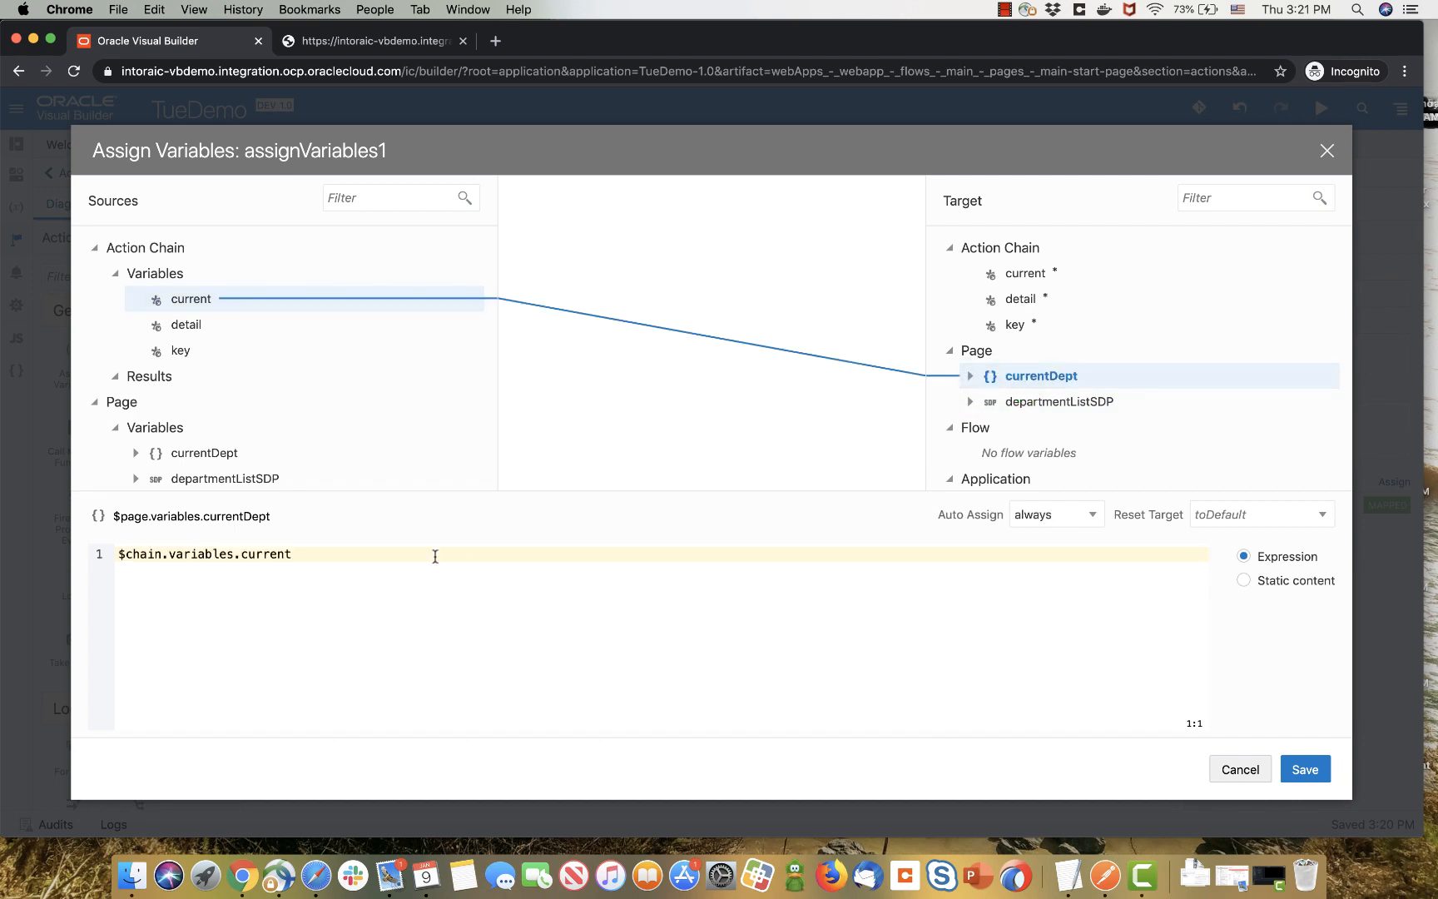
pyautogui.write('.ro')
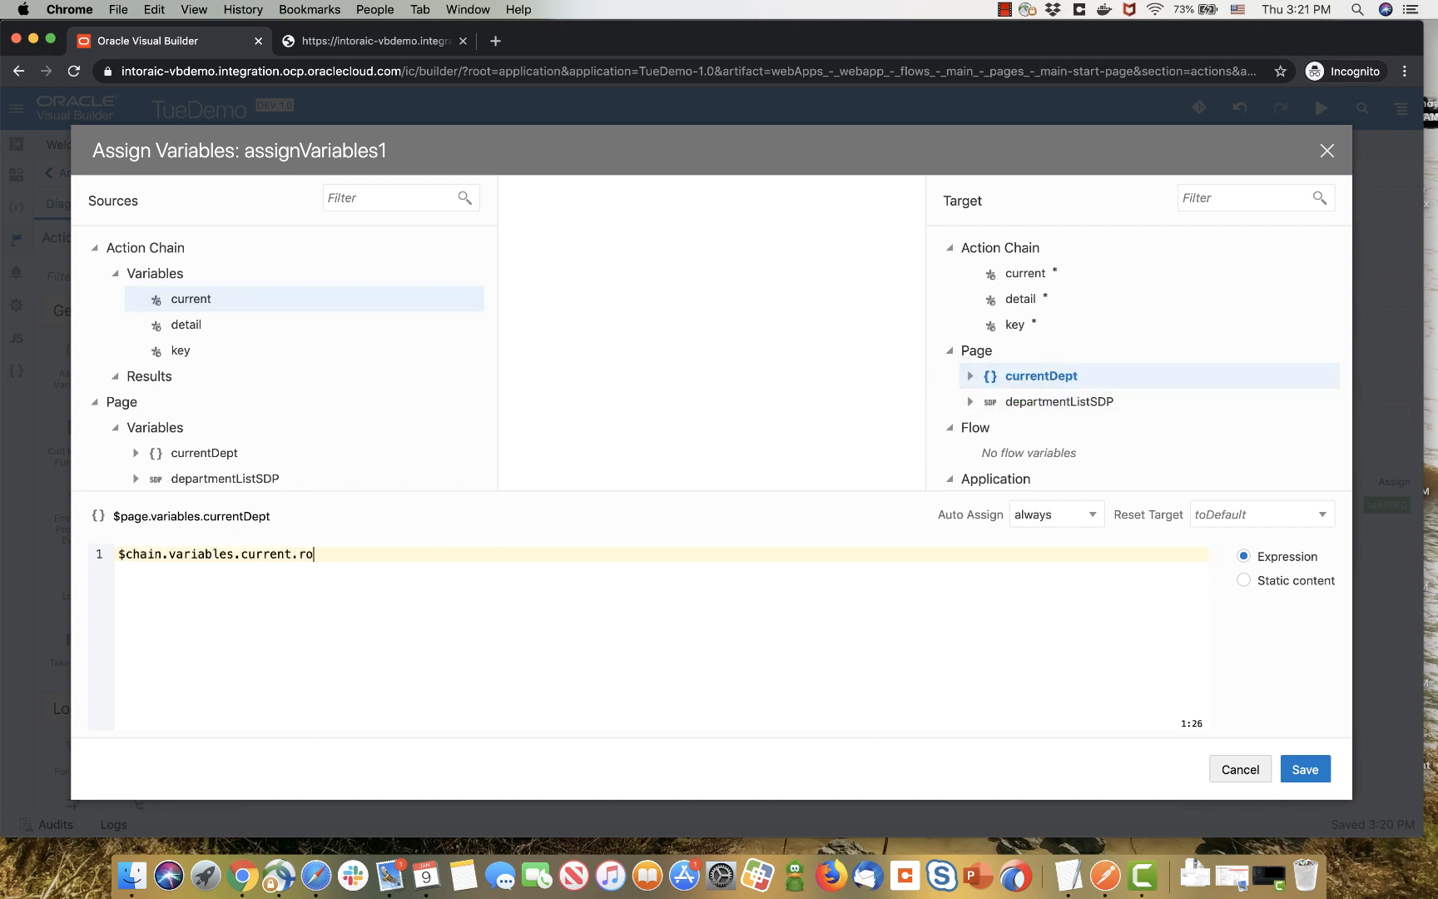
pyautogui.write('w')
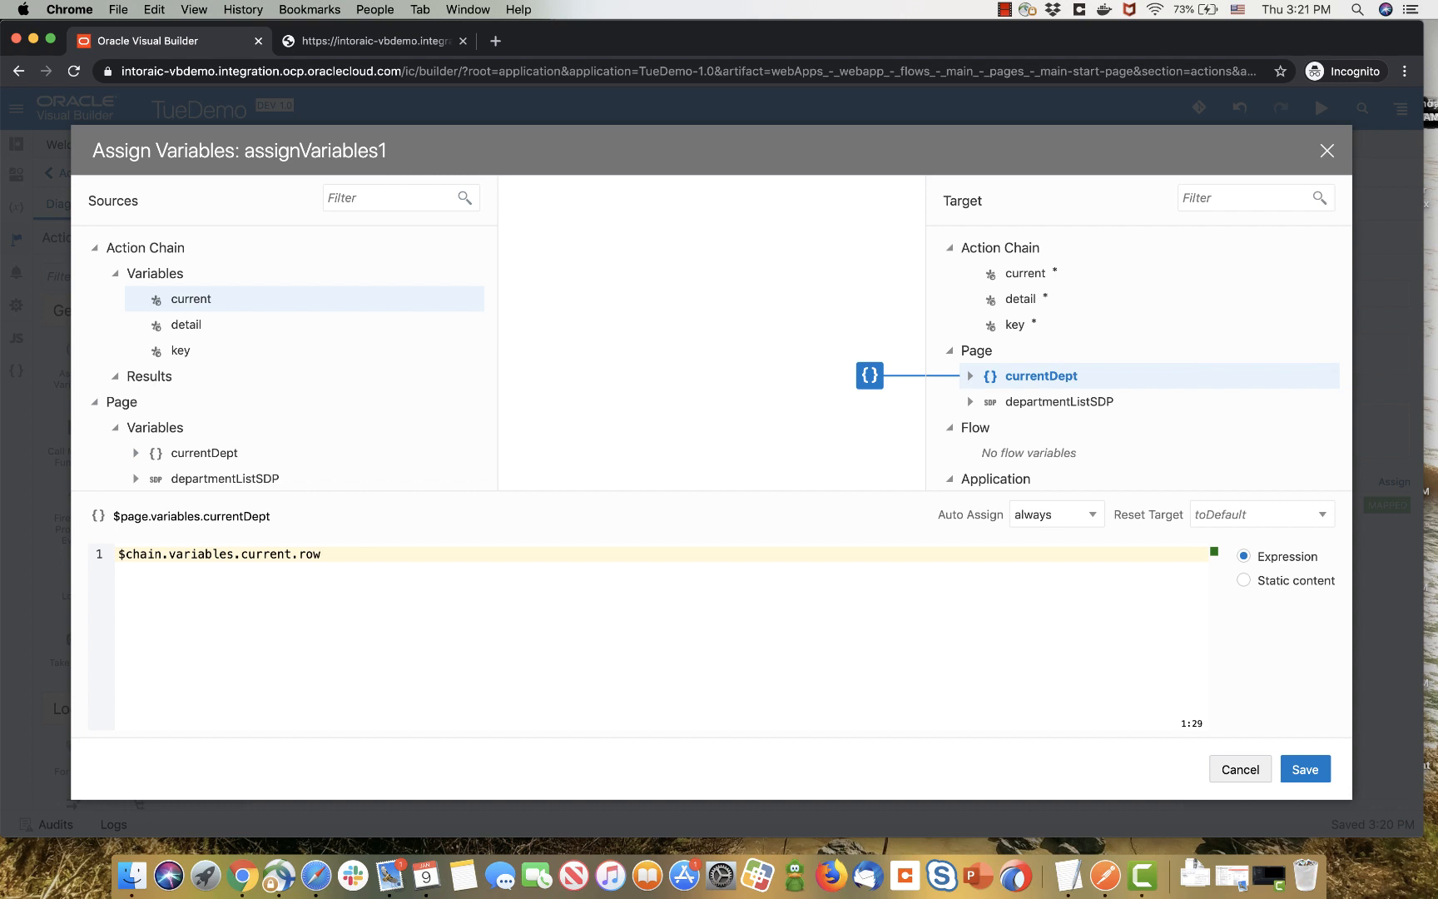
pyautogui.press('Return')
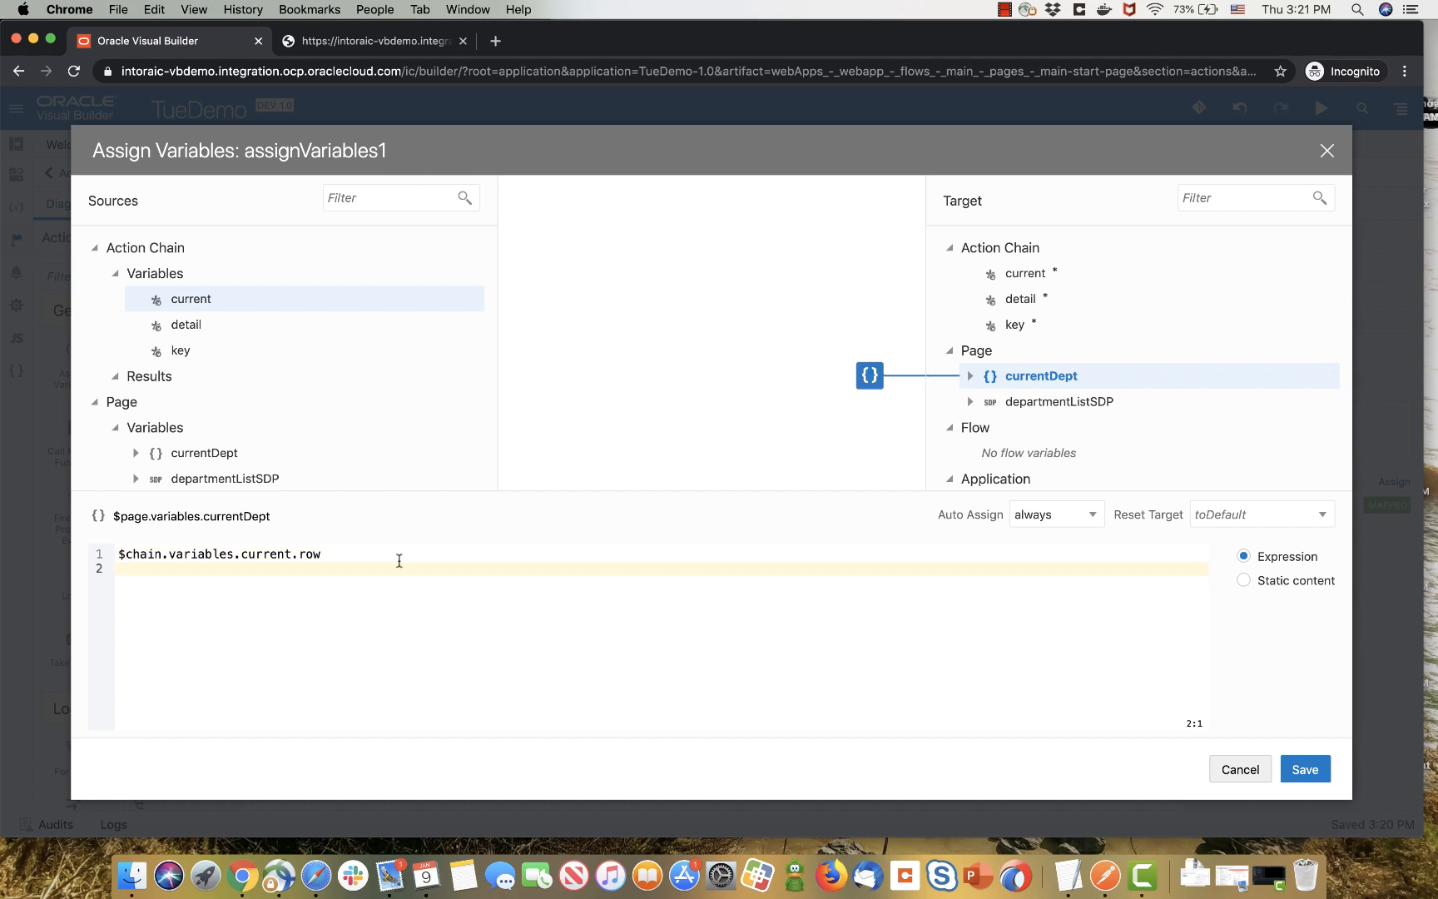
pyautogui.click(1303, 769)
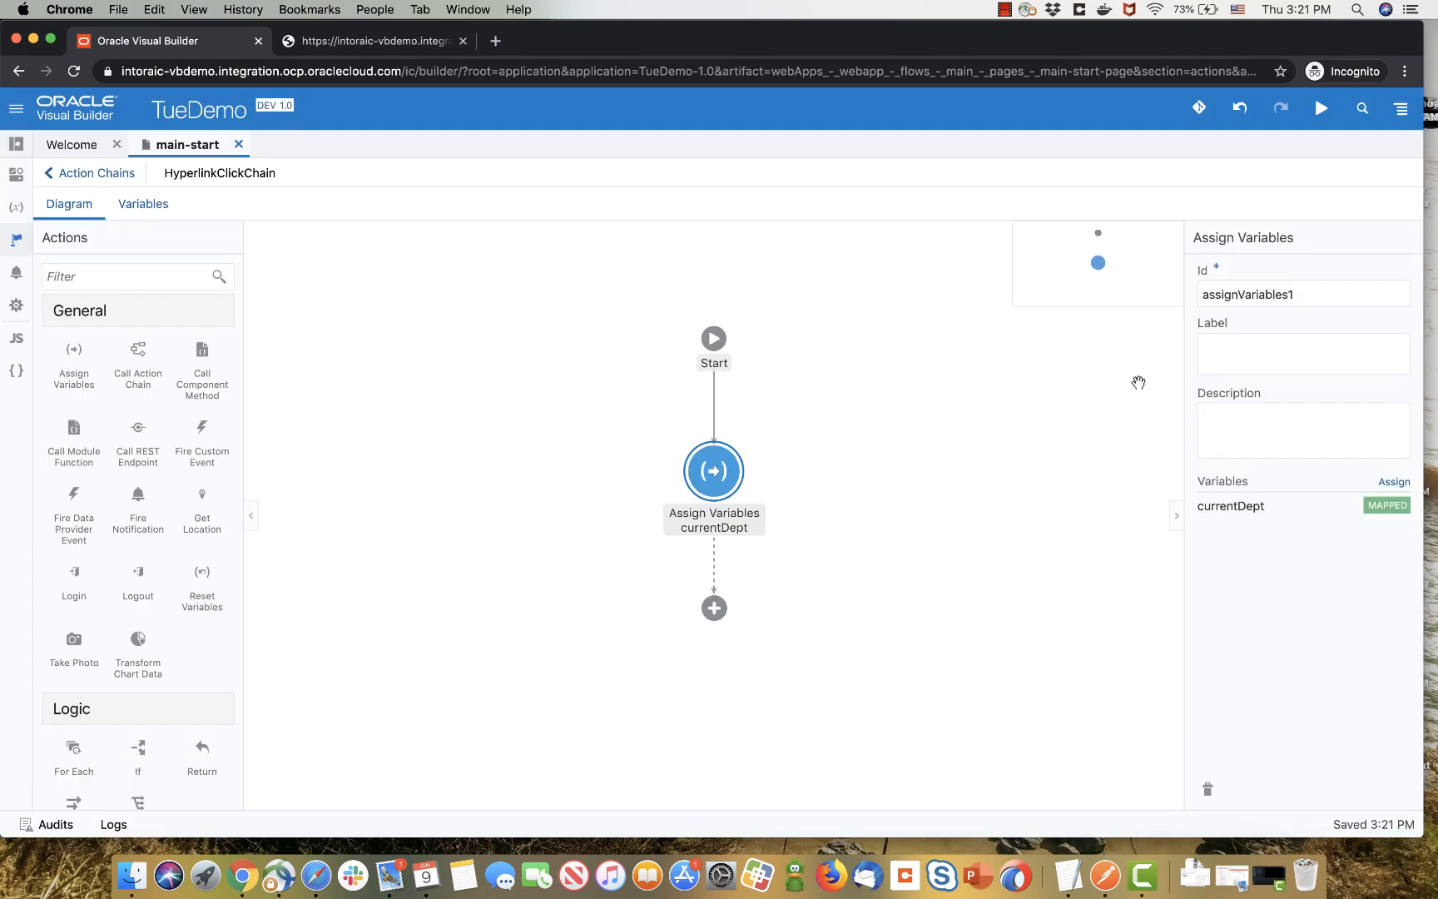
pyautogui.moveTo(1321, 109)
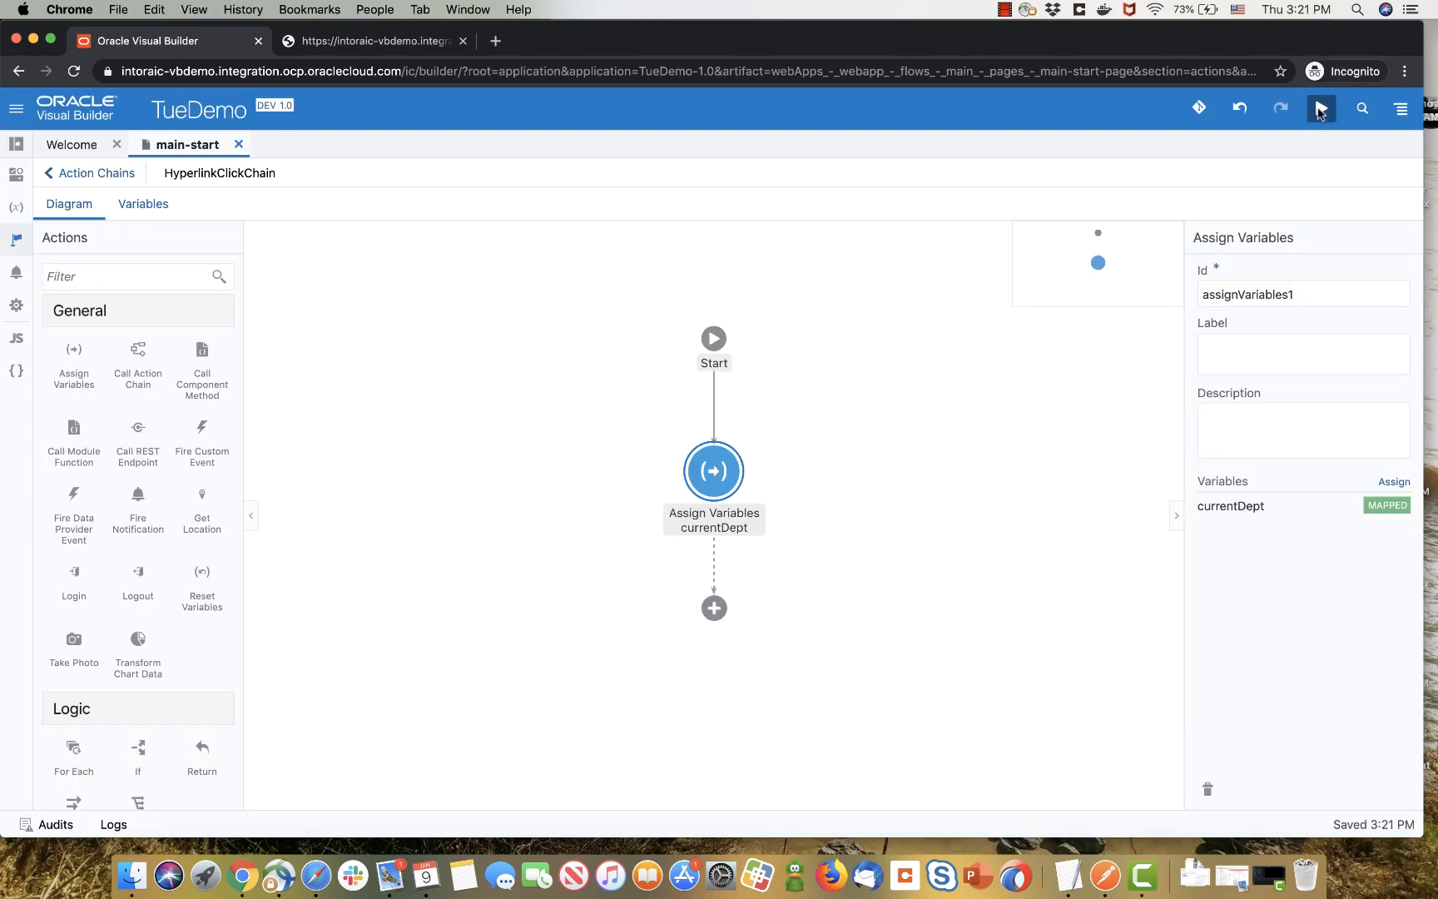
pyautogui.click(1321, 108)
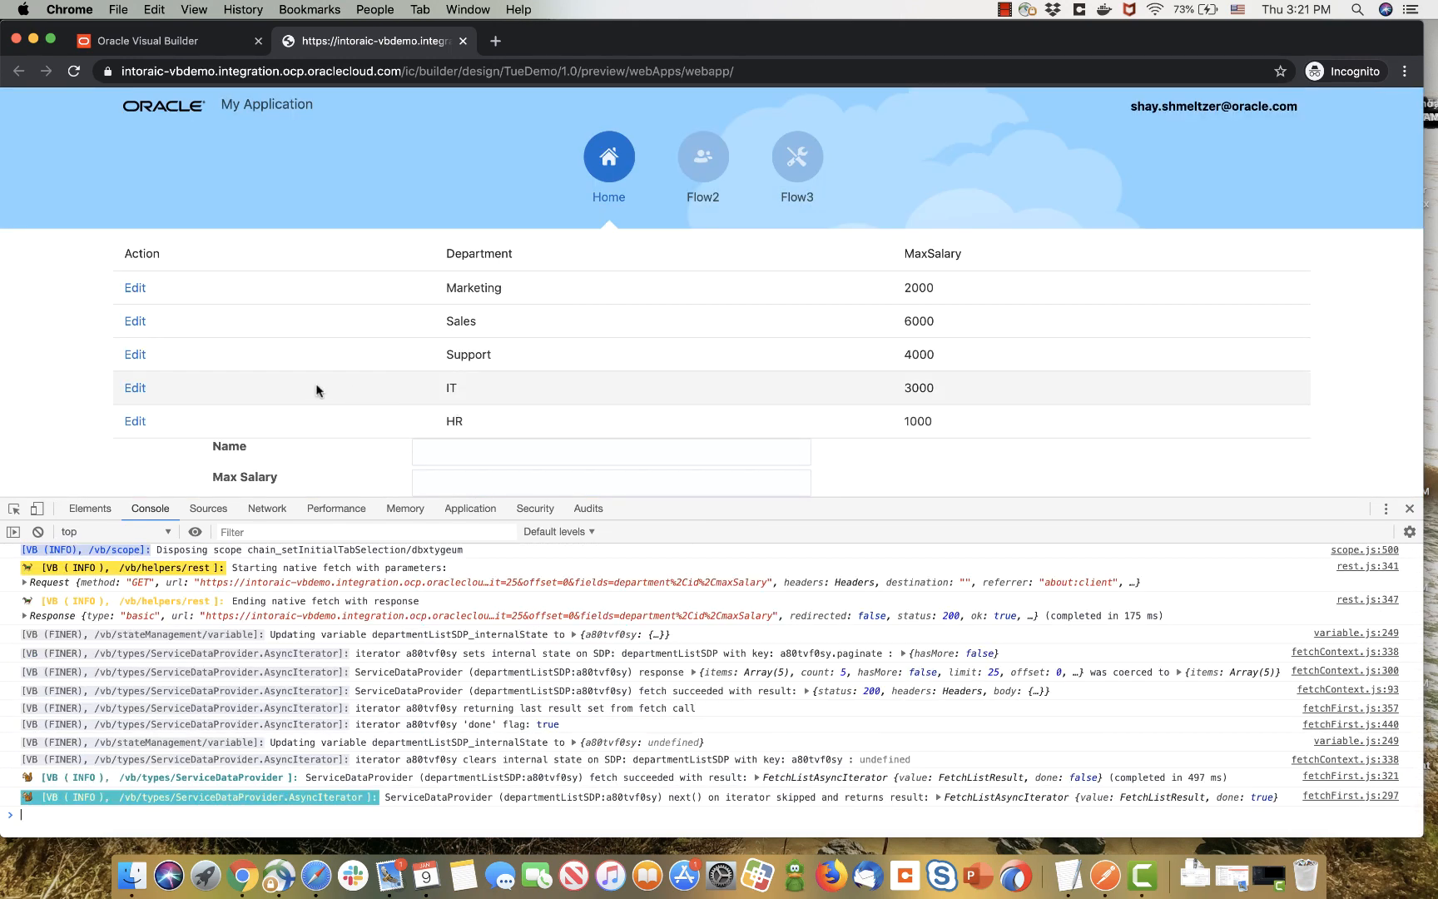
pyautogui.click(134, 353)
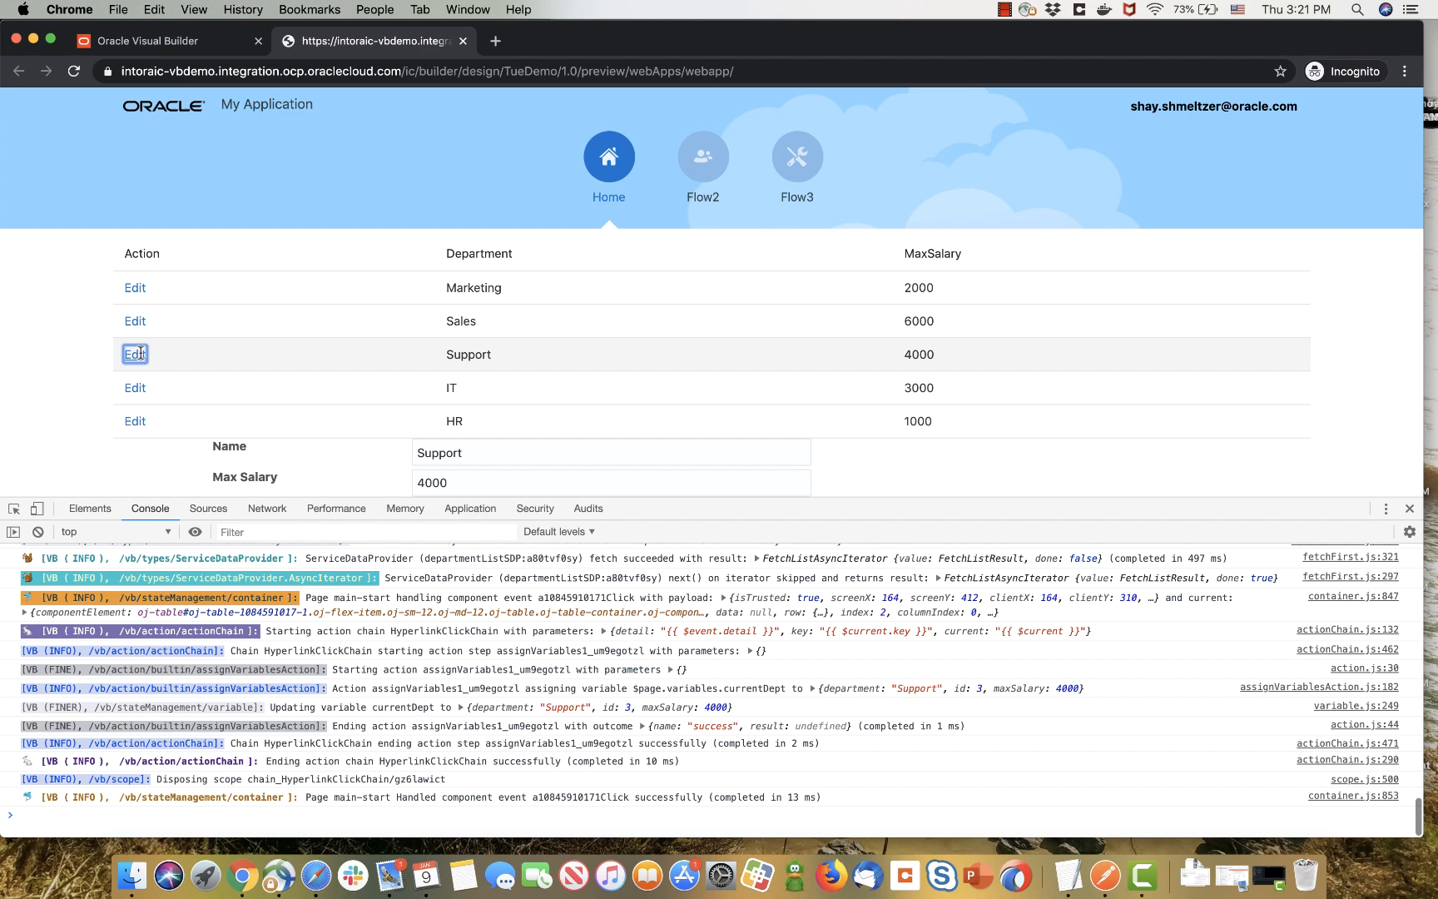
pyautogui.click(134, 387)
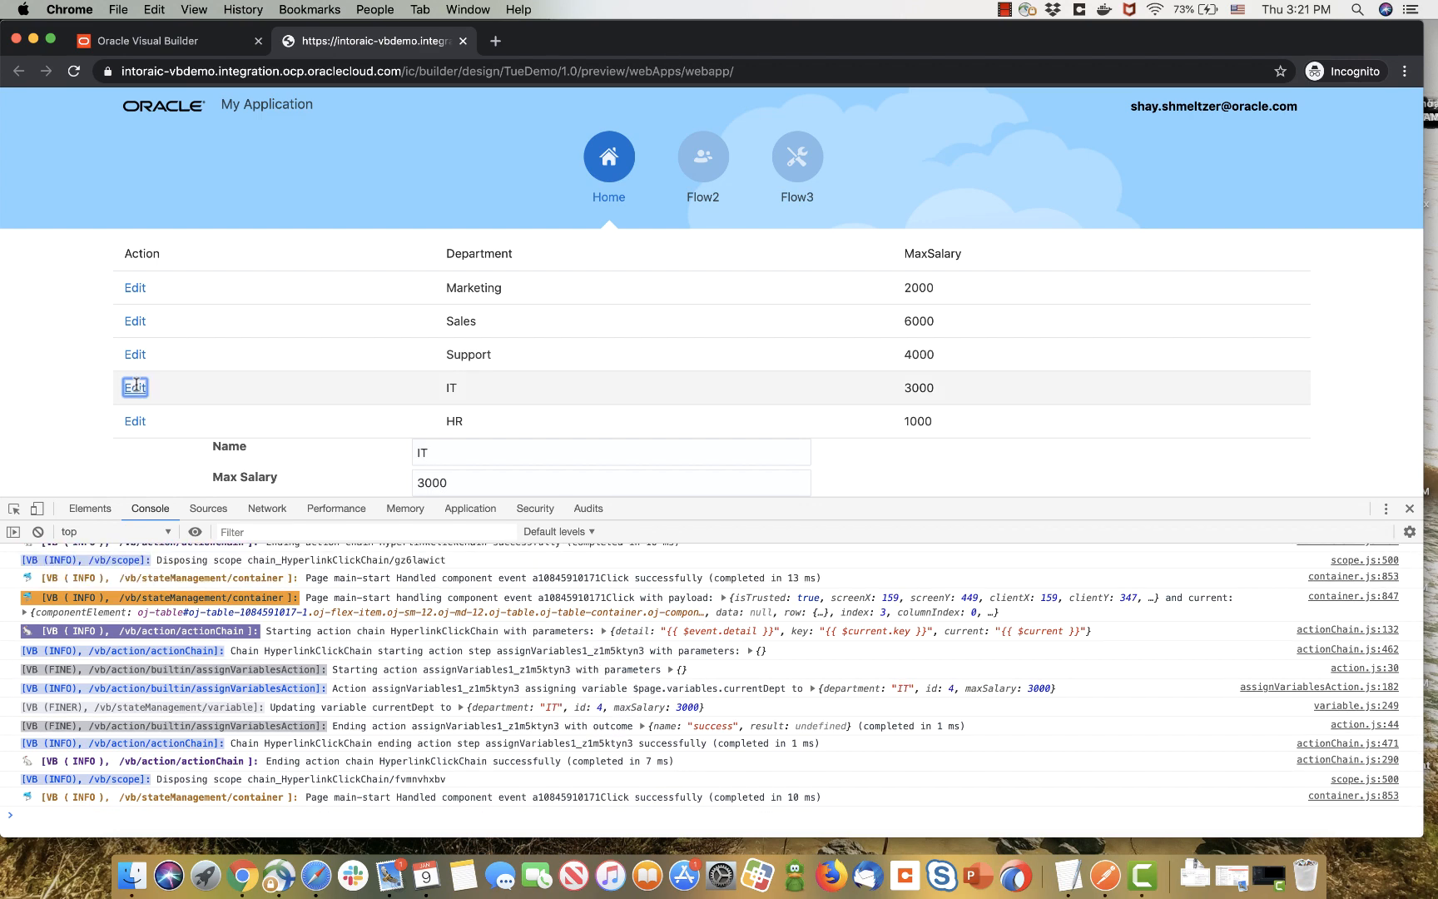
pyautogui.click(151, 40)
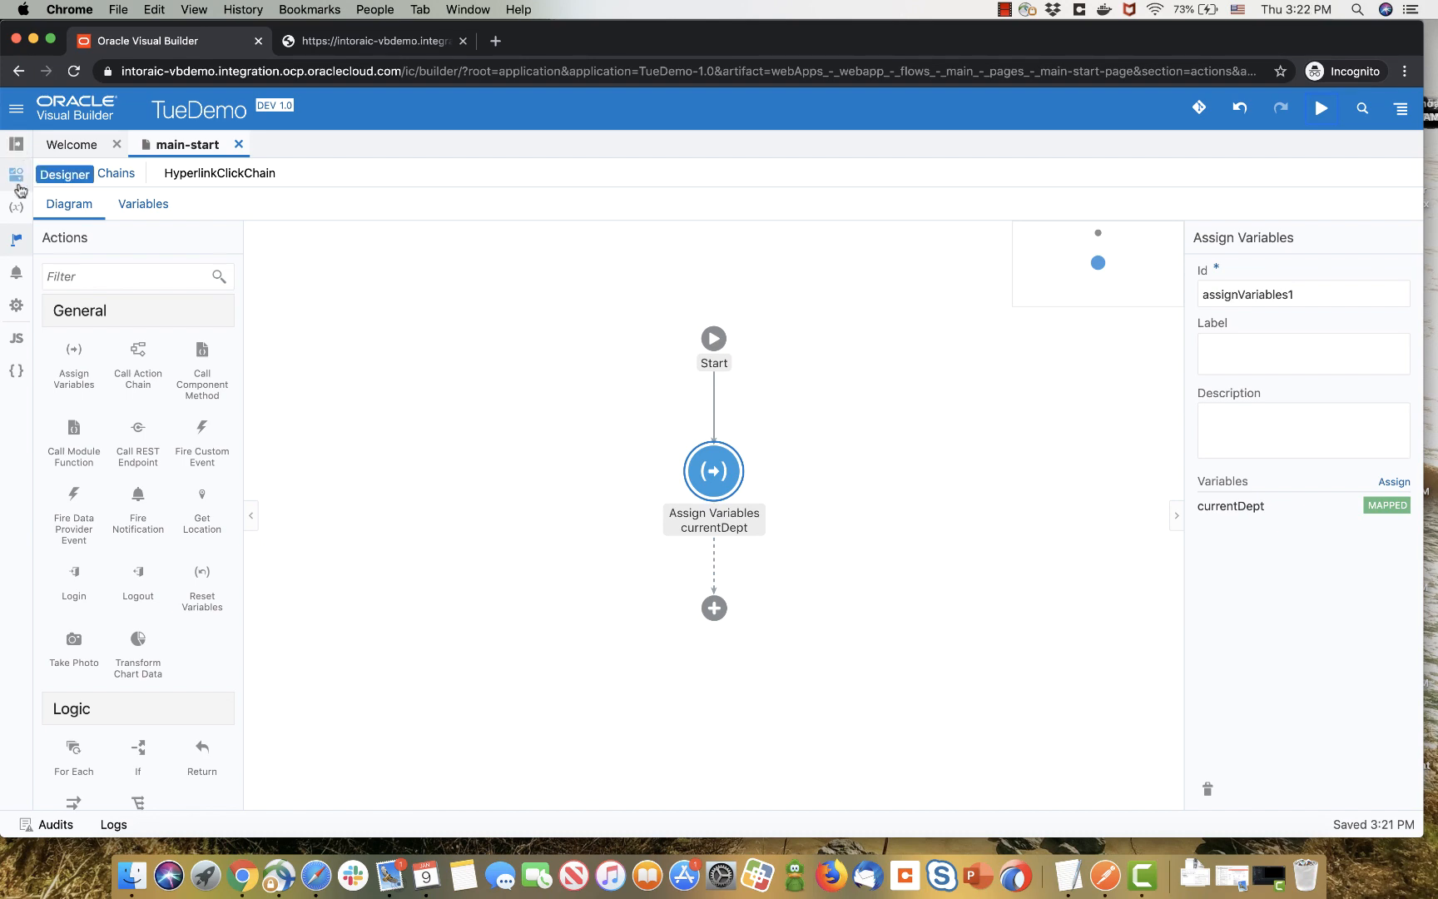
# - Place a Dialog component on main-start and select it in the Page Structure
pyautogui.click(16, 173)
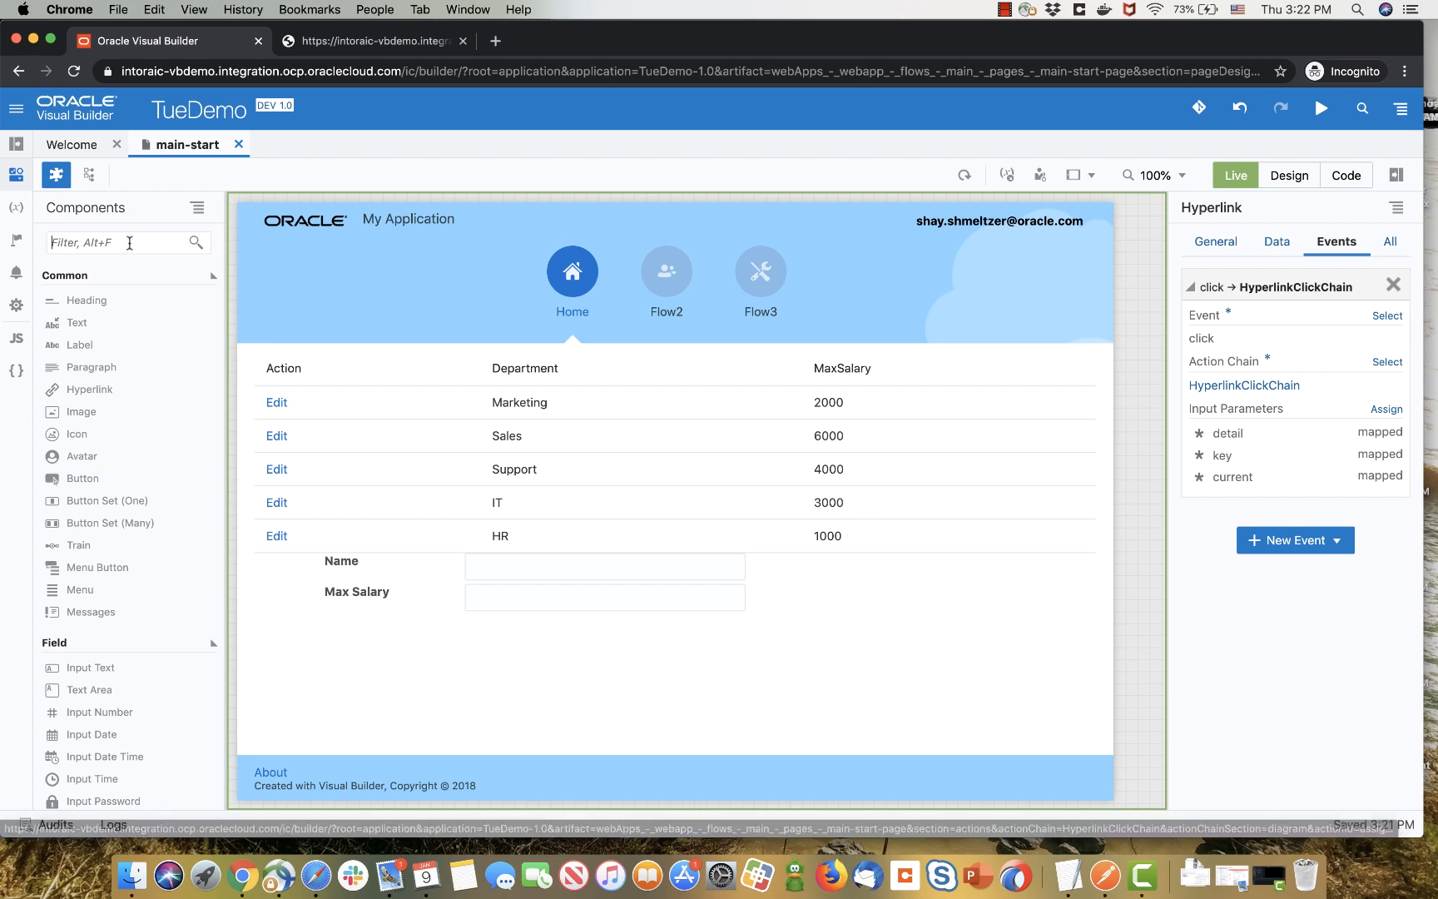
pyautogui.write('dialo')
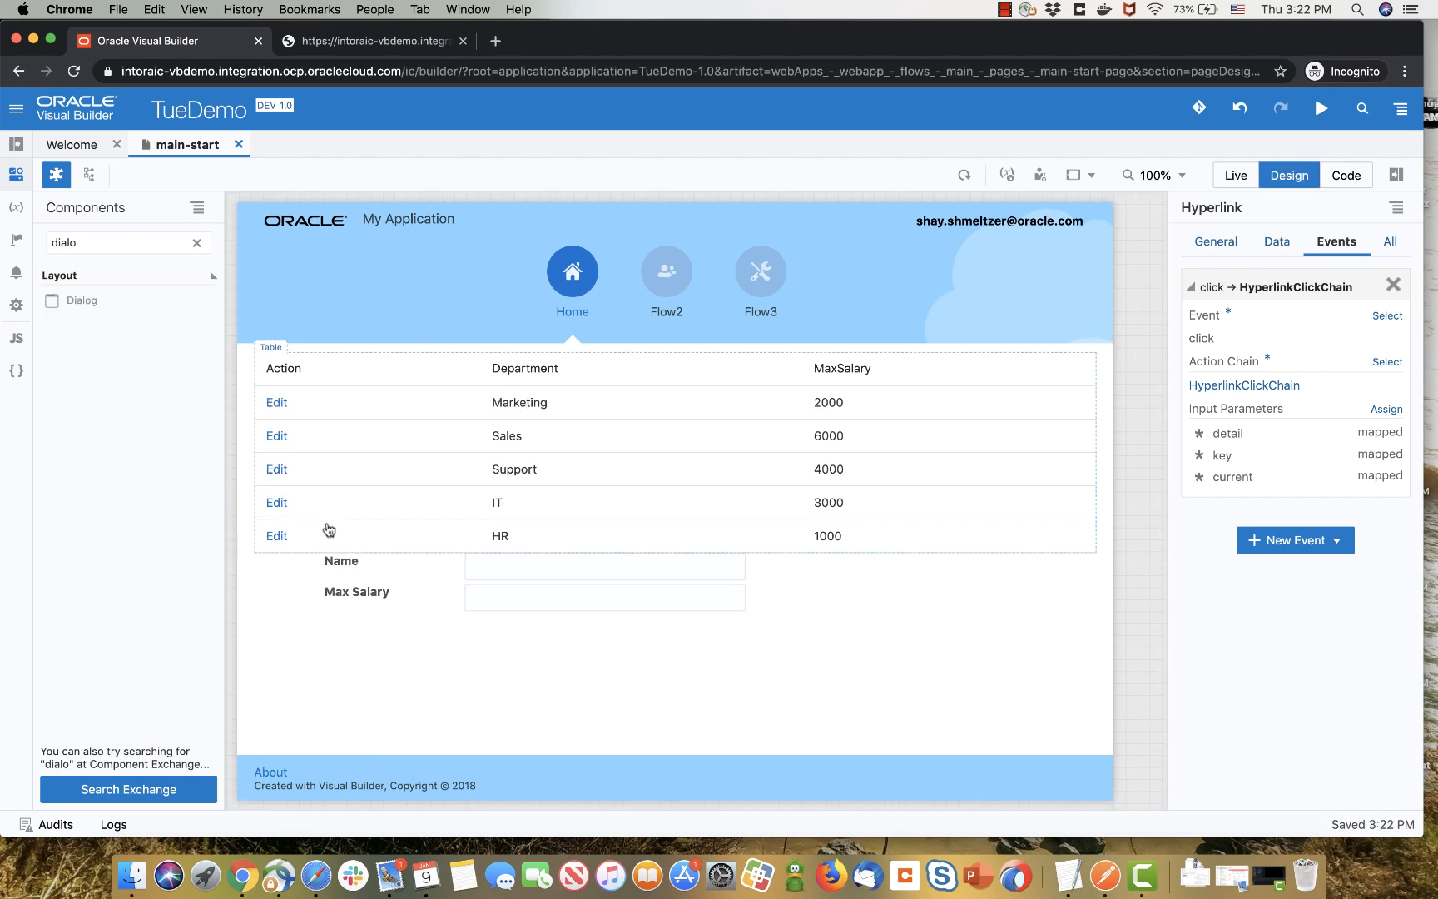
pyautogui.click(88, 174)
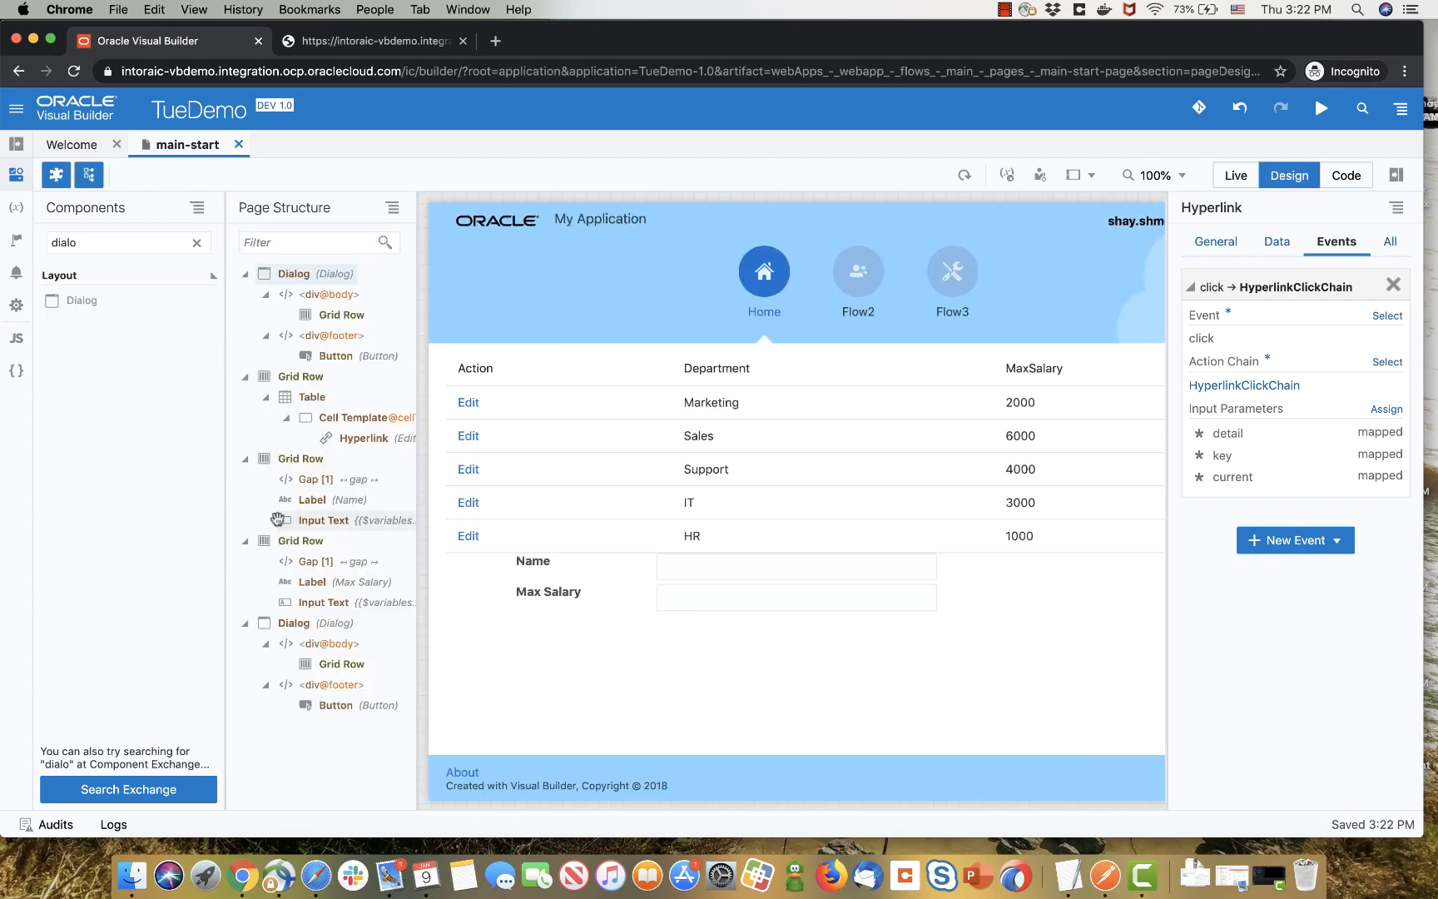
pyautogui.click(294, 622)
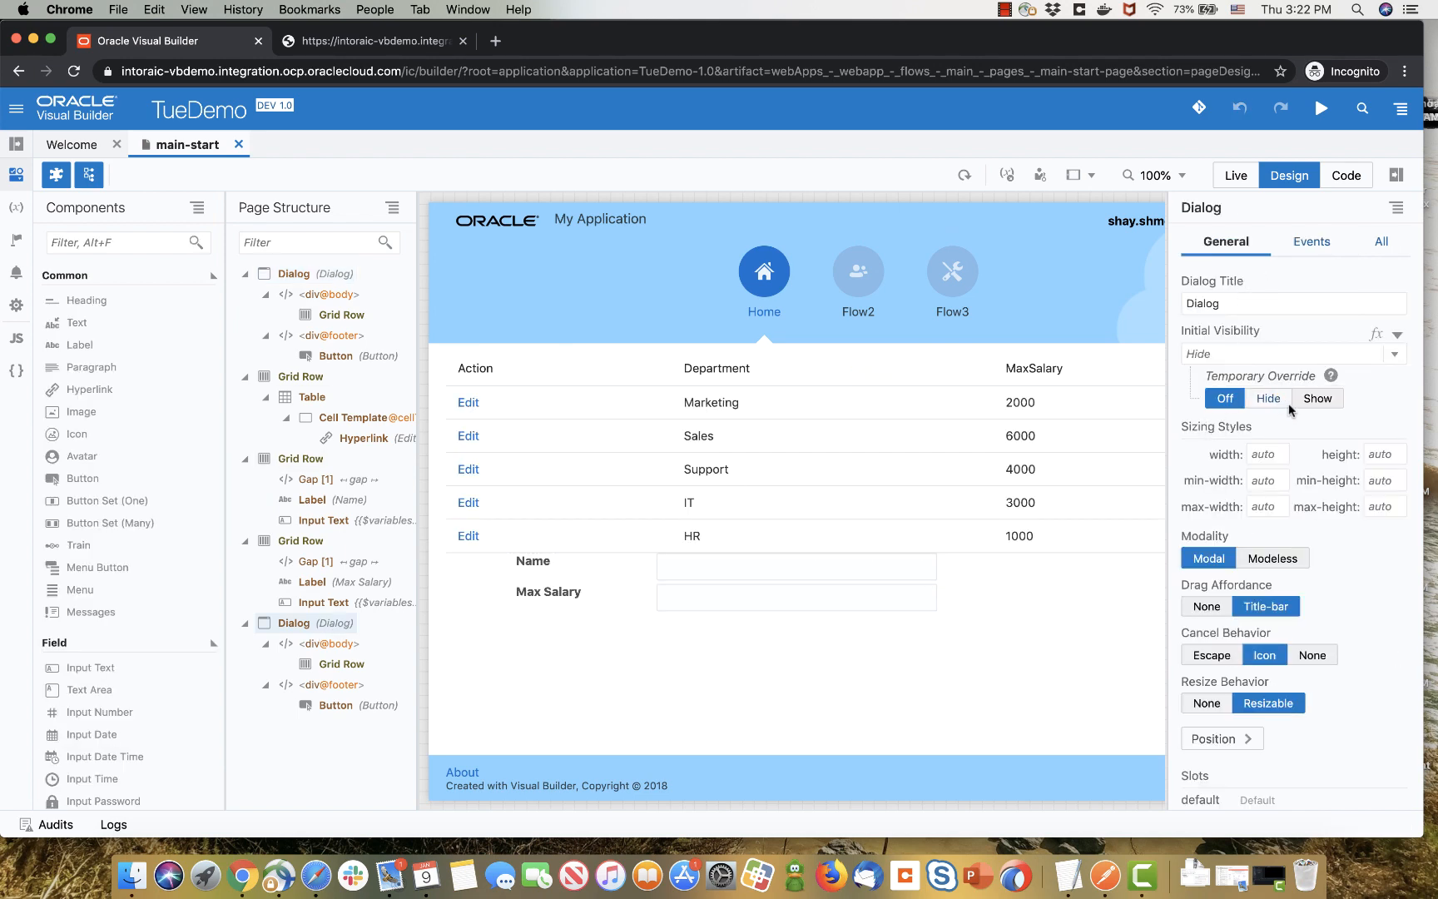
# - Show the dialog preview and move the Name and Max Salary rows into its body
pyautogui.click(1317, 397)
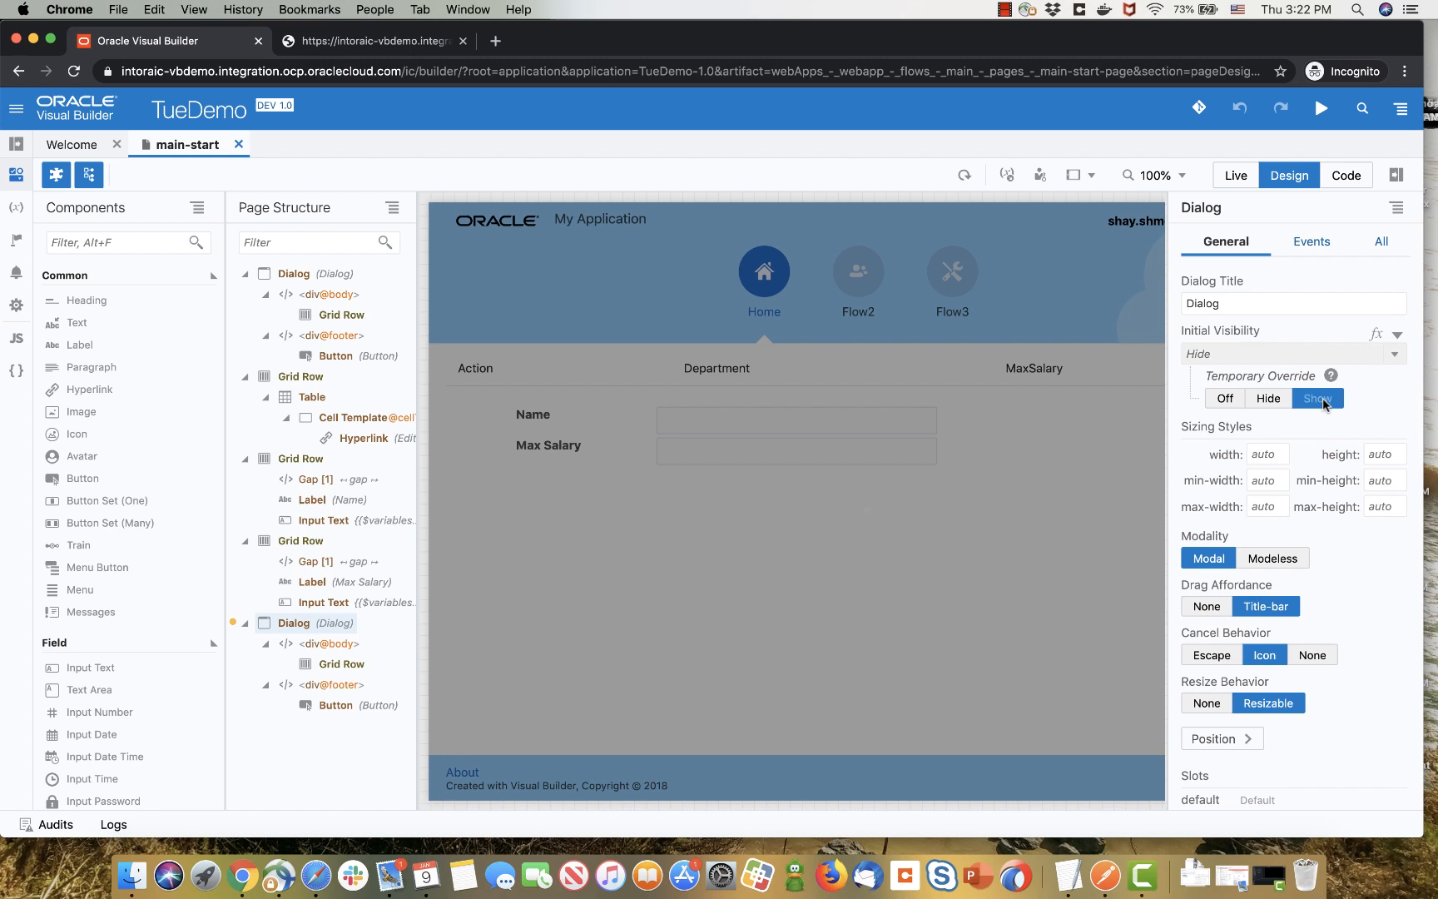
pyautogui.click(1318, 398)
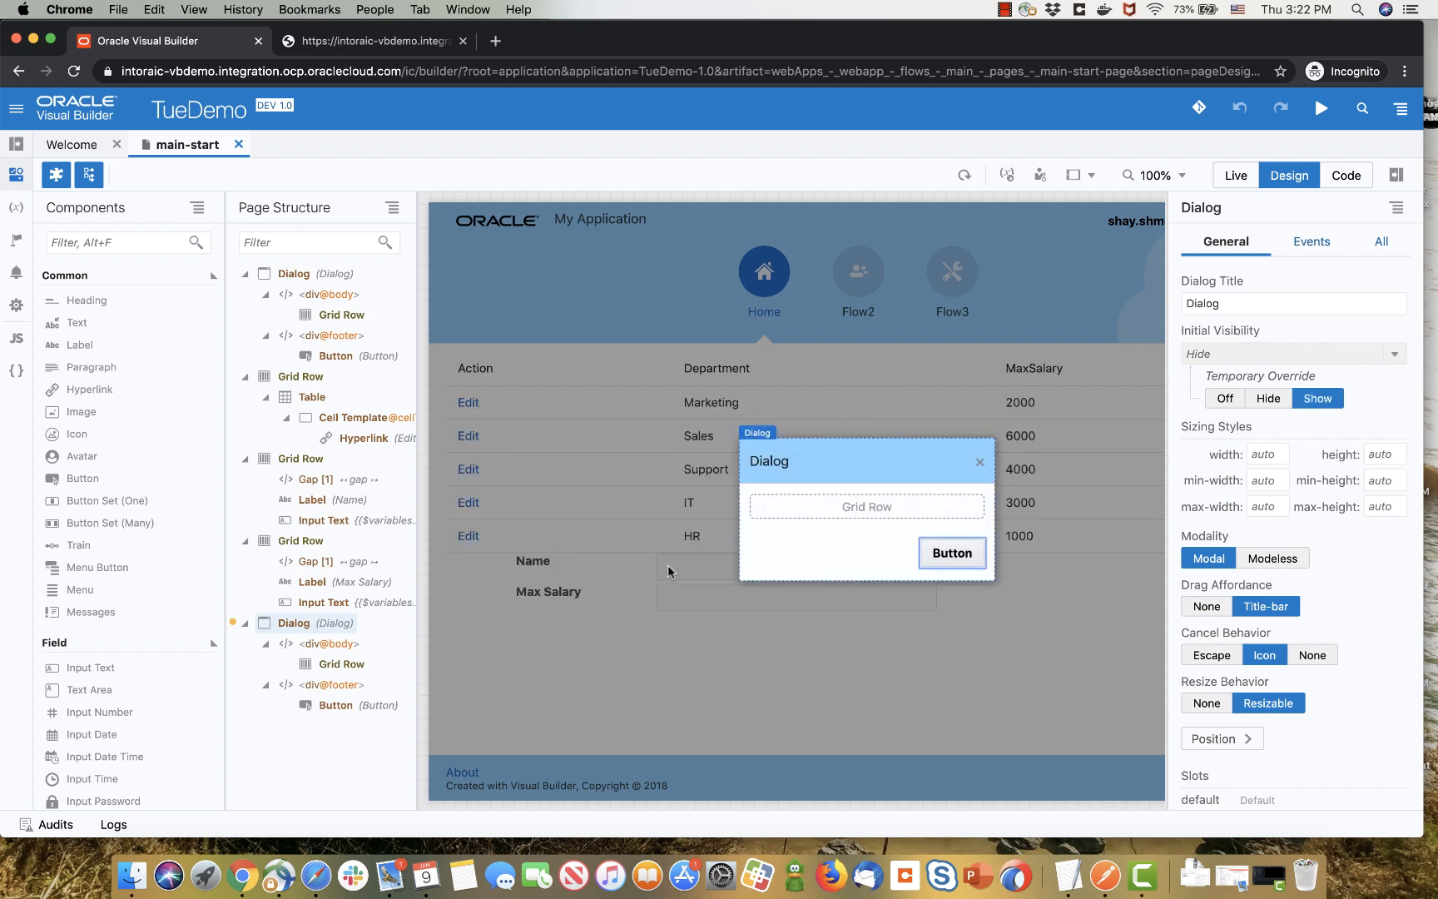
pyautogui.click(341, 664)
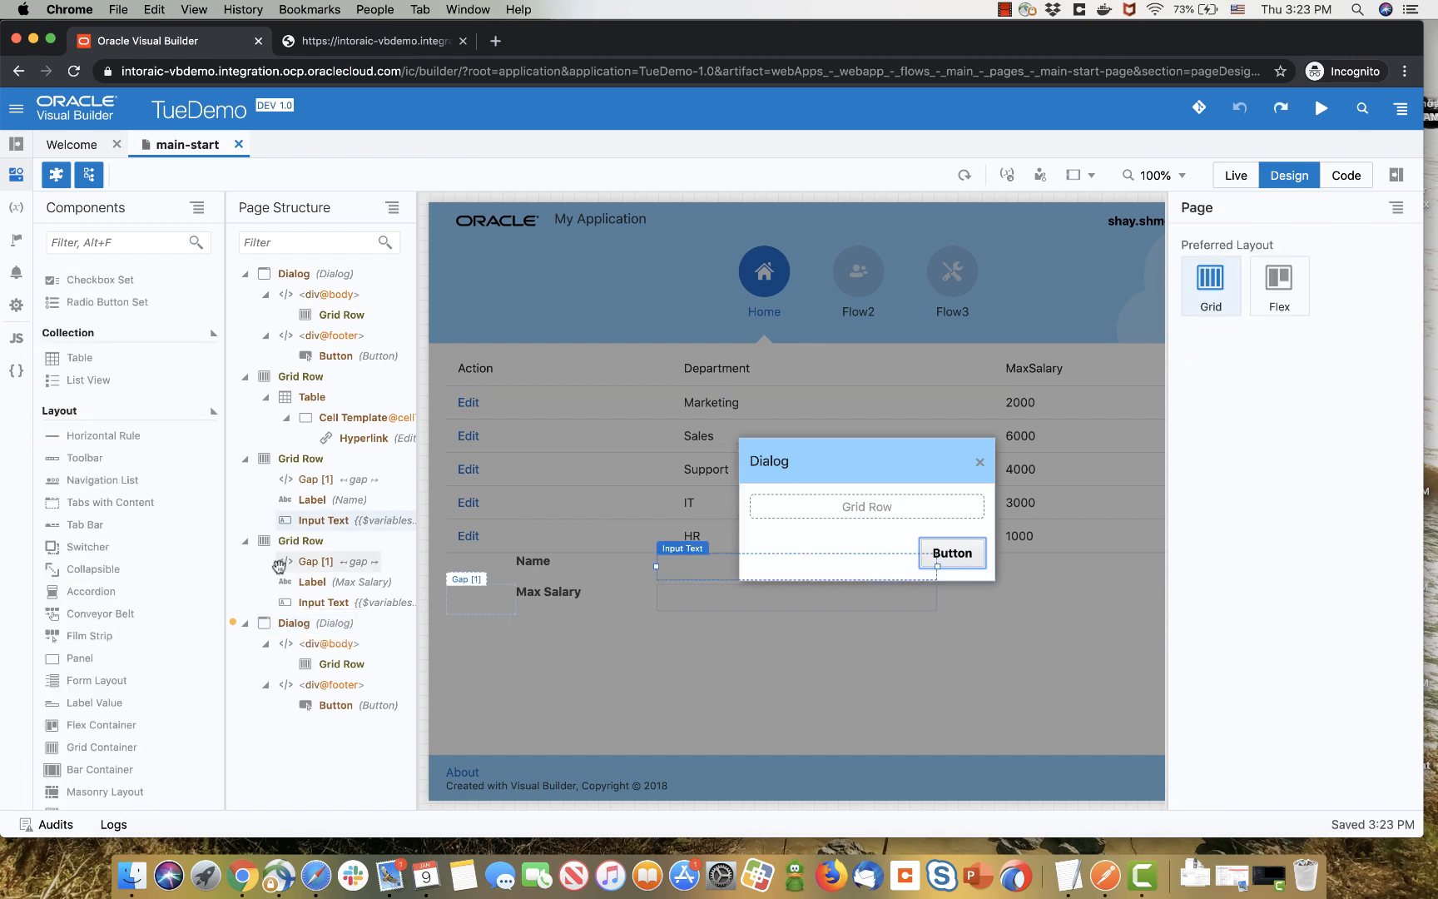
pyautogui.click(359, 652)
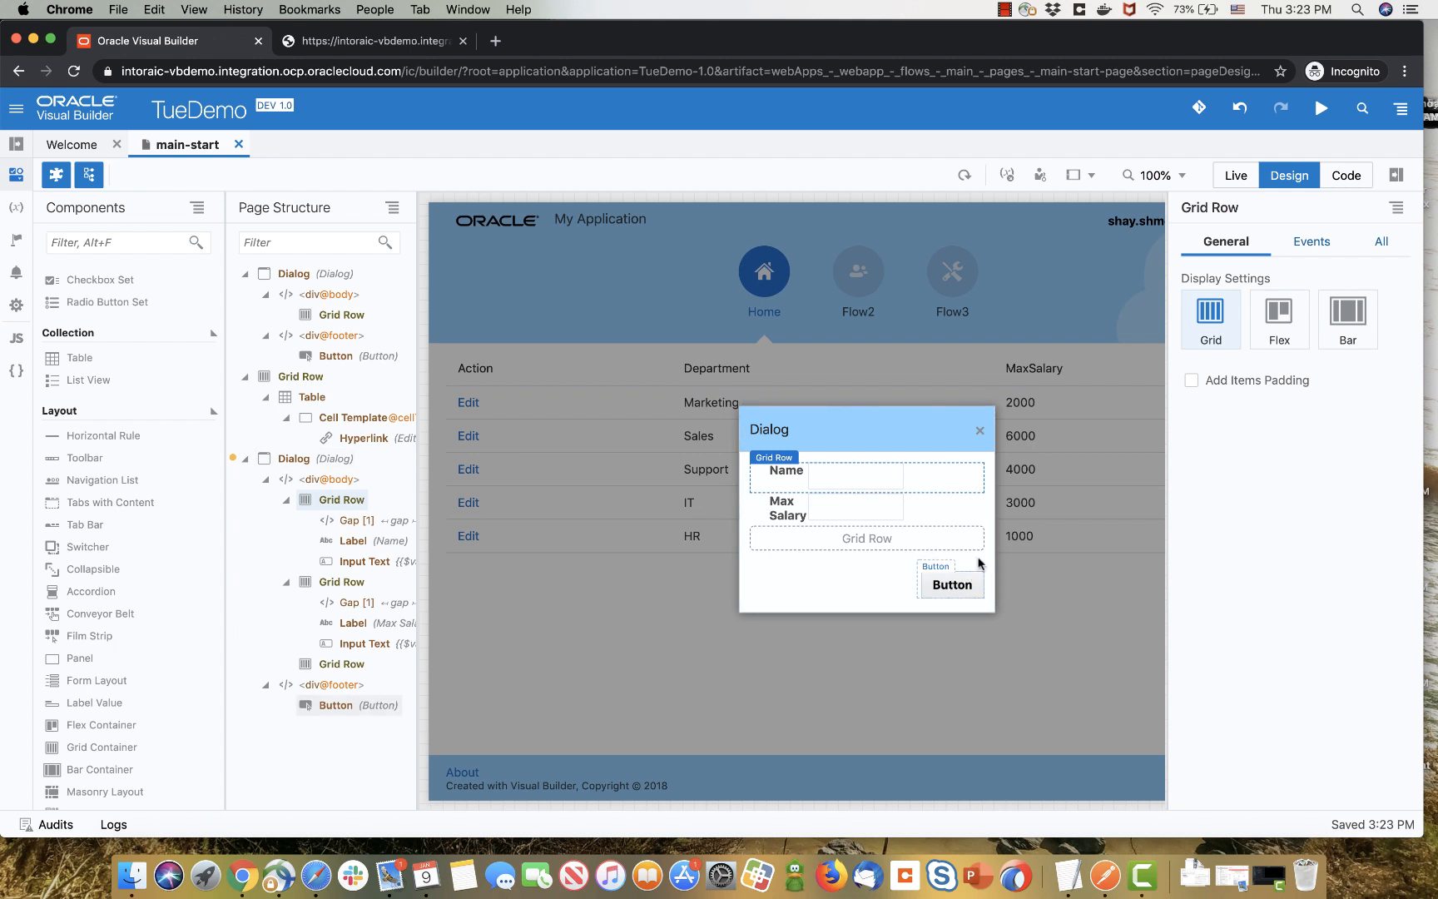
# - Label the footer button Save, title the dialog Update, and hide its preview
pyautogui.click(951, 585)
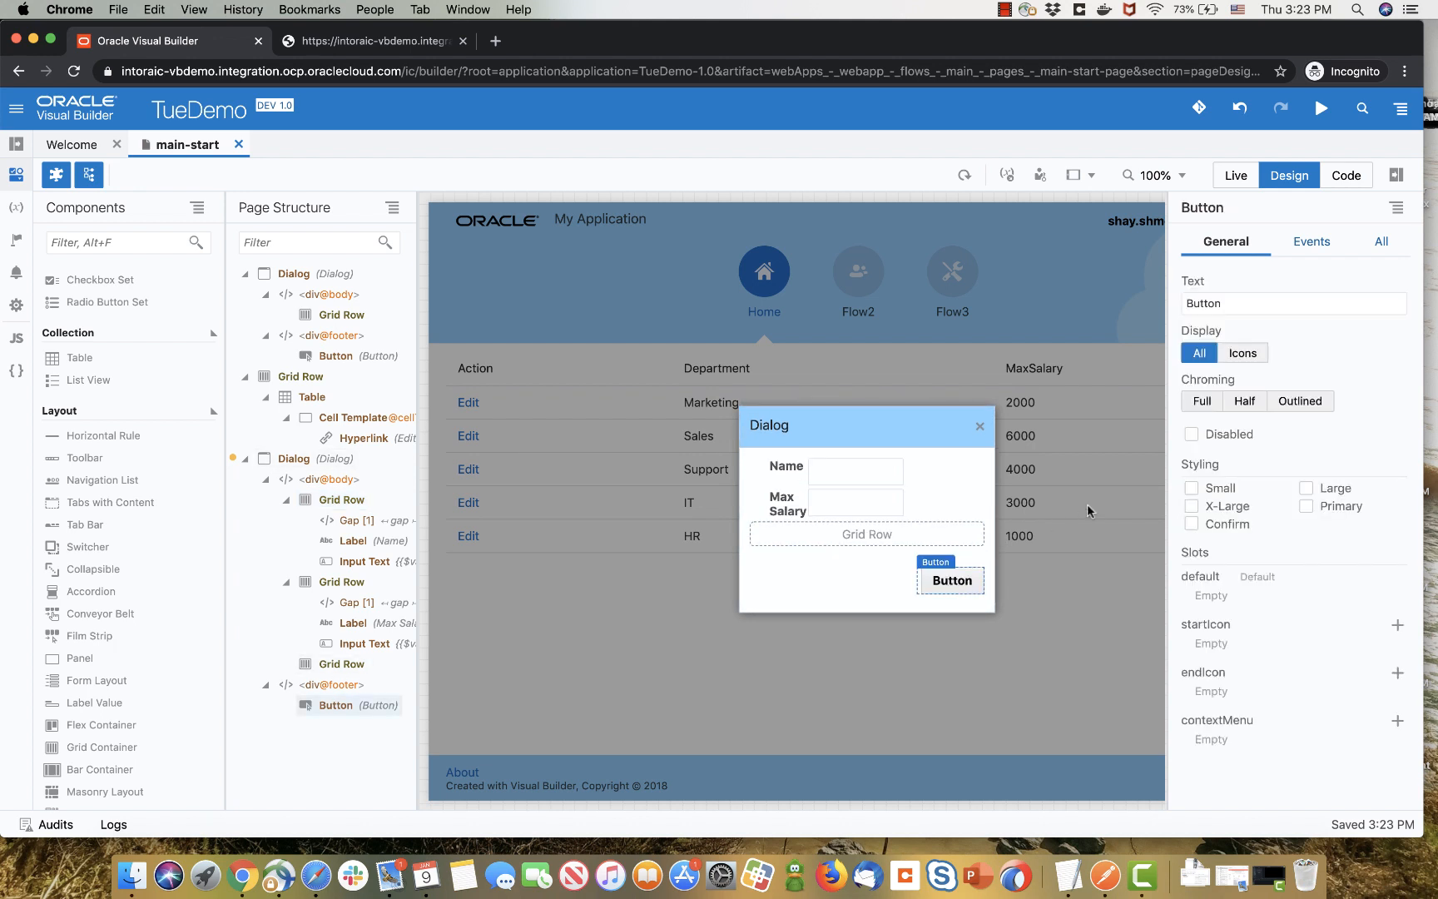
pyautogui.click(1284, 304)
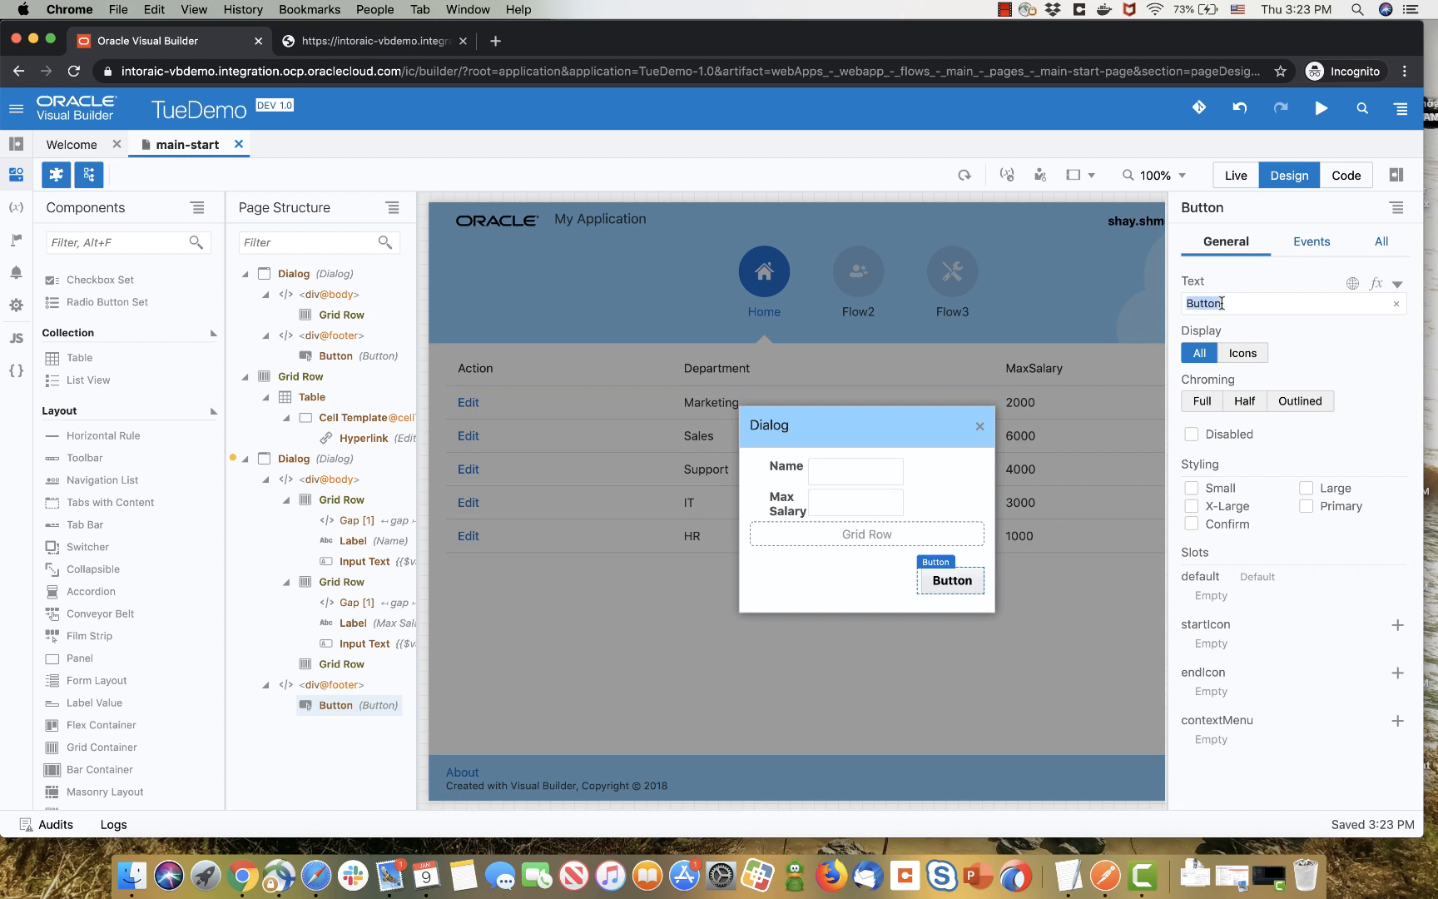
pyautogui.write('Save')
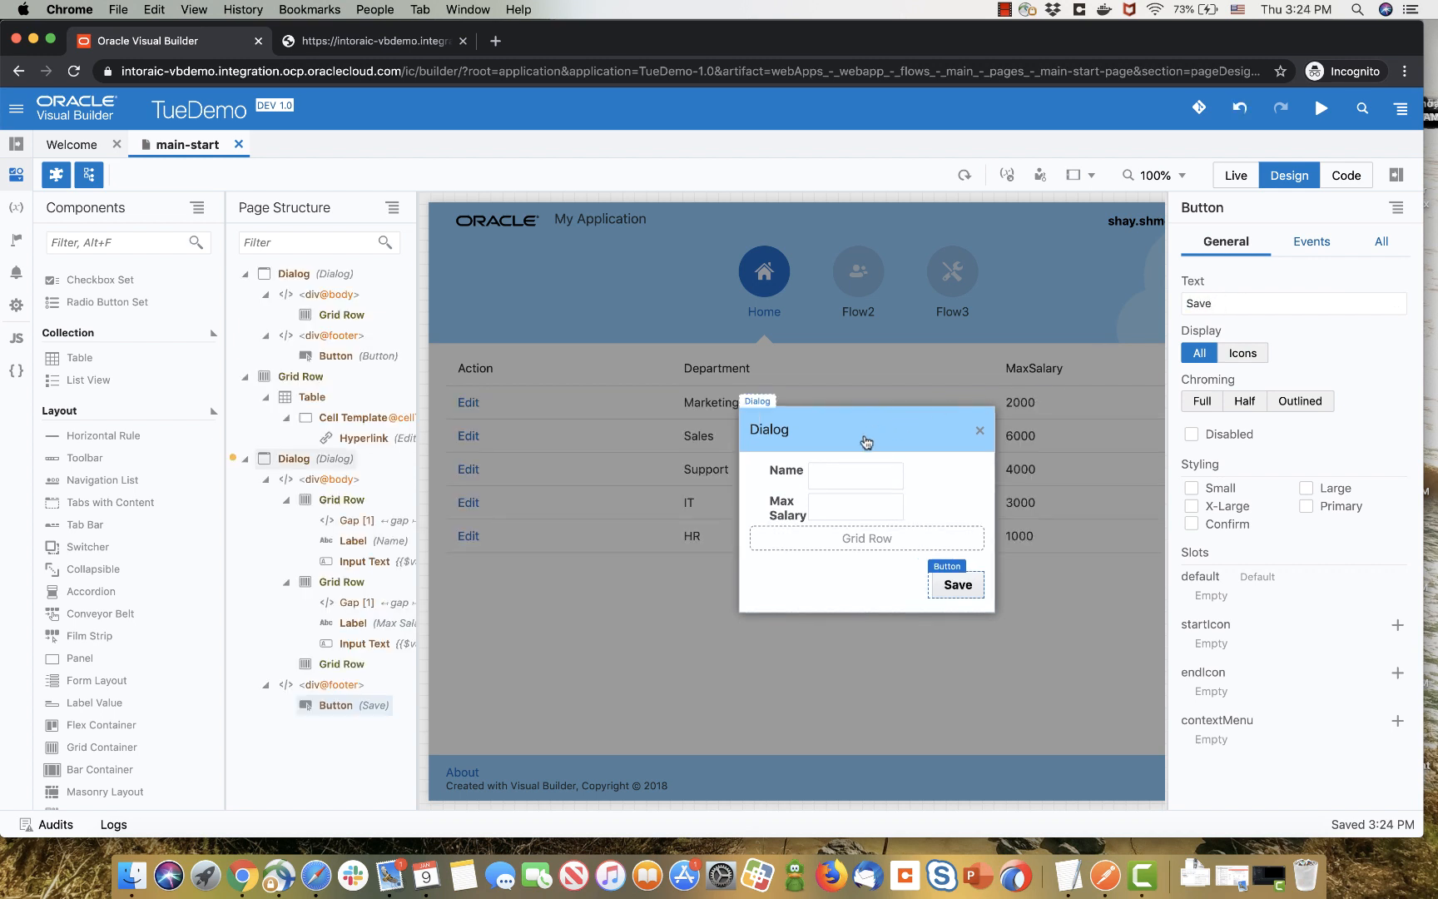
pyautogui.click(1284, 304)
pyautogui.write('Update')
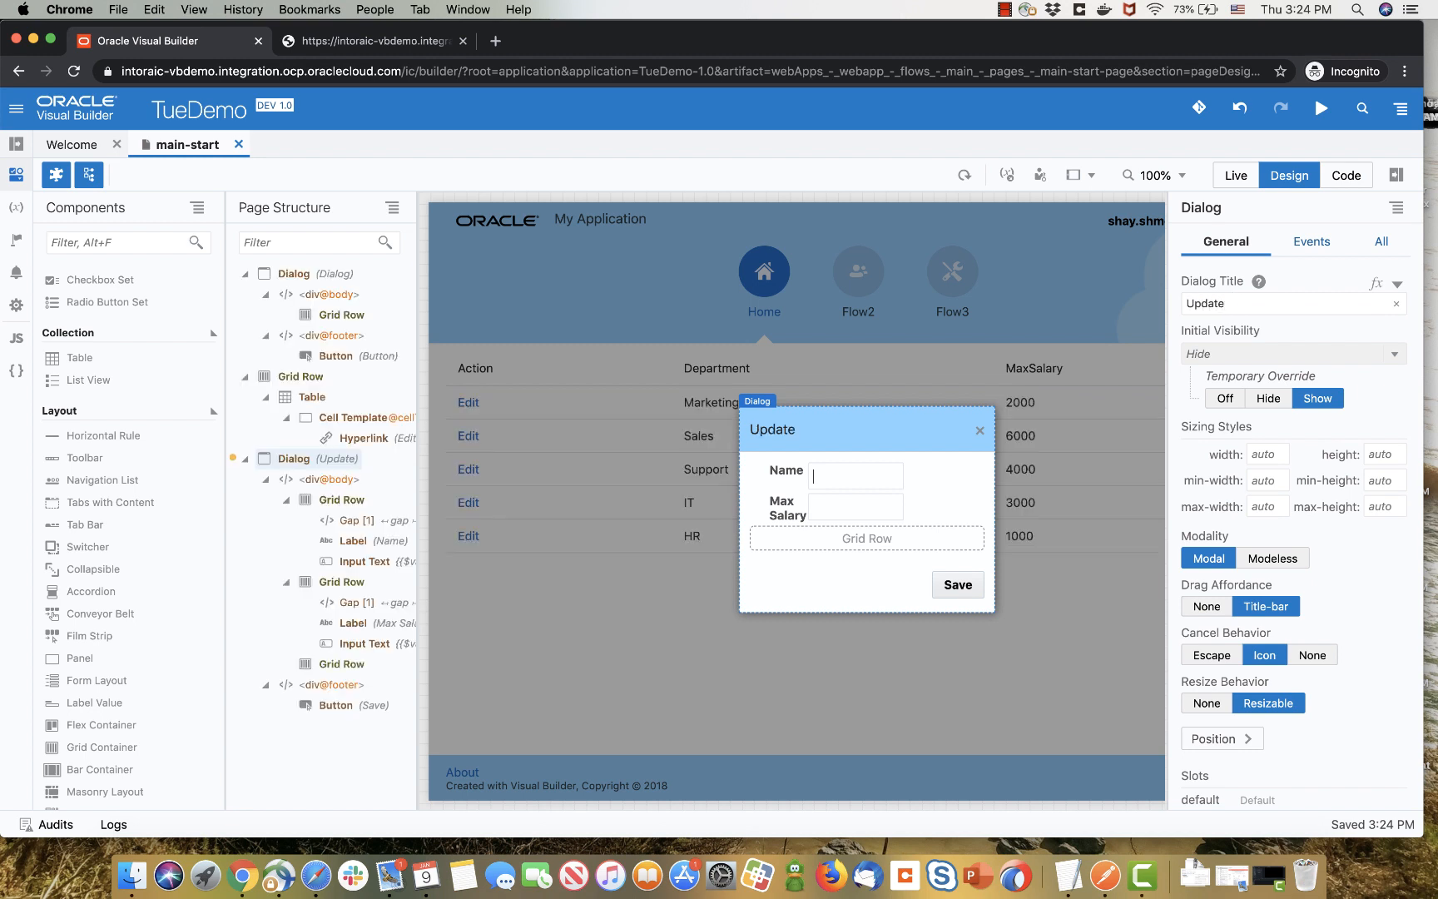
pyautogui.moveTo(1247, 438)
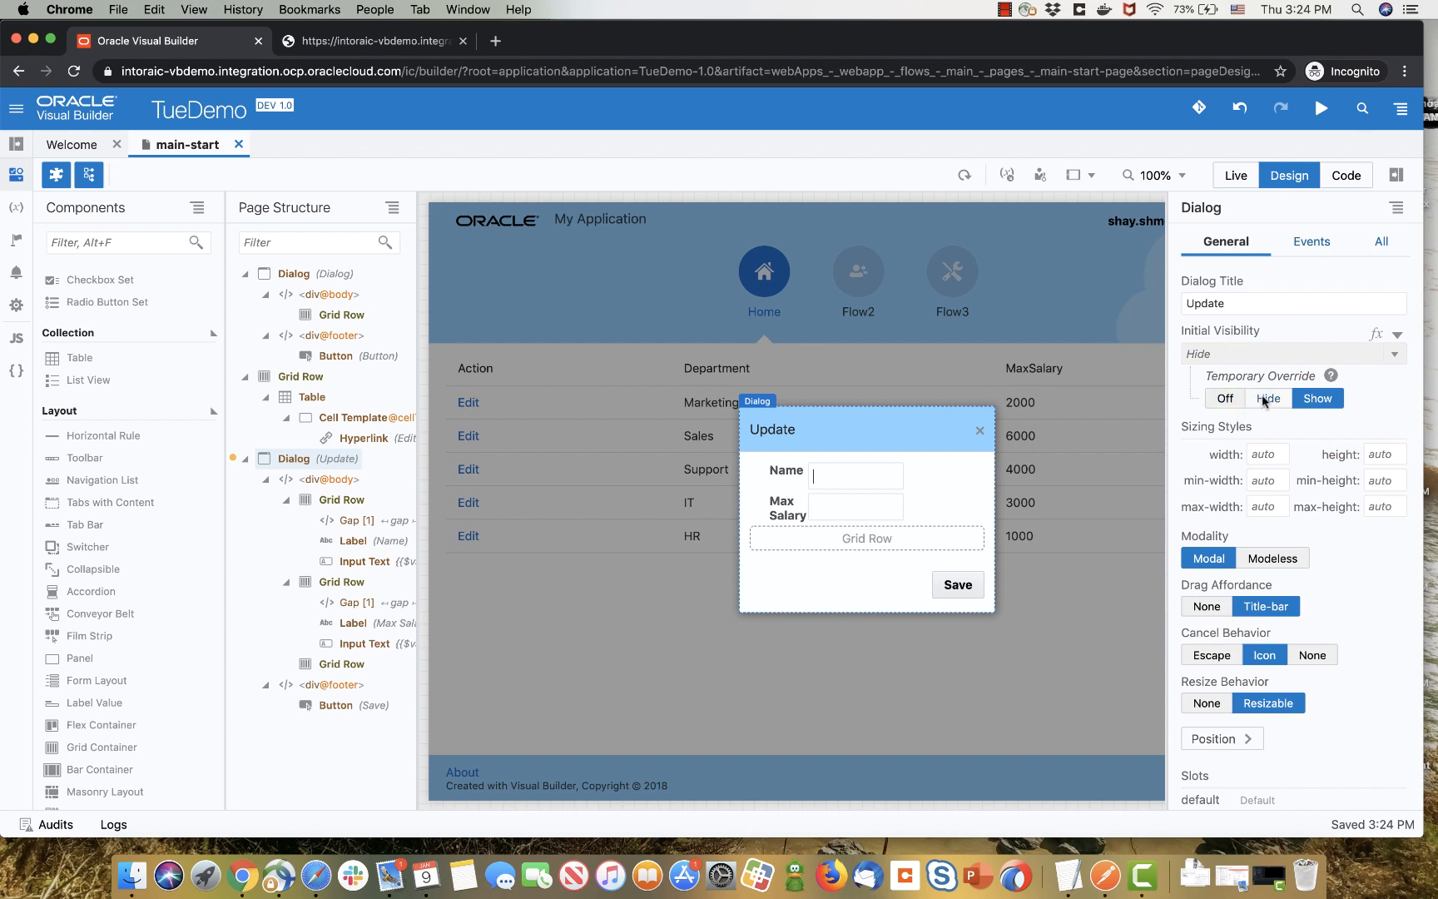
pyautogui.click(1269, 398)
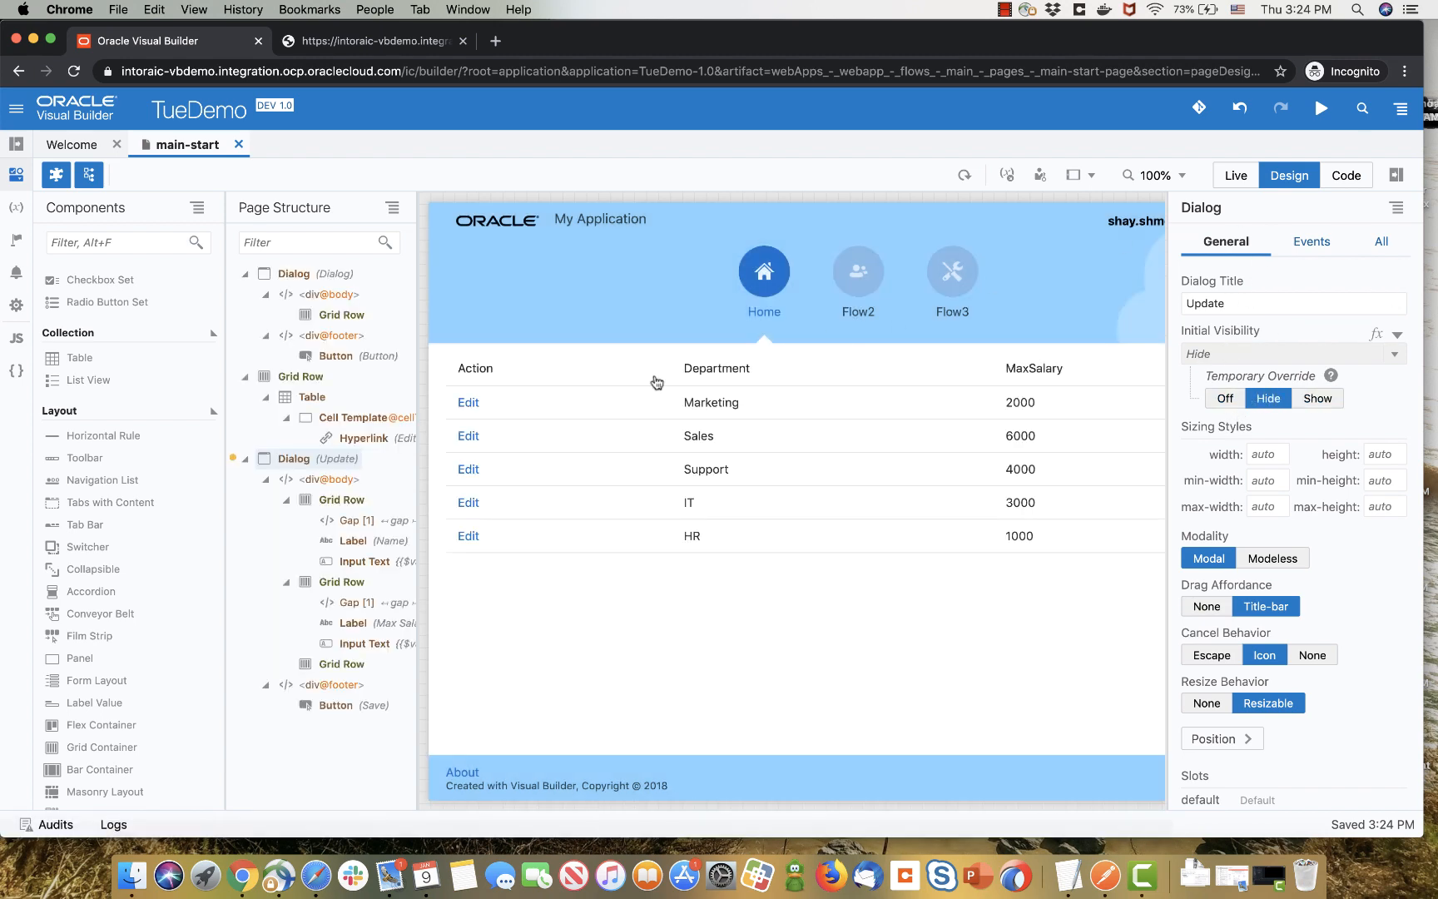
# - Open the Edit link's HyperlinkClickChain from its Events handlers
pyautogui.click(469, 402)
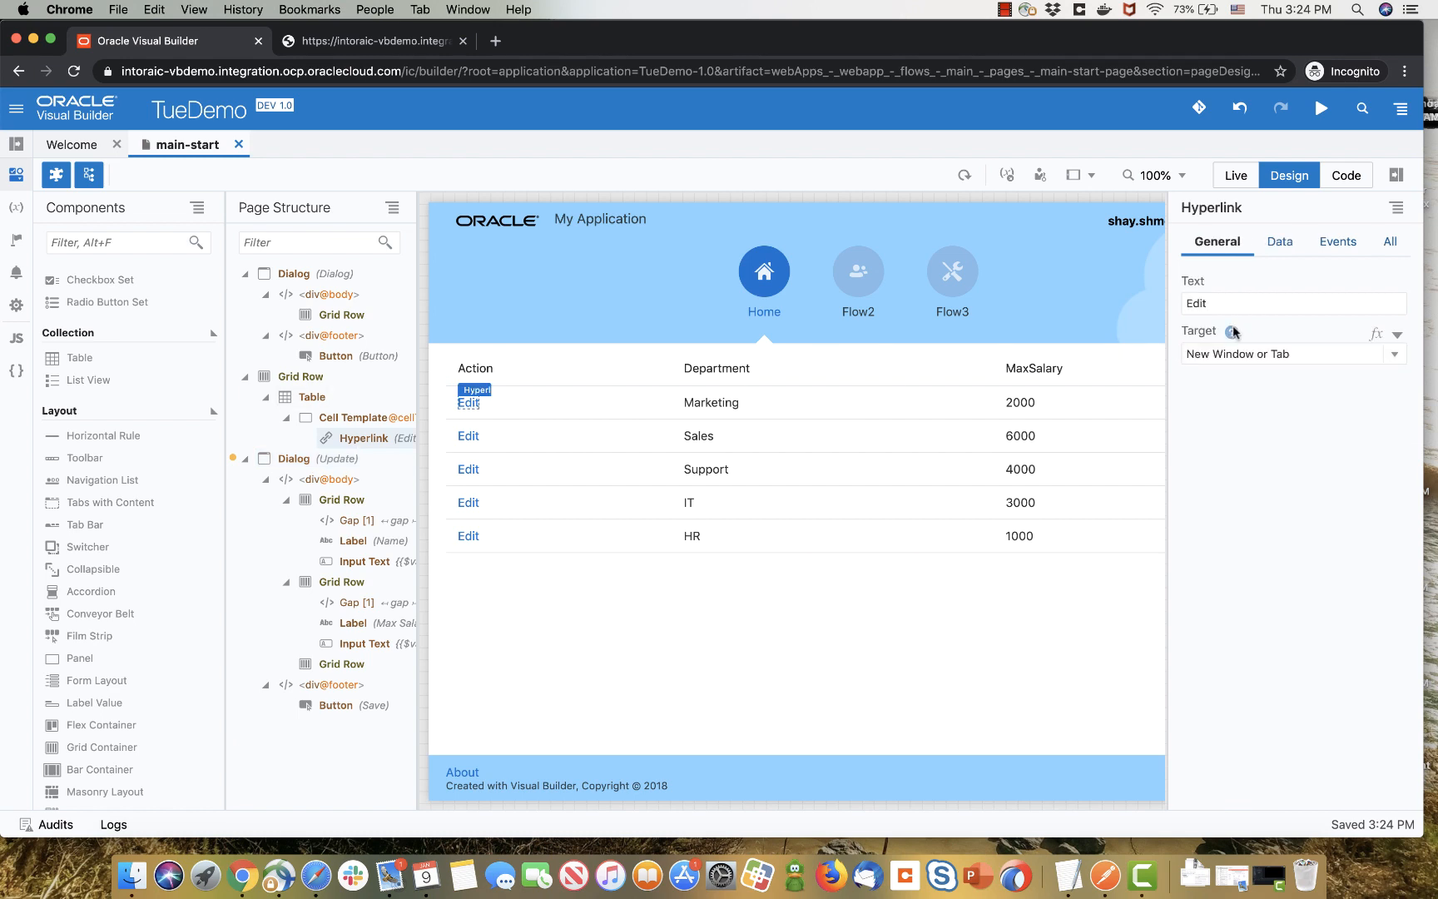
pyautogui.click(1337, 242)
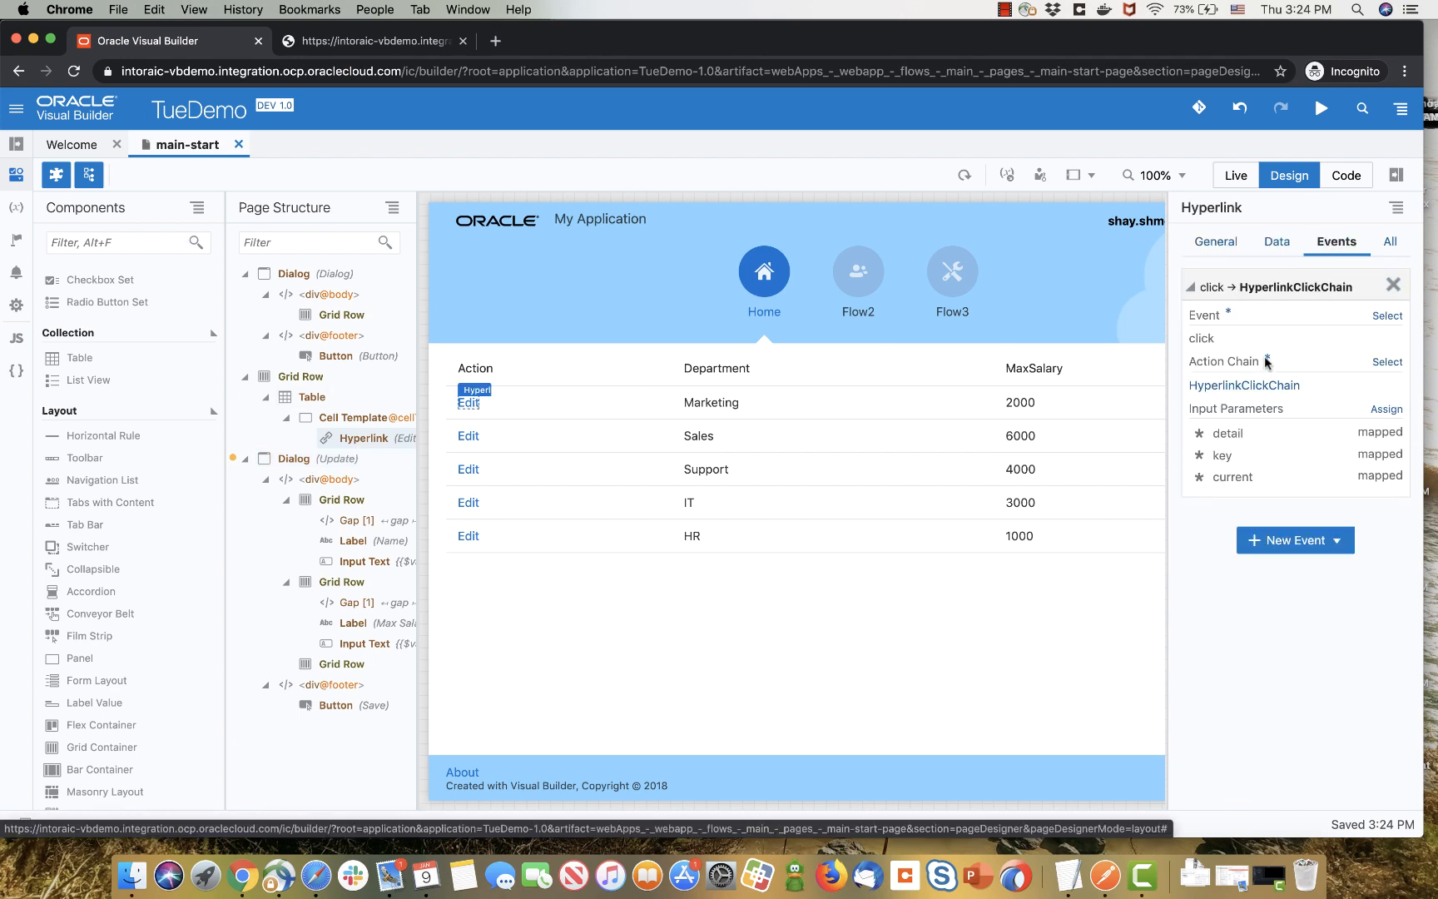
pyautogui.click(1244, 384)
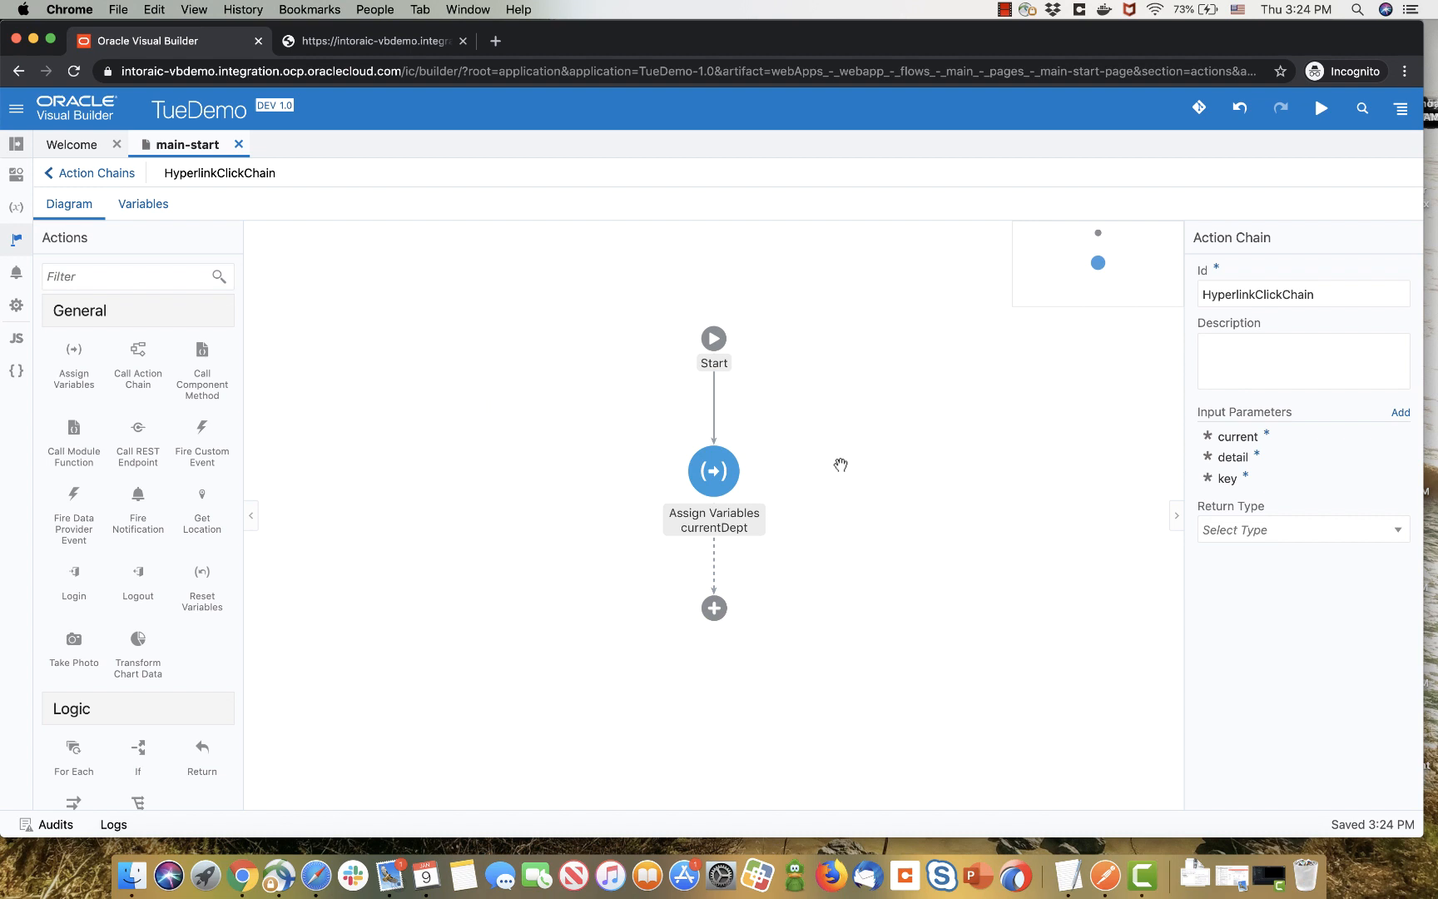
pyautogui.moveTo(137, 356)
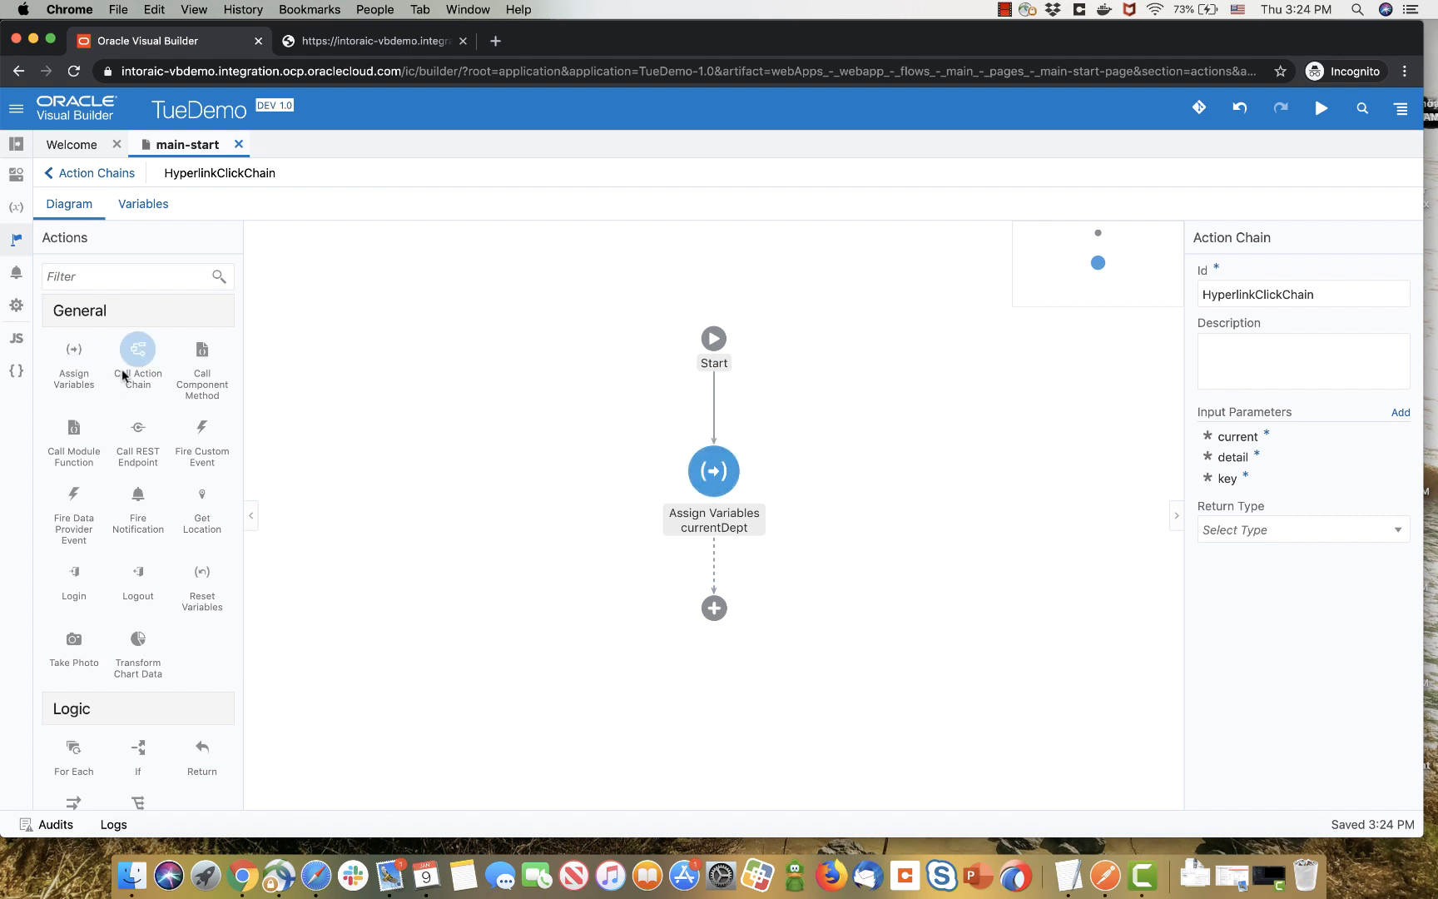
pyautogui.moveTo(73, 571)
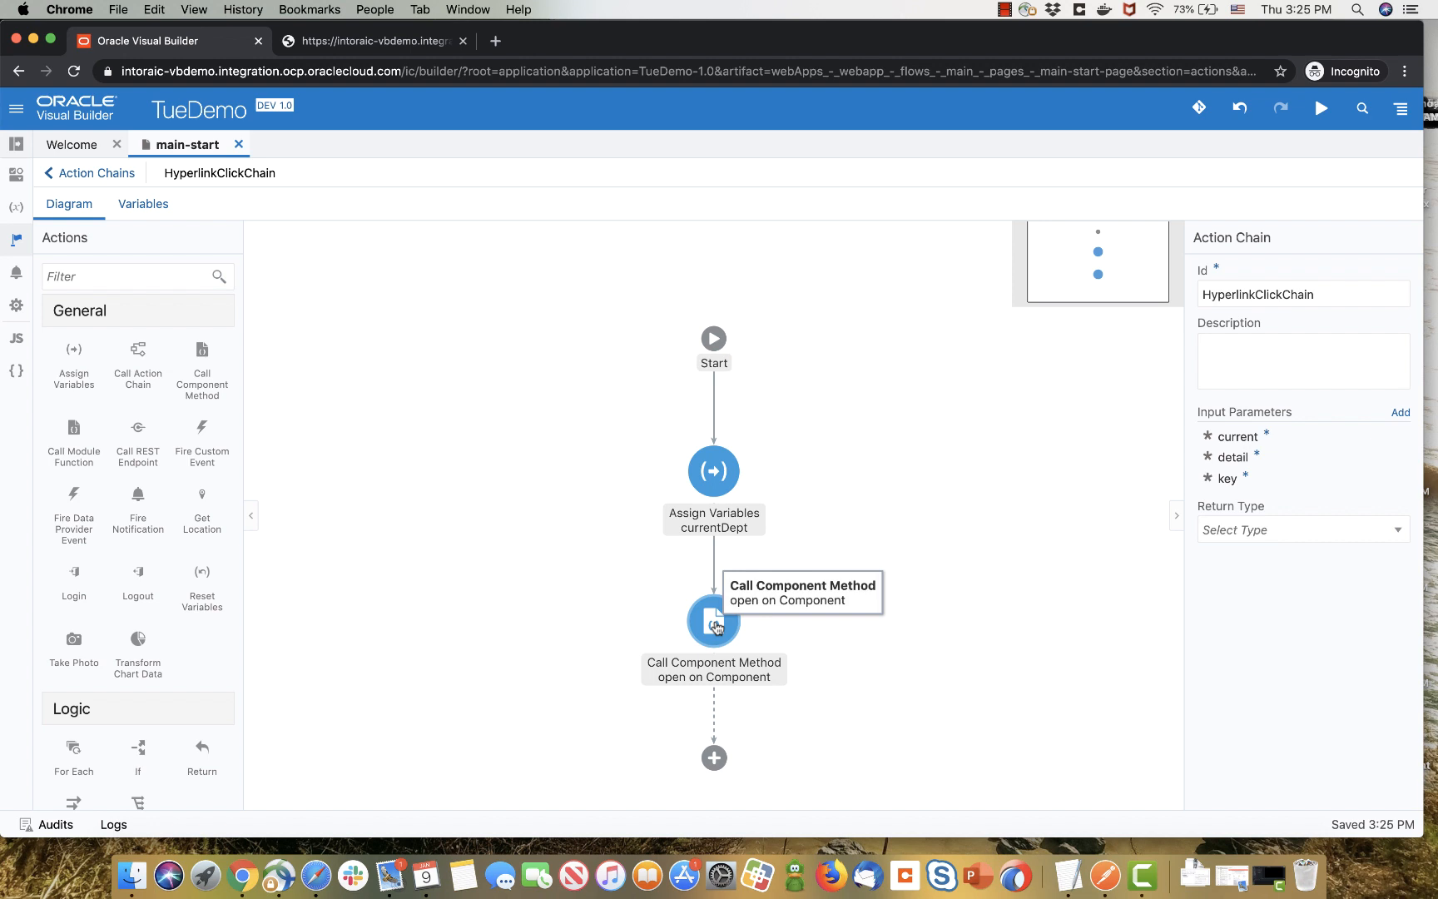
pyautogui.click(713, 621)
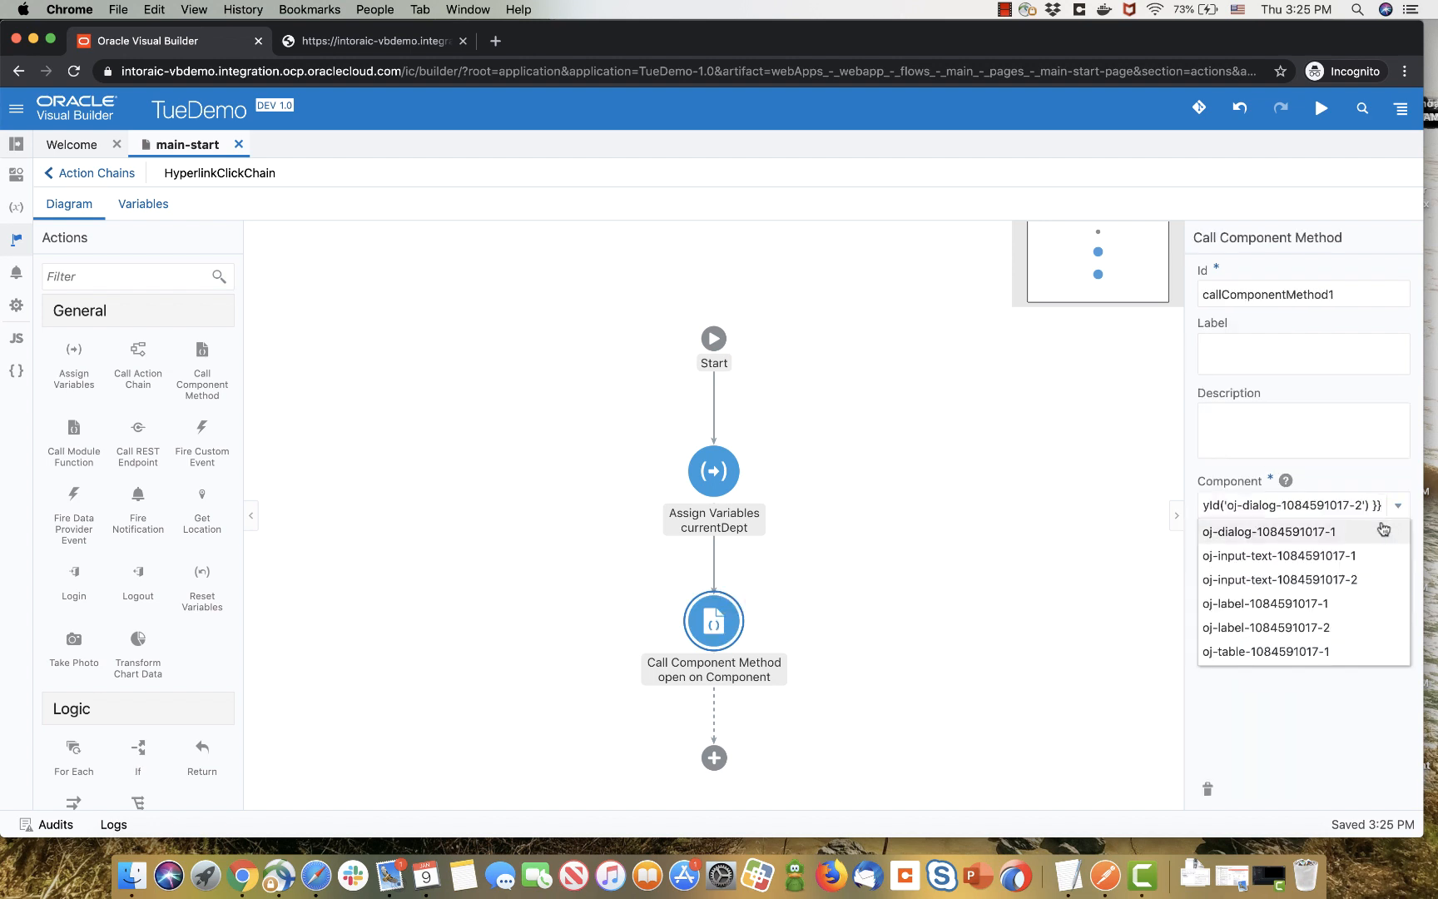
pyautogui.click(1268, 530)
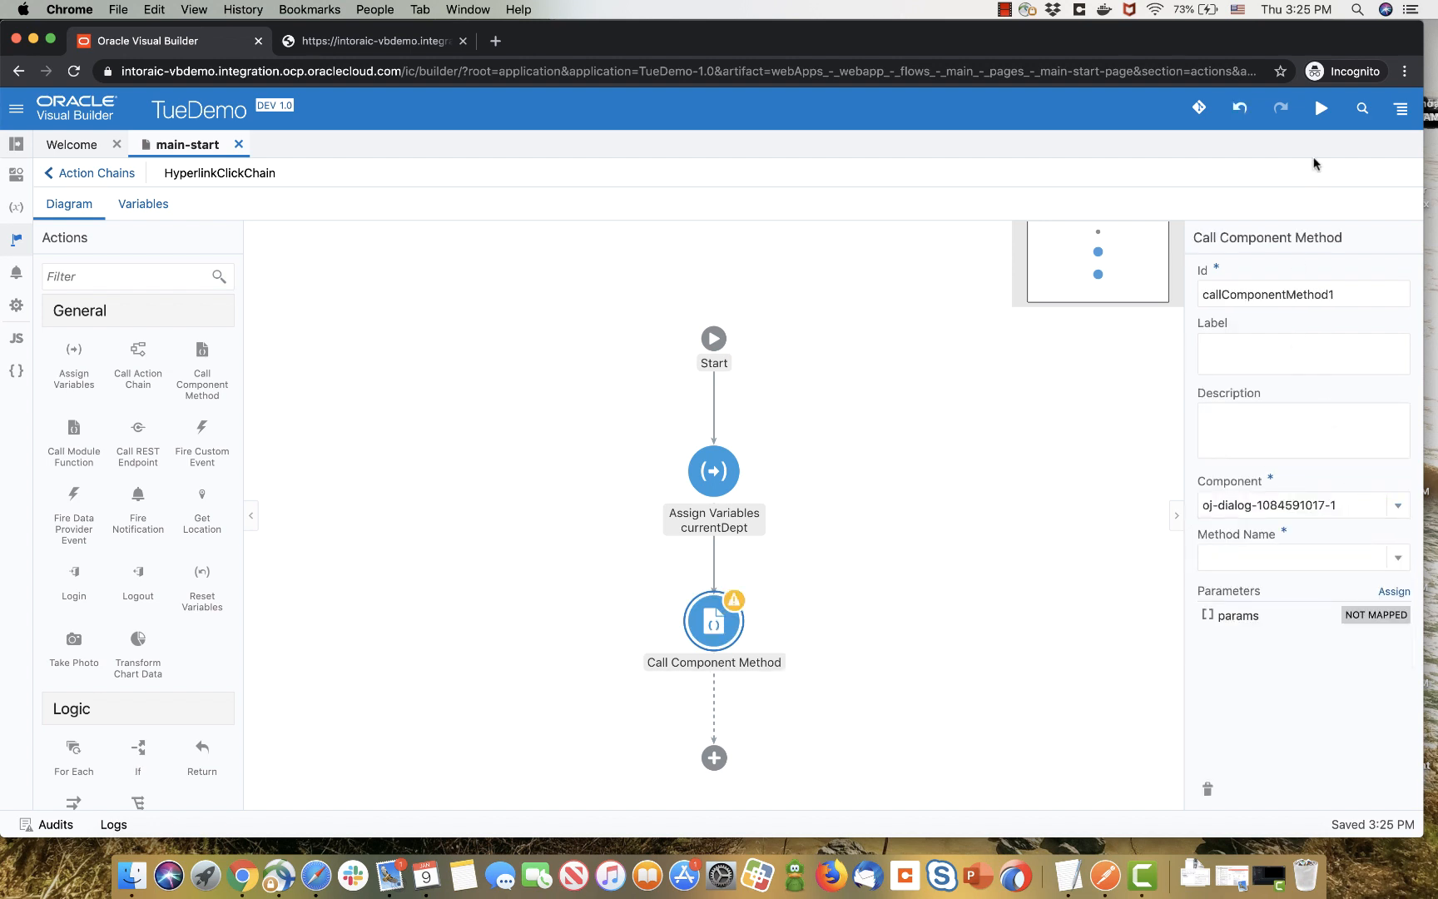
pyautogui.moveTo(972, 480)
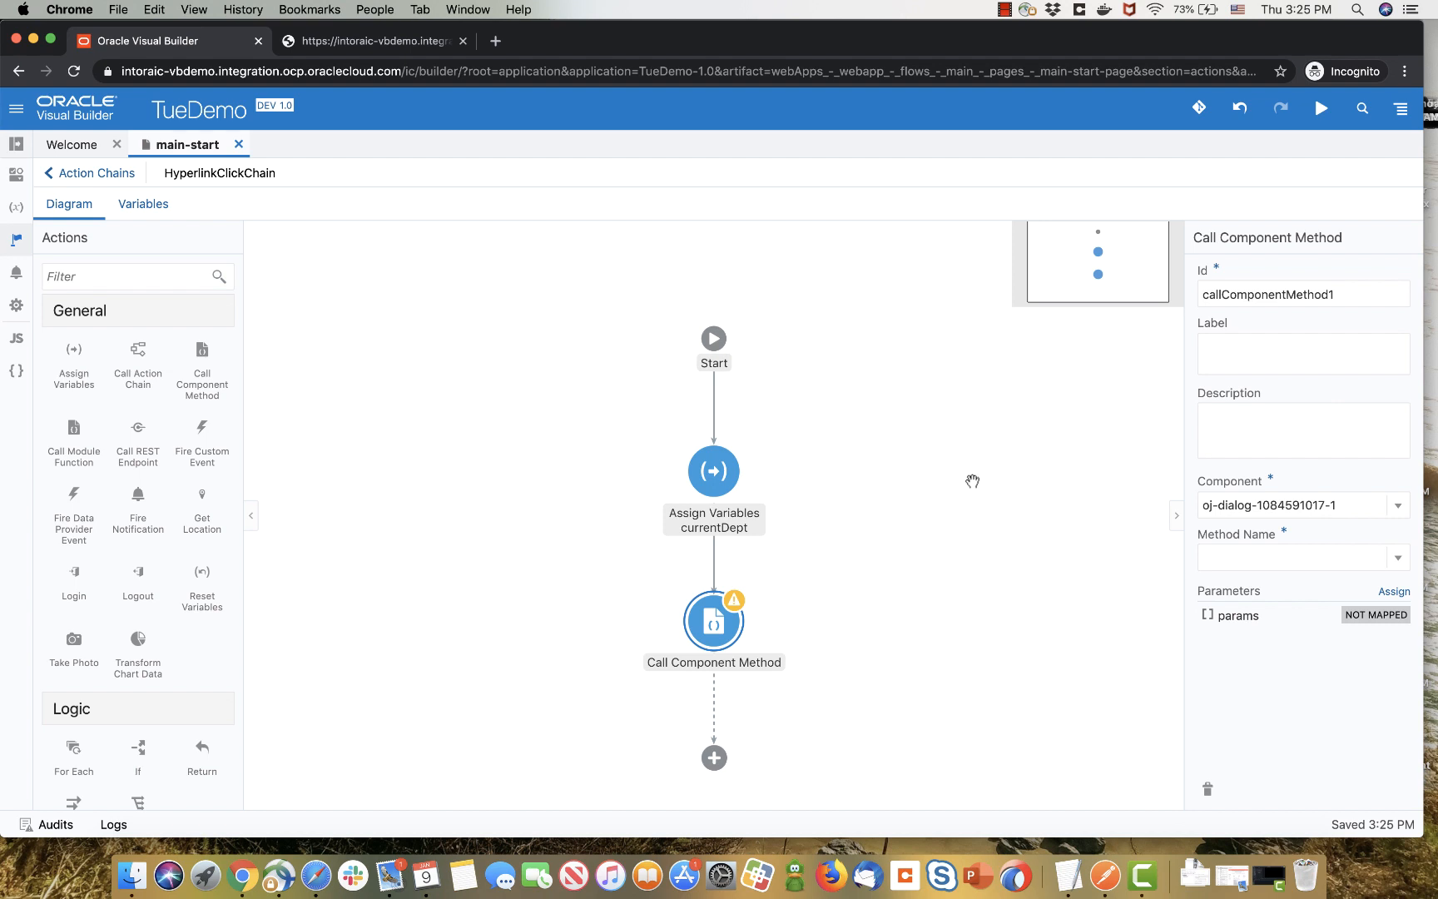
pyautogui.click(1394, 558)
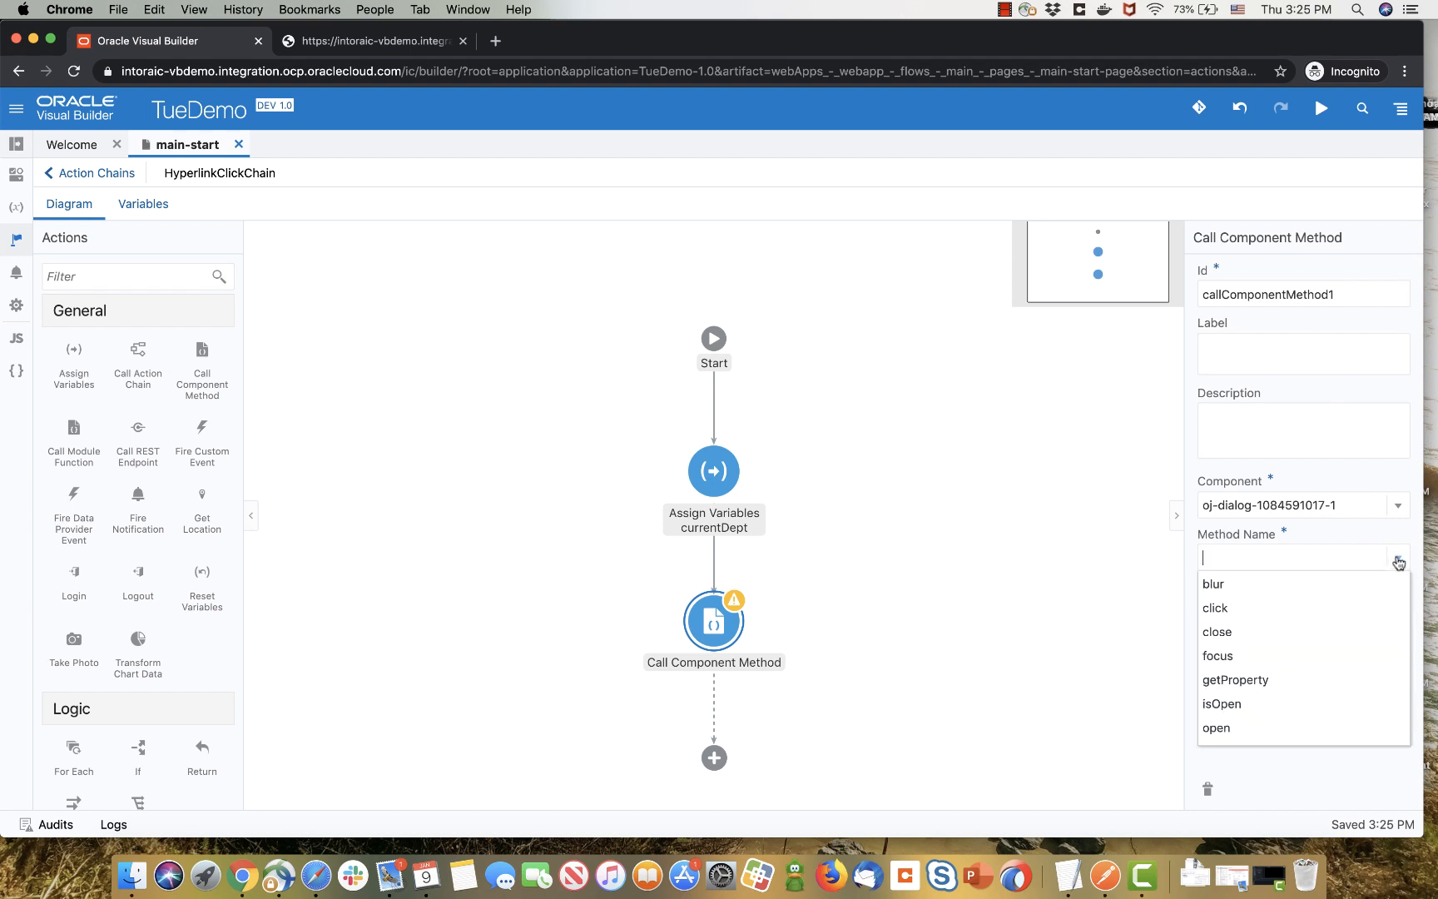
pyautogui.moveTo(1236, 680)
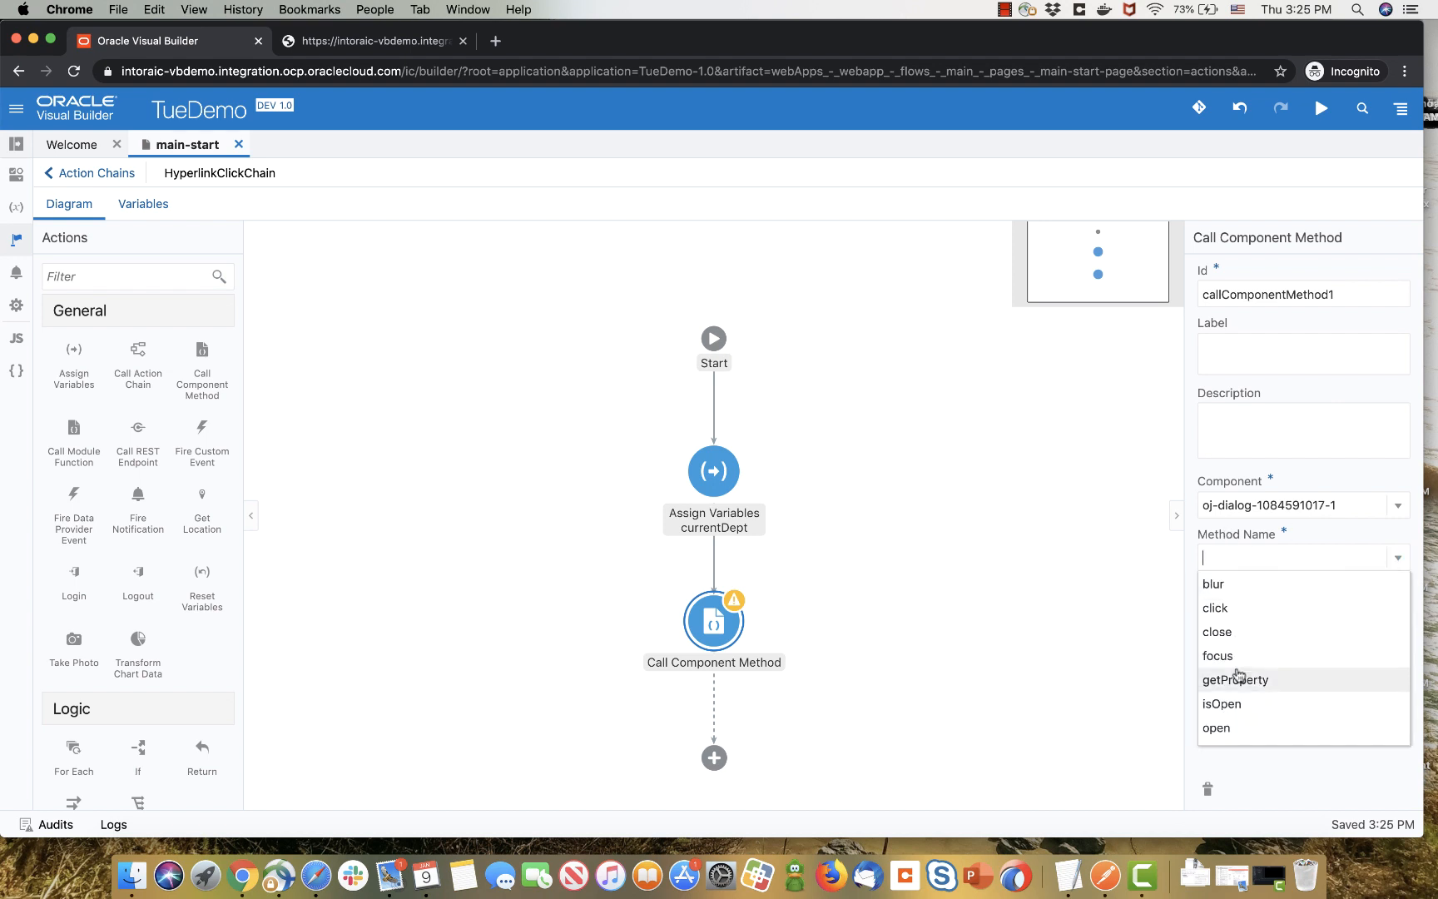
pyautogui.click(1216, 728)
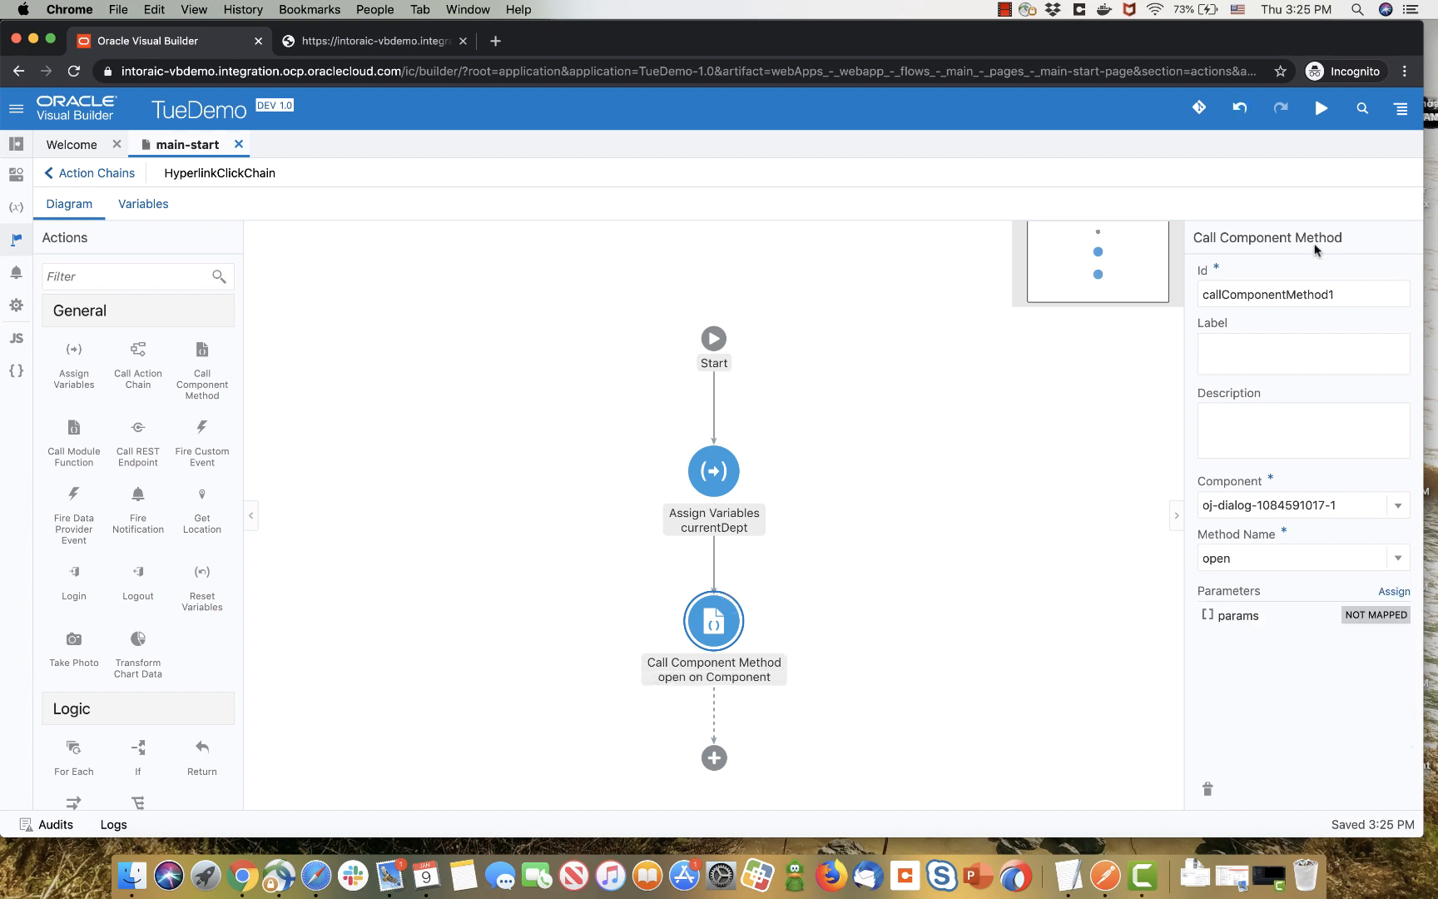
pyautogui.moveTo(1312, 155)
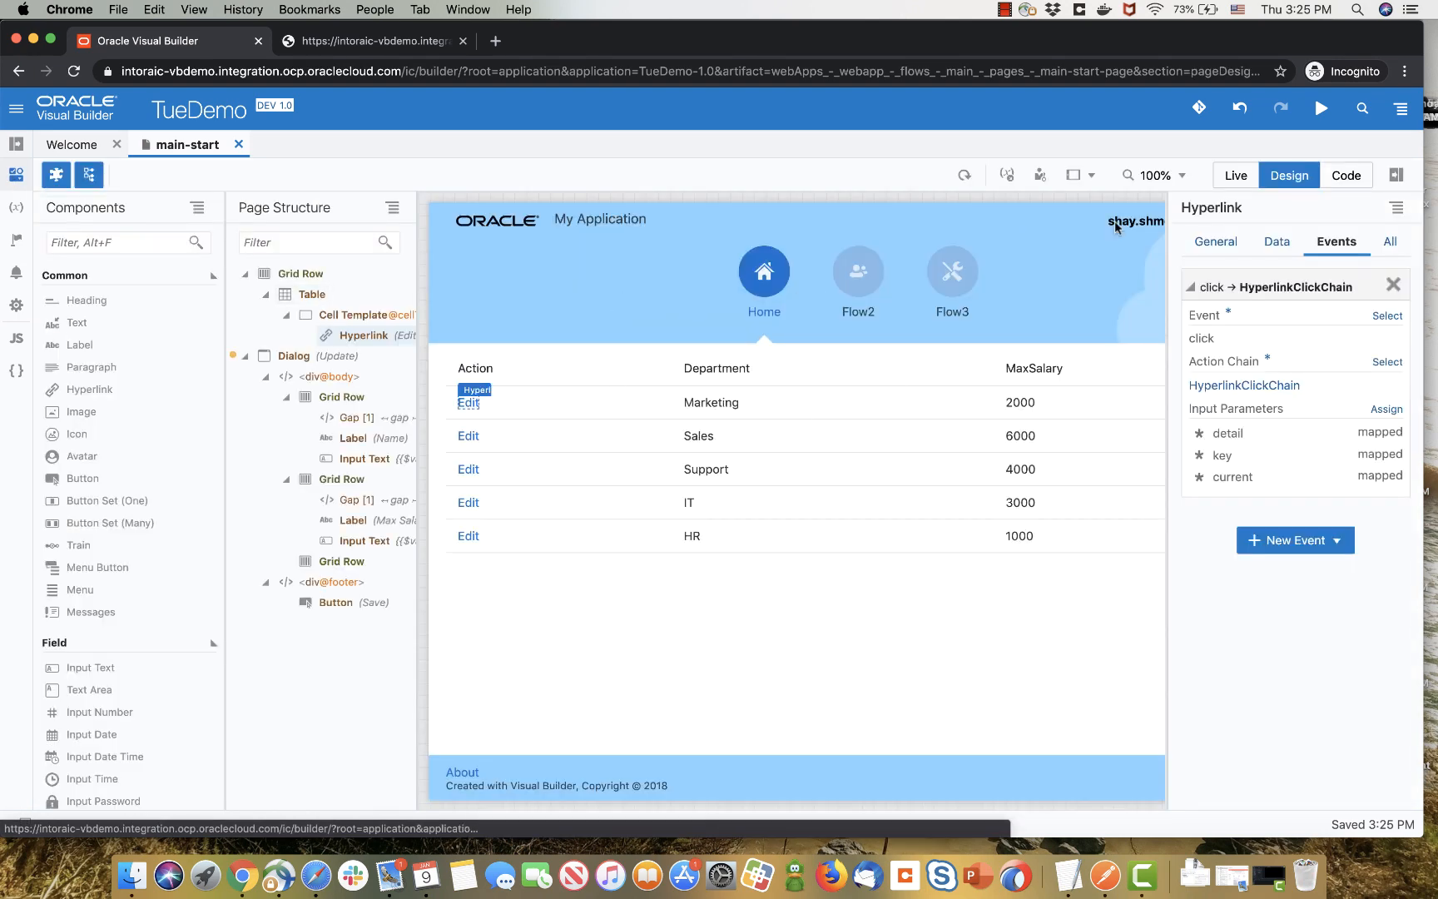
# - Test live that Edit on Support opens the Update dialog, close it, and return to Design
pyautogui.click(1235, 174)
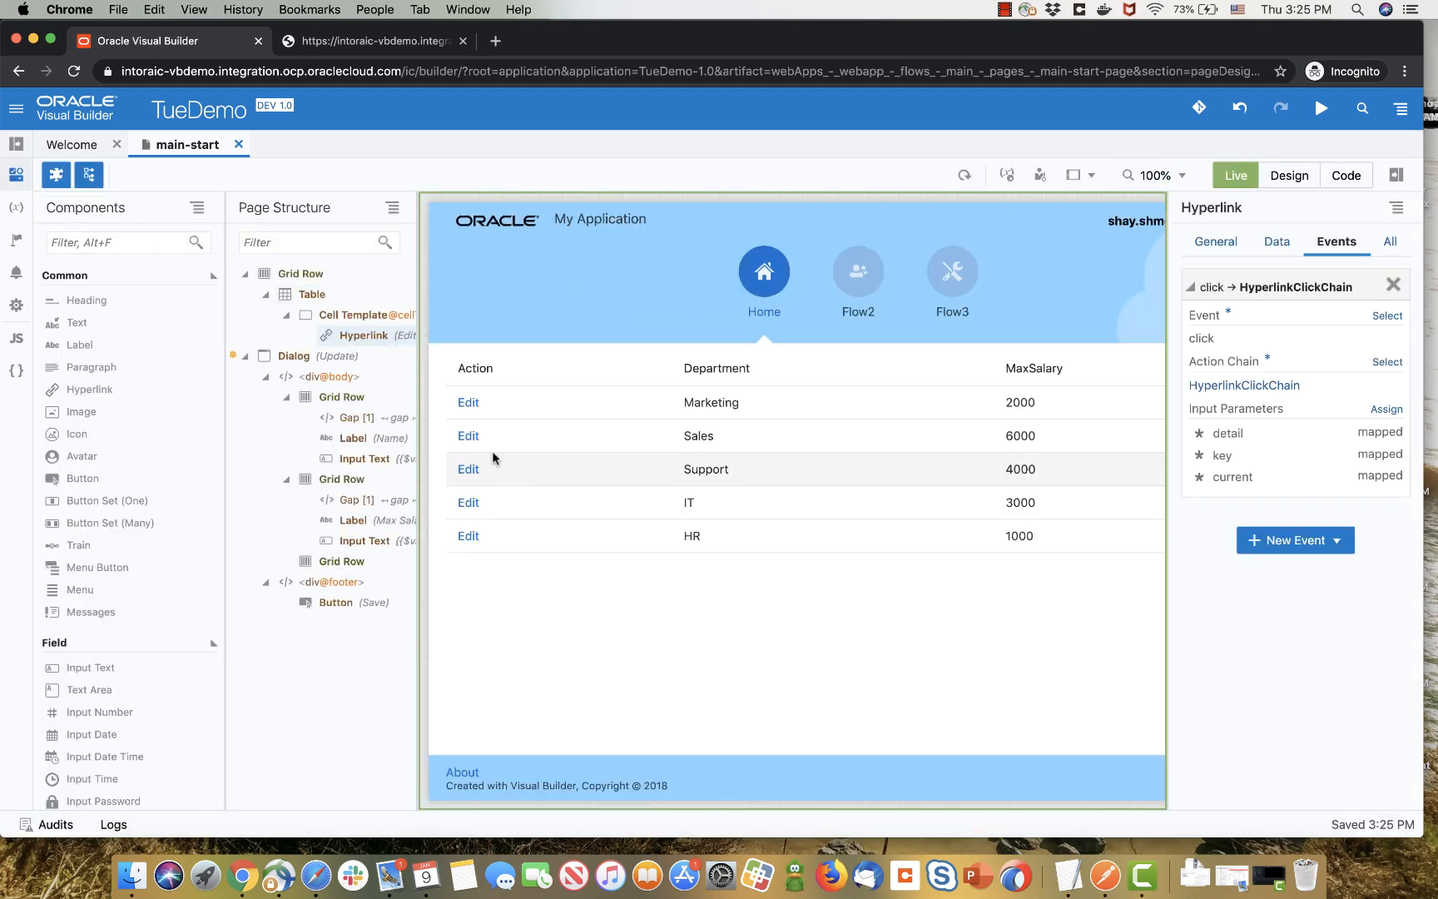
pyautogui.click(467, 469)
pyautogui.write('4004')
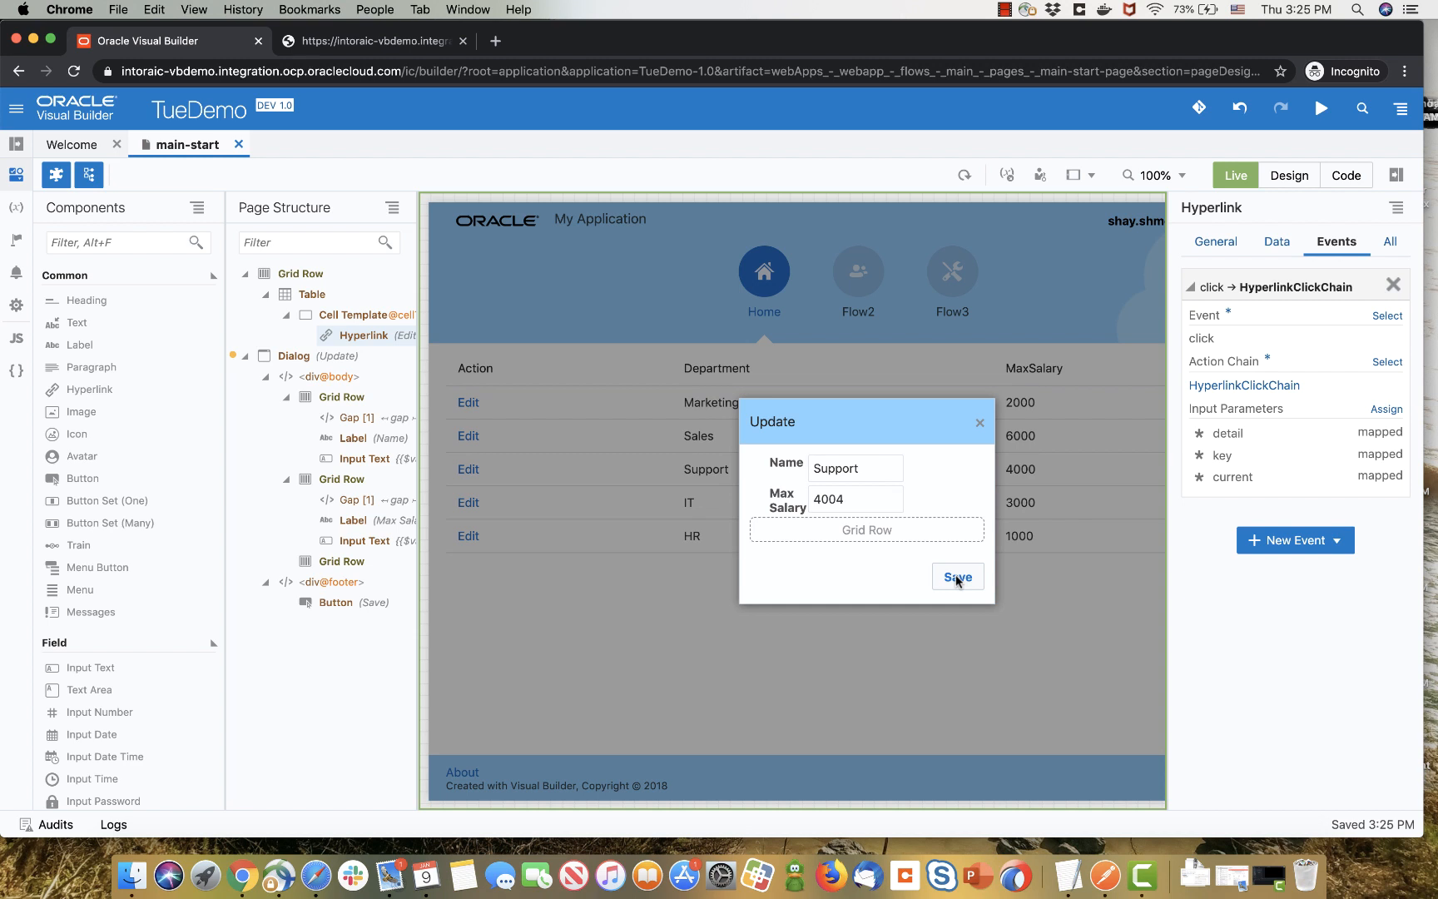
pyautogui.moveTo(979, 422)
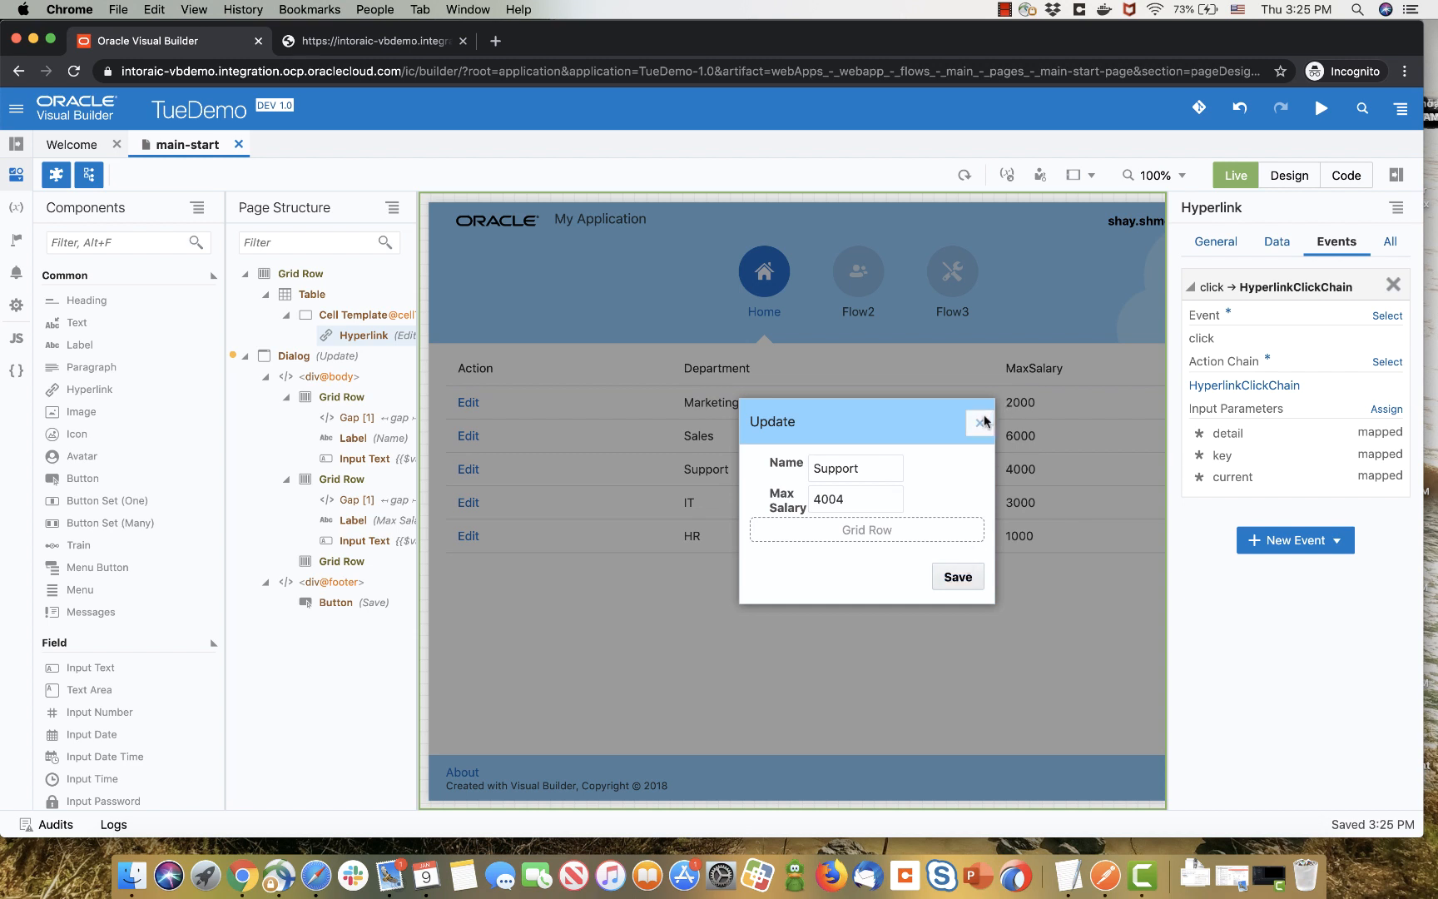
pyautogui.click(980, 421)
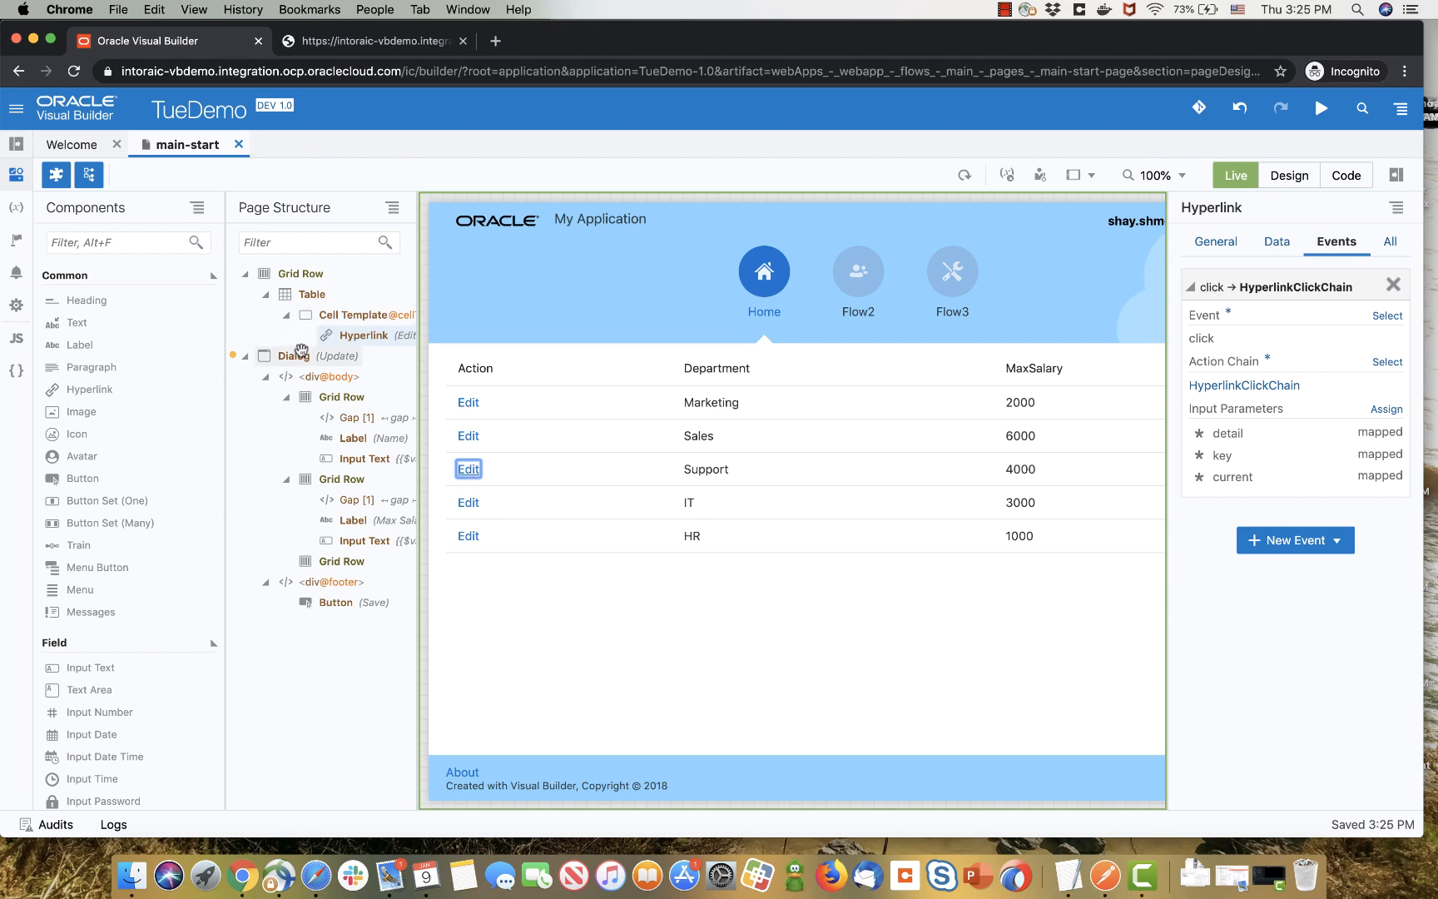
pyautogui.click(1215, 241)
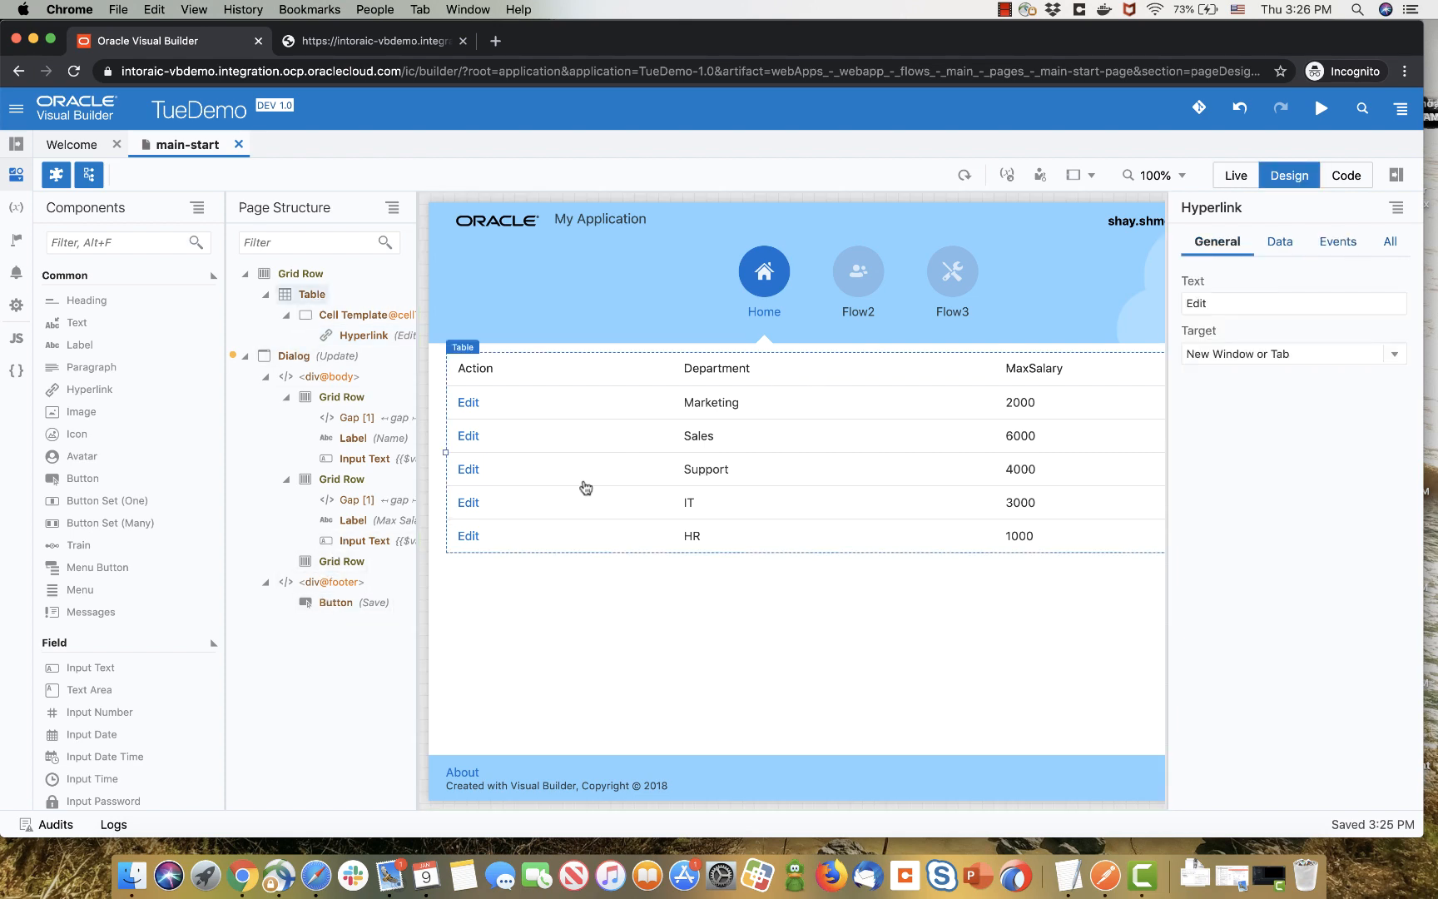
# - Give the Save button a new ojAction event and open its ButtonActionChain
pyautogui.click(352, 602)
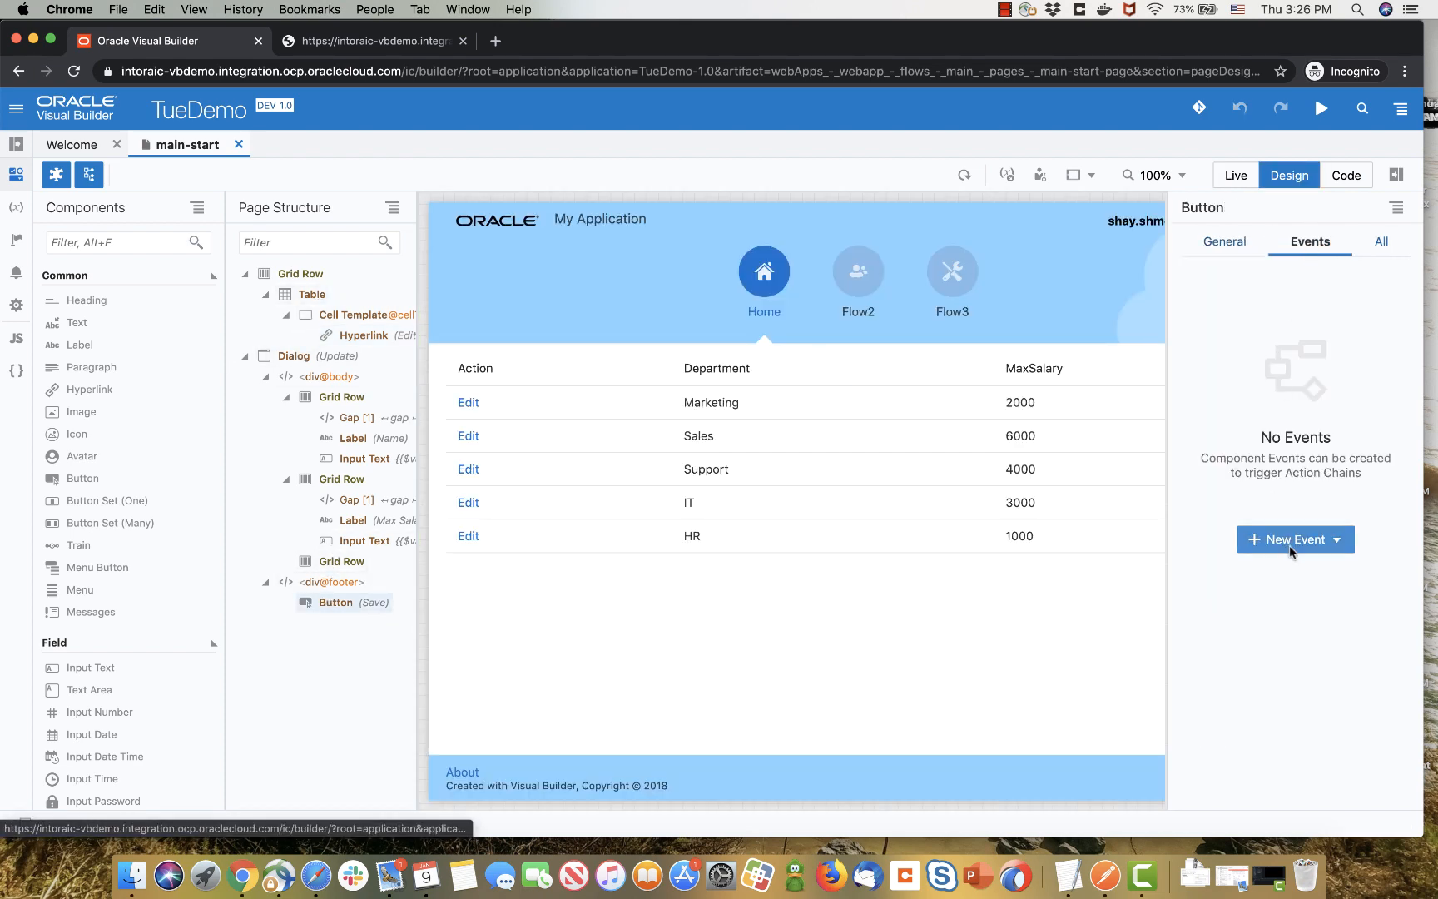
pyautogui.click(1288, 538)
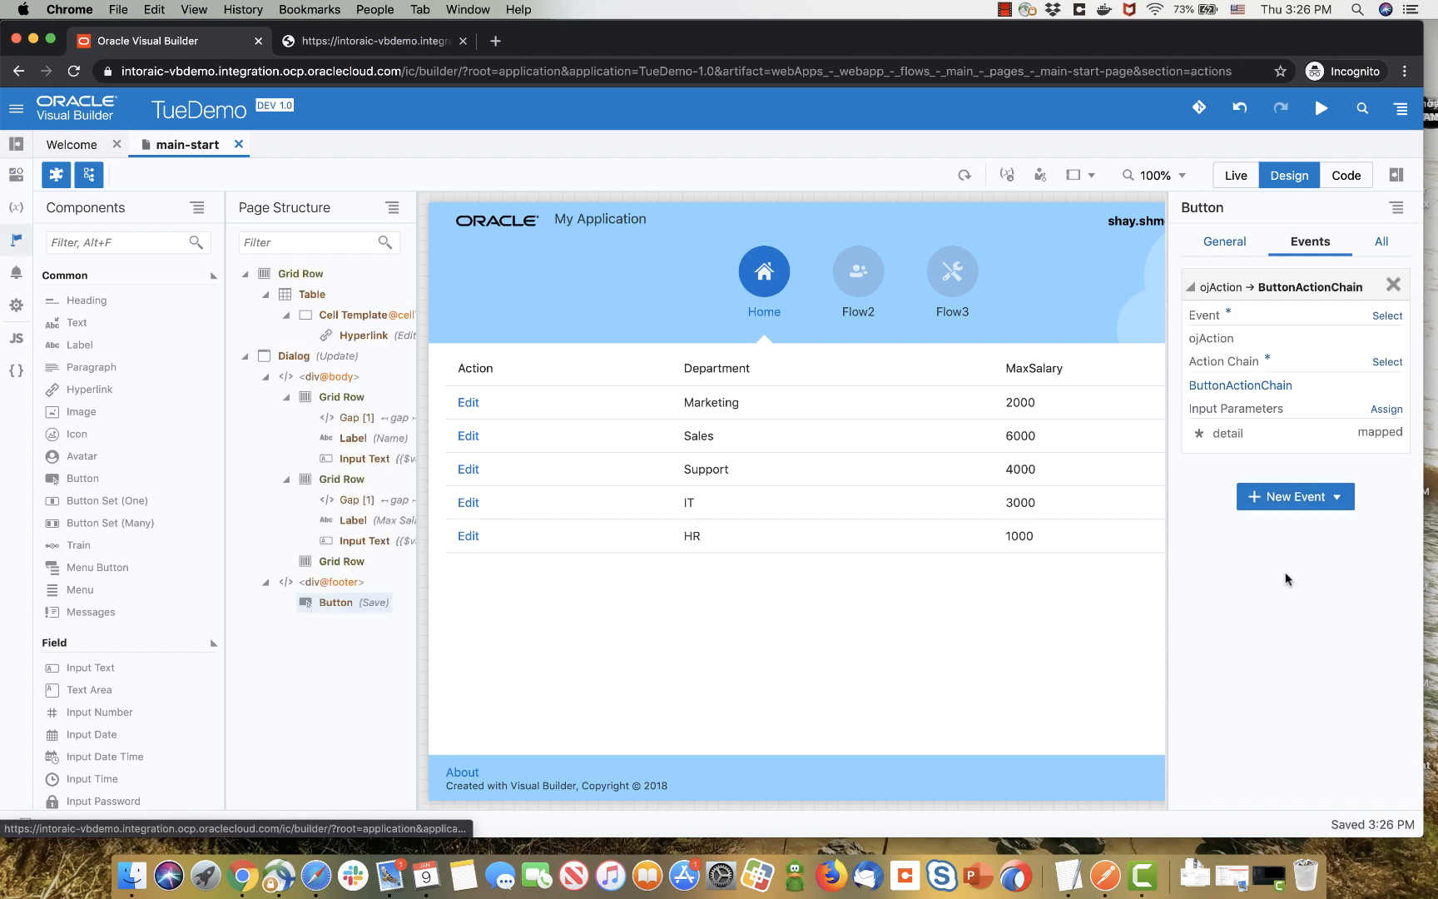
pyautogui.click(1240, 385)
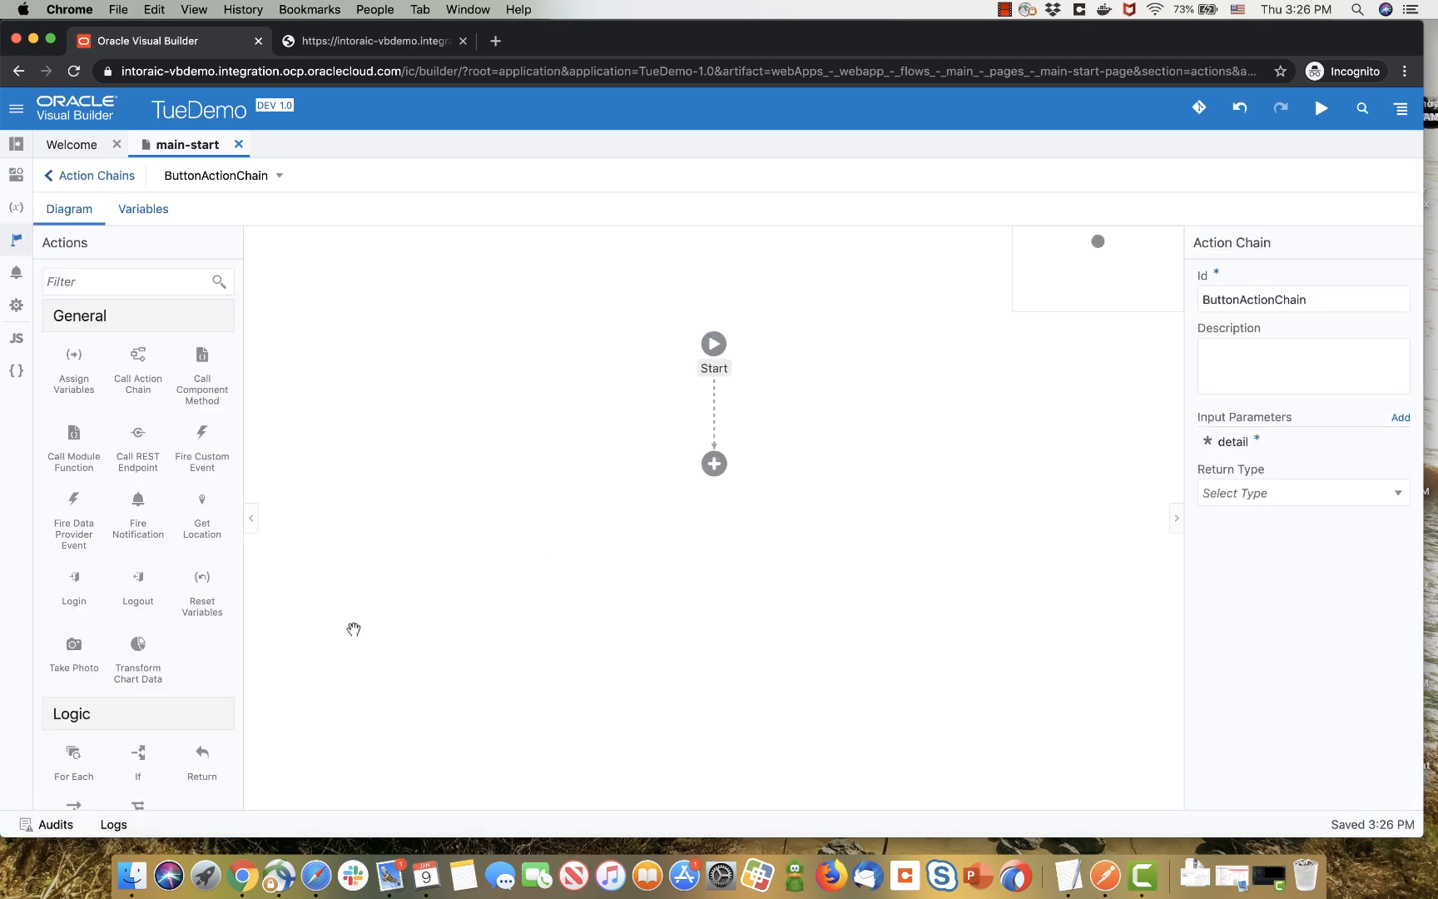
pyautogui.moveTo(200, 658)
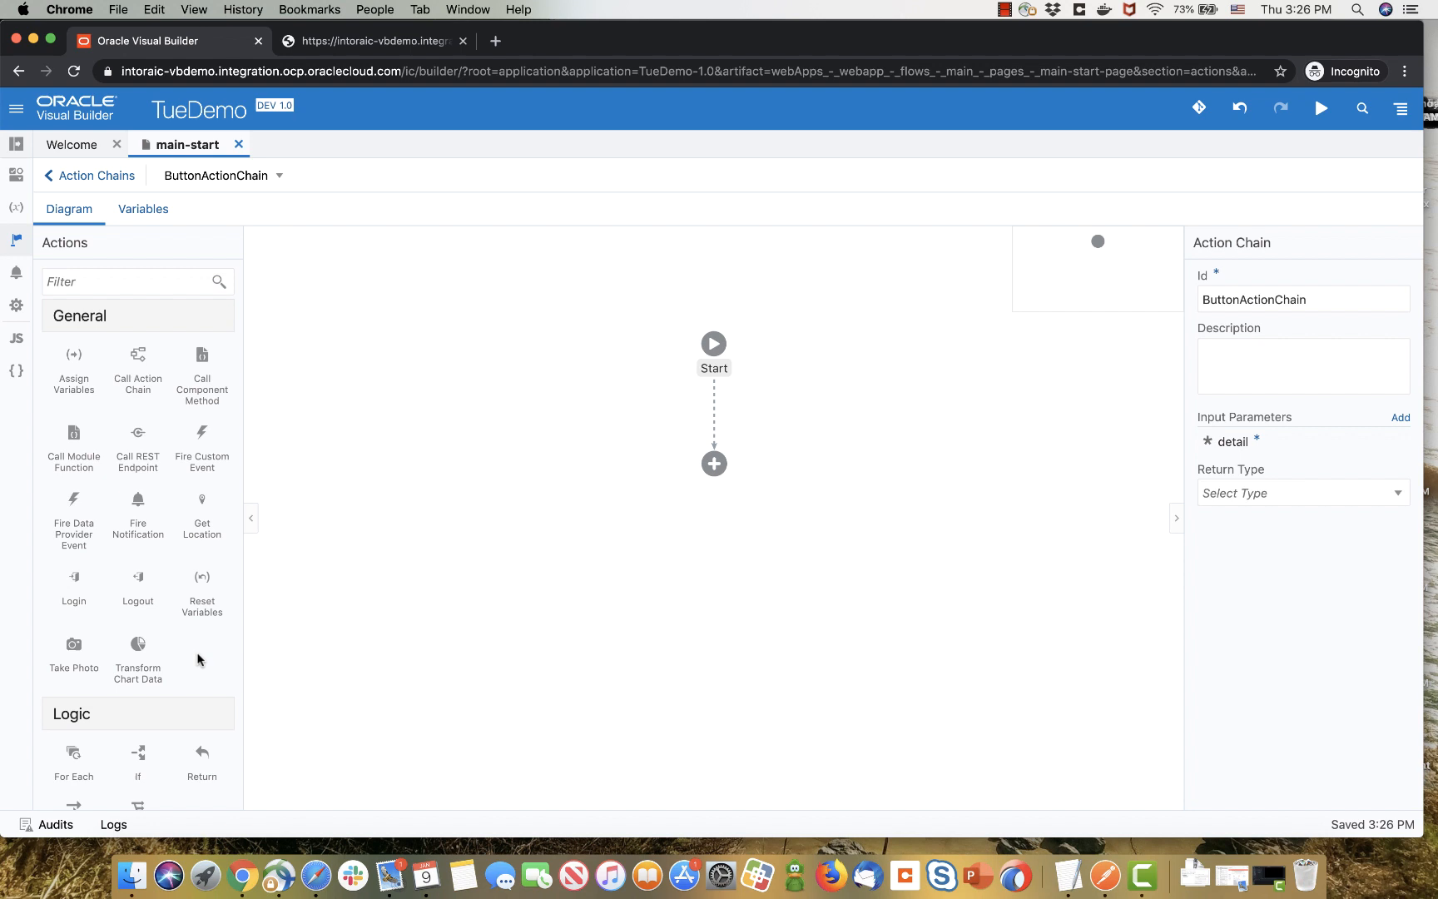
pyautogui.moveTo(202, 577)
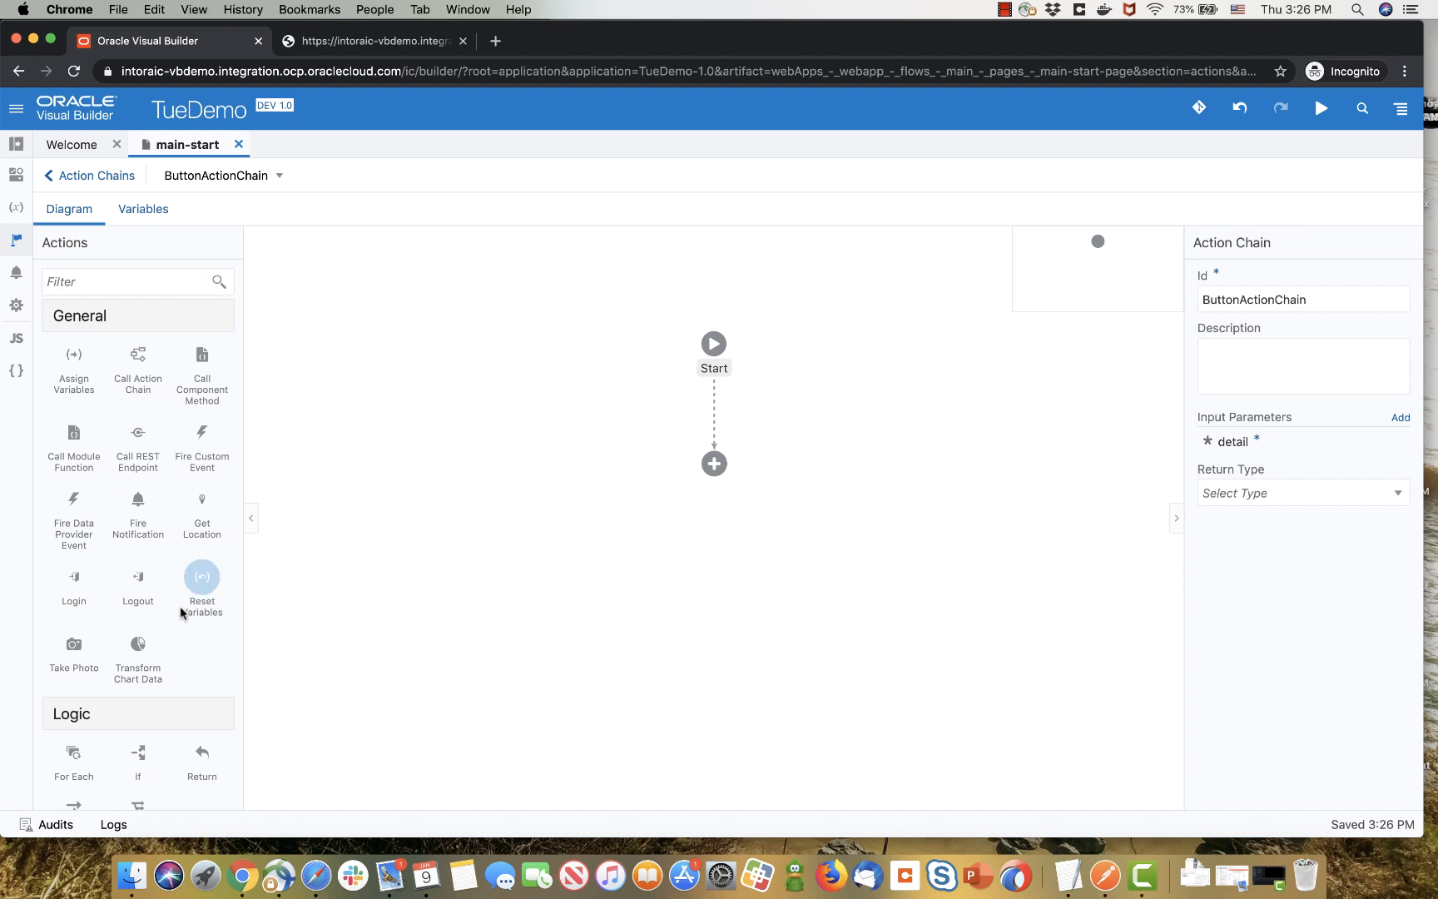
pyautogui.moveTo(137, 355)
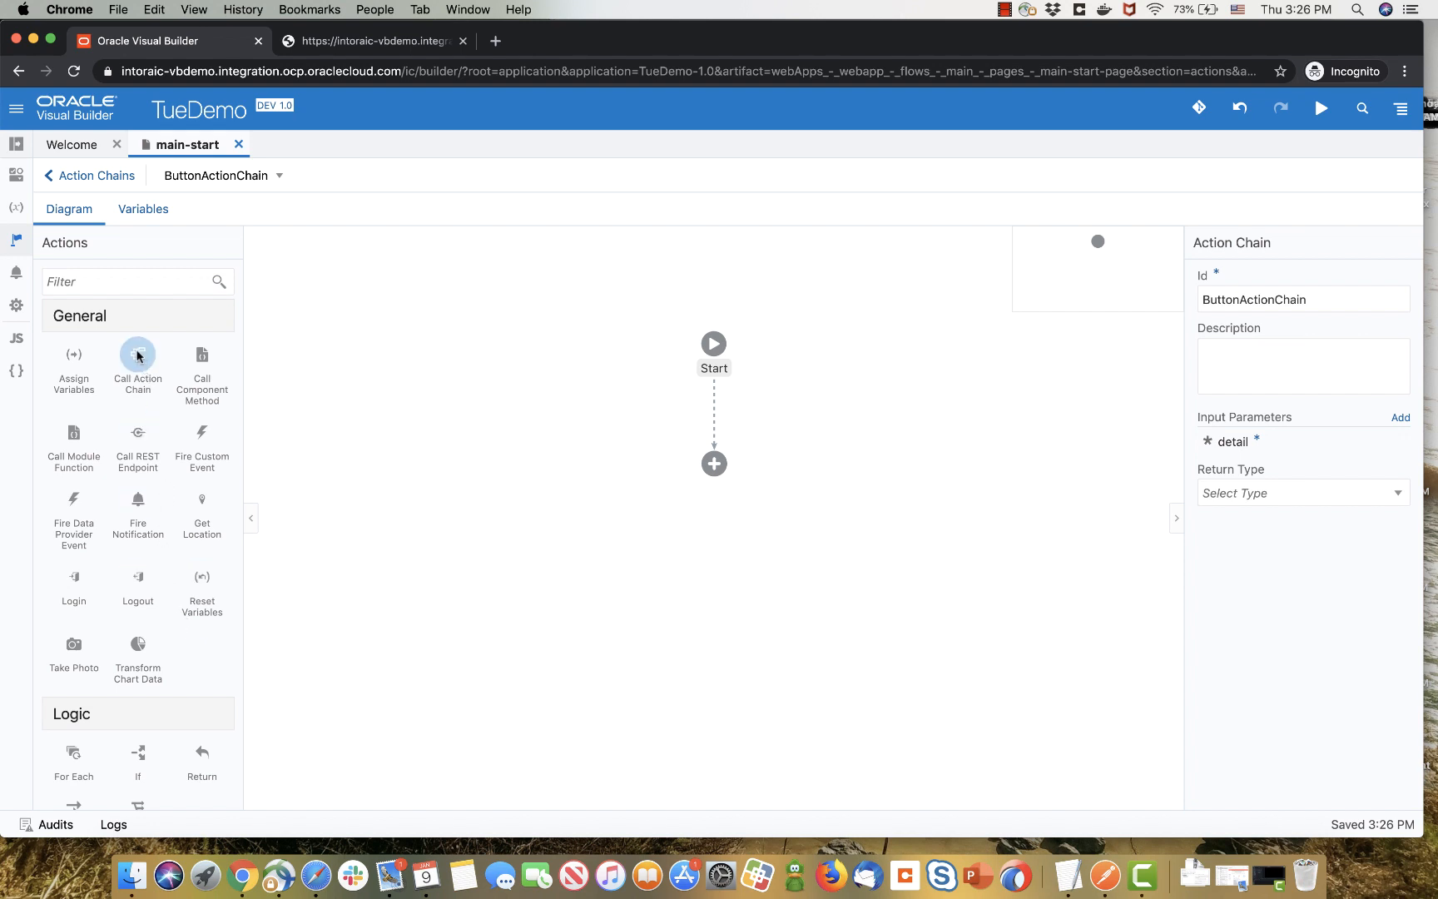
pyautogui.moveTo(138, 432)
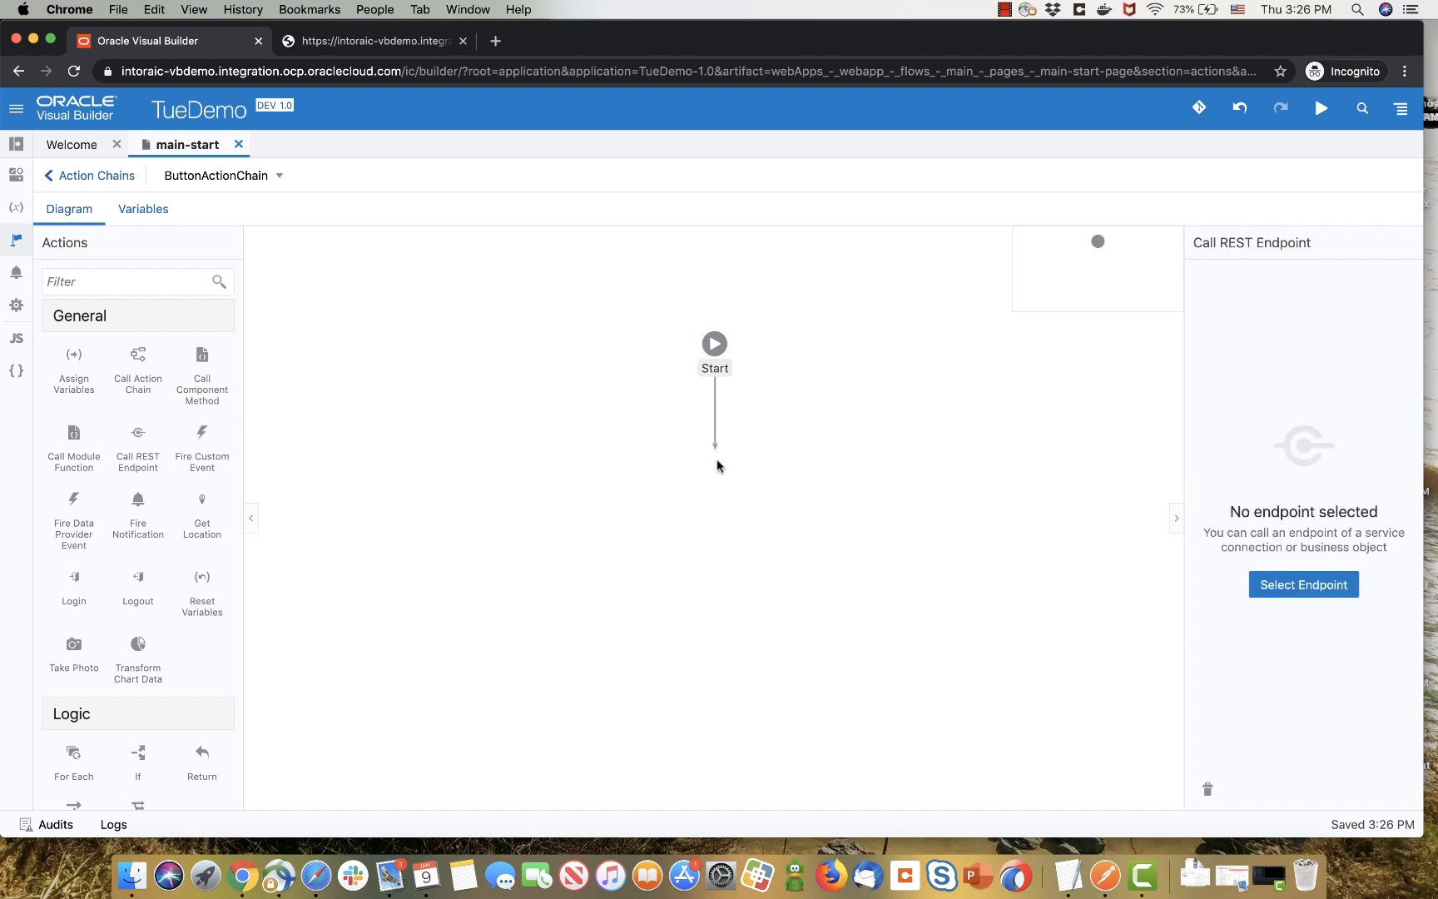
# - Select the PATCH /Department/{Department_Id} endpoint under Business Objects > Department
pyautogui.click(1303, 584)
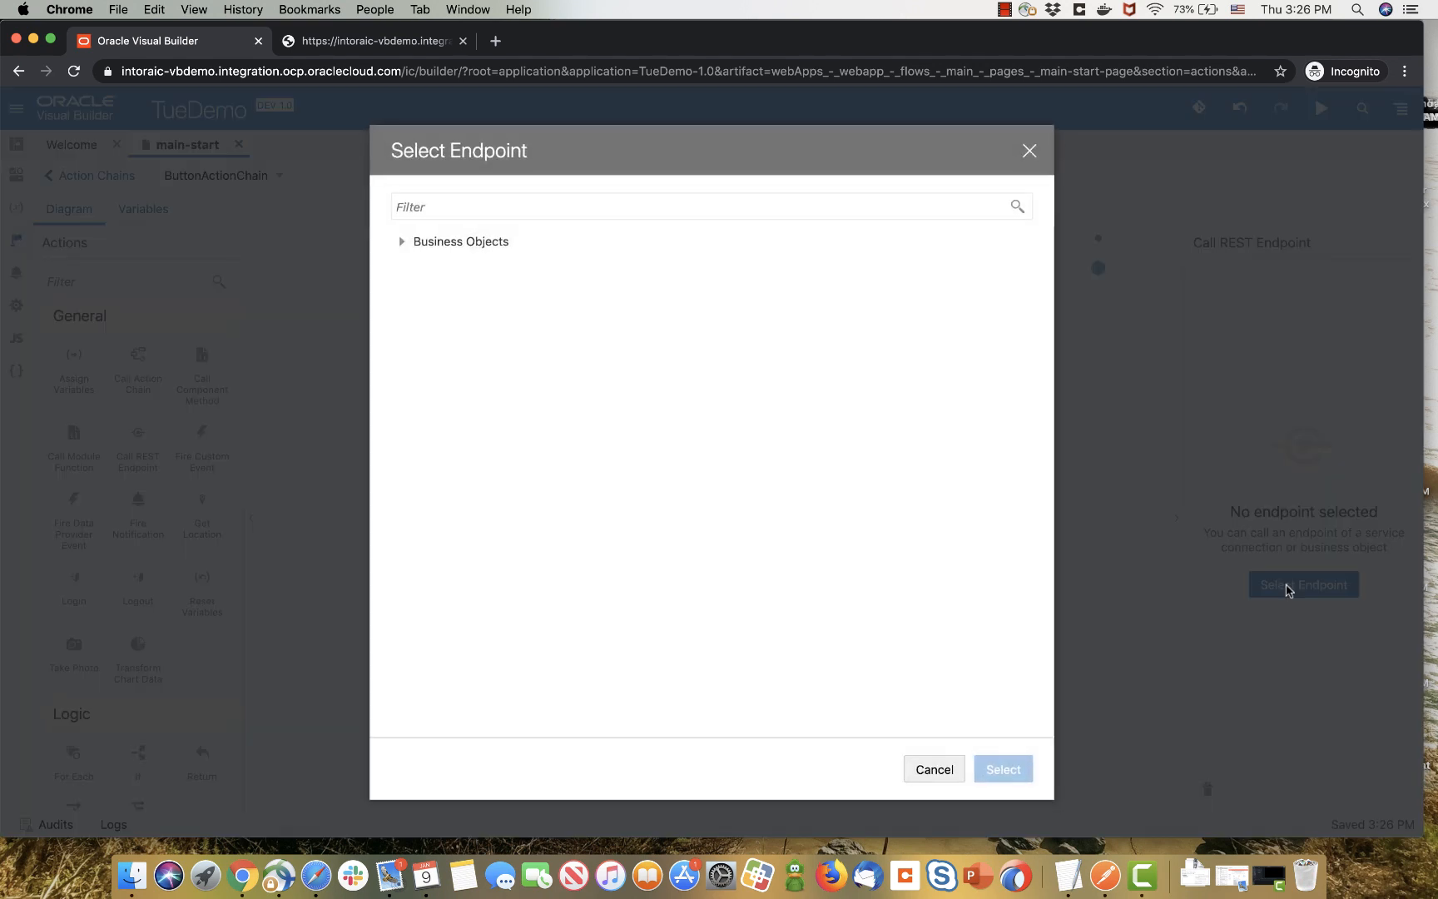
pyautogui.click(401, 242)
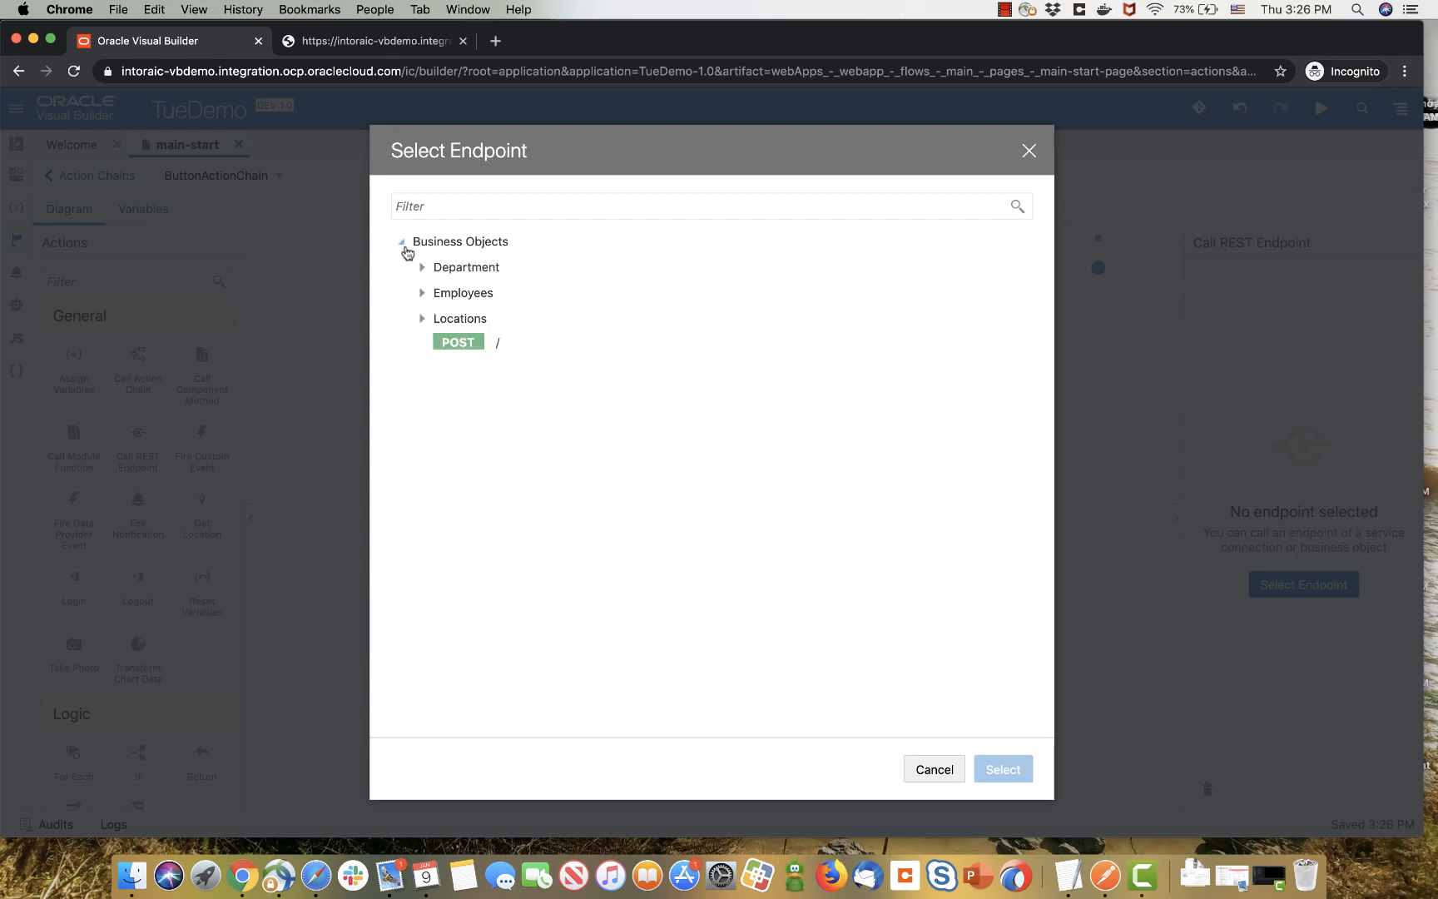
pyautogui.click(423, 267)
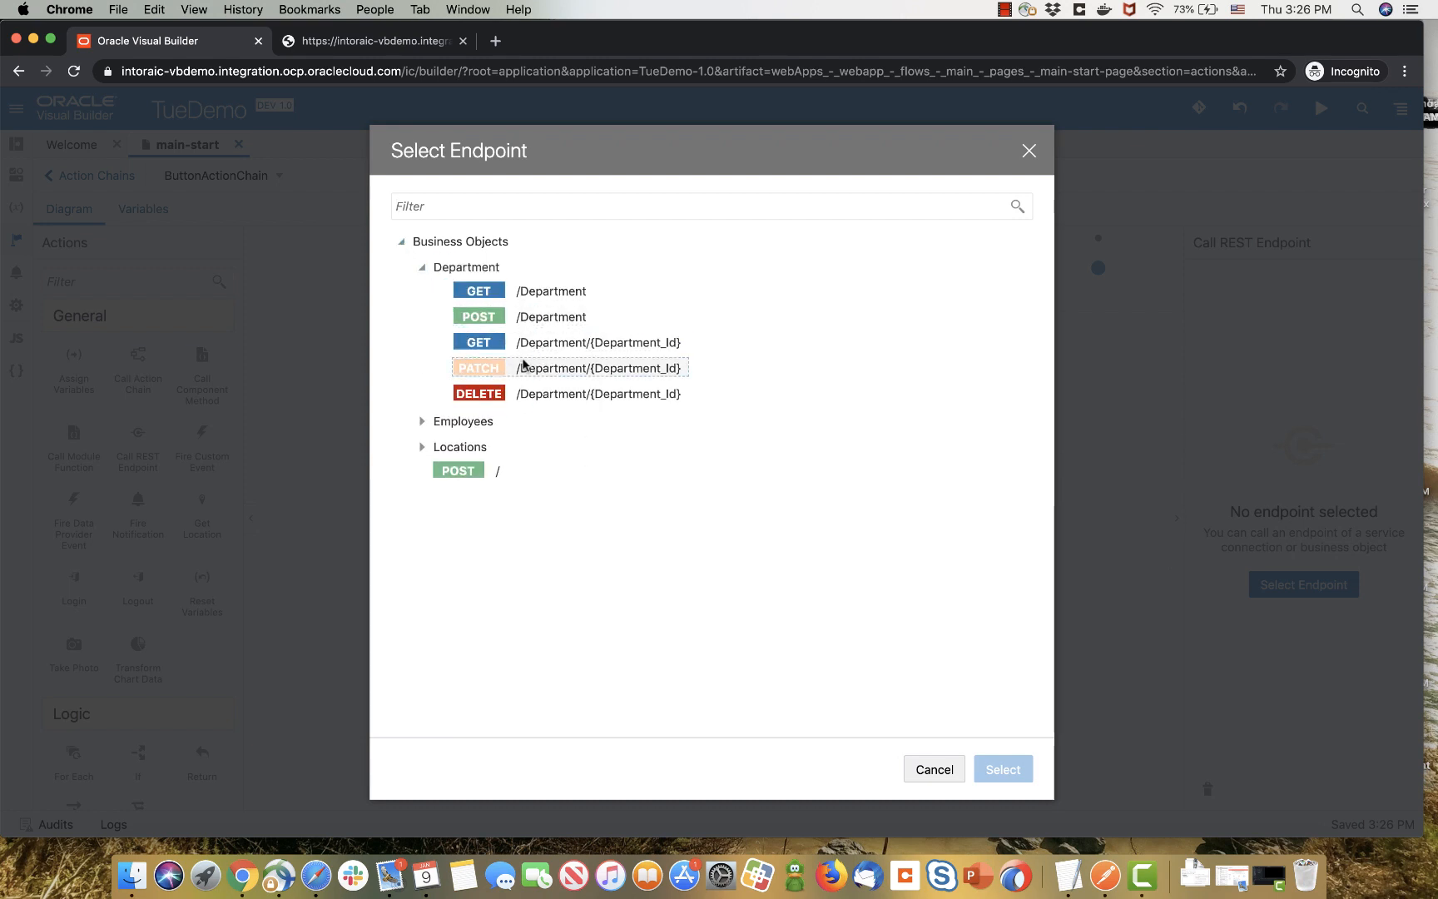
pyautogui.click(934, 769)
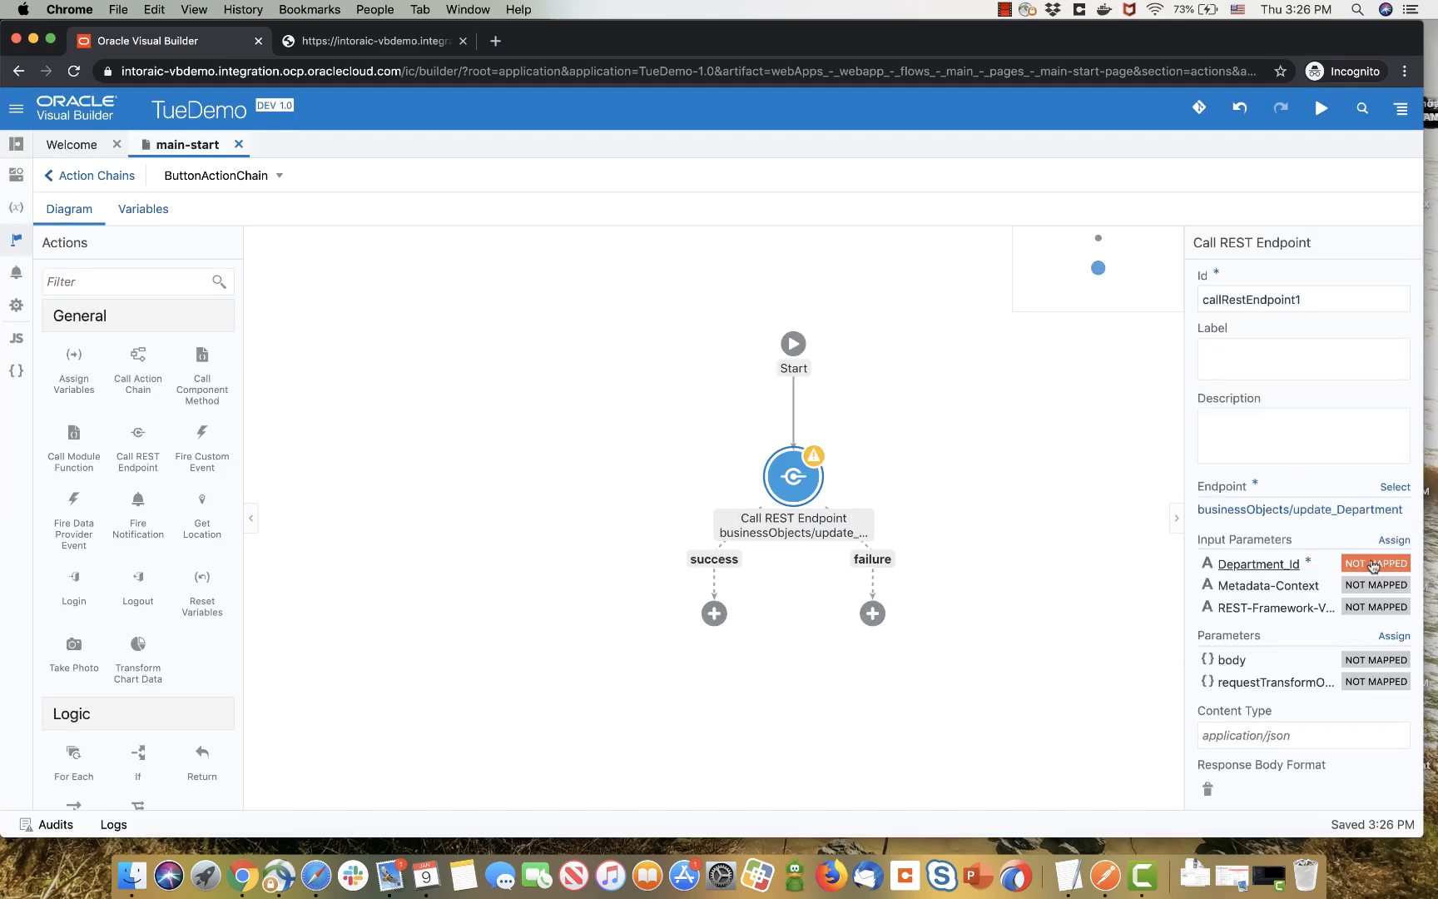
# - Map Department_Id to currentDept.id and the request body to currentDept
pyautogui.click(1375, 563)
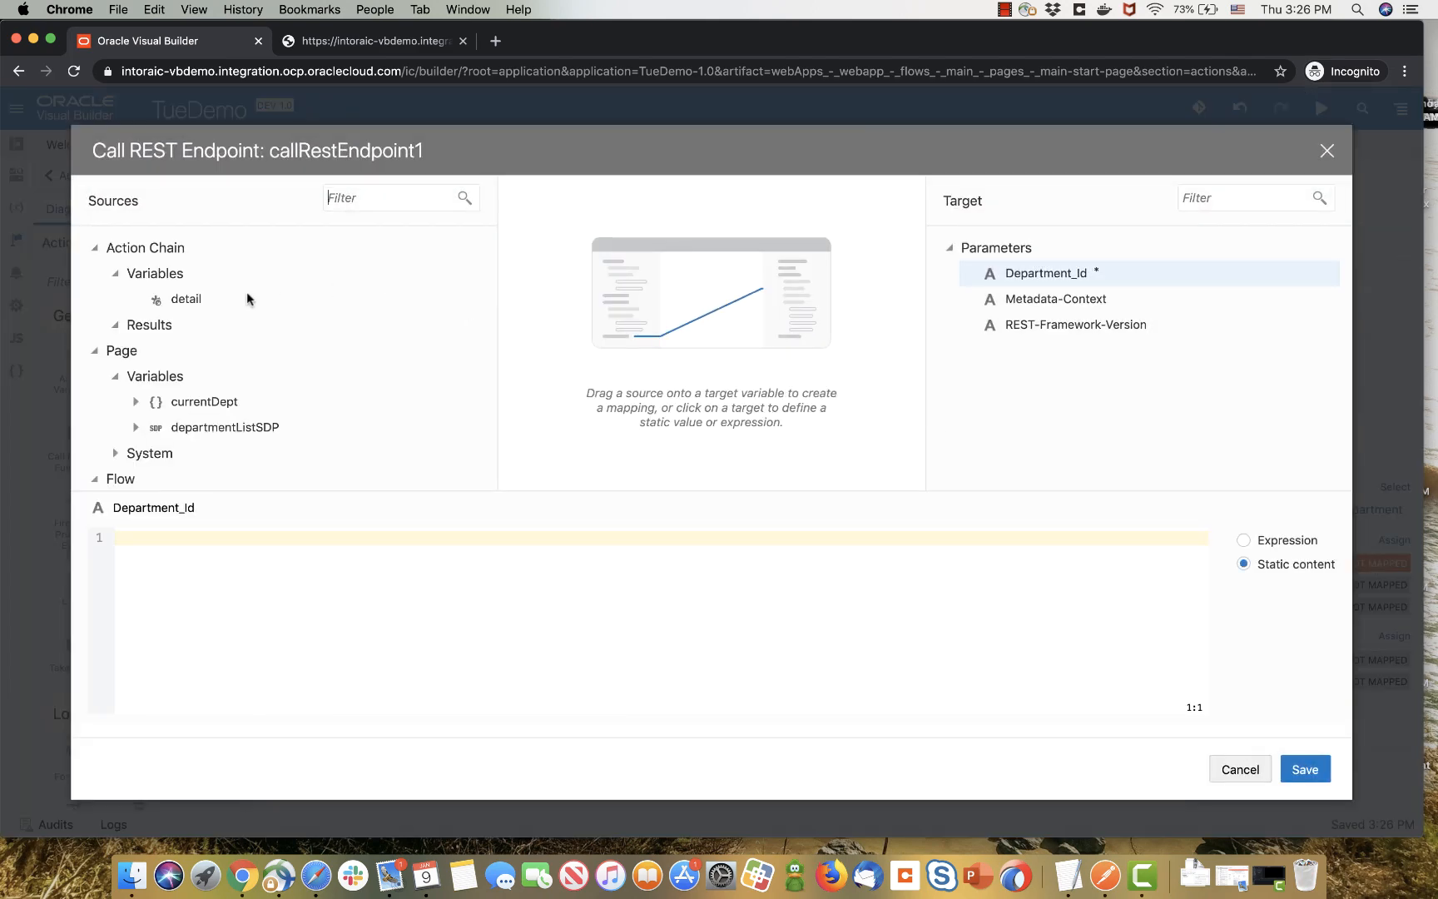
pyautogui.click(135, 402)
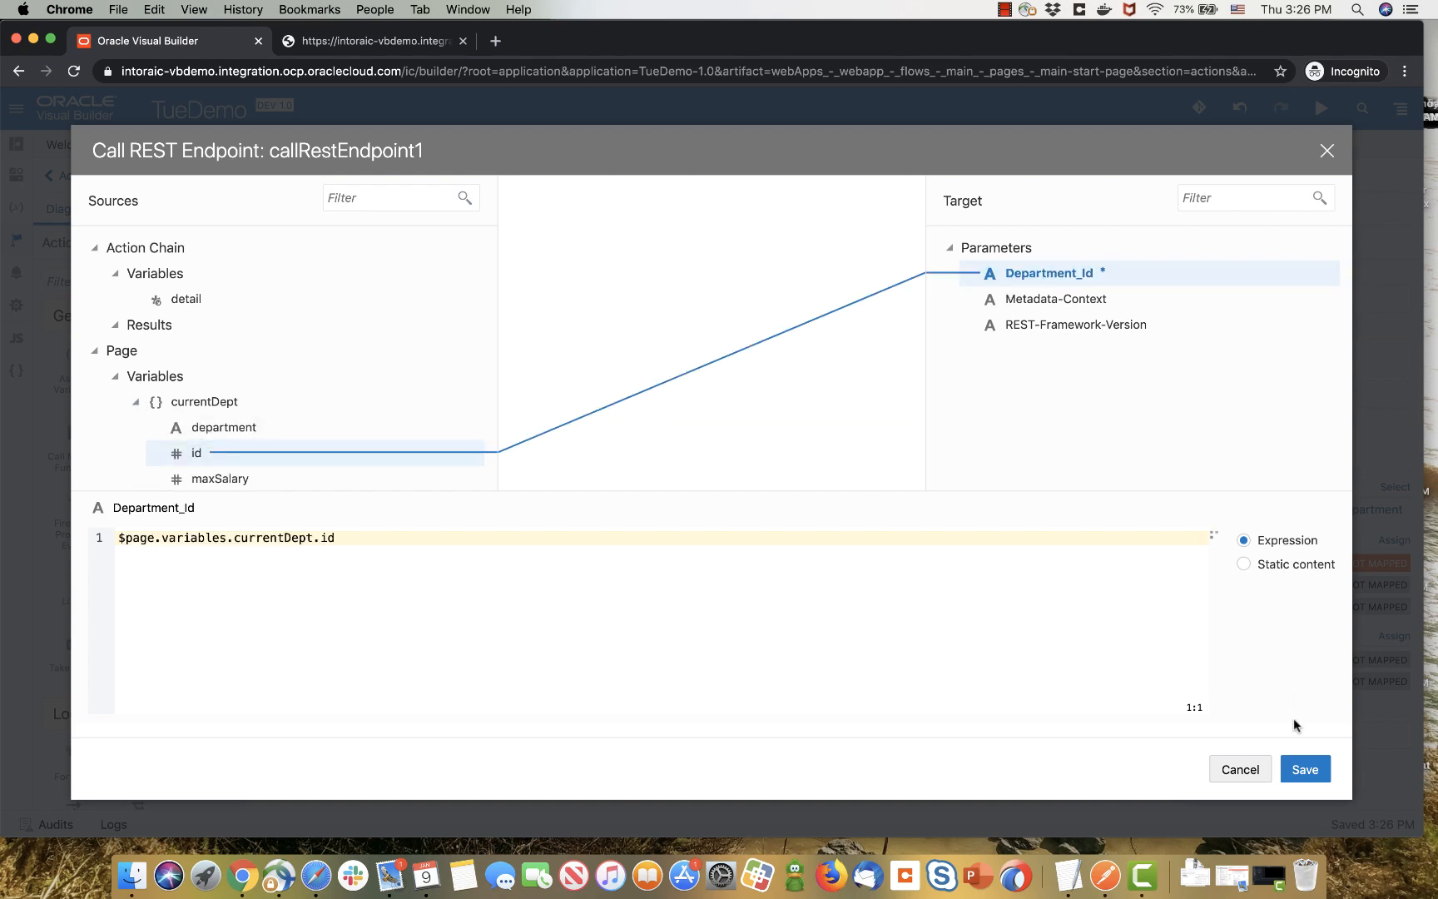
pyautogui.click(1304, 769)
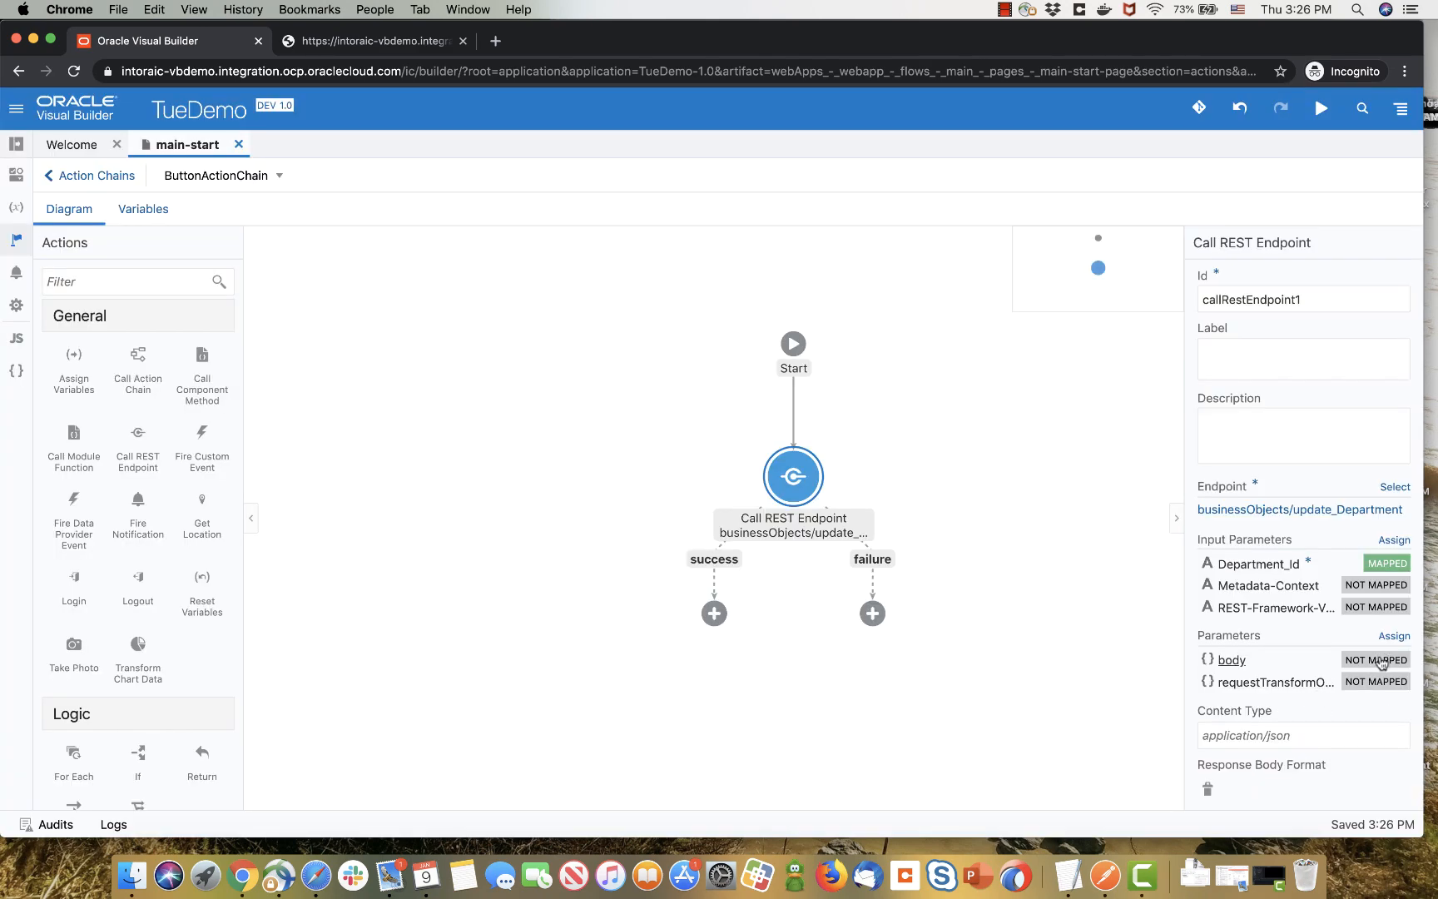
pyautogui.click(1376, 659)
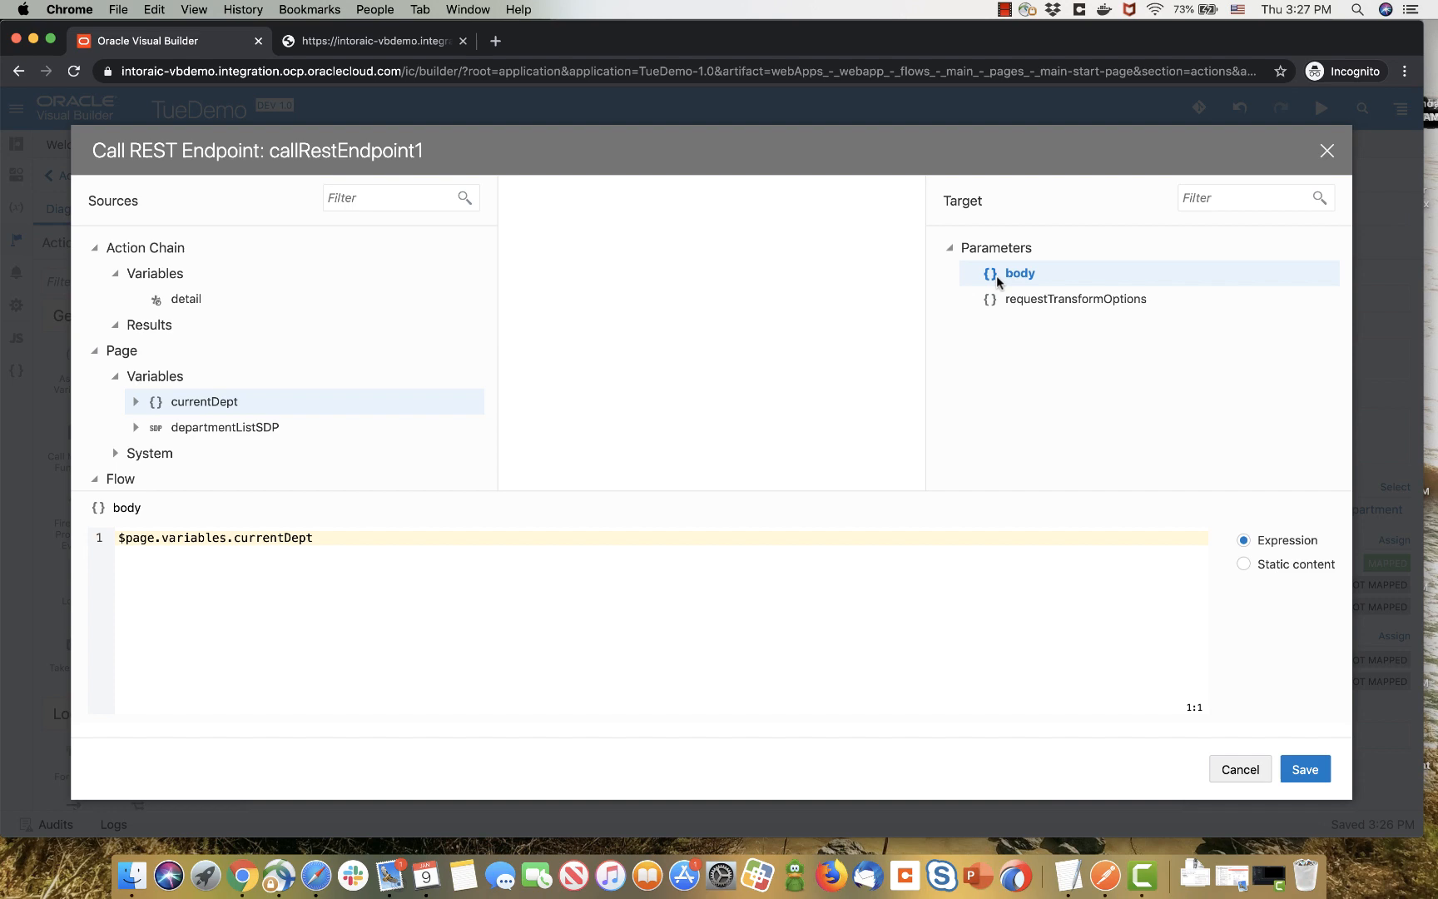
pyautogui.click(1304, 769)
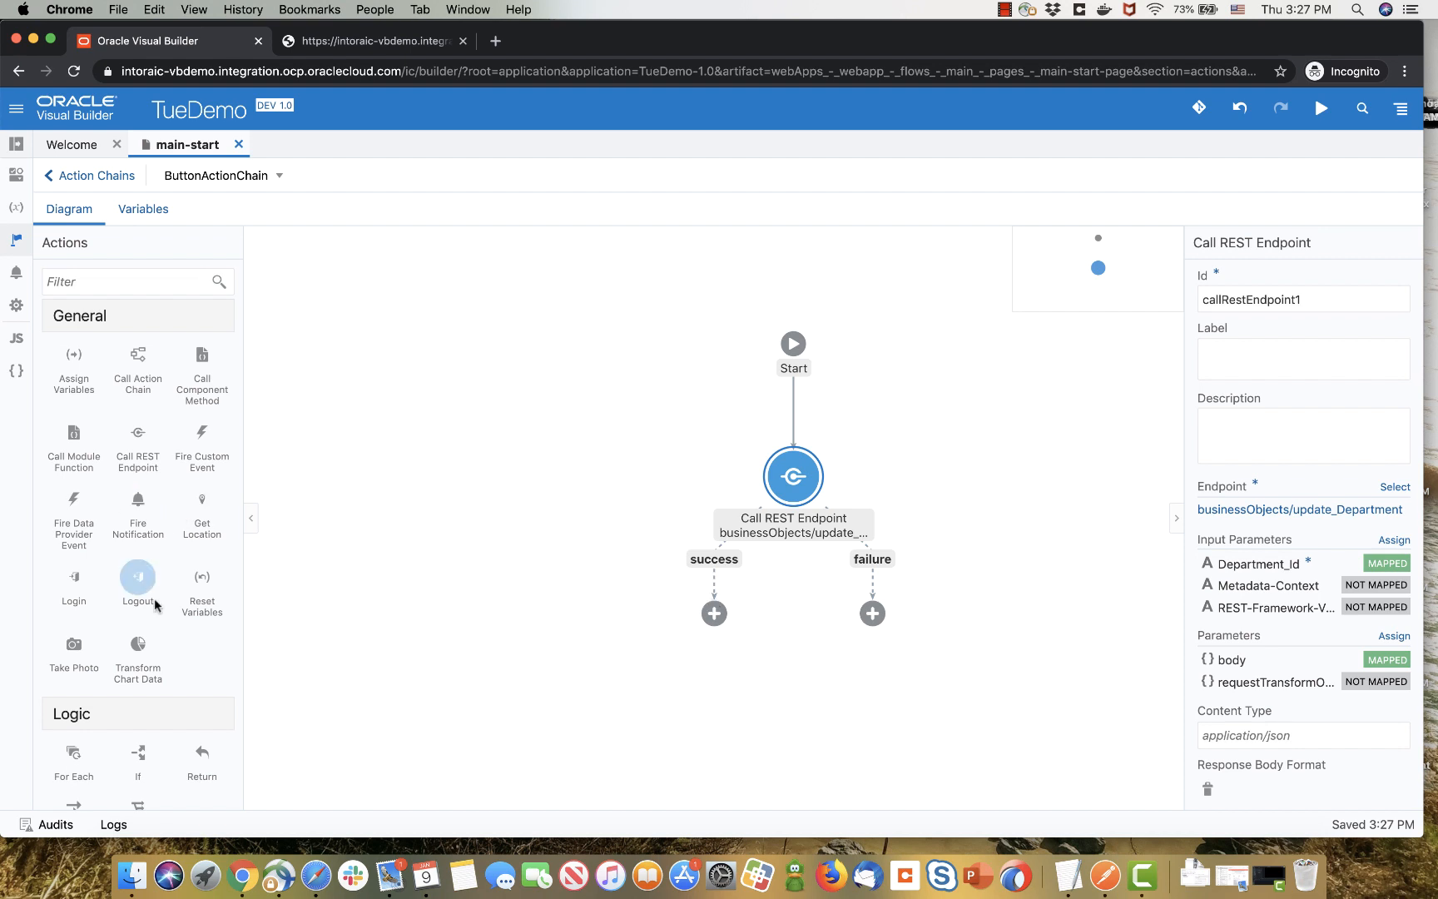
# - Add a Refresh data provider event targeting departmentListSDP on the success branch
pyautogui.scroll(-3)
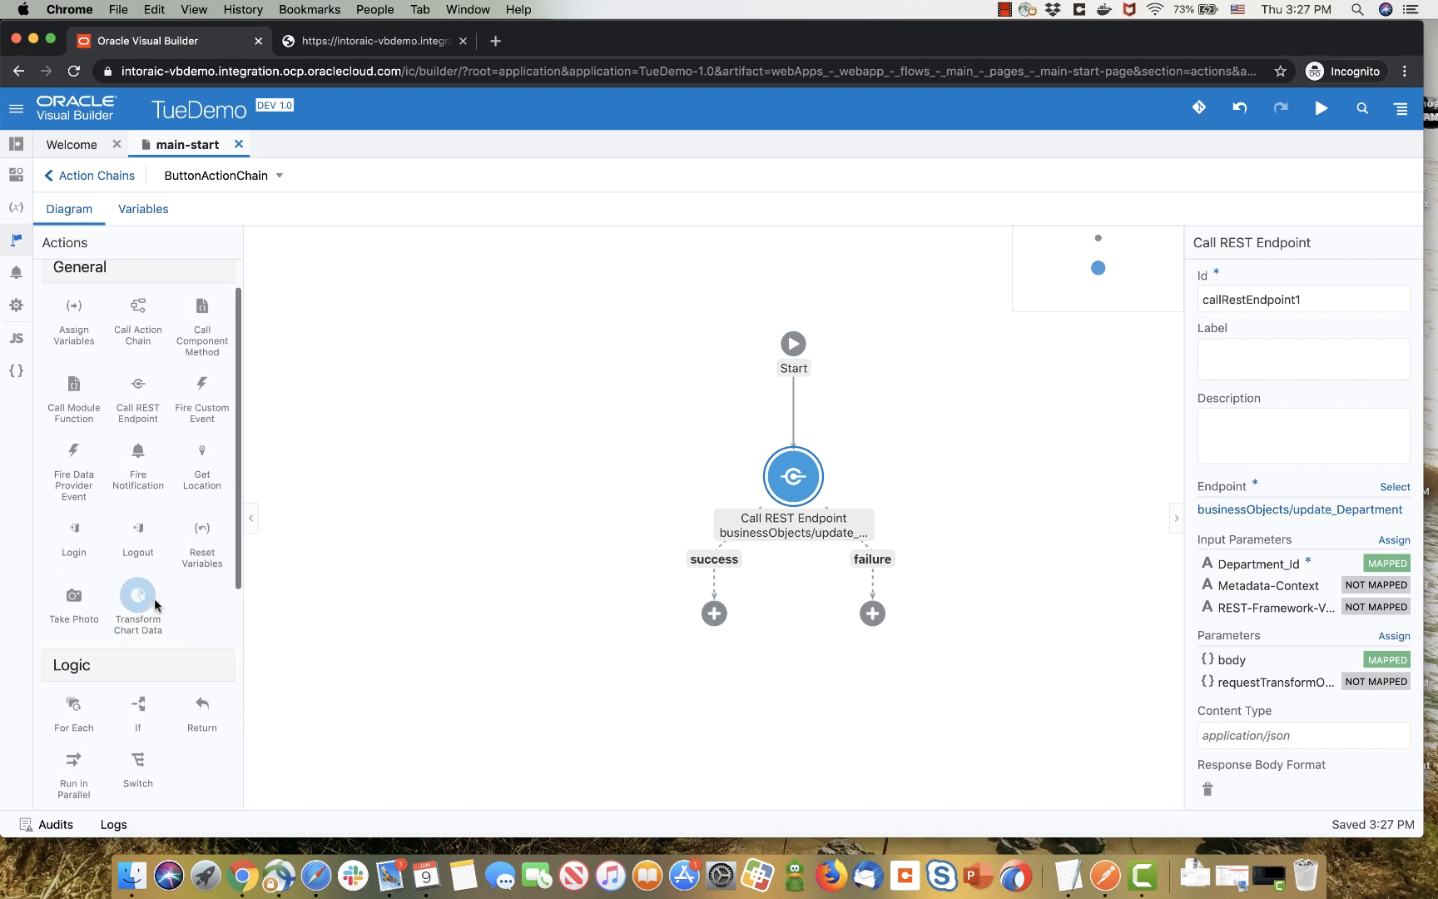
pyautogui.moveTo(73, 450)
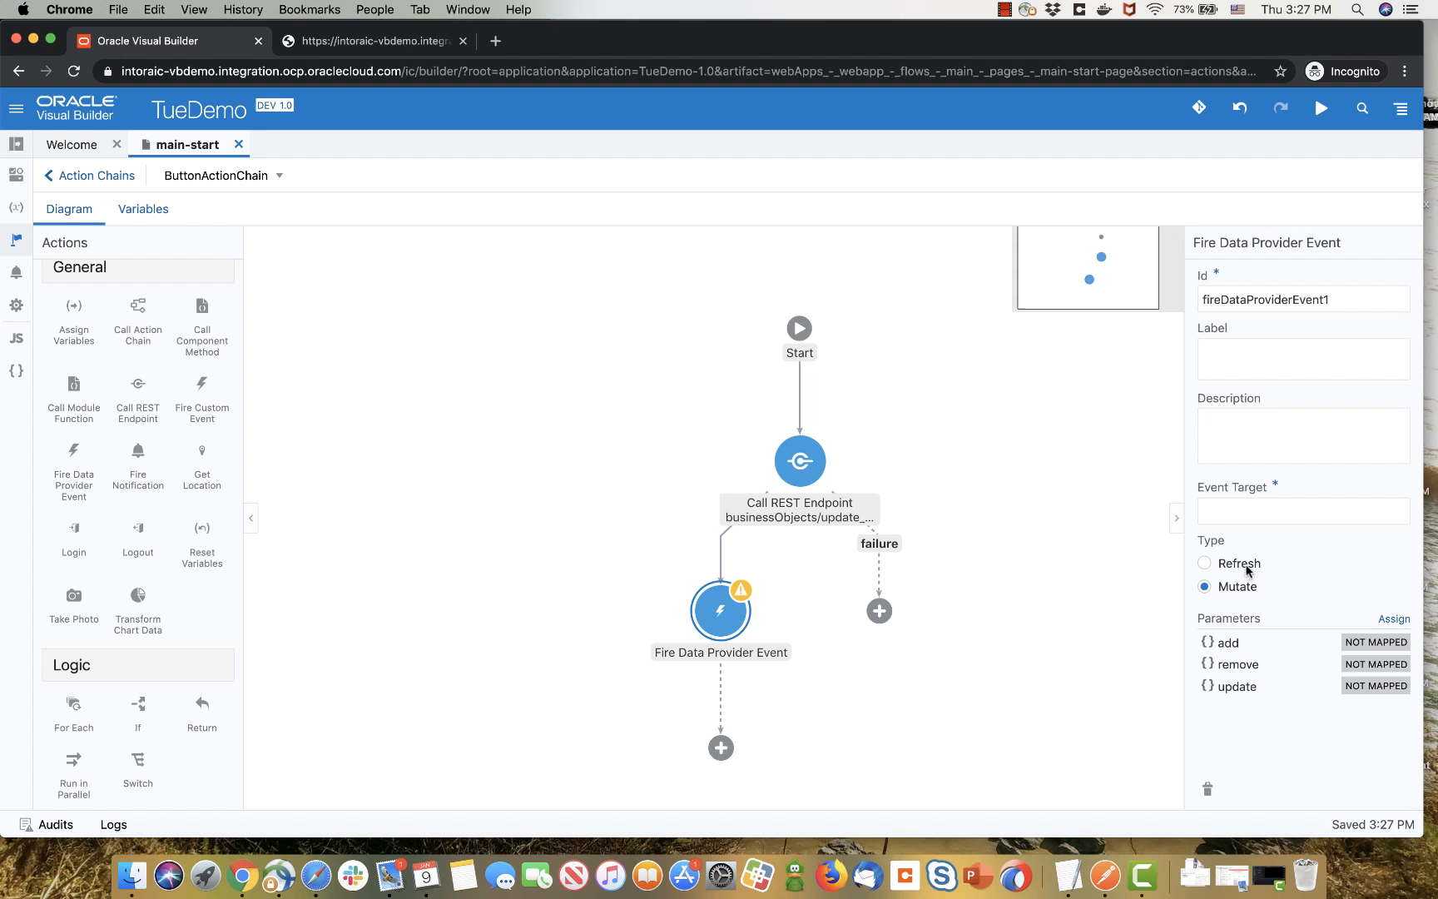
pyautogui.click(1402, 487)
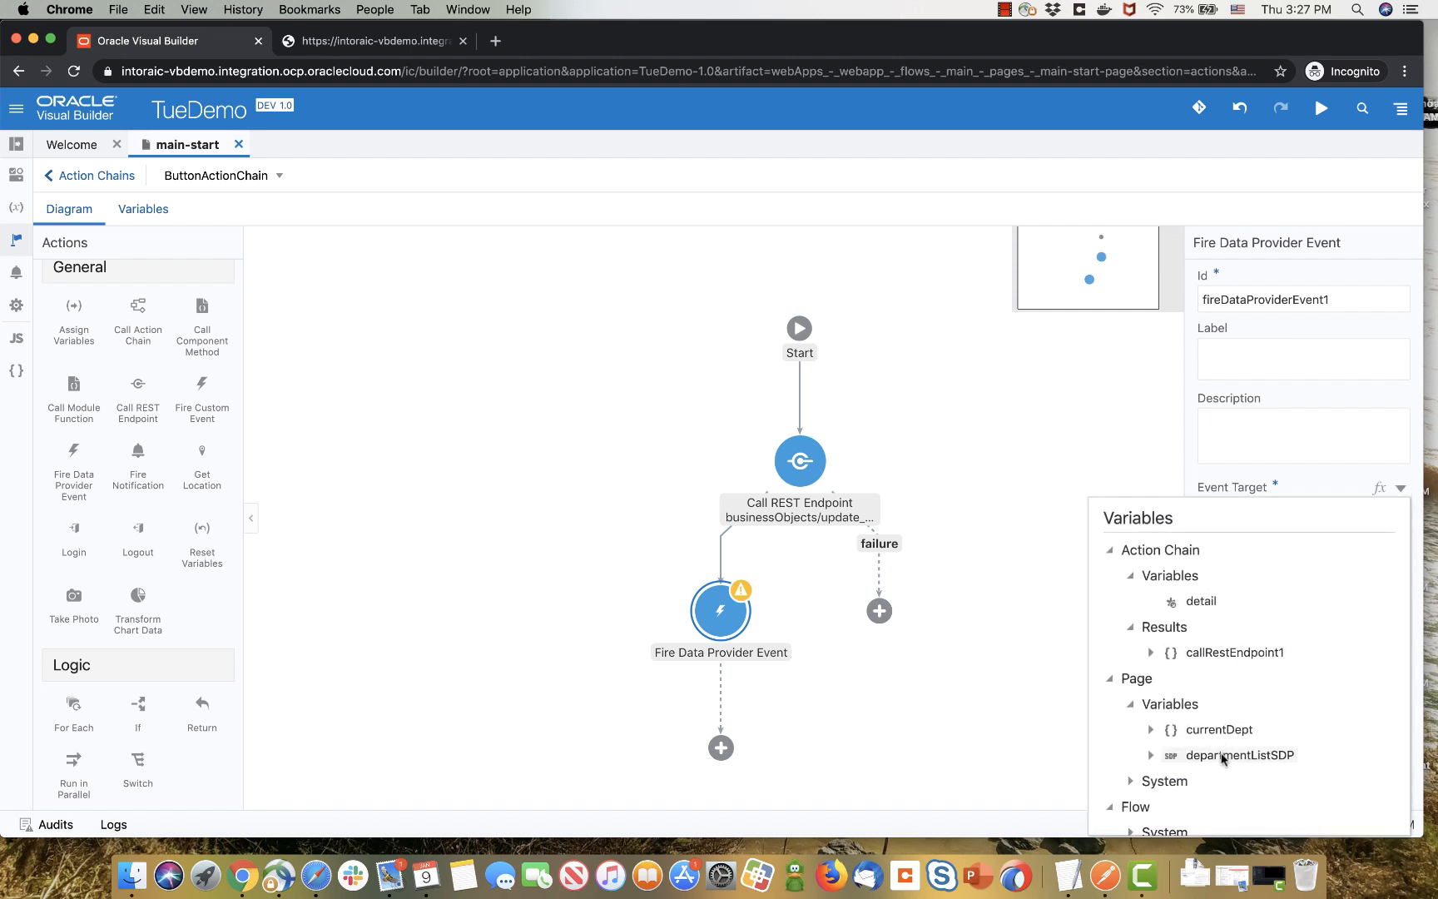
pyautogui.click(1239, 755)
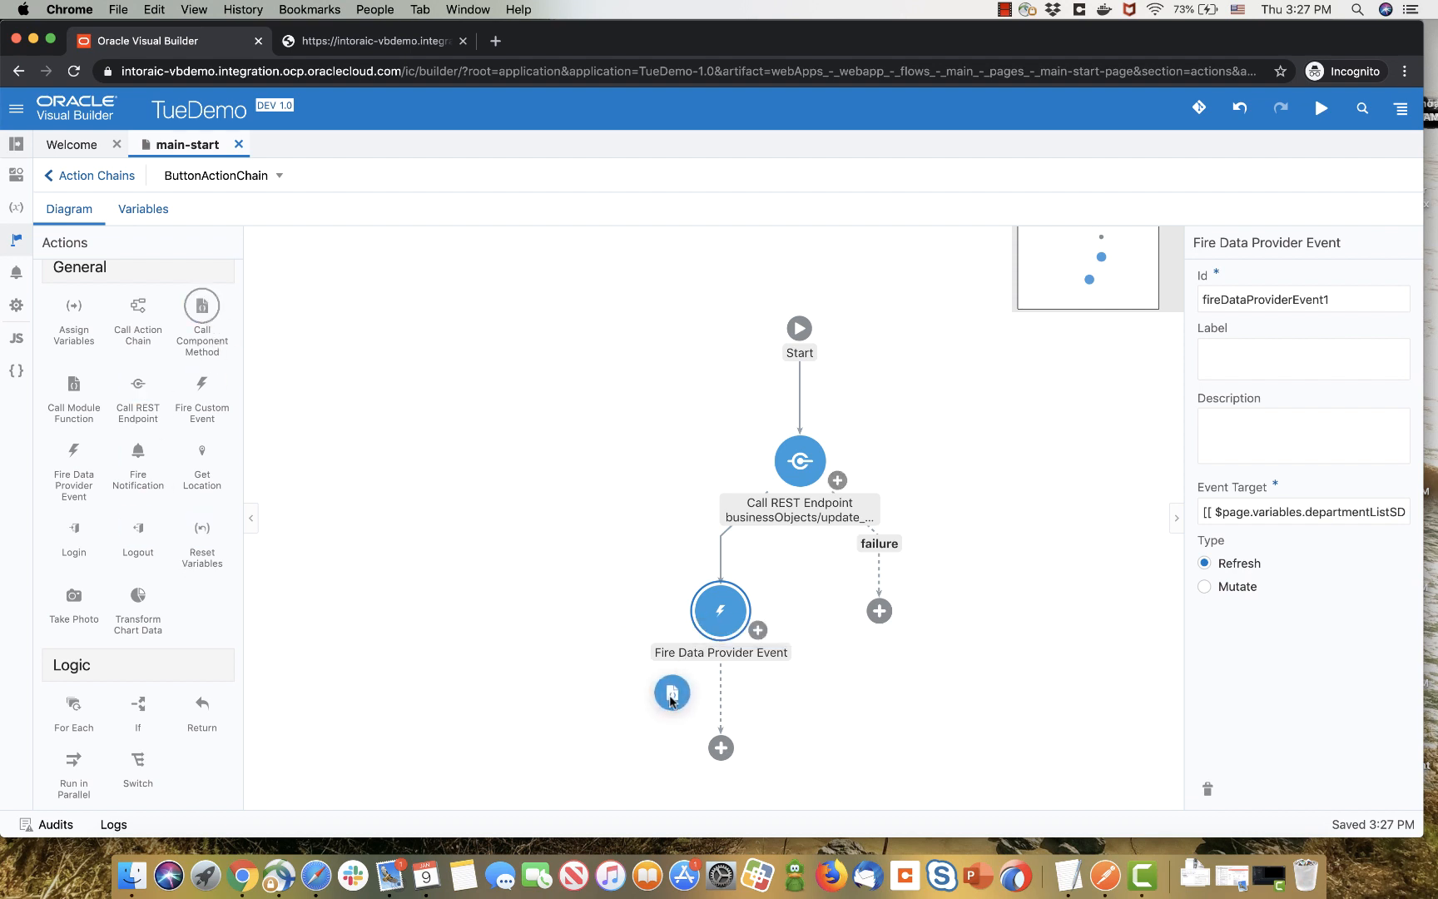
# - End ButtonActionChain with a Call Component Method step that closes the oj-dialog, then return to Action Chains
pyautogui.click(671, 692)
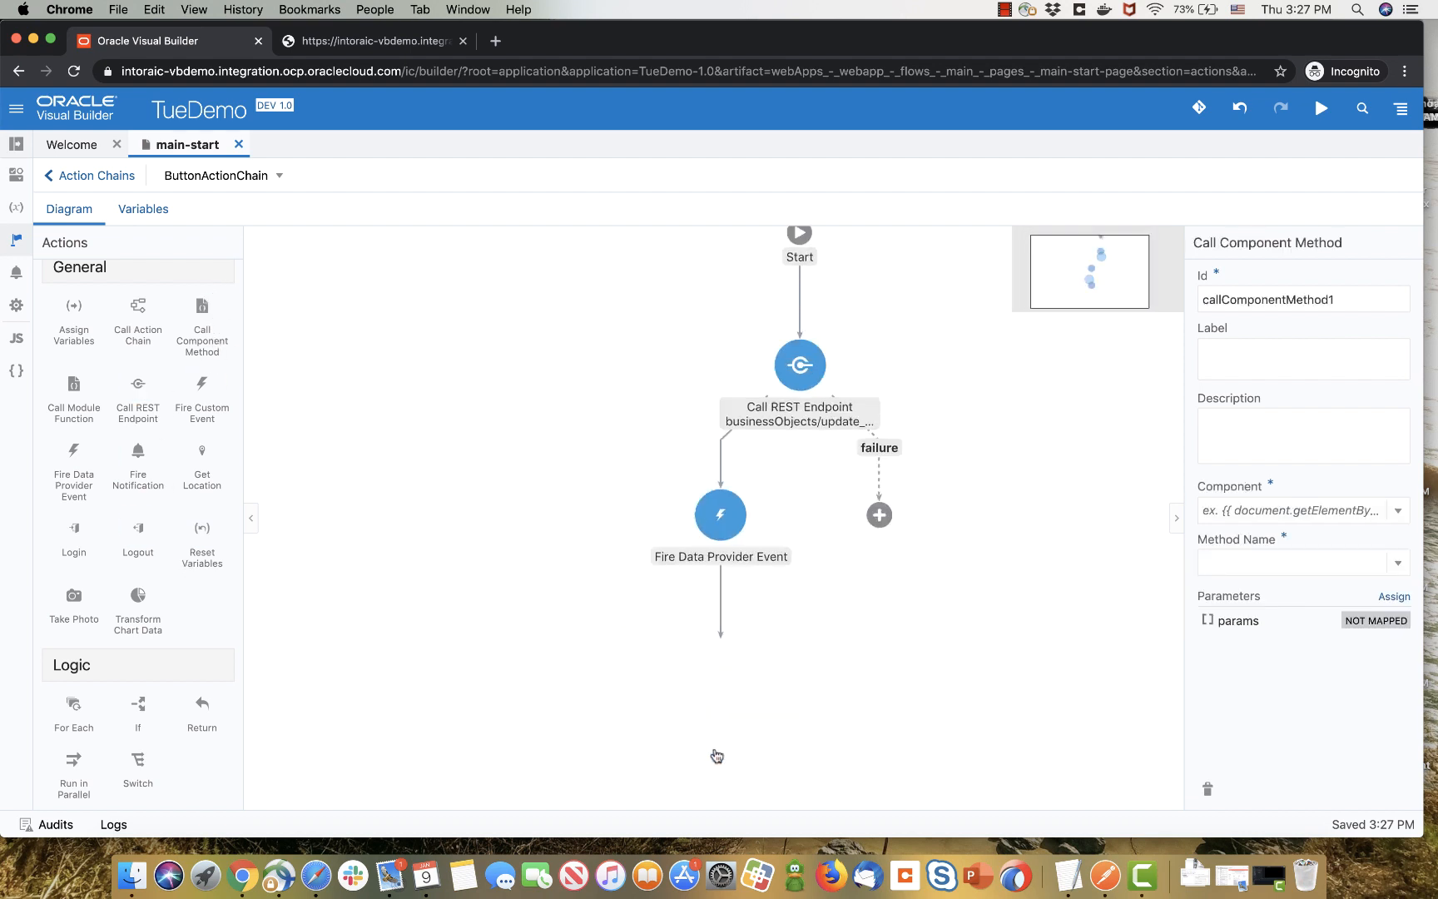
pyautogui.click(1394, 511)
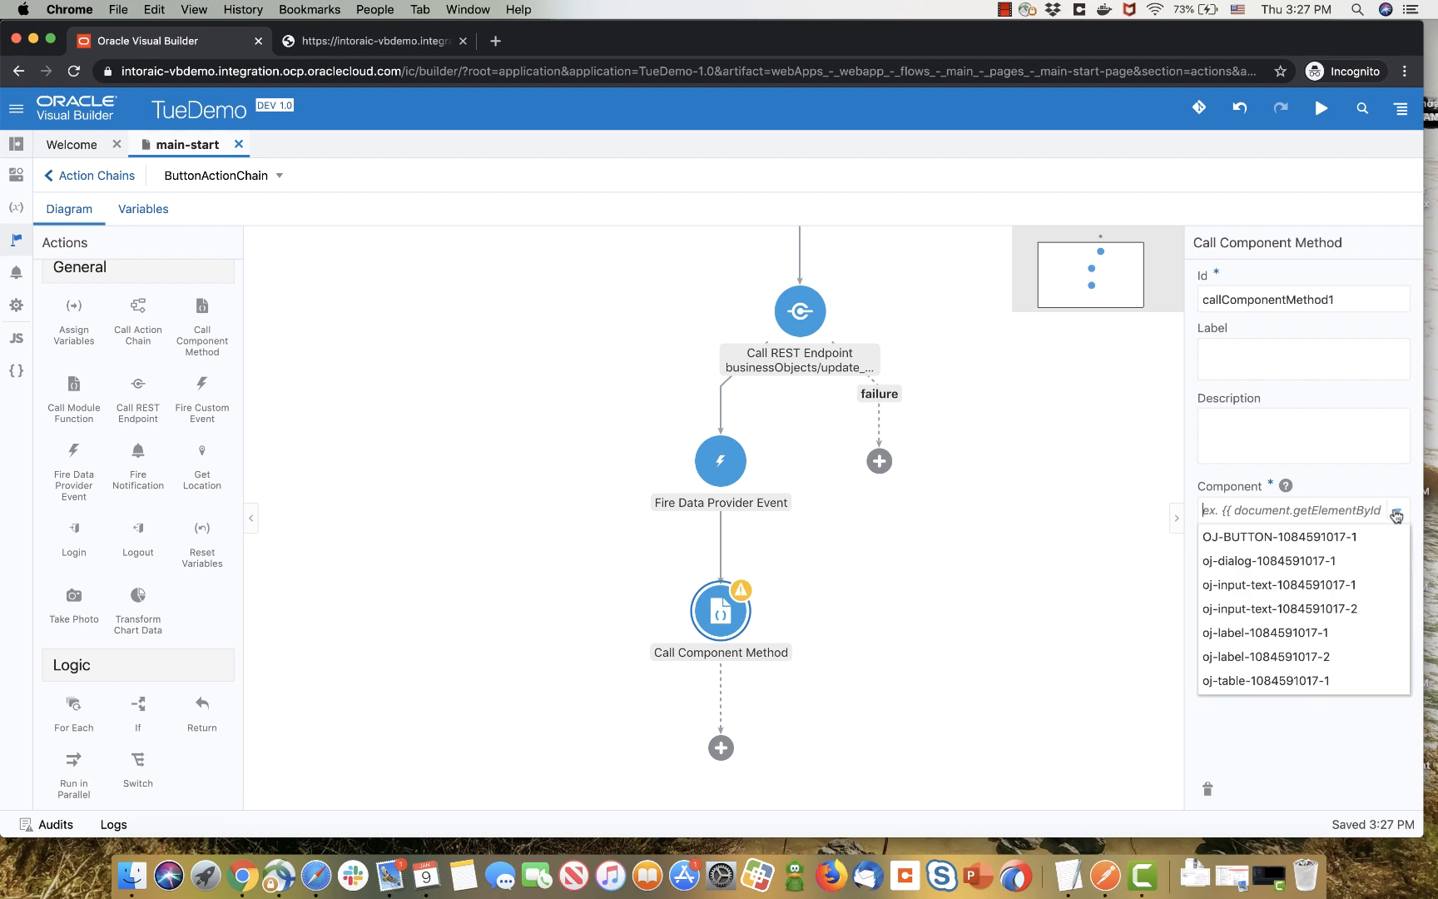
pyautogui.click(1268, 560)
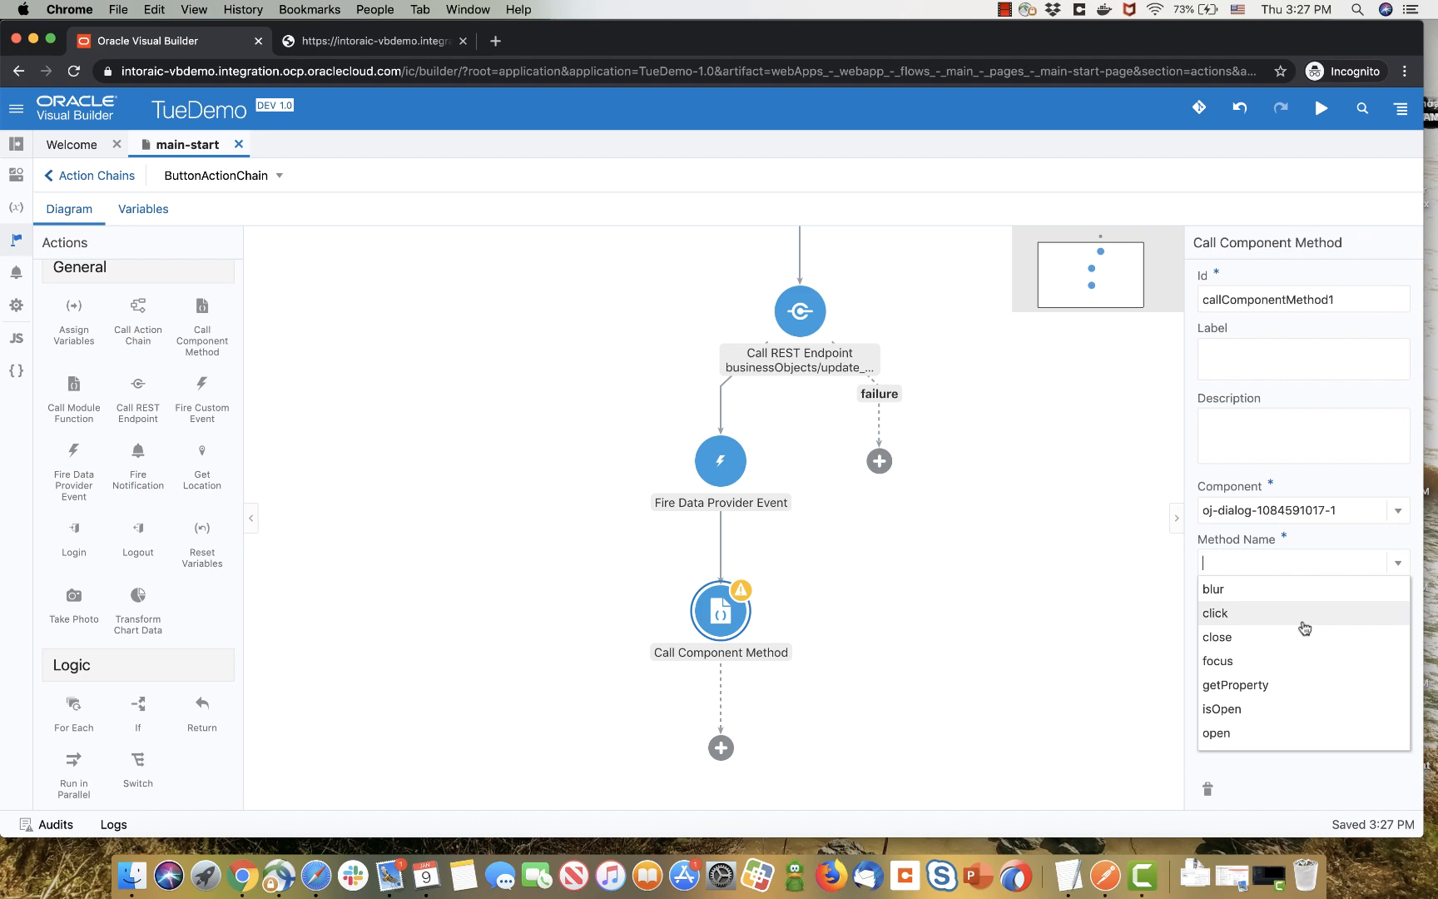
pyautogui.click(1219, 637)
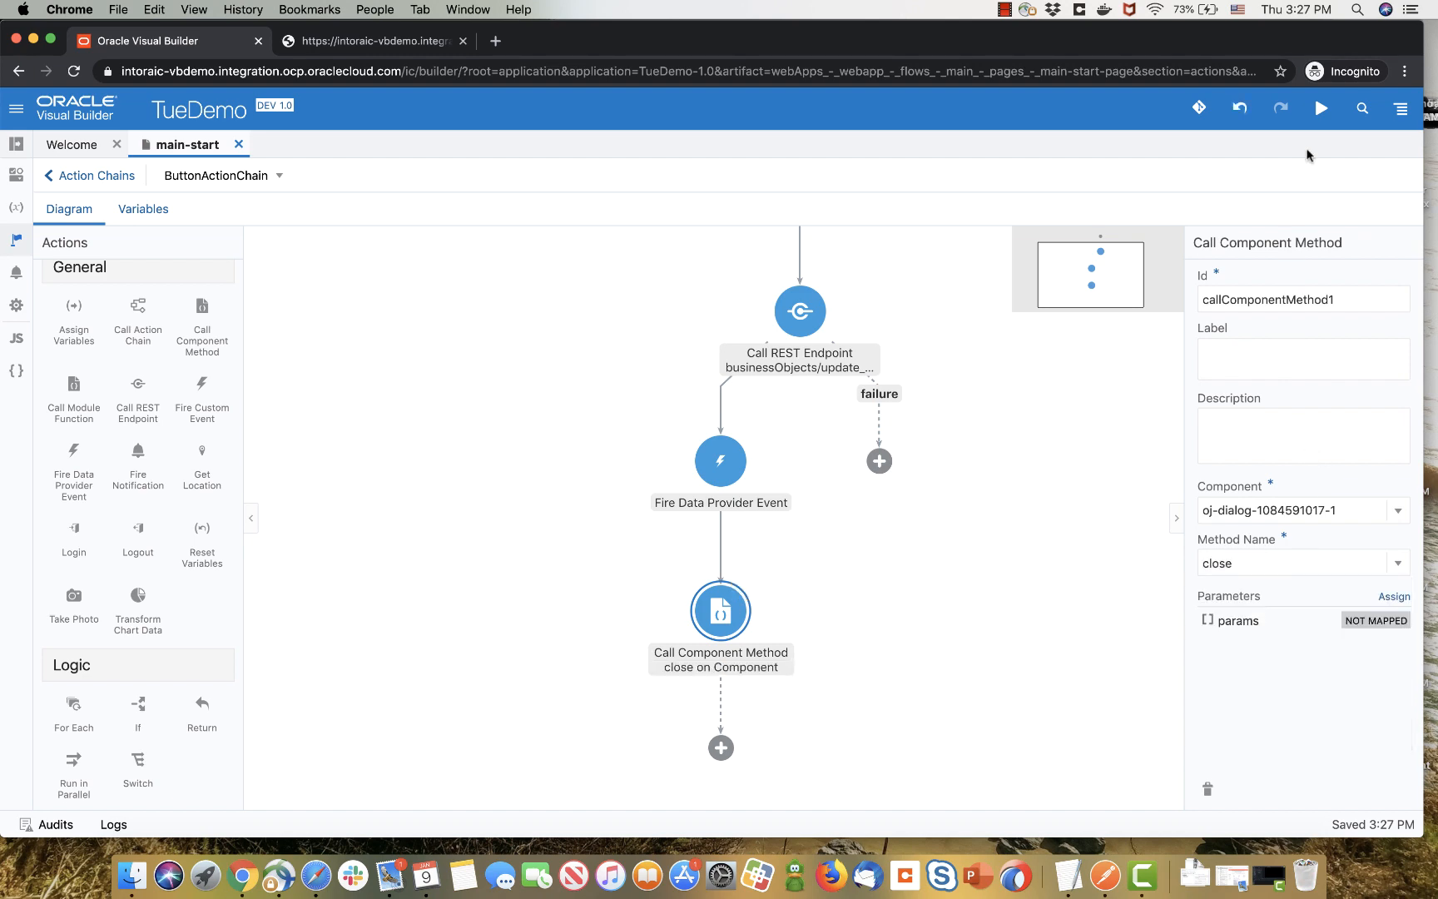
pyautogui.click(17, 174)
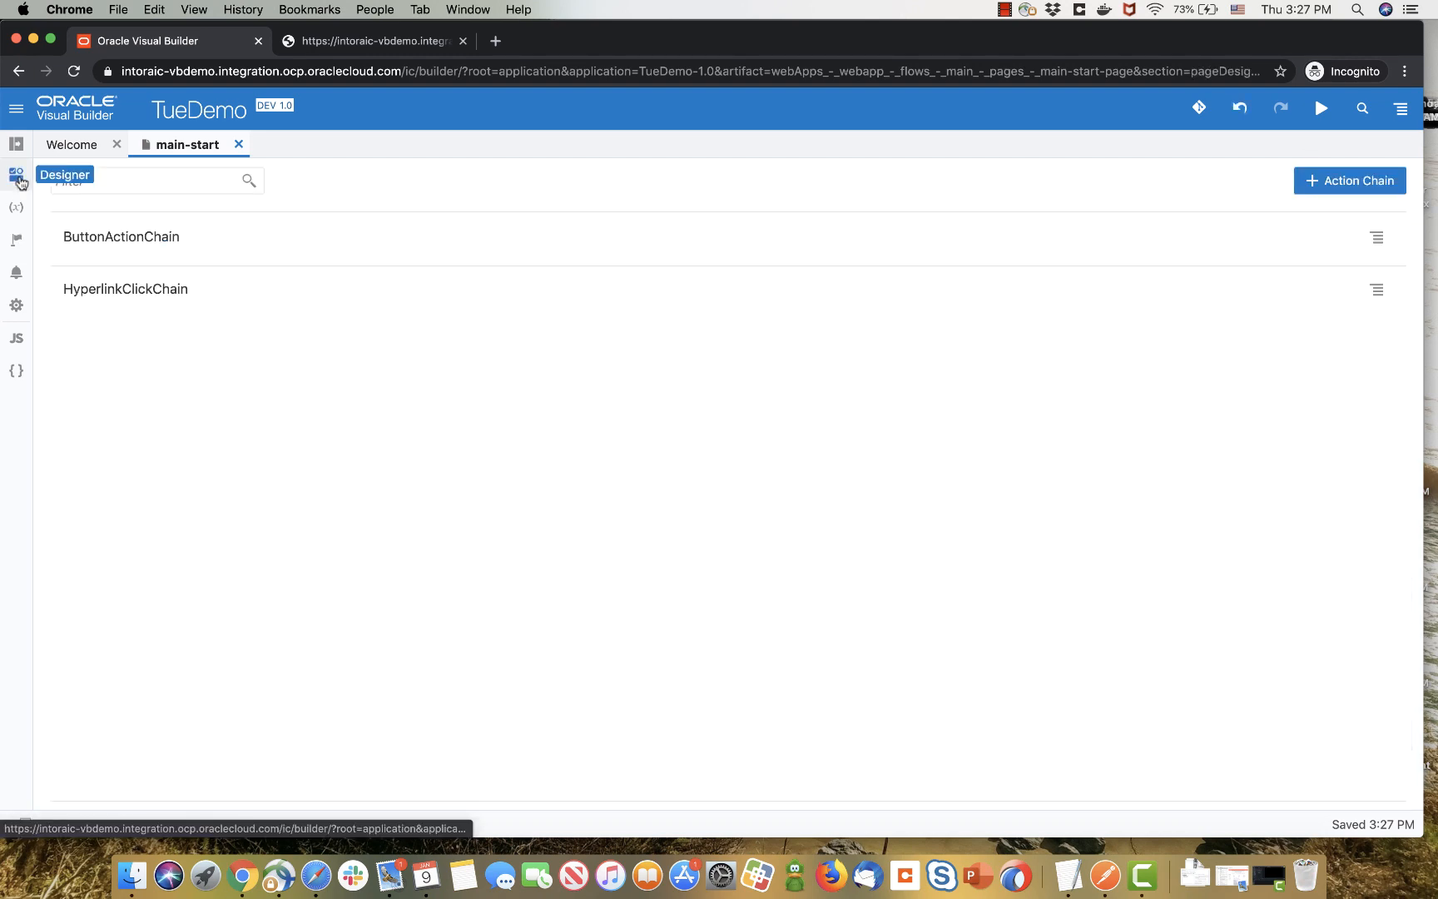
# - In the live designer, edit Support's max salary to 4006 and save it
pyautogui.click(17, 174)
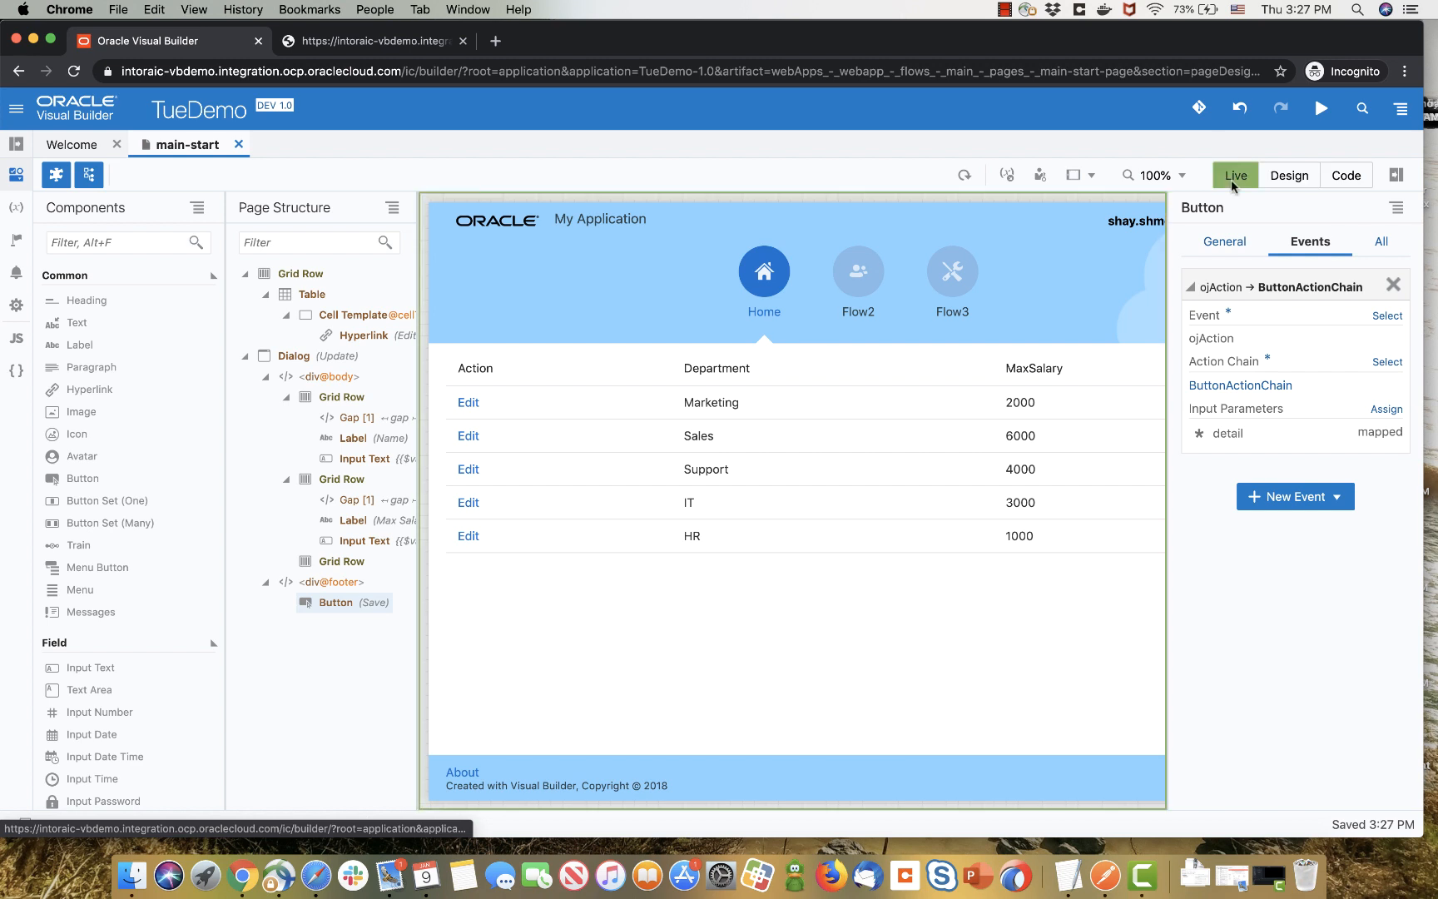
pyautogui.click(468, 468)
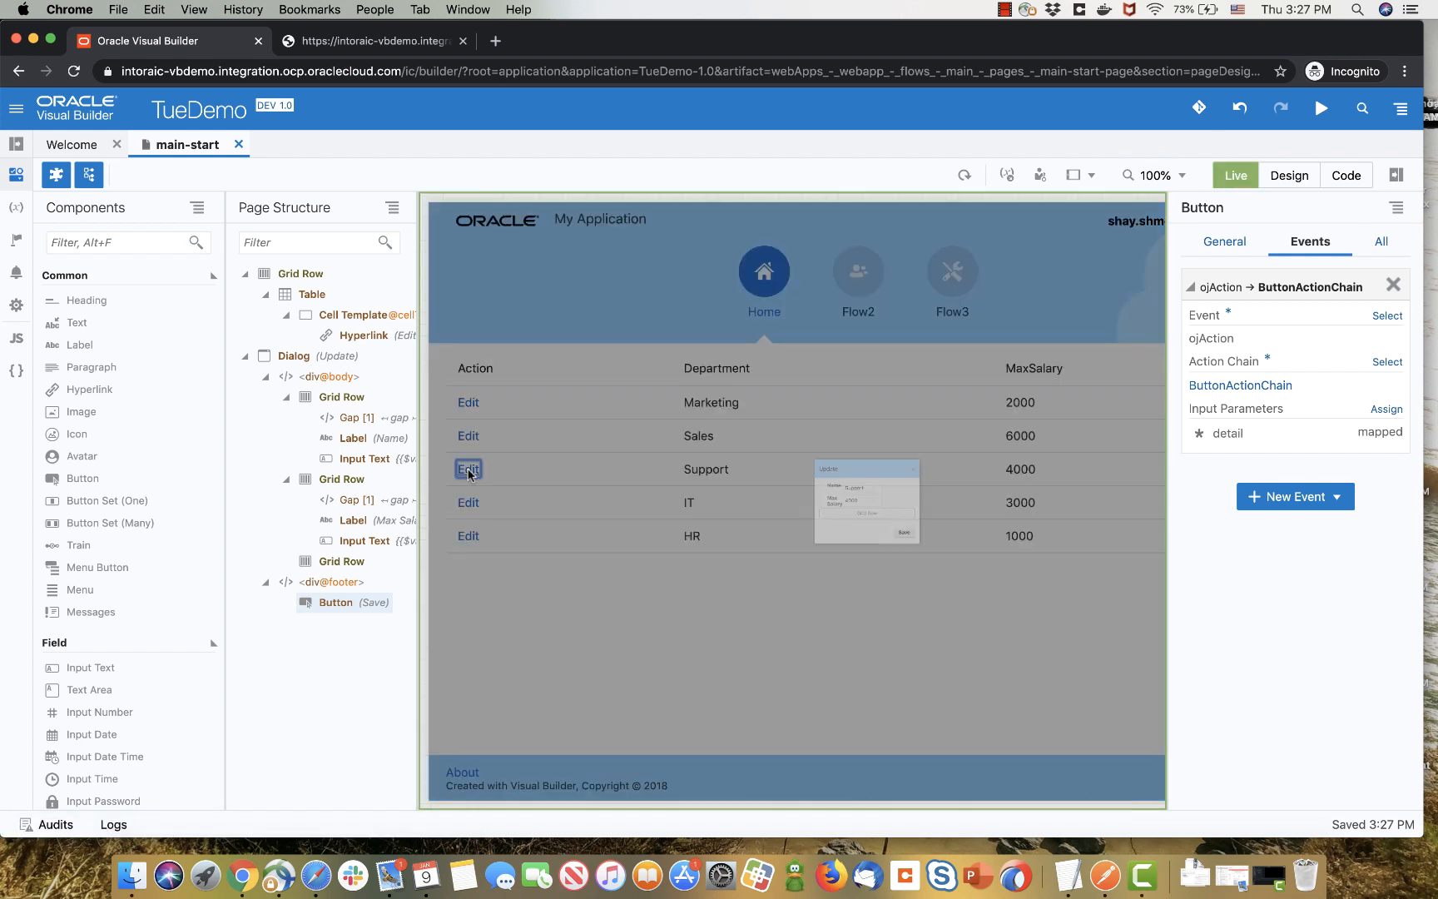
pyautogui.click(468, 468)
pyautogui.write('4006')
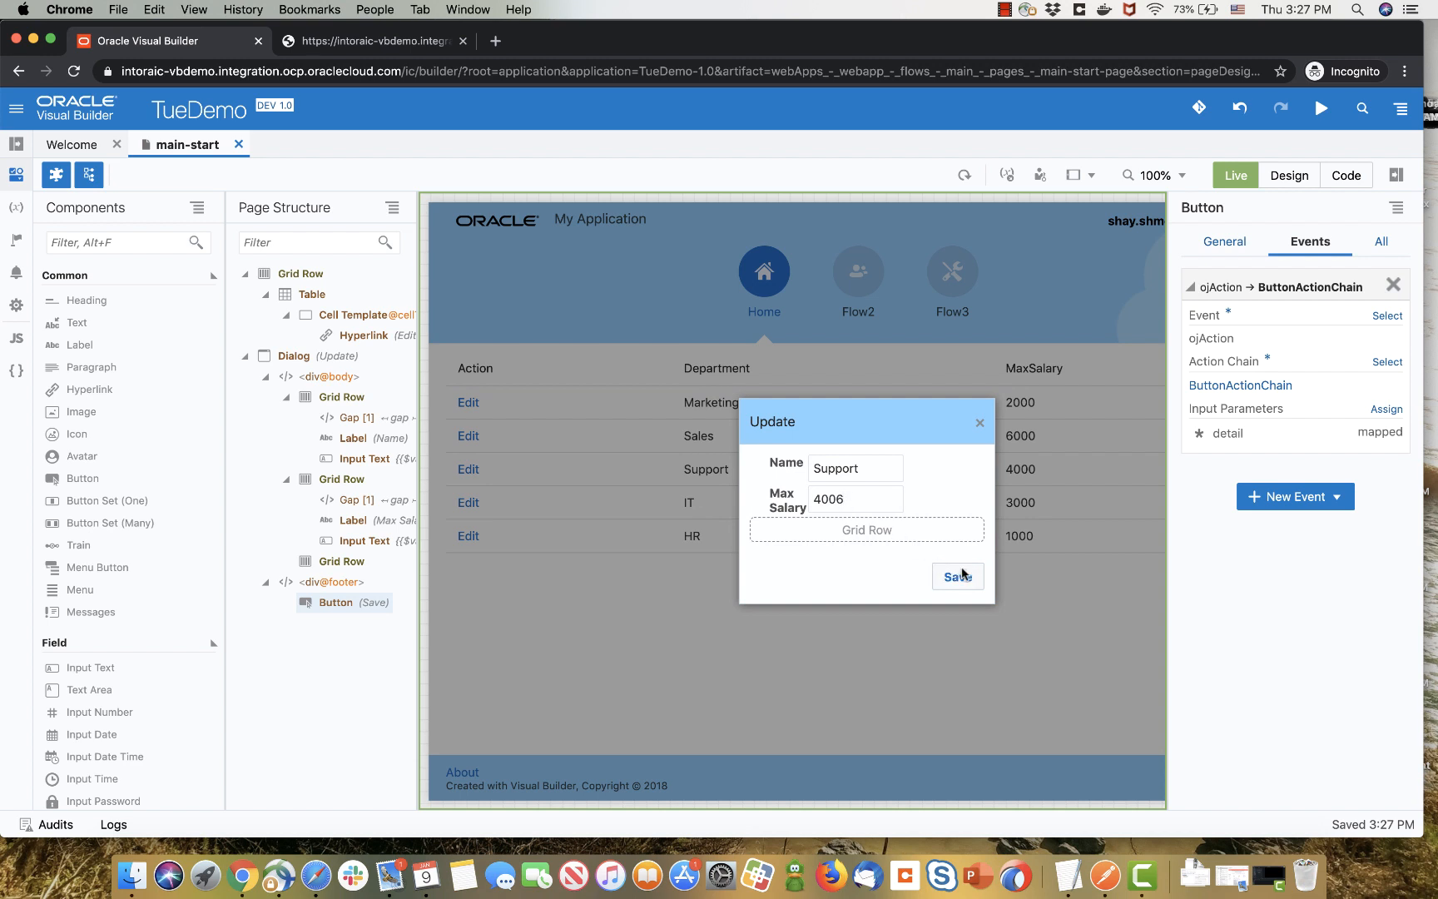
pyautogui.click(958, 576)
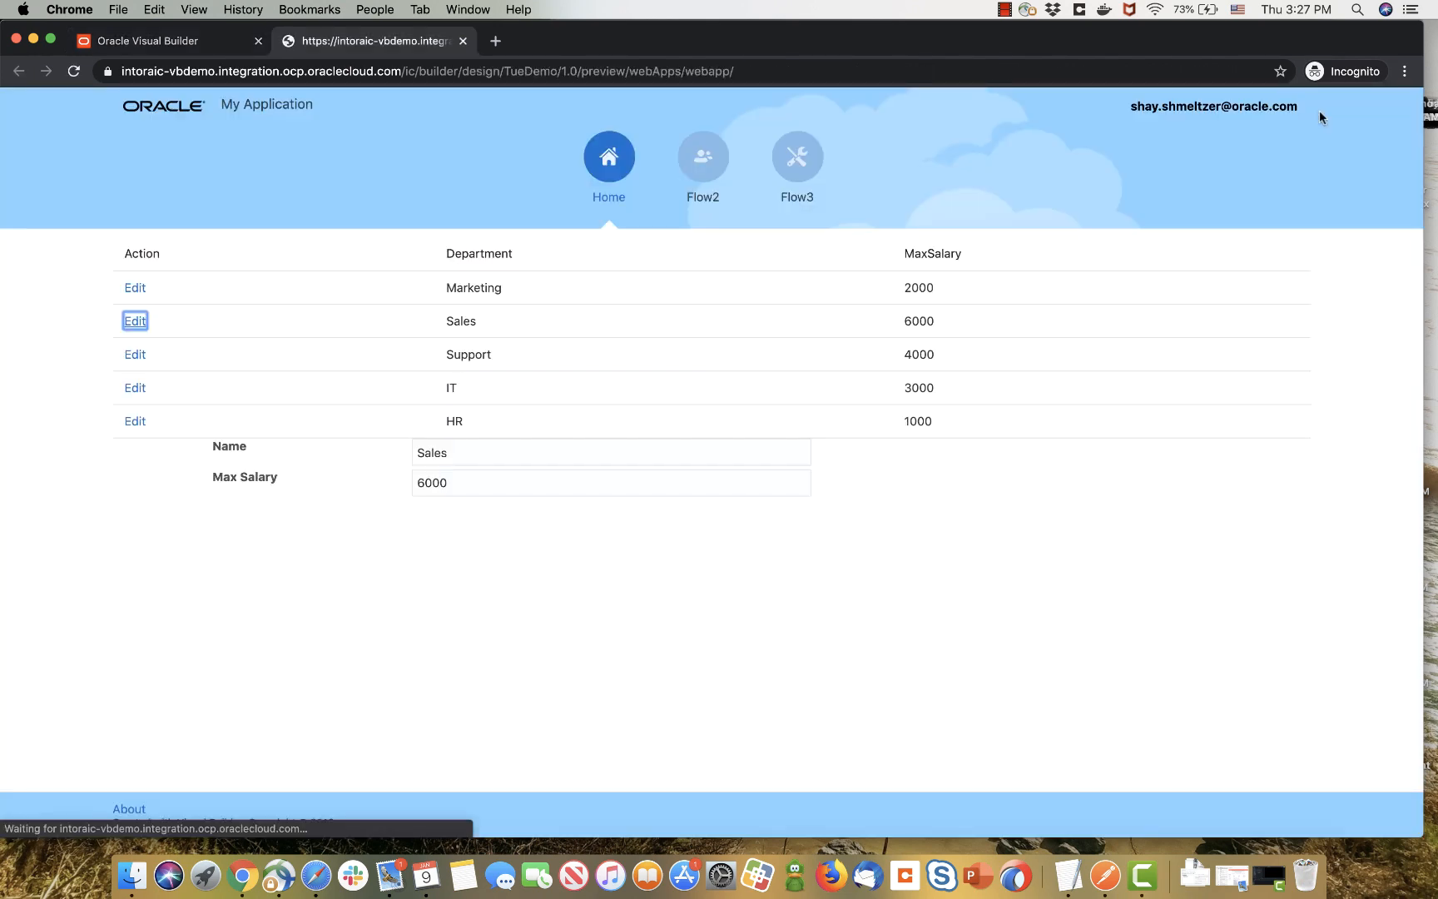
# - In the app preview, edit the Sales row's max salary to 6009 and save
pyautogui.click(135, 354)
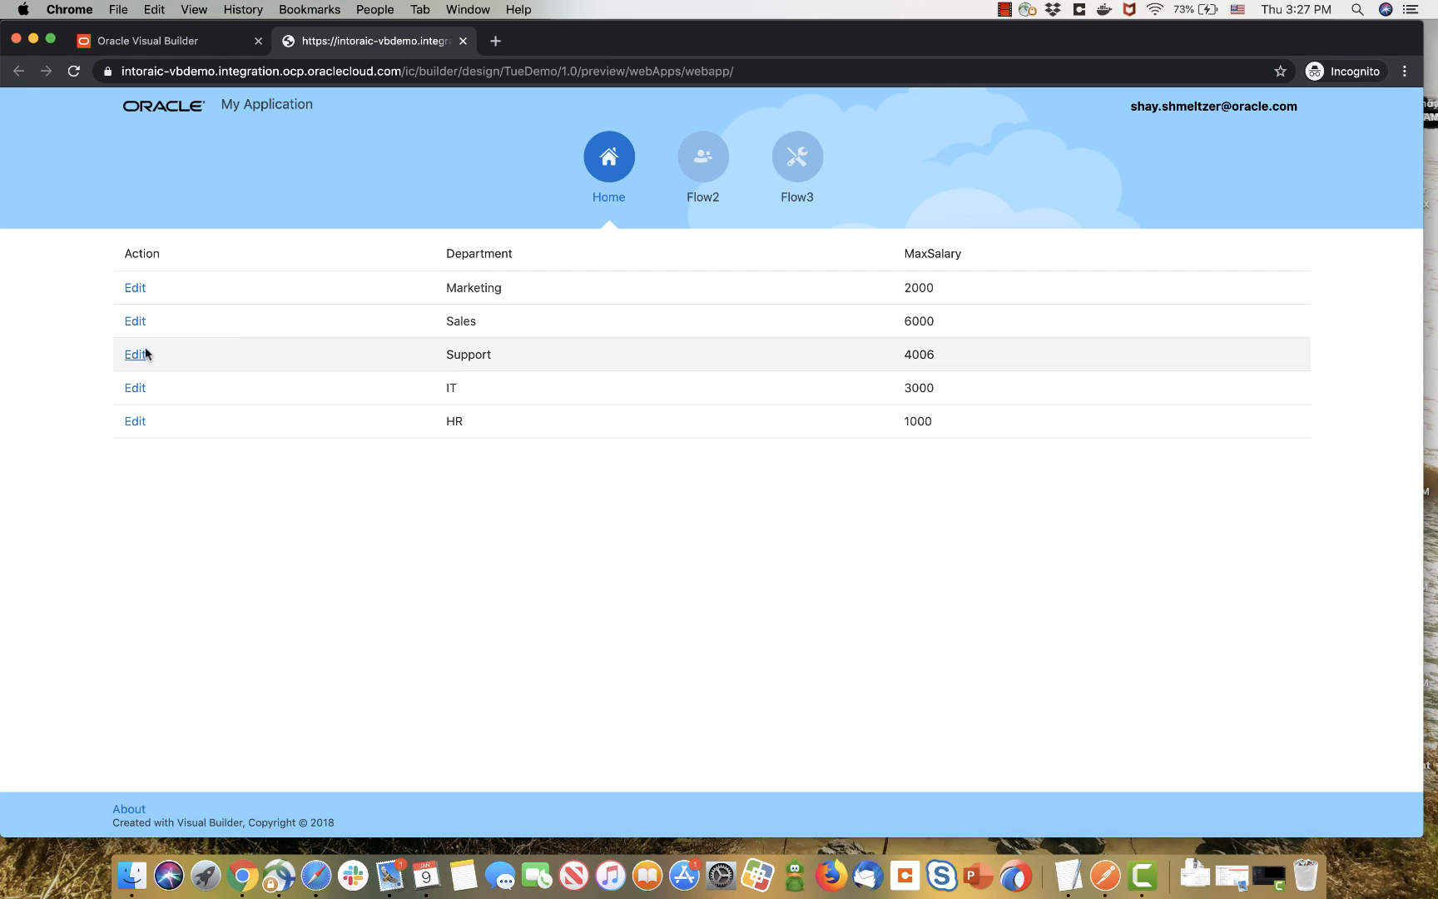
pyautogui.click(135, 321)
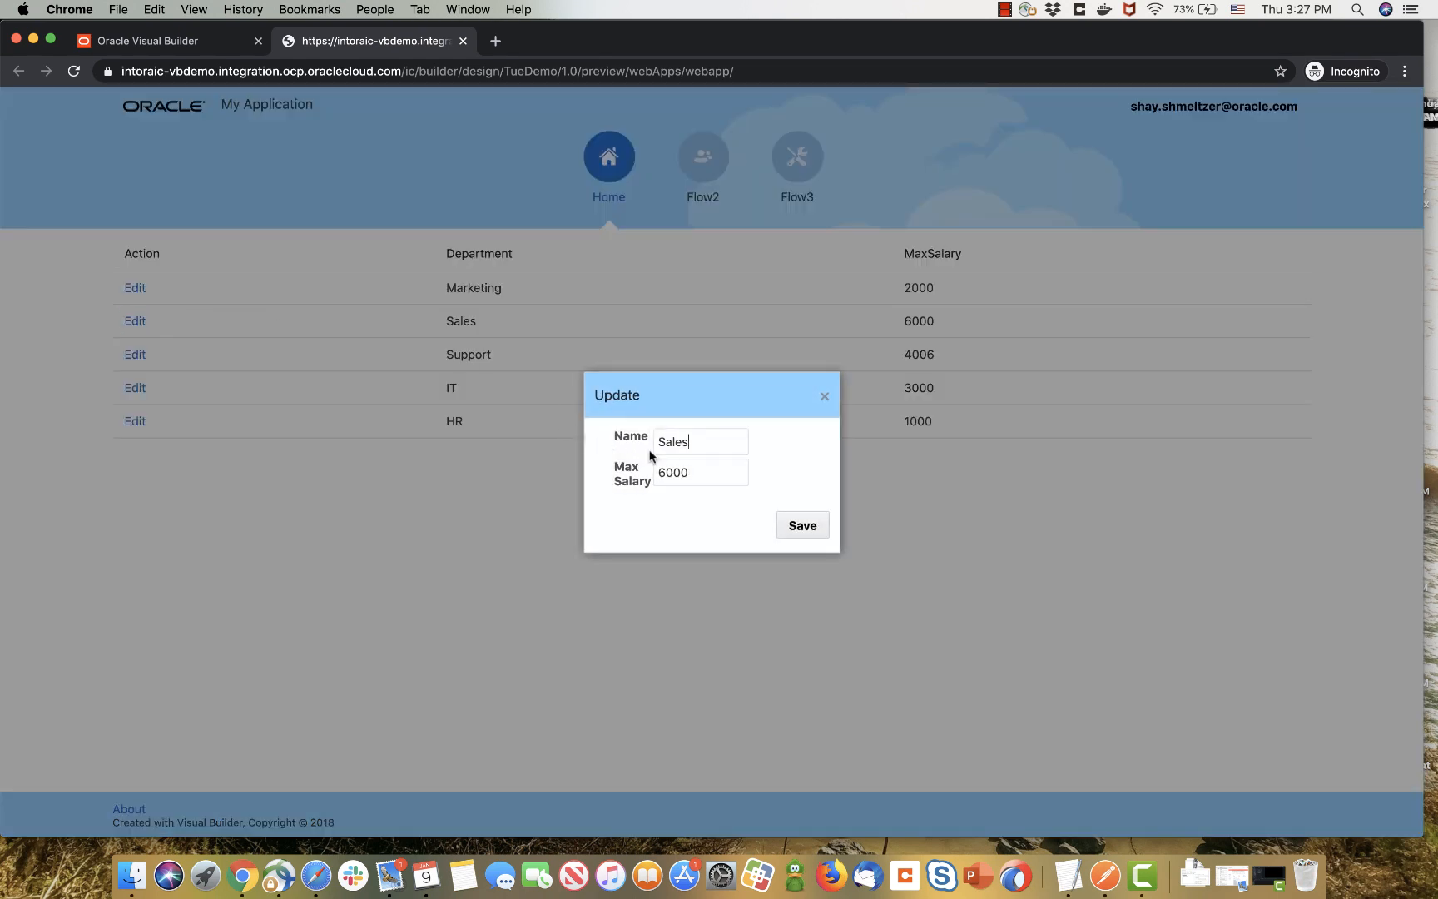
pyautogui.write('9')
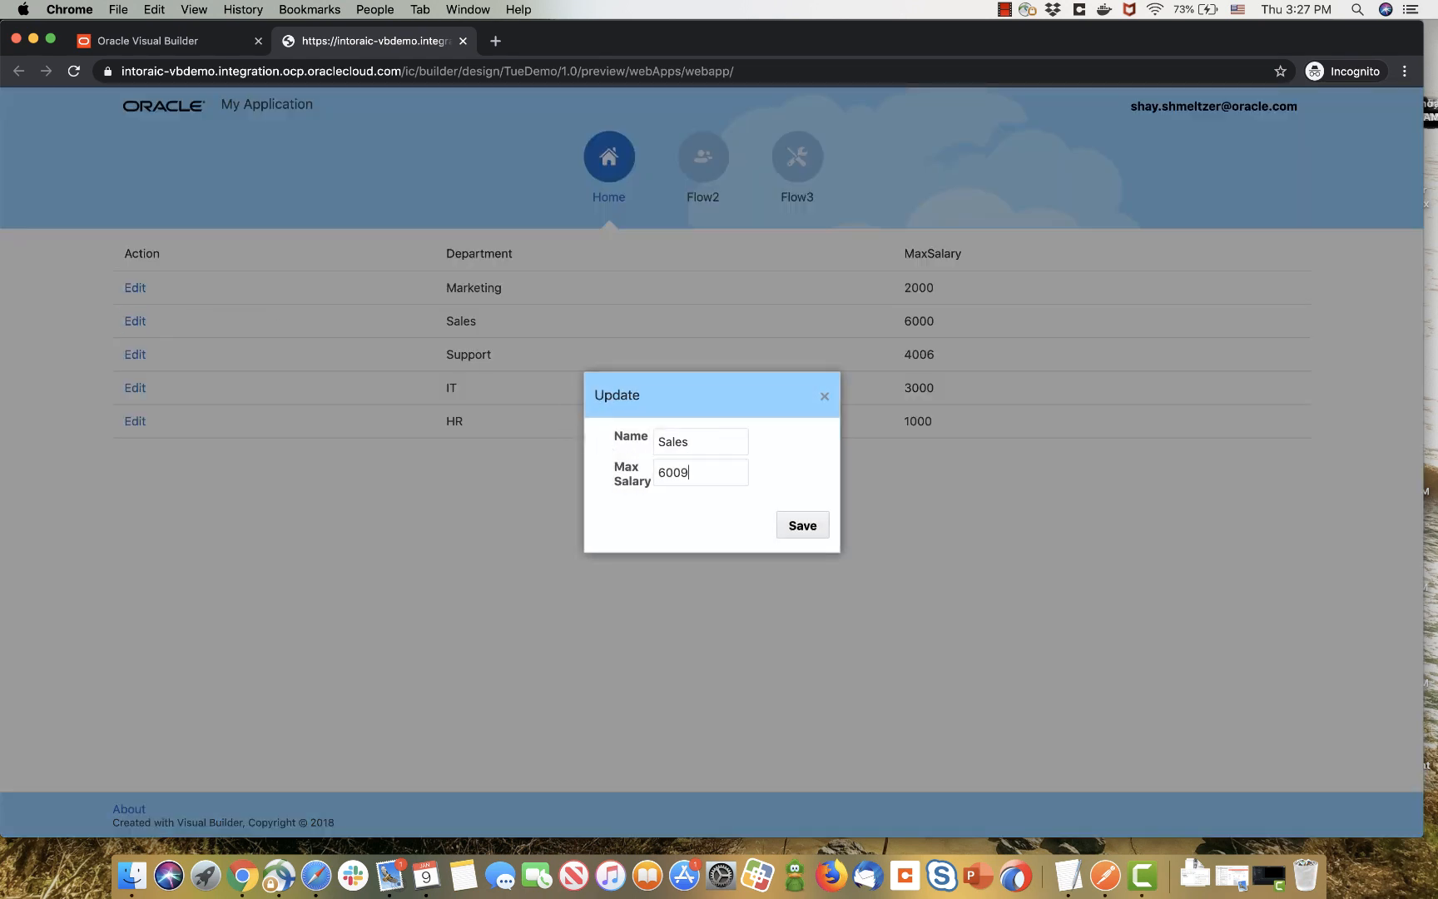
pyautogui.click(801, 524)
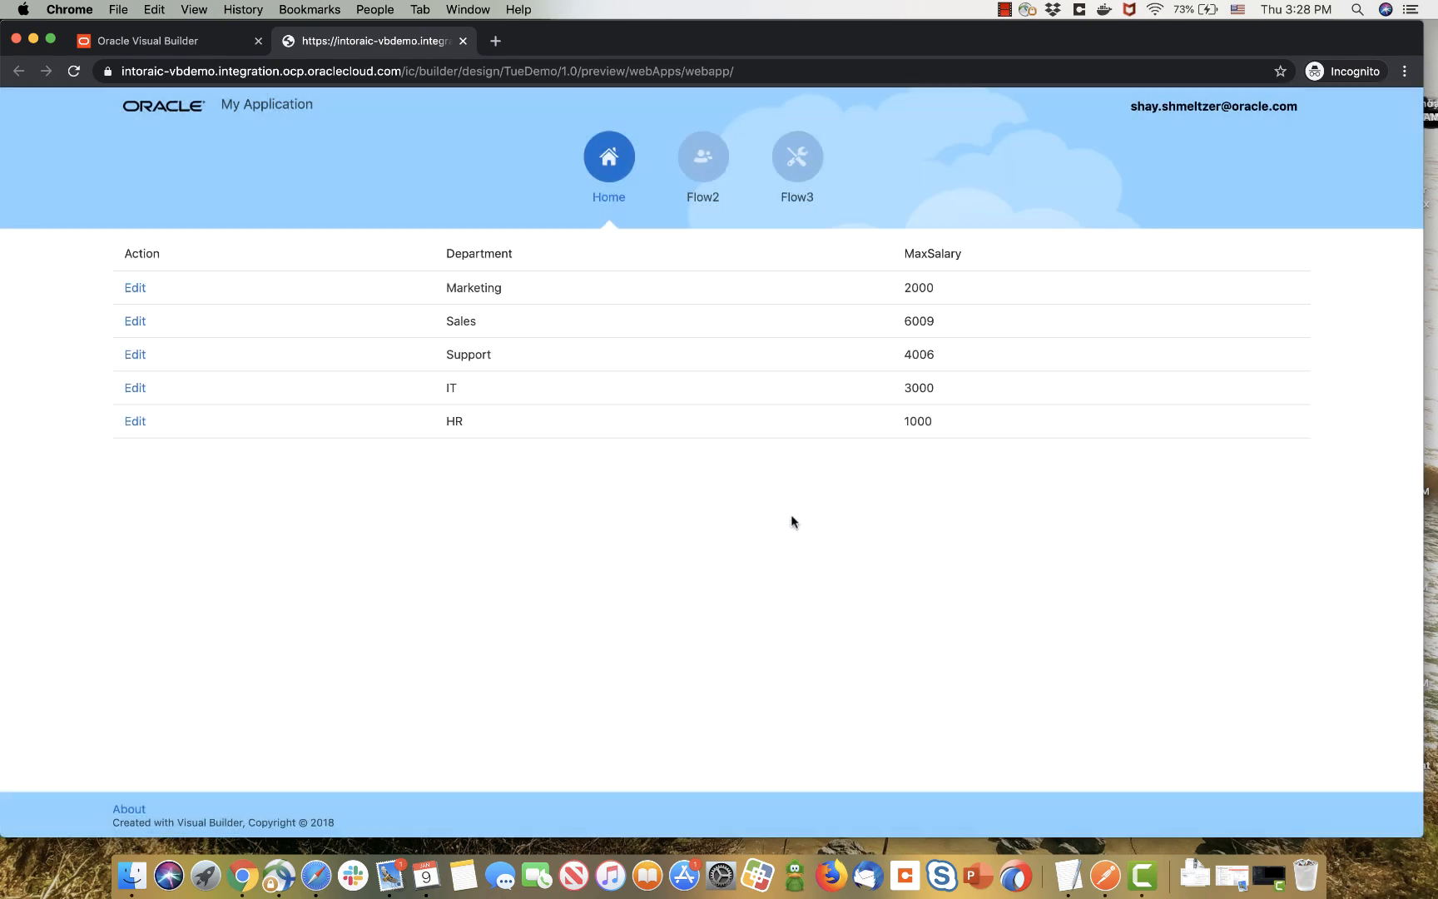